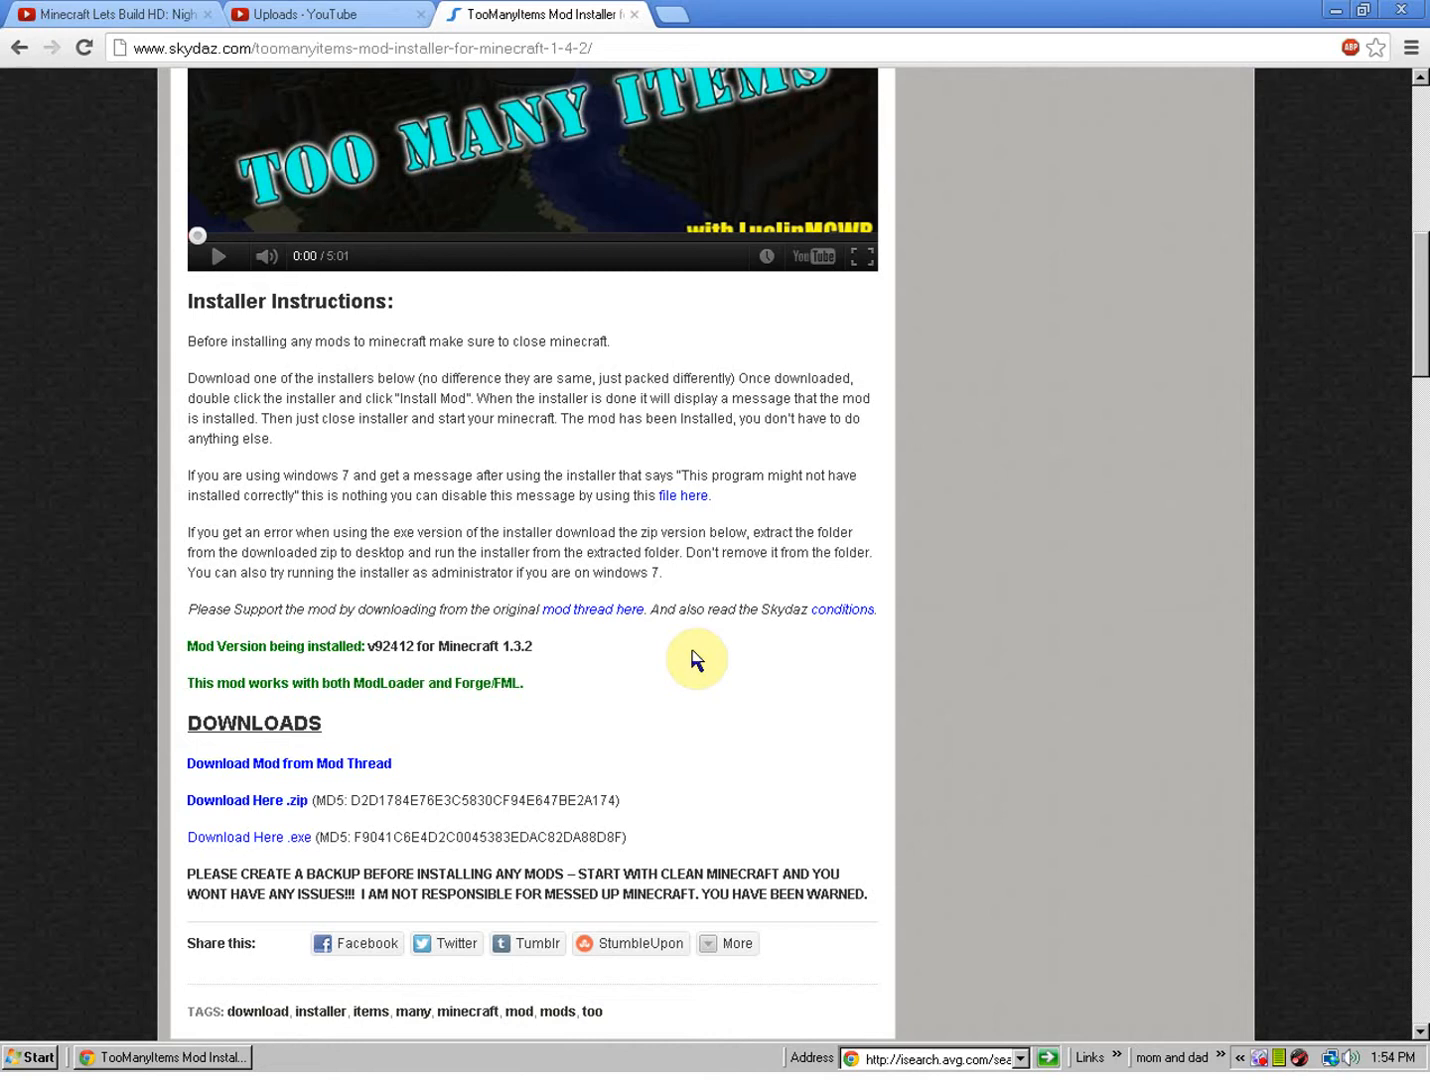
mouse_move(697, 660)
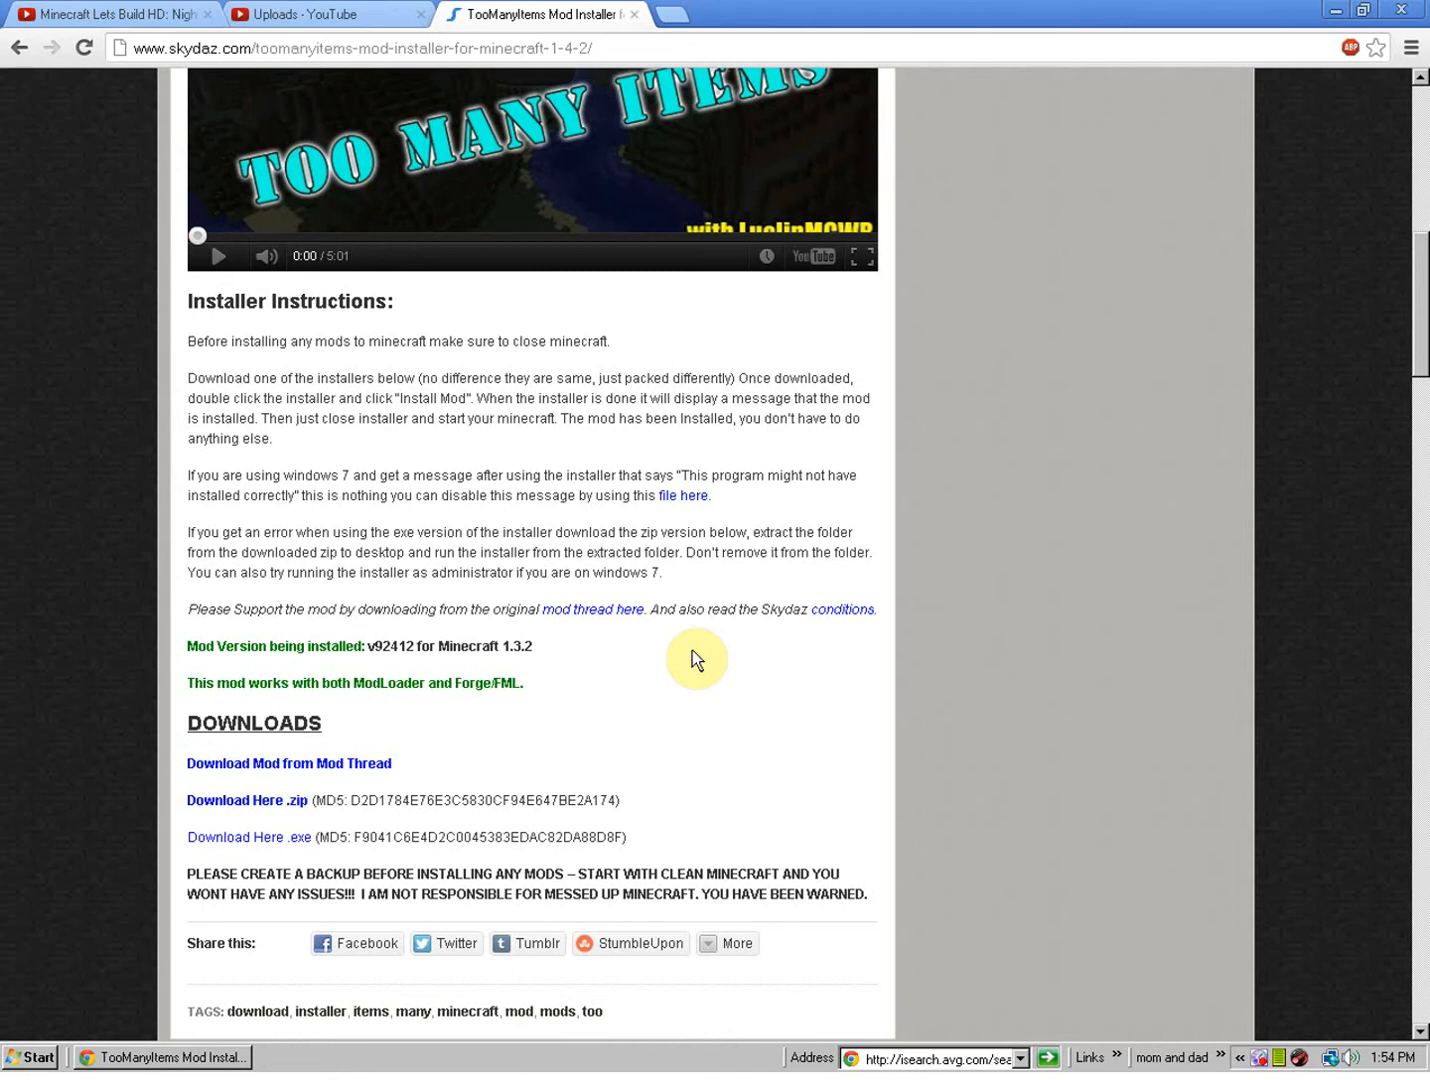
mouse_move(697, 660)
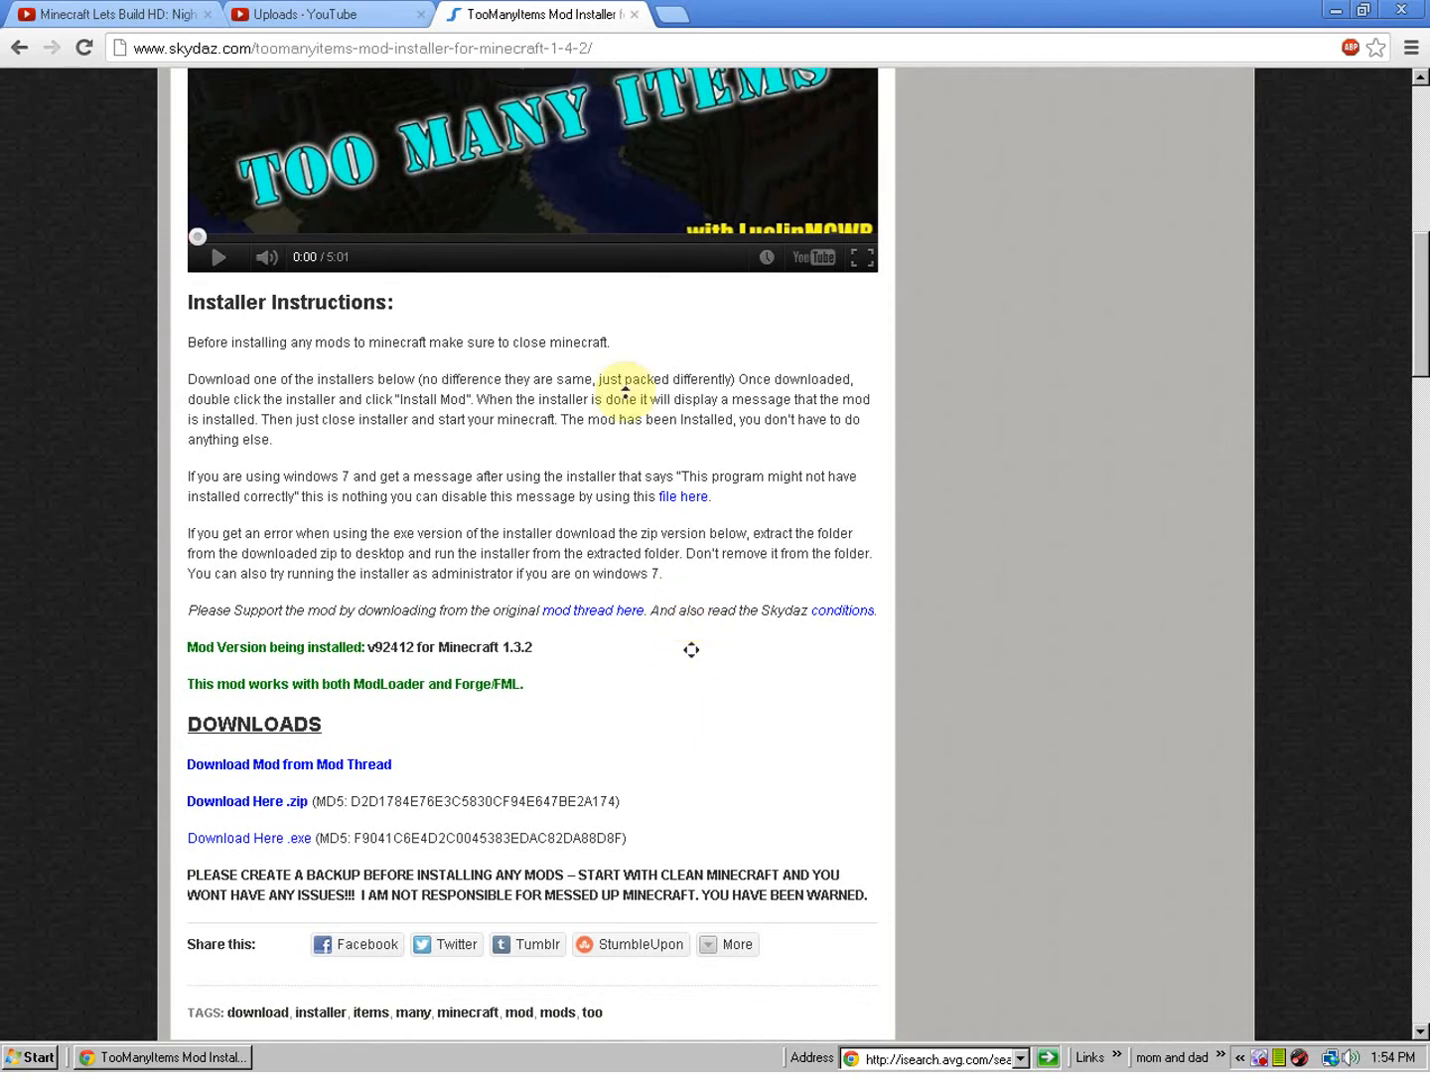
Scroll back up to the TooManyItems Mod Installer 1.4.2 page title
scroll(up, 3)
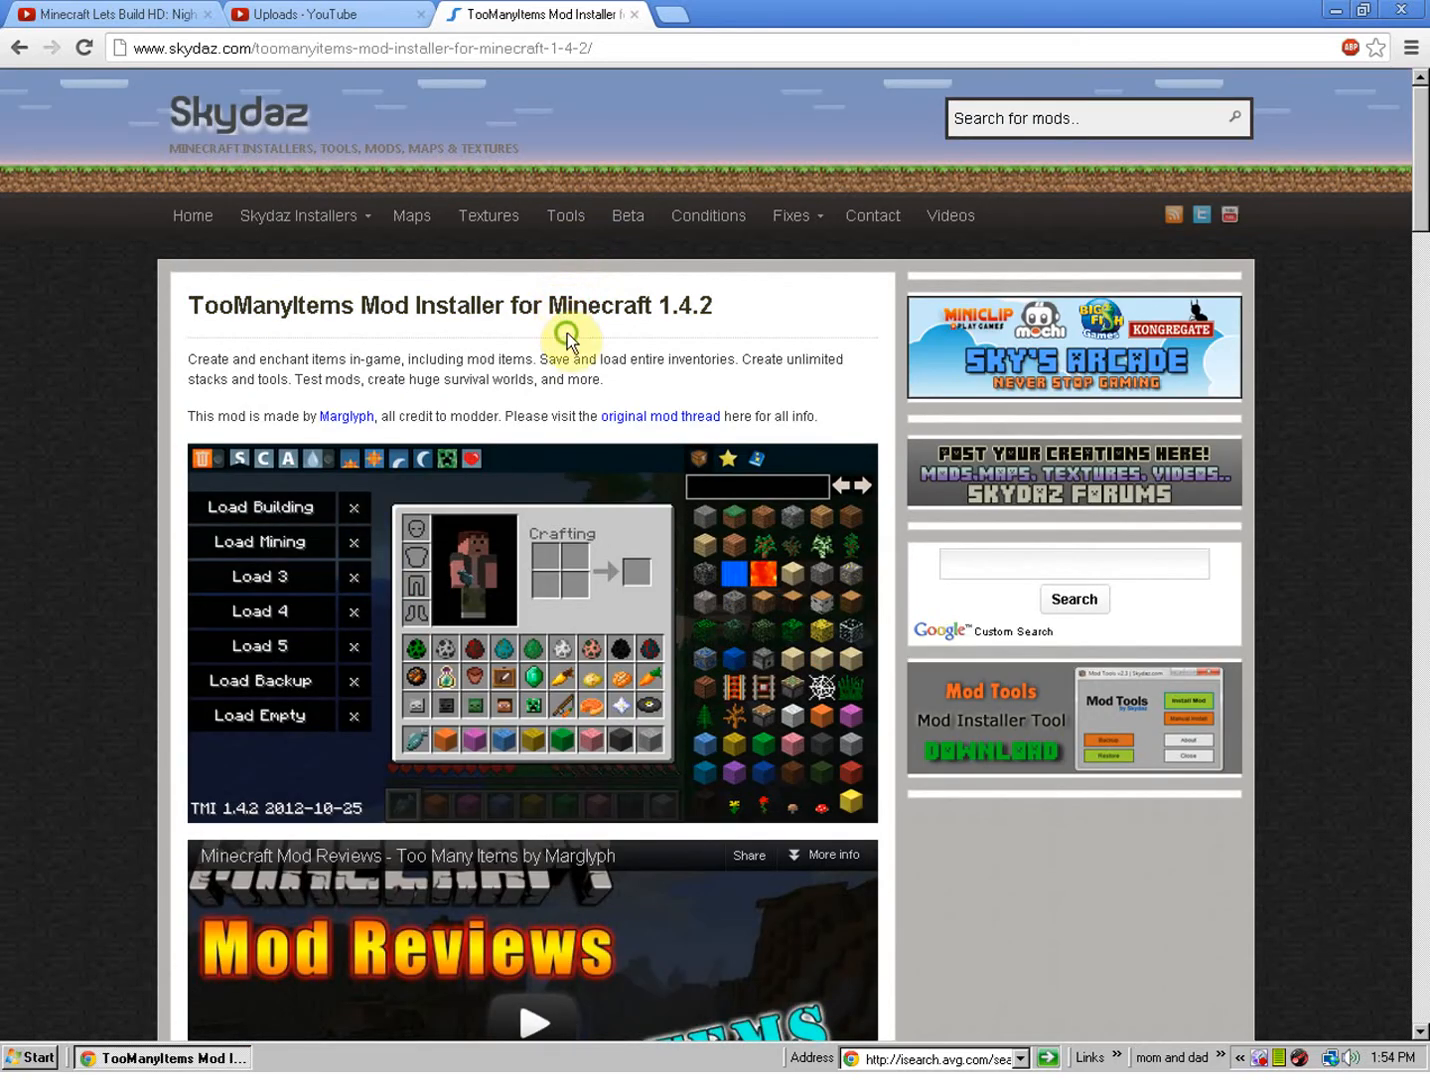
mouse_move(729, 310)
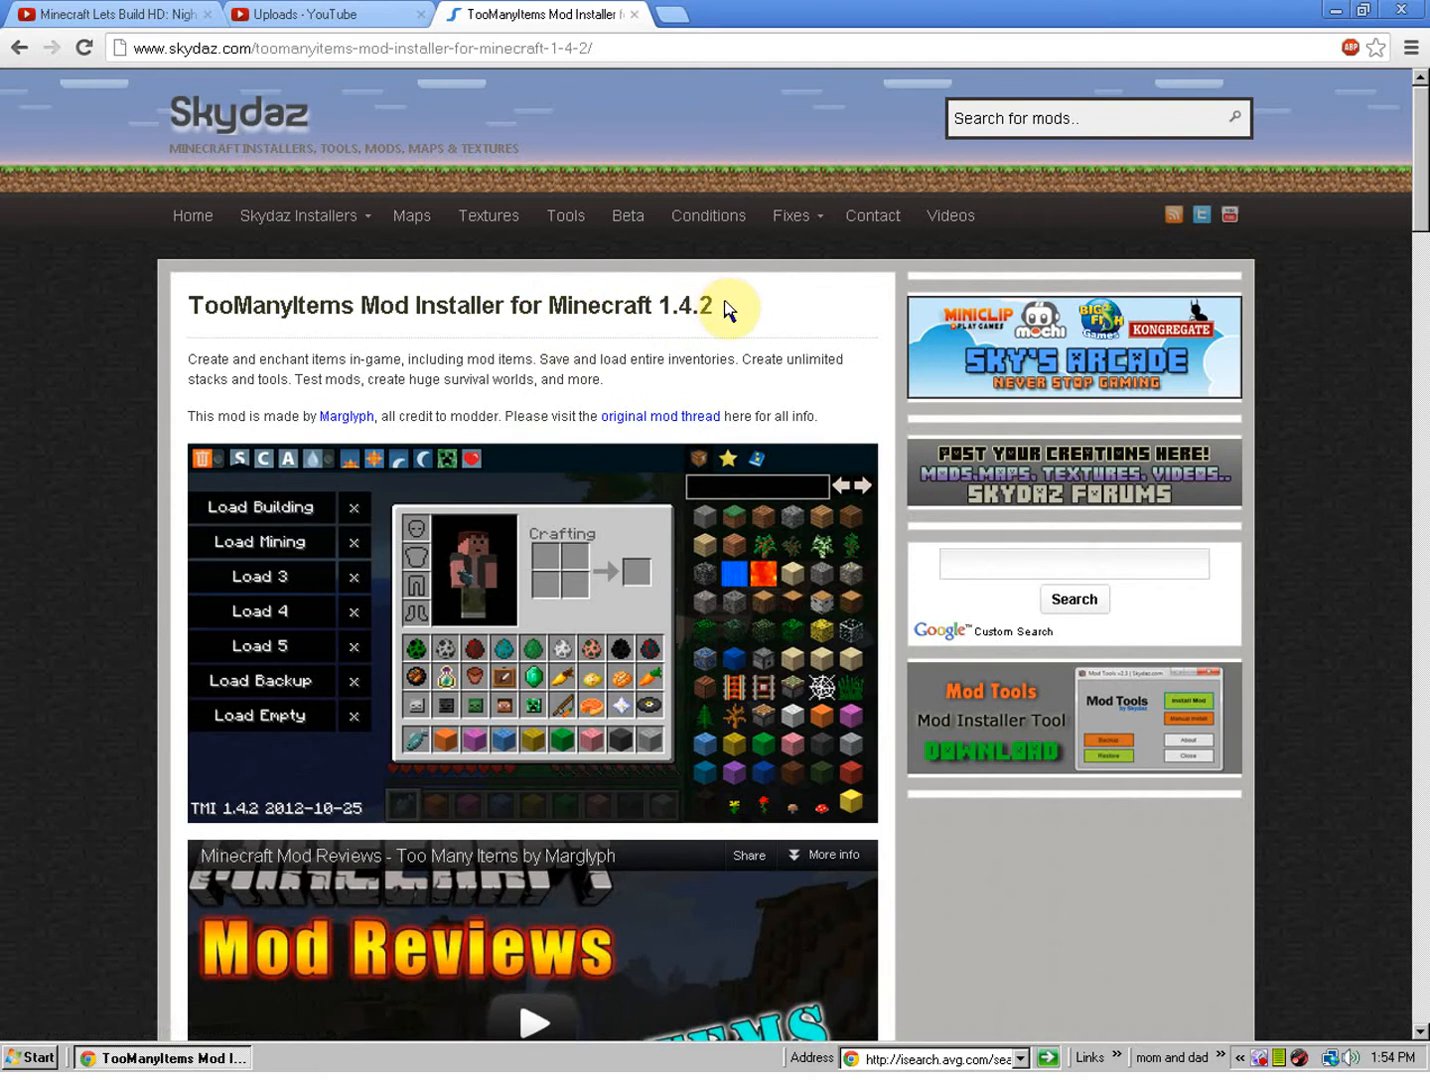
double_click(680, 305)
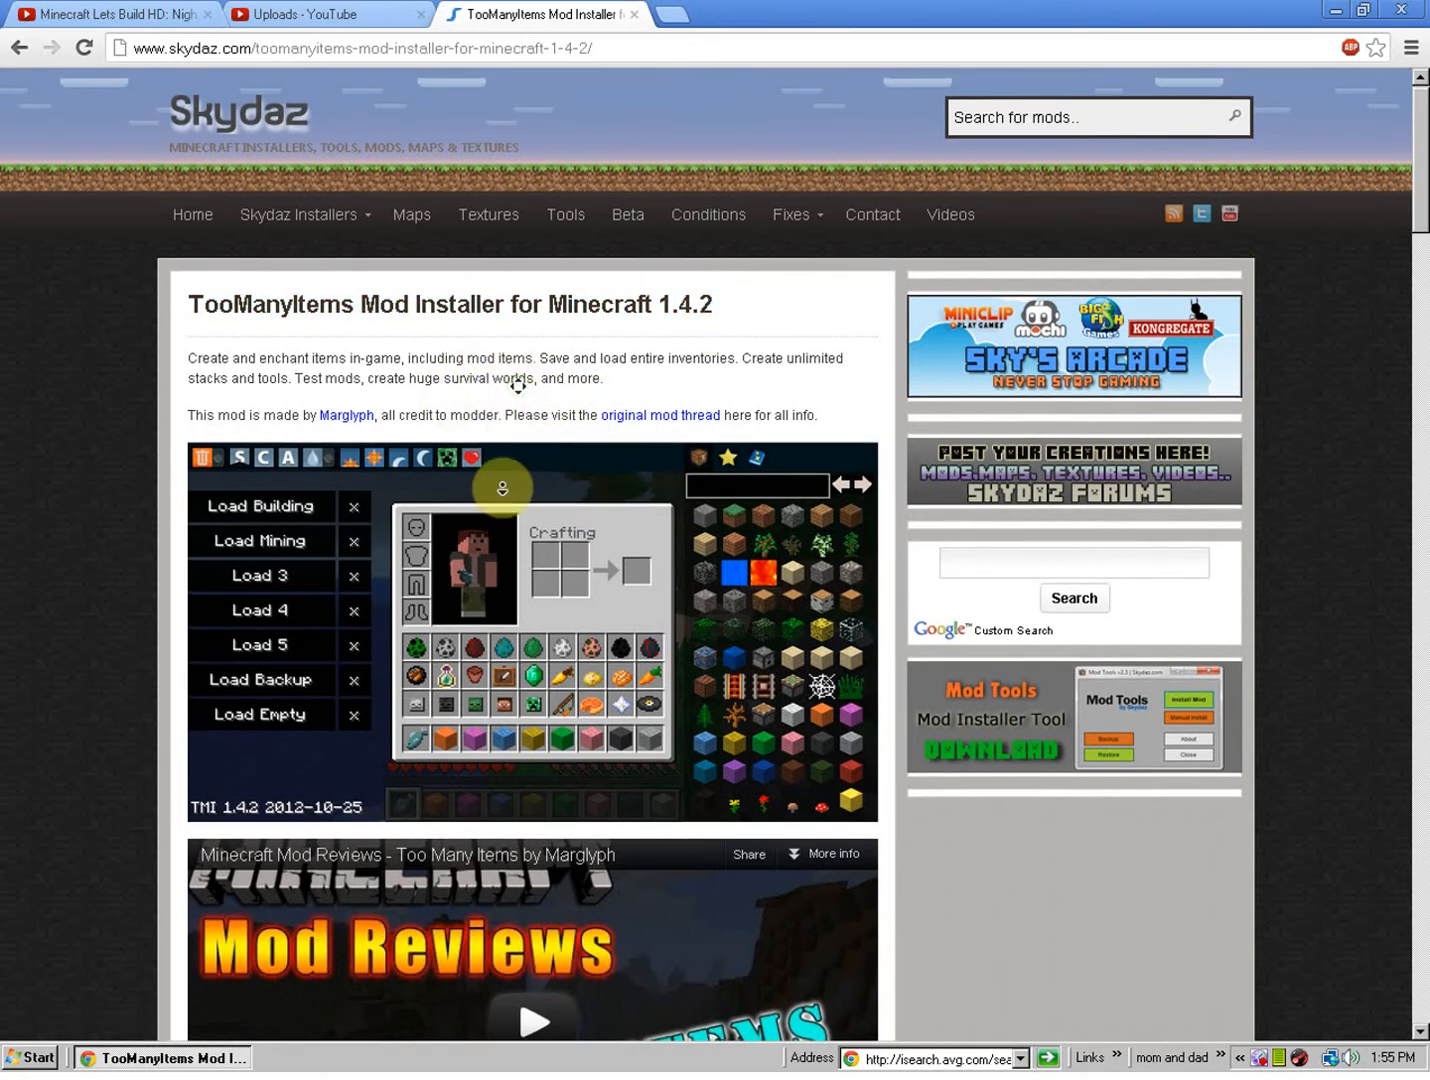
scroll(down, 3)
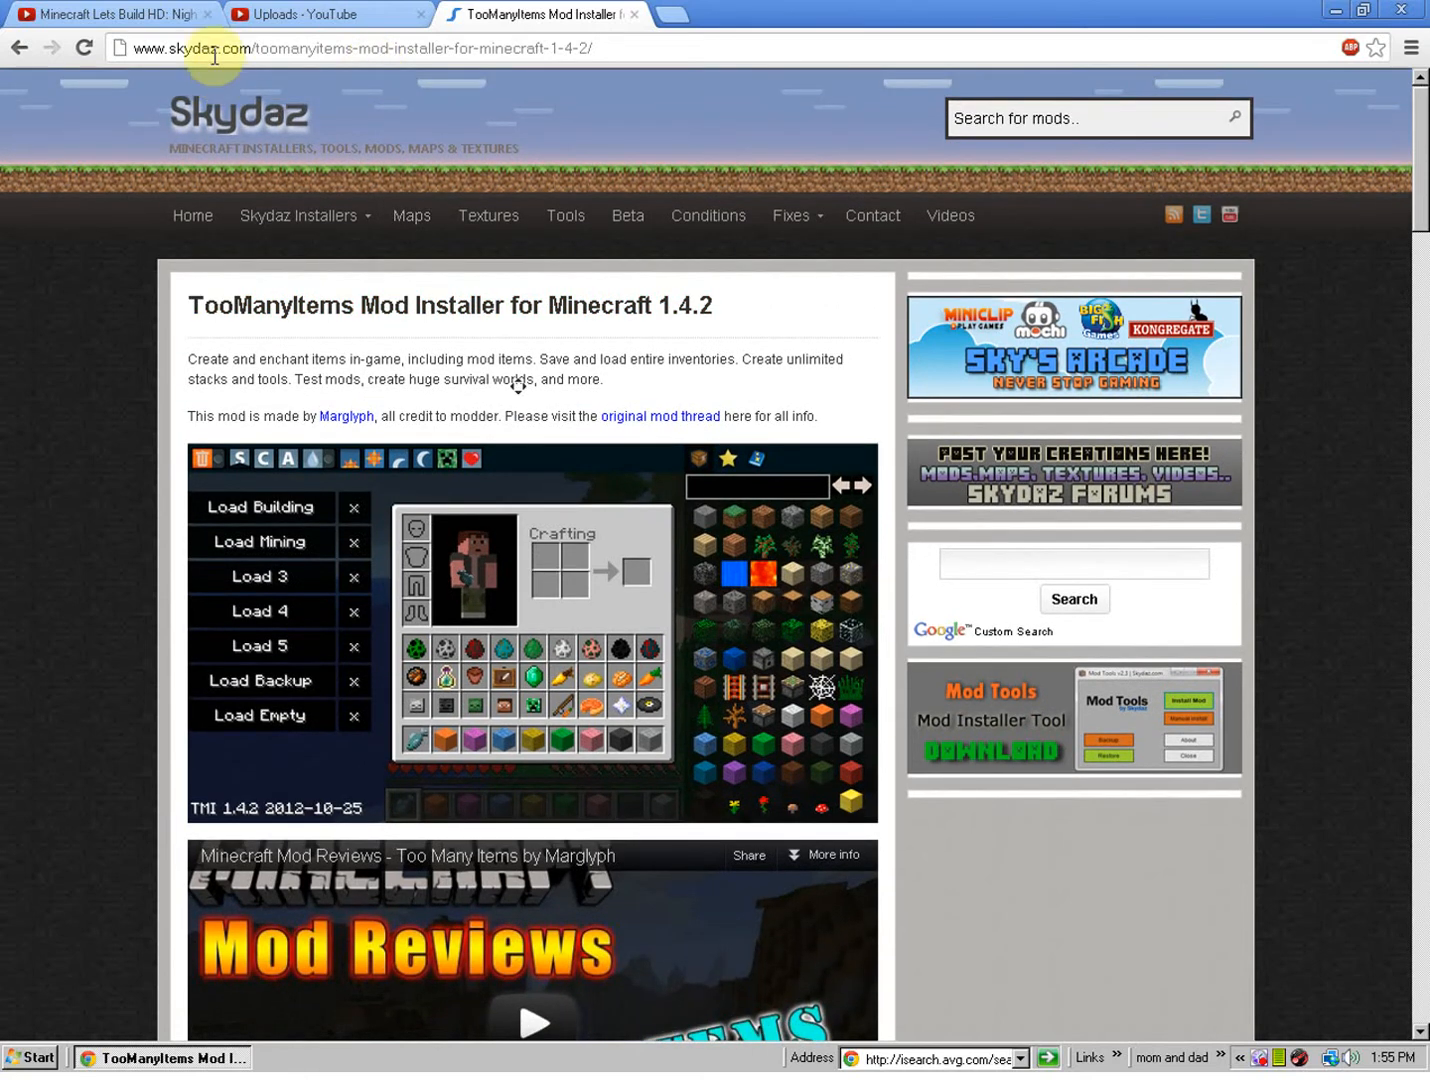
scroll(down, 3)
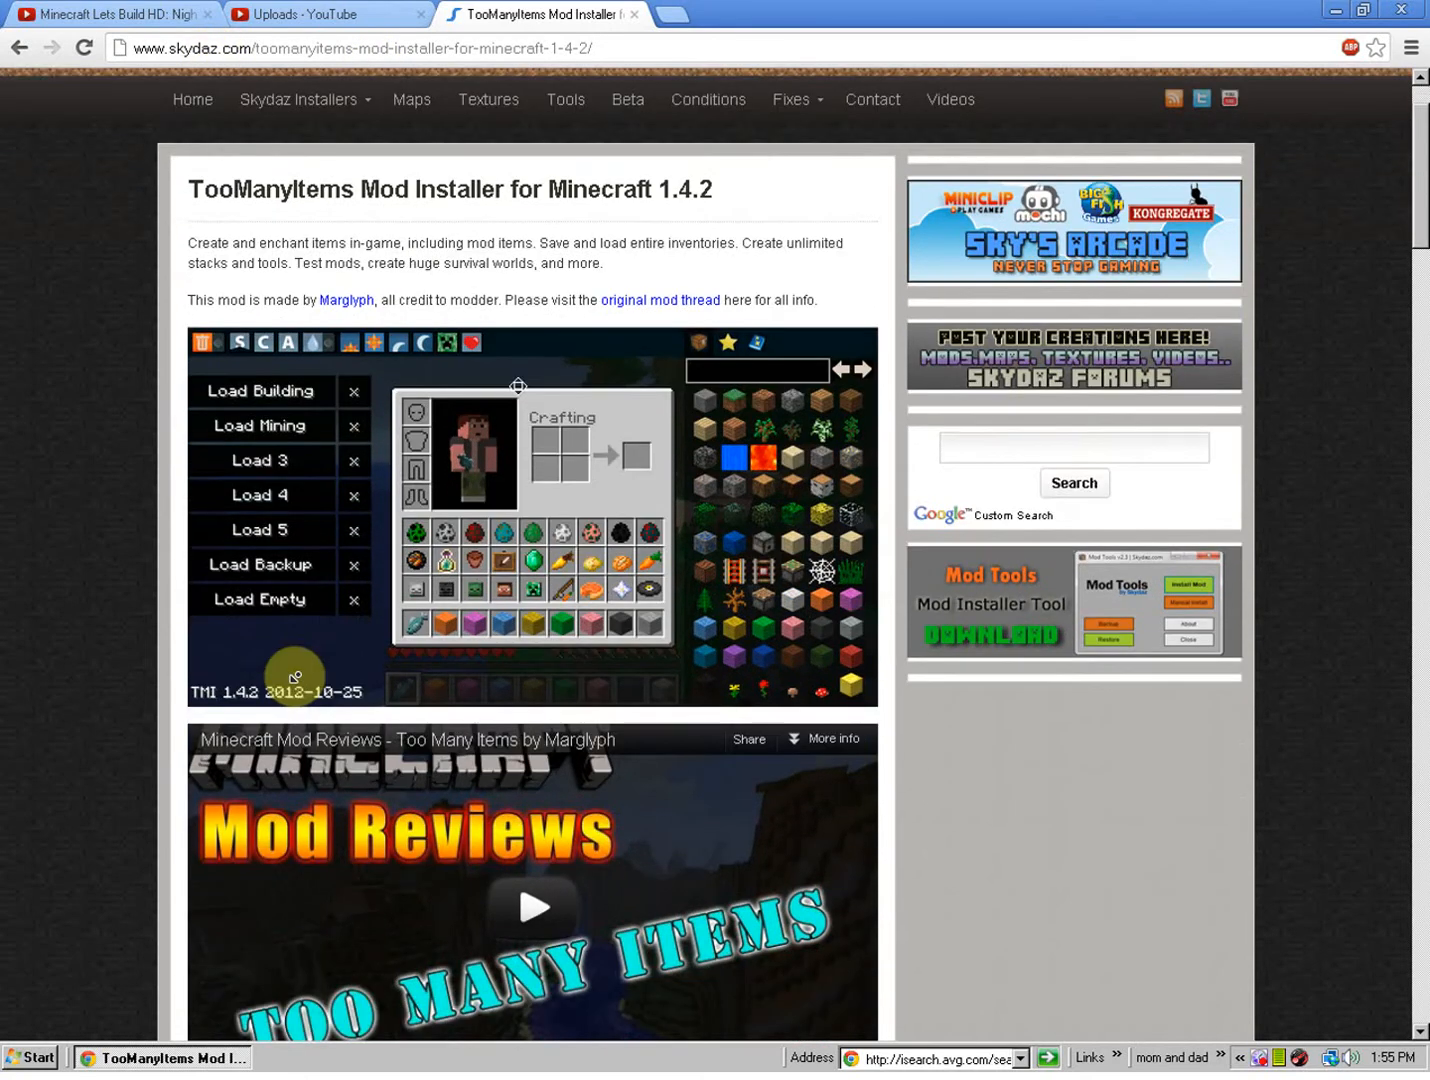
Scroll down to the Installer Instructions and DOWNLOADS section of the page
scroll(down, 3)
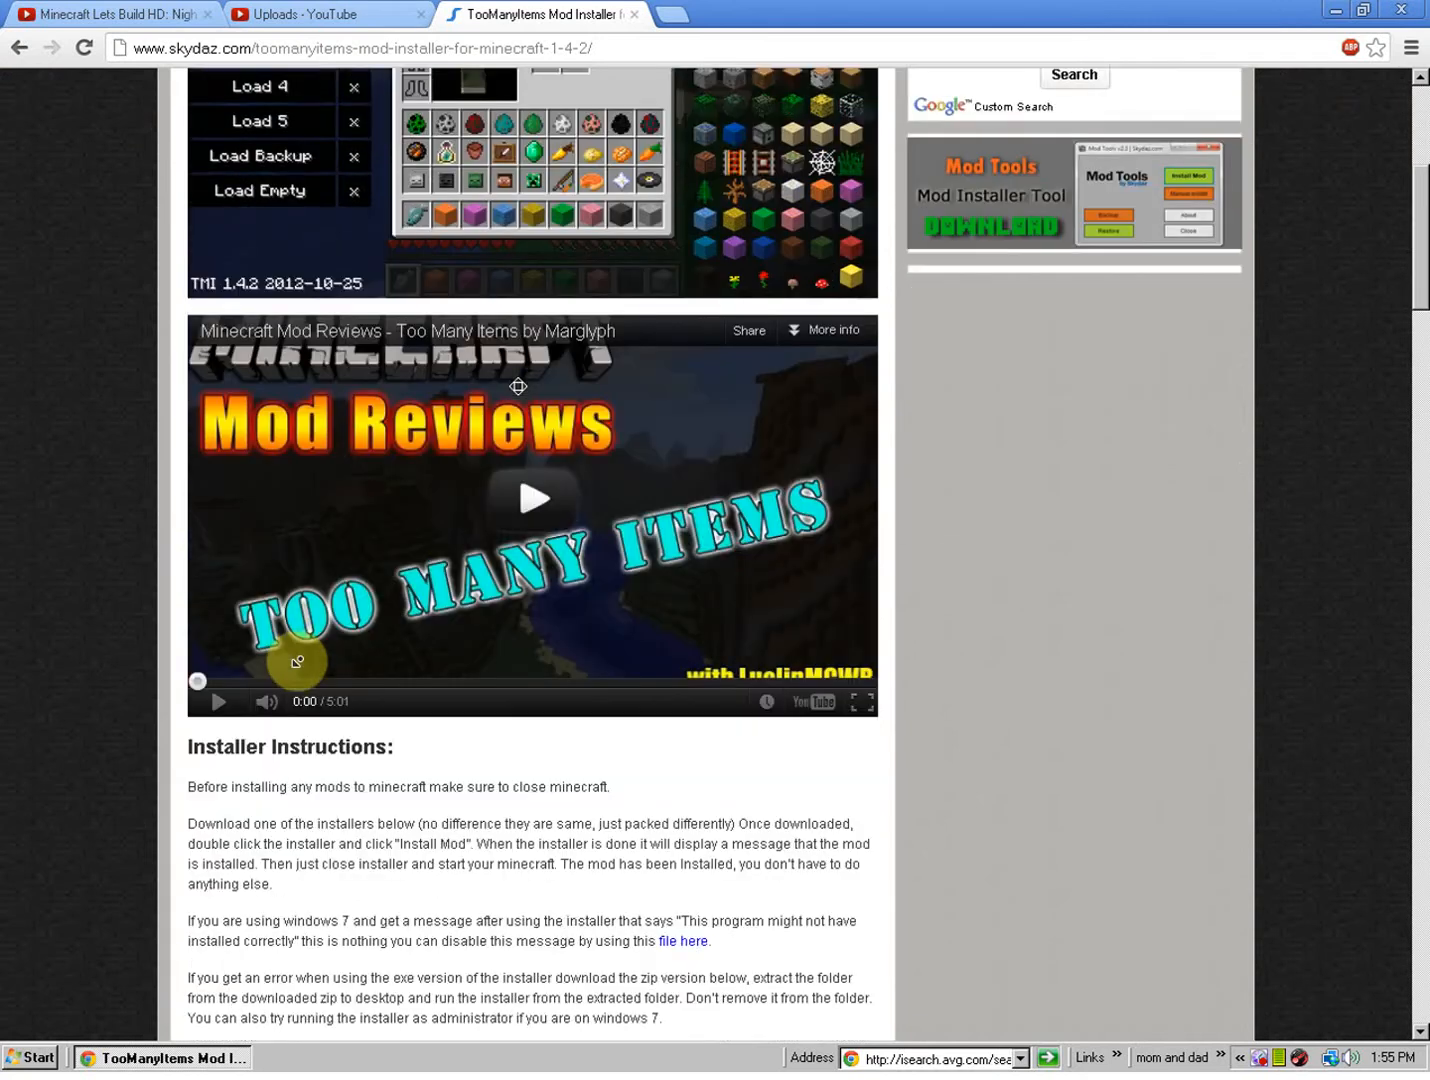
scroll(down, 3)
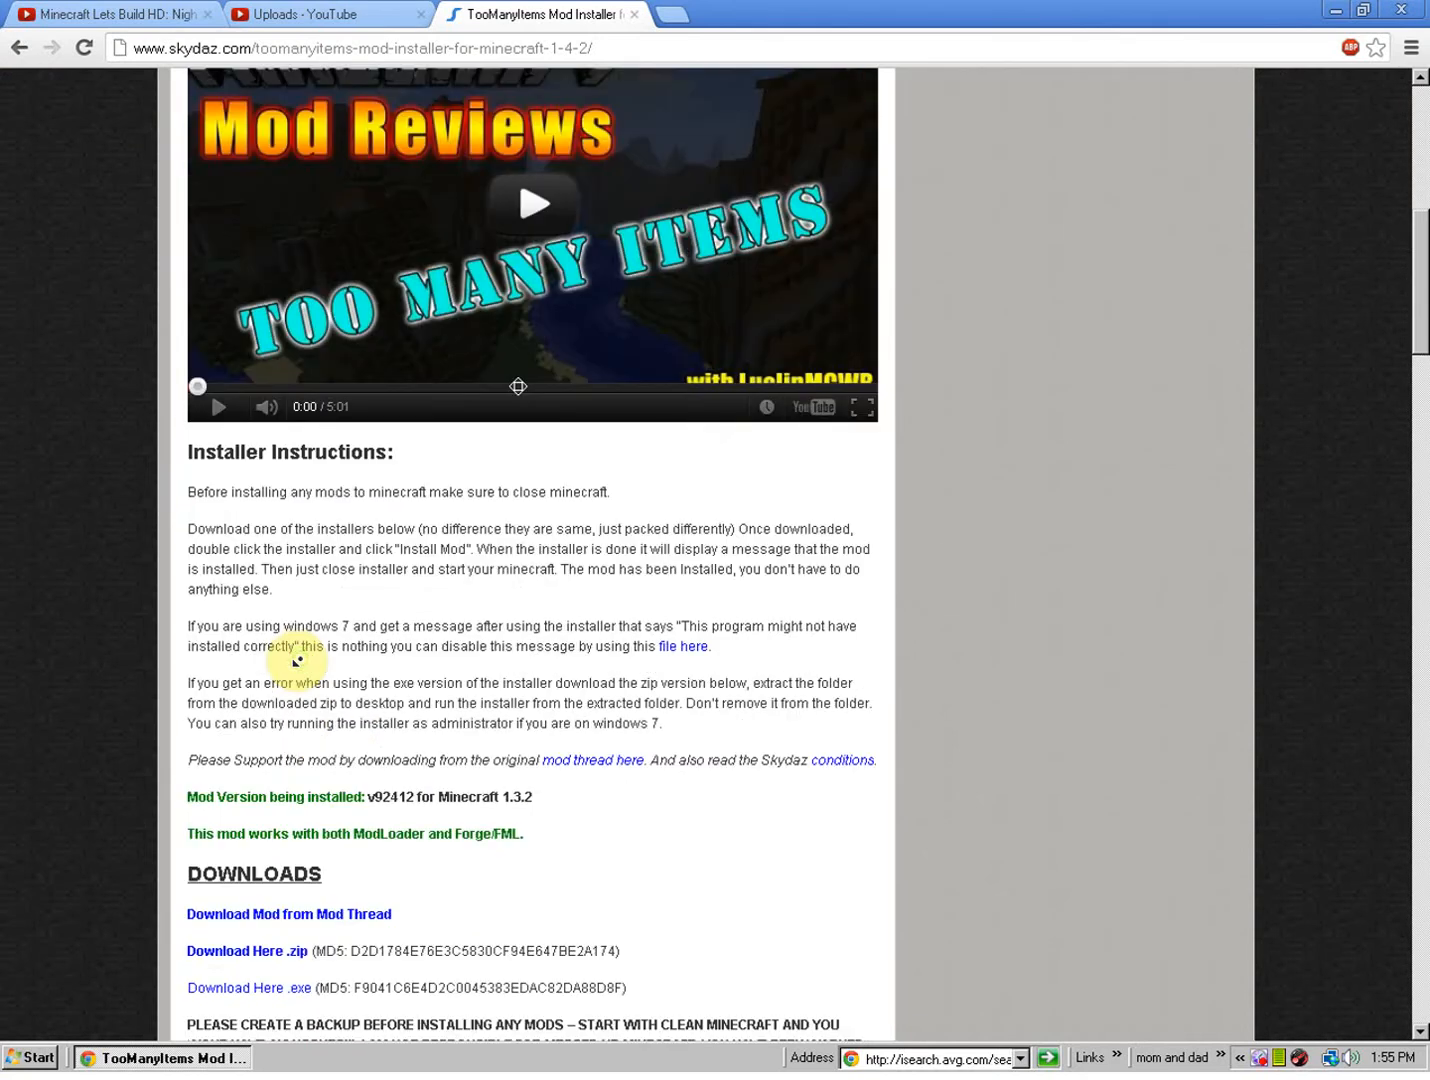
scroll(down, 3)
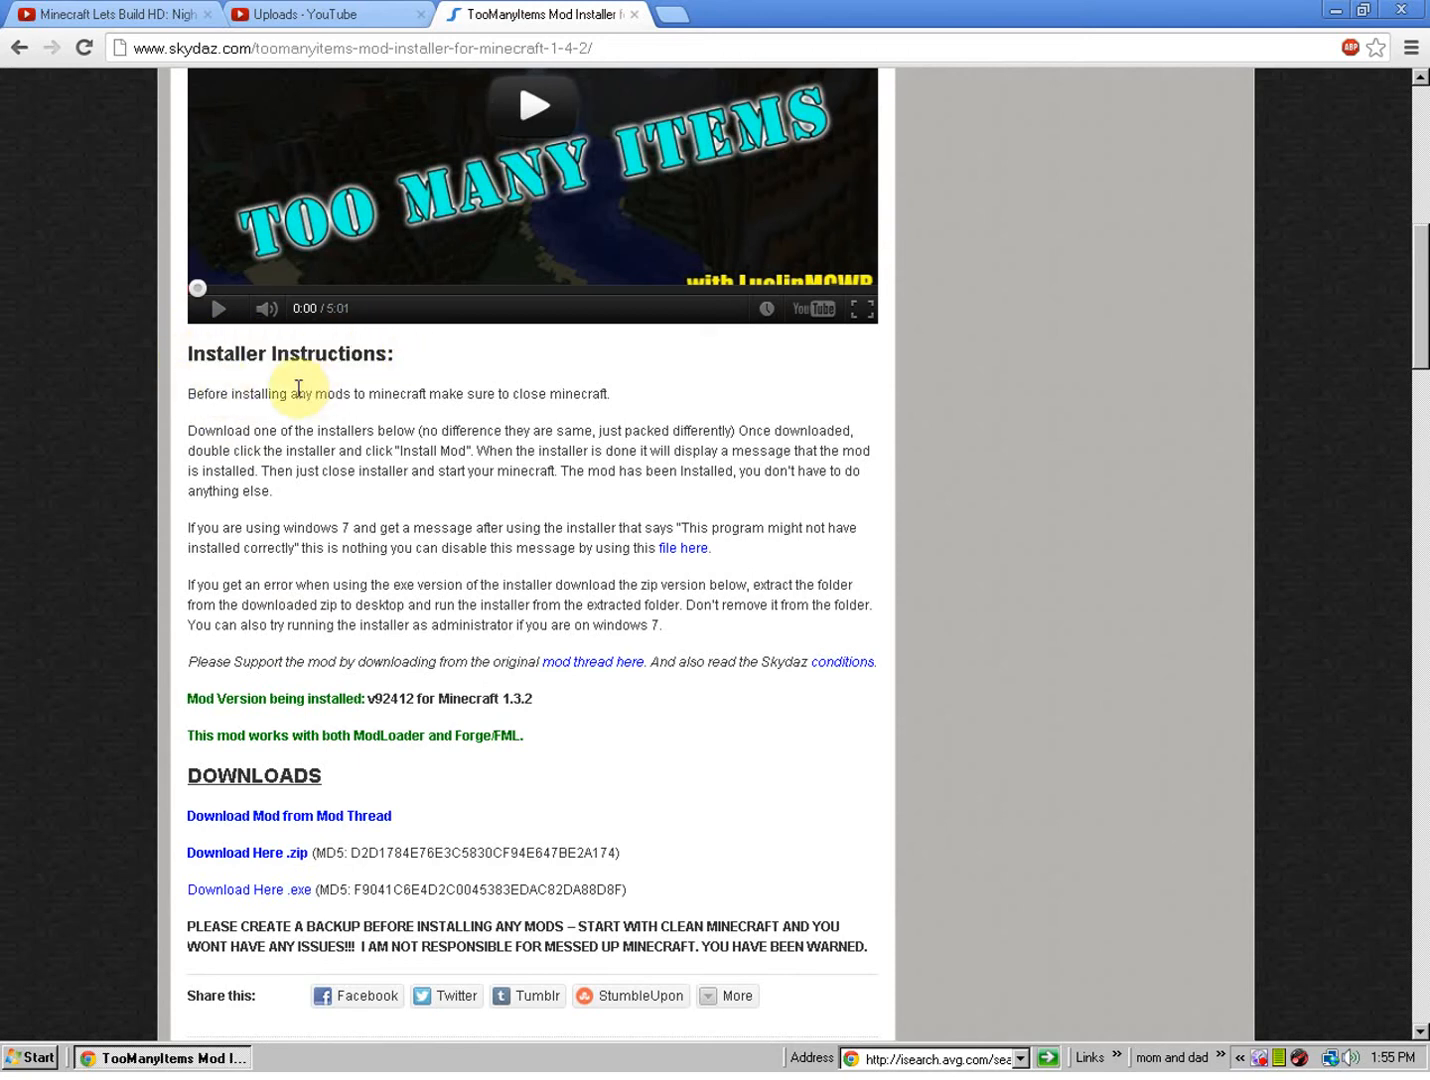
scroll(down, 3)
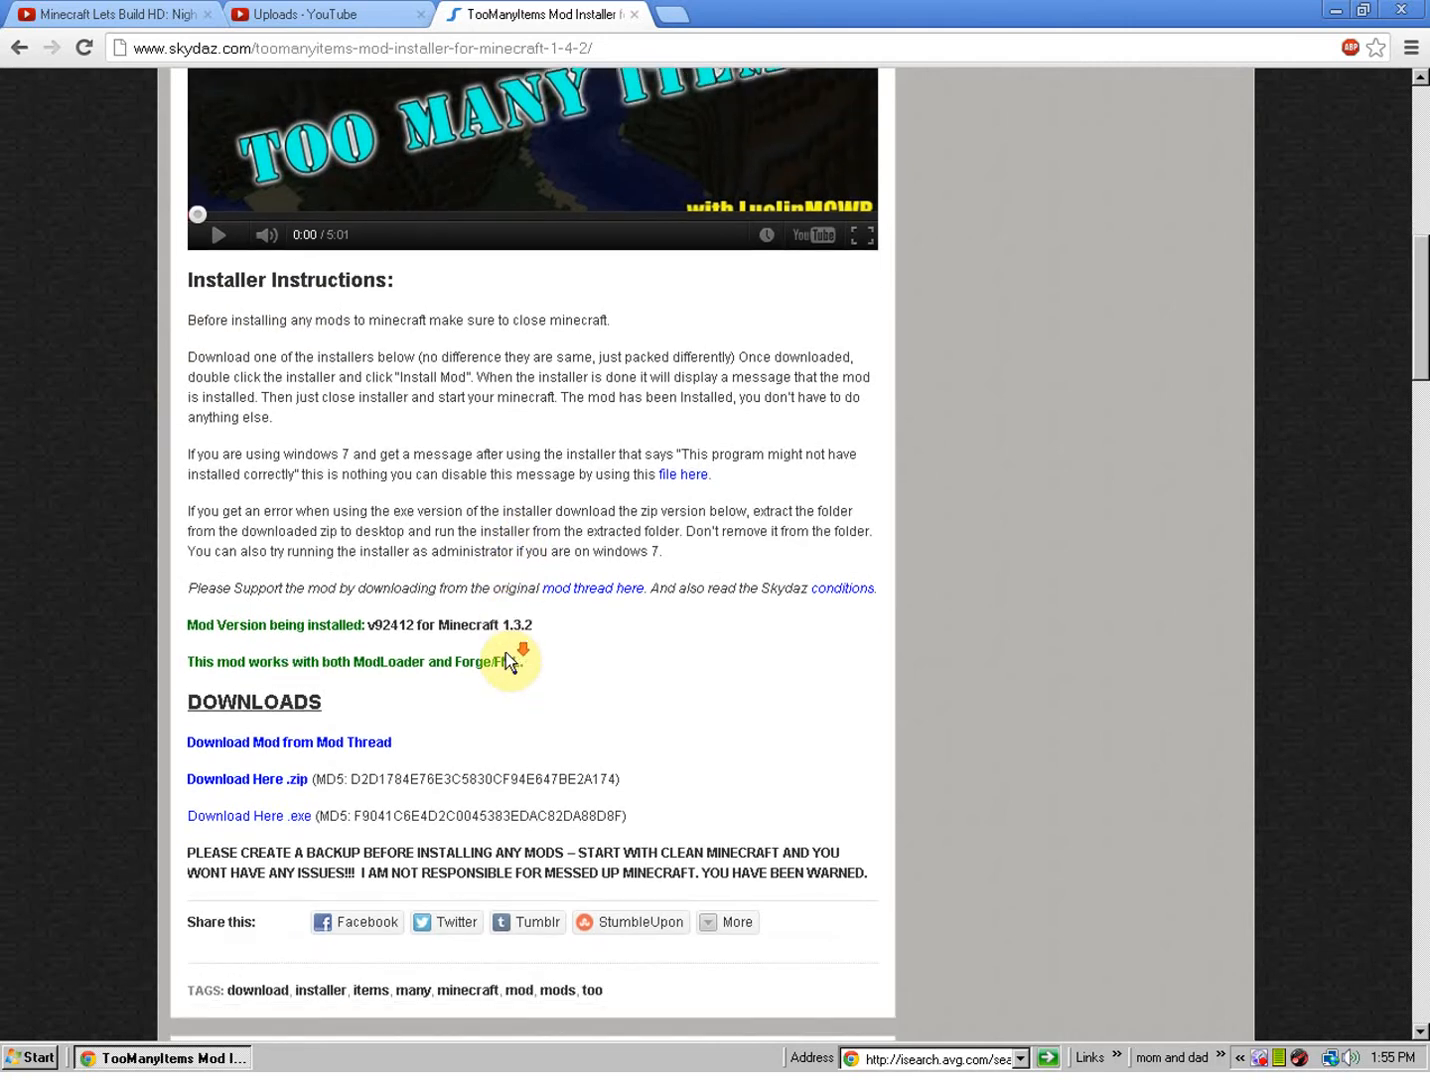
scroll(down, 3)
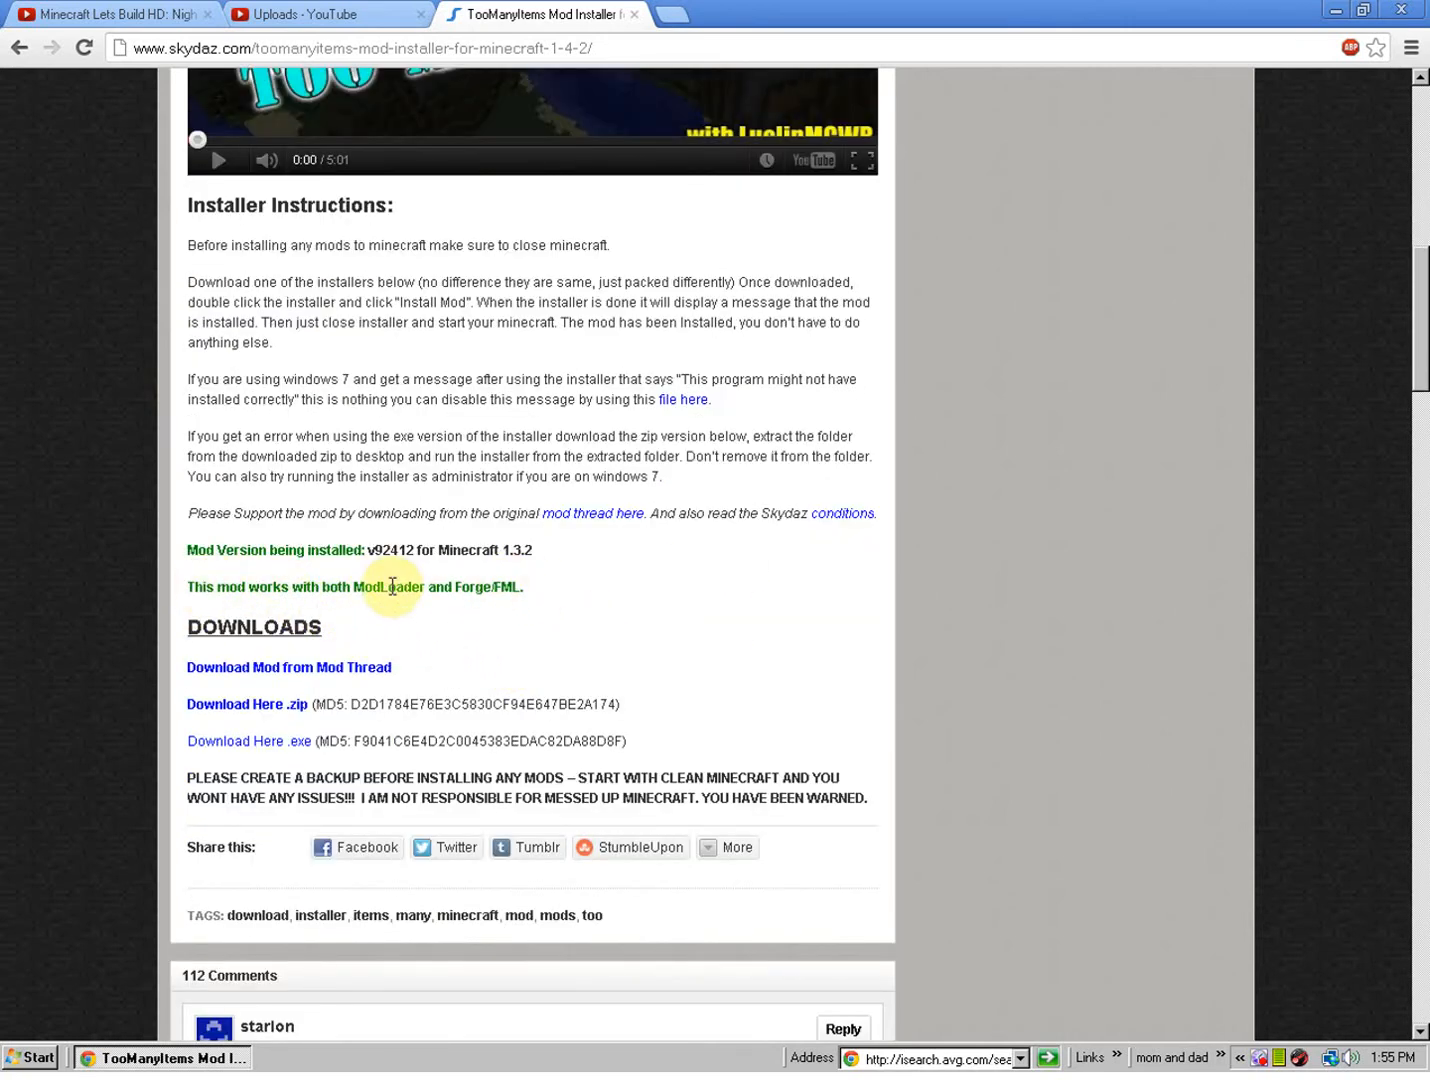
mouse_move(351, 611)
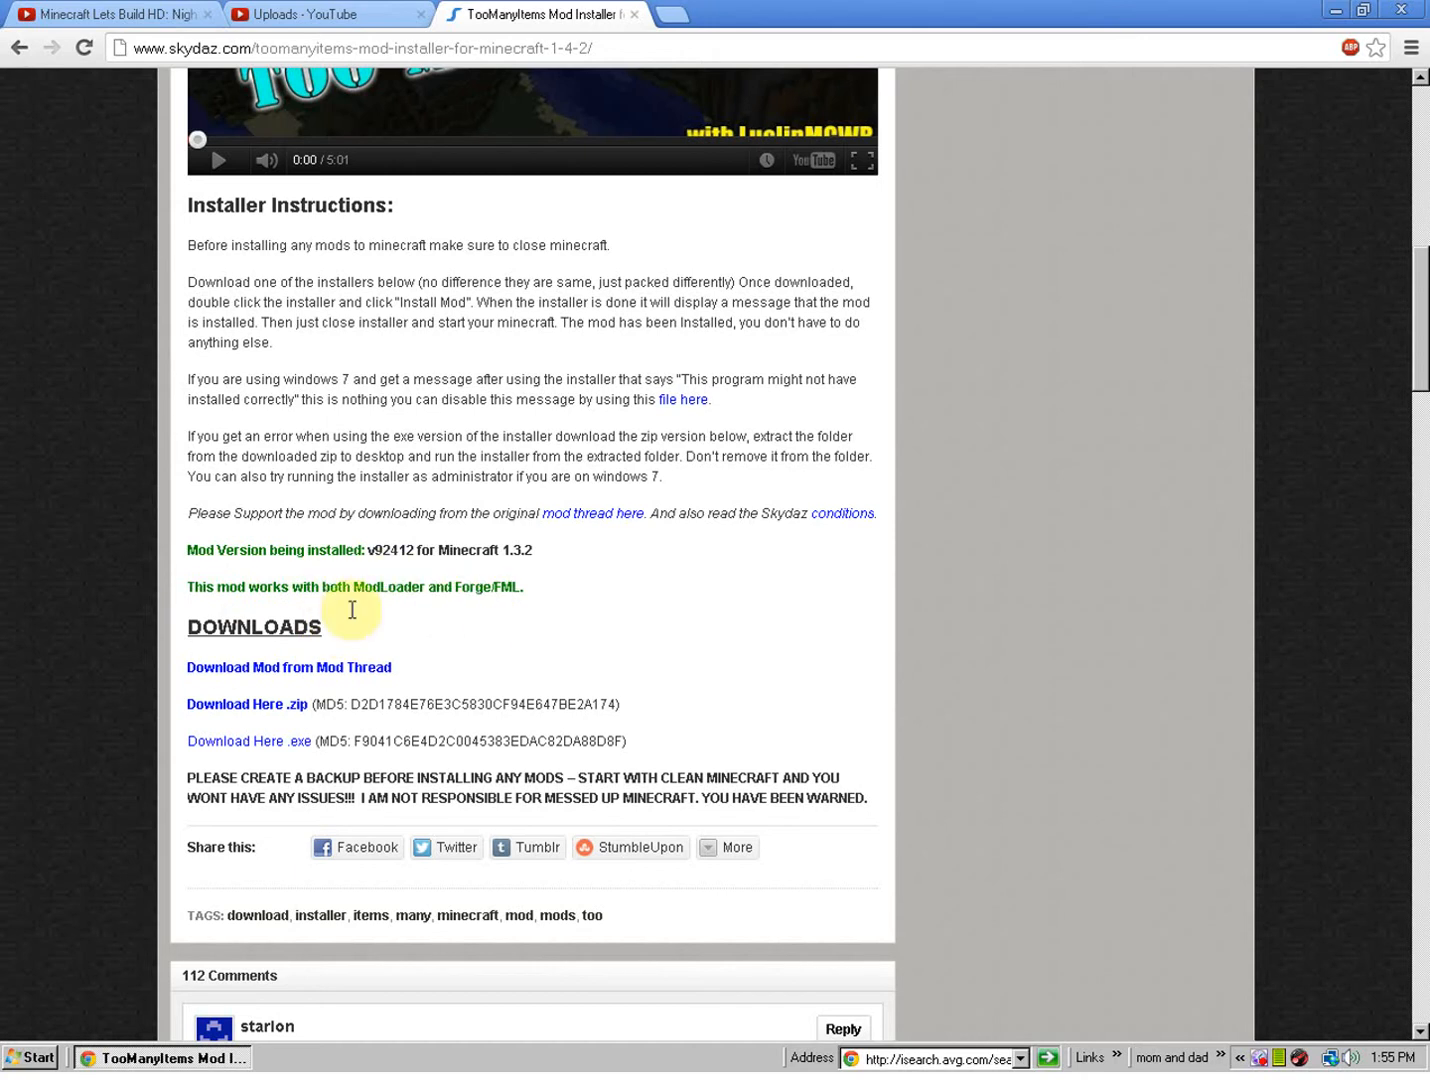
mouse_move(502, 613)
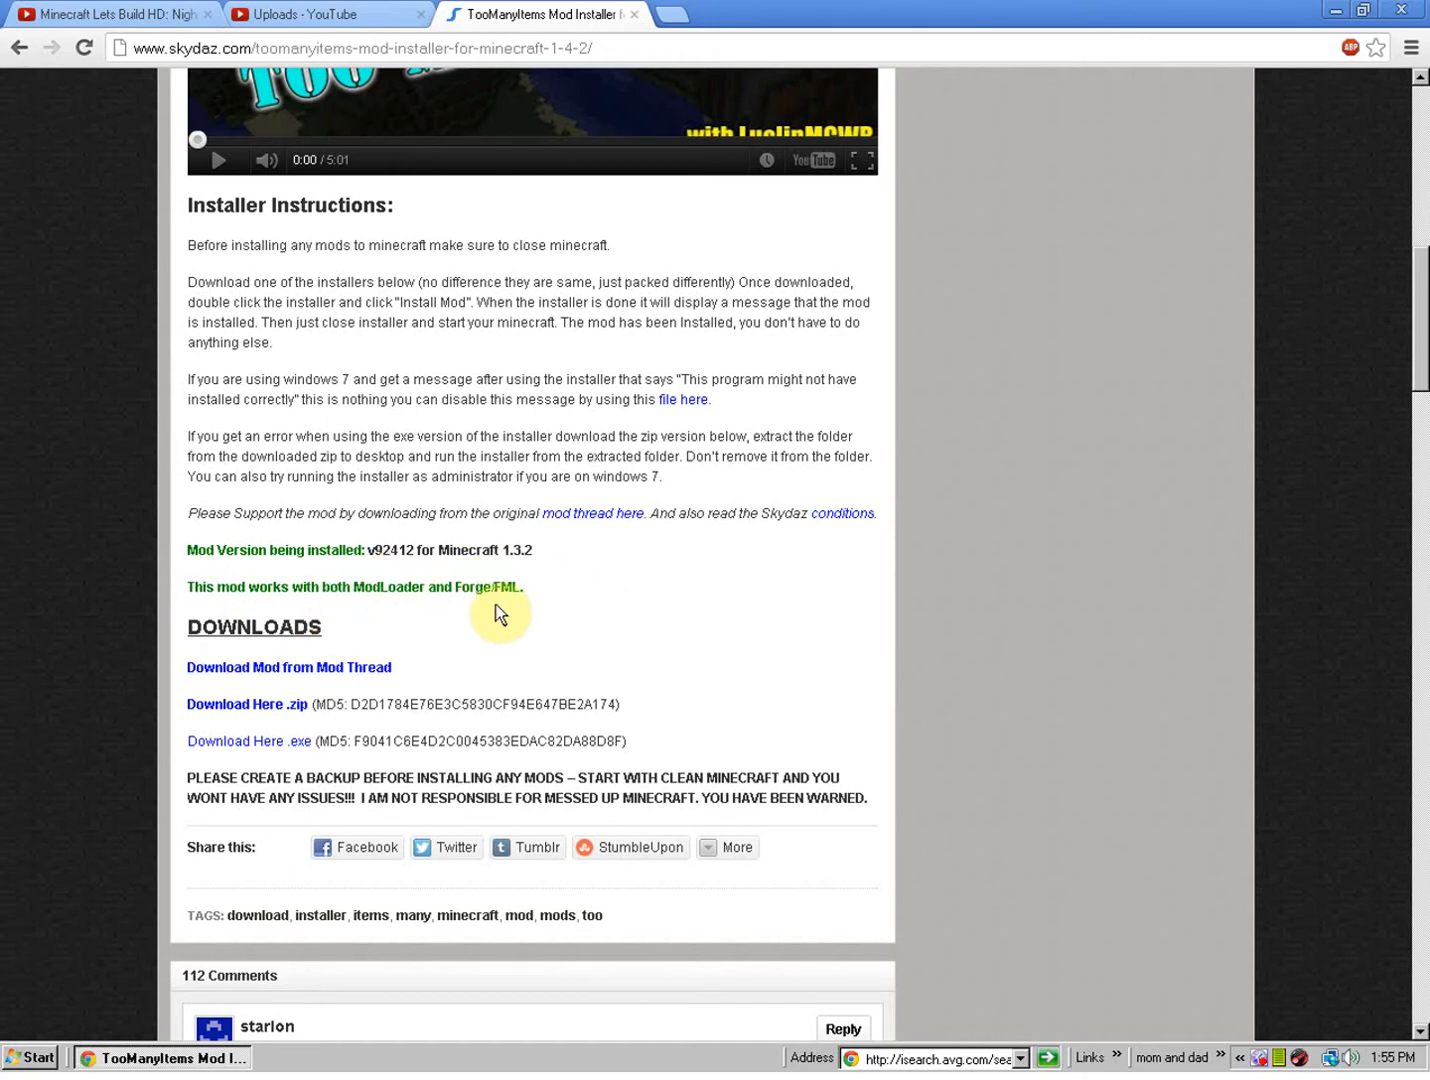
mouse_move(615, 632)
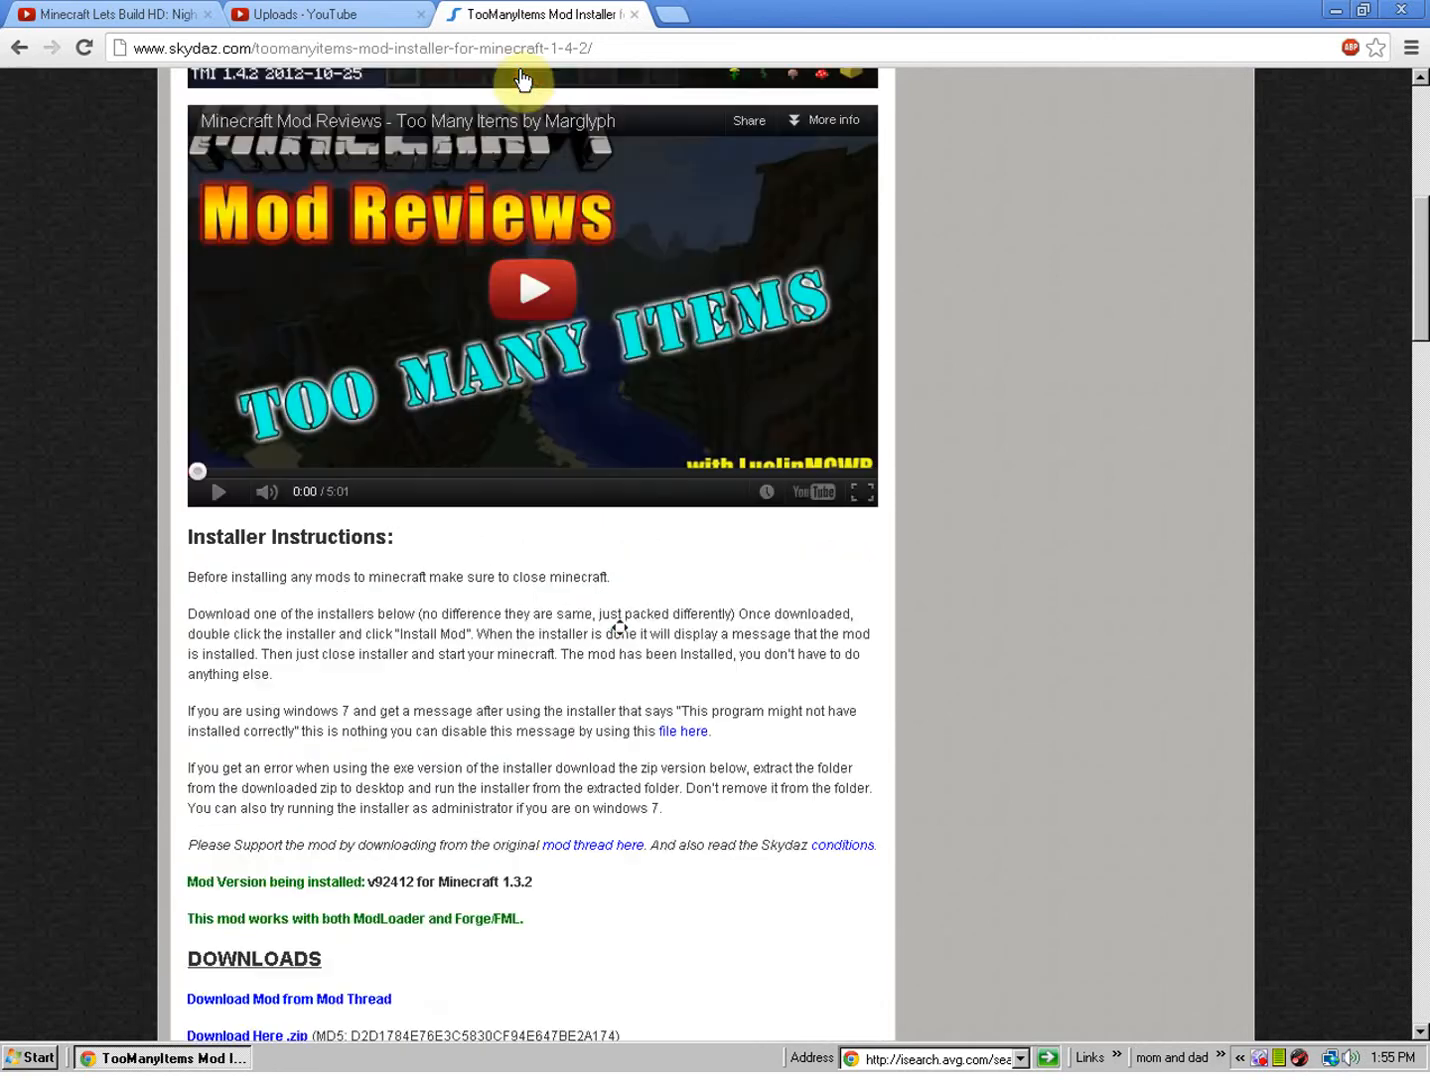
scroll(up, 3)
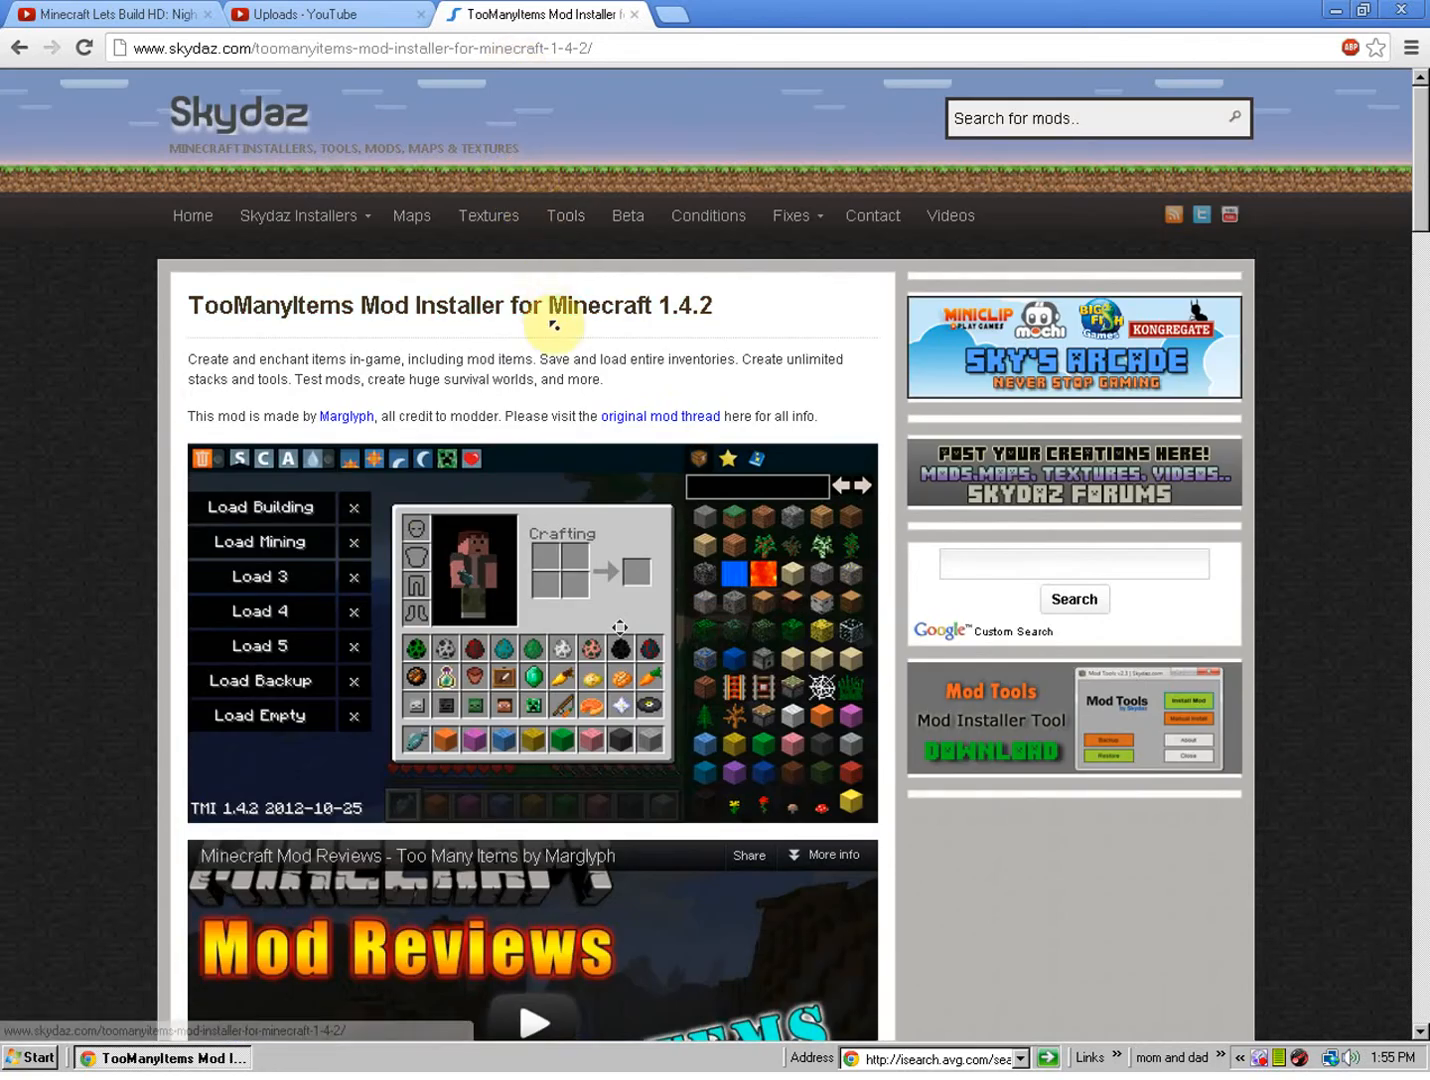
double_click(680, 305)
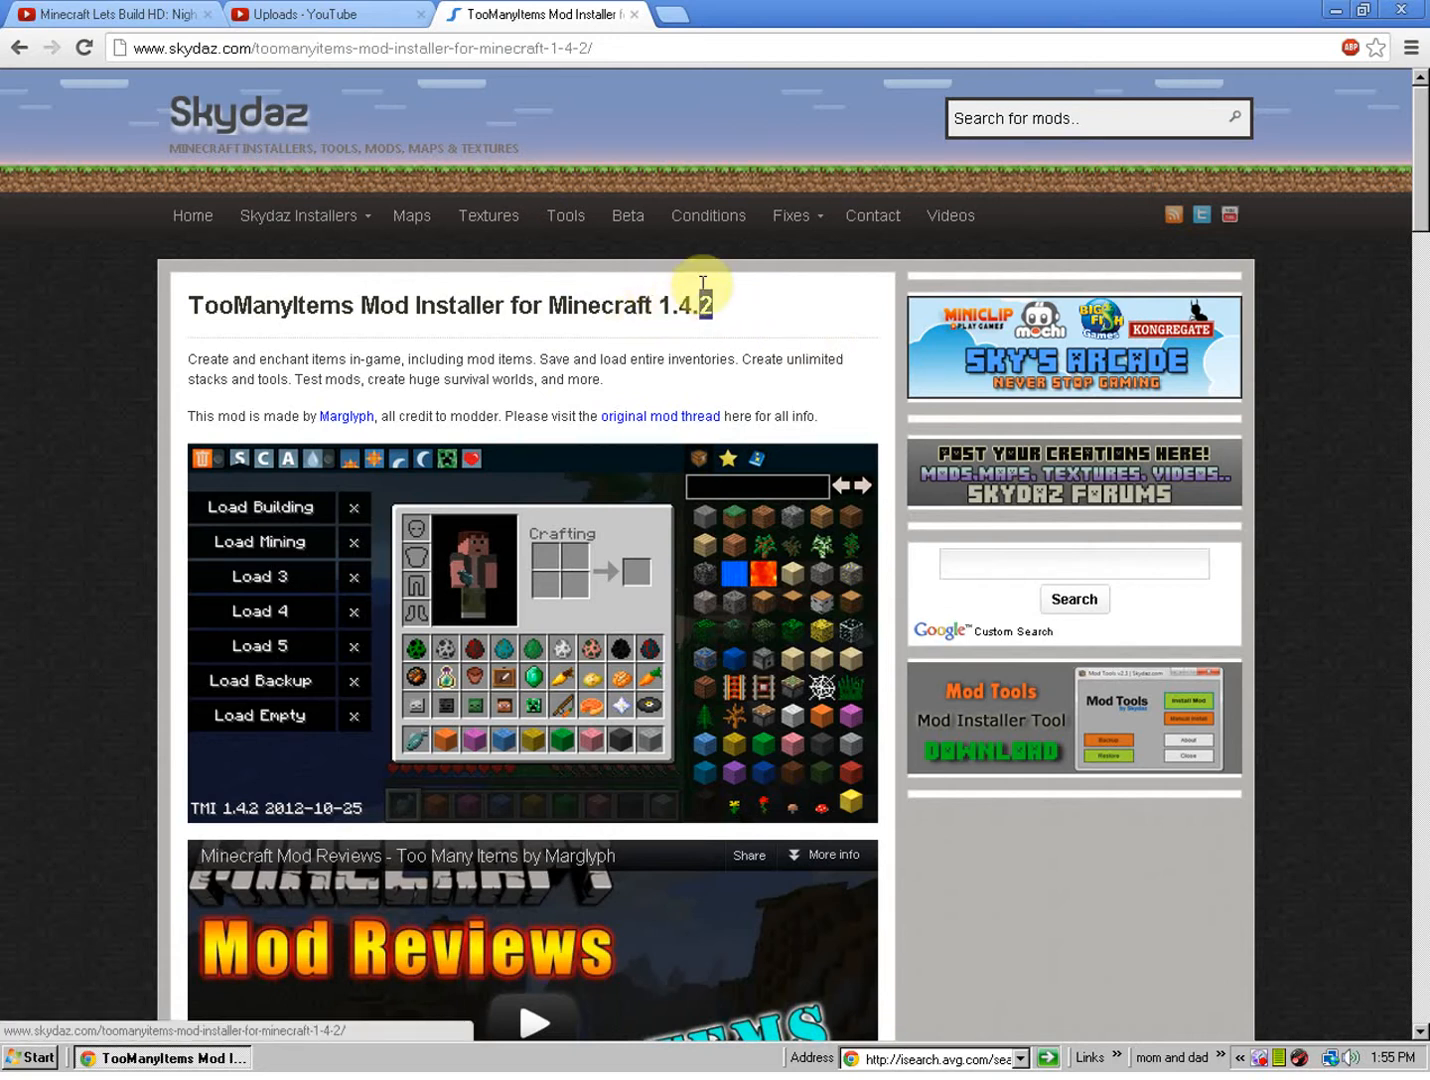
double_click(688, 306)
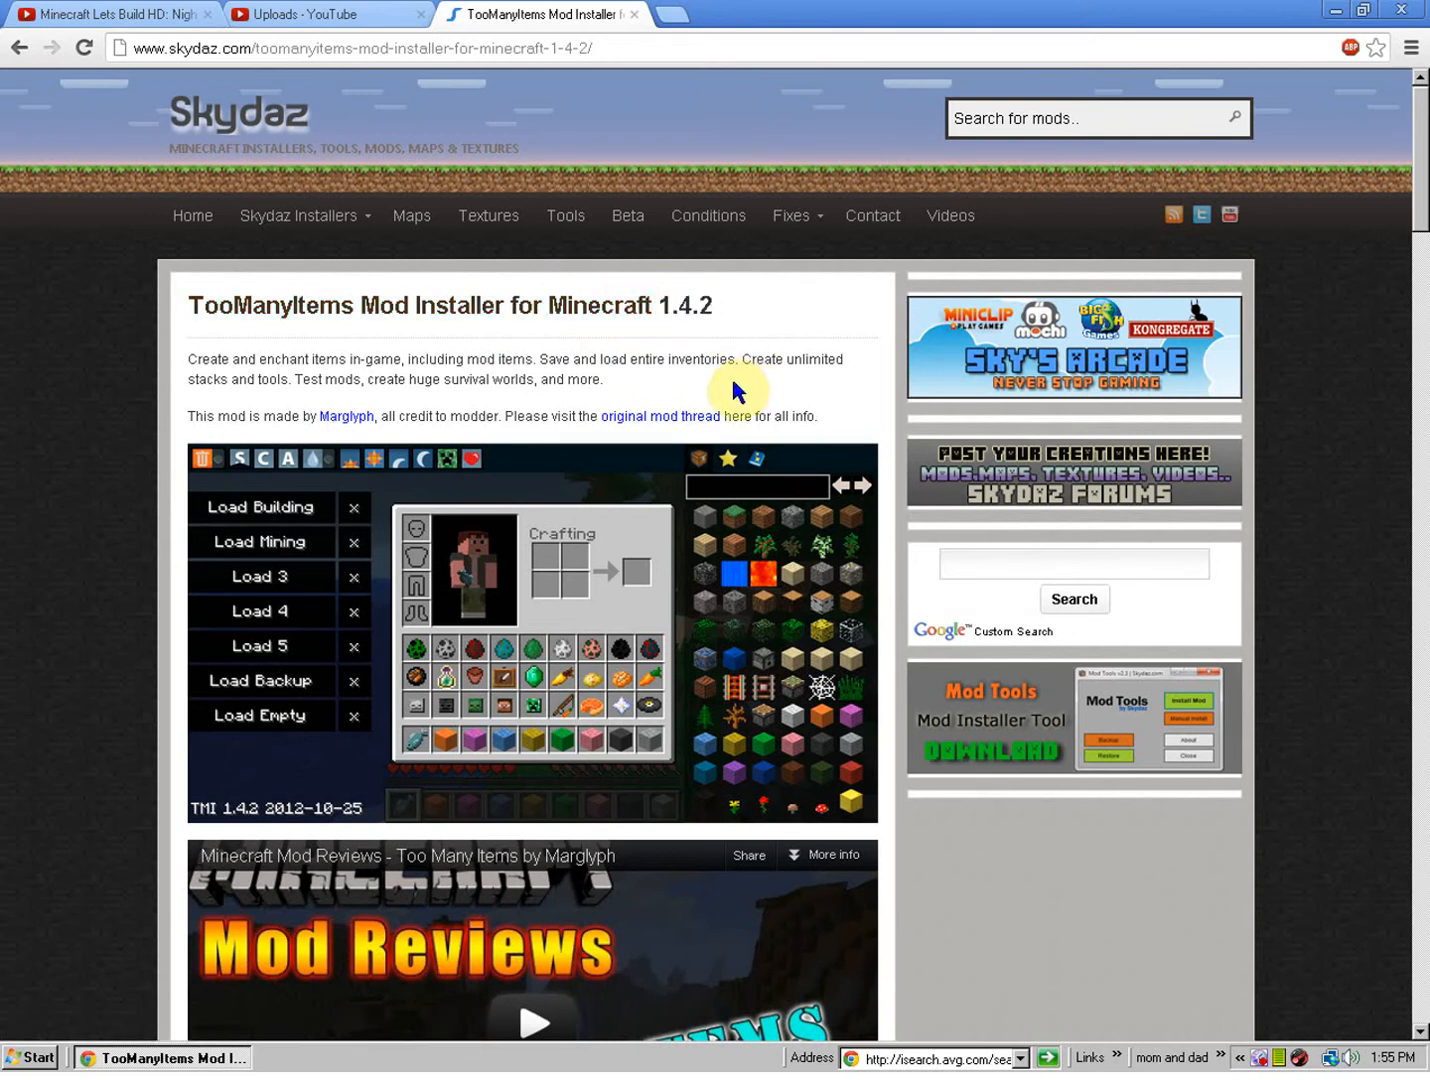
mouse_move(727, 404)
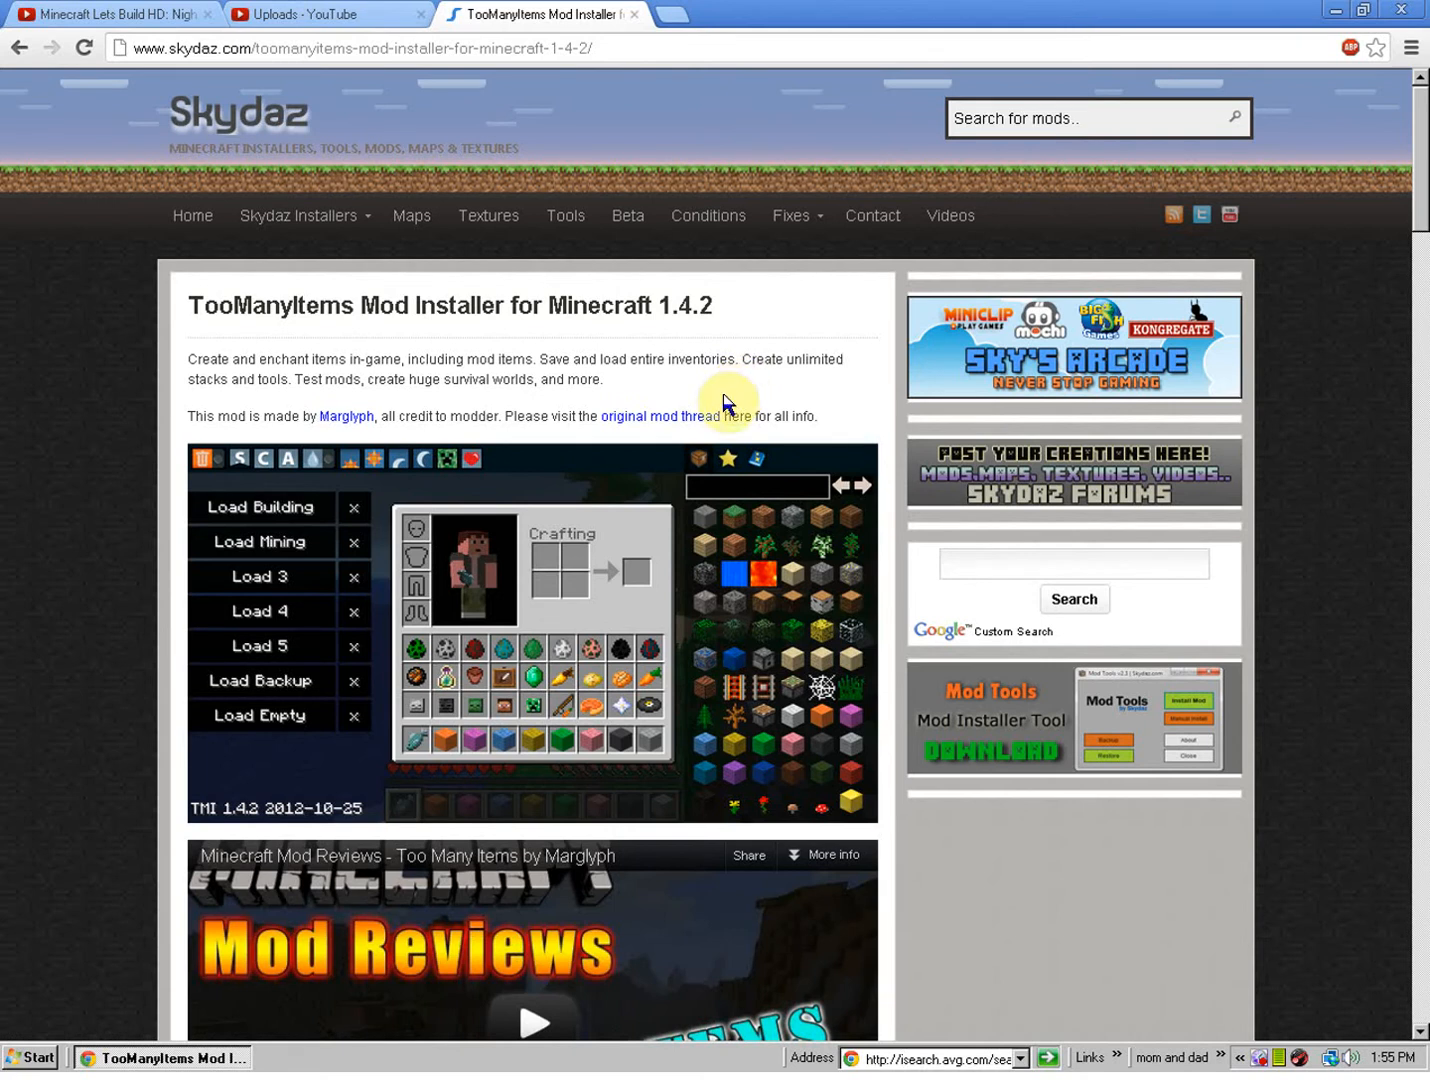
mouse_move(768, 435)
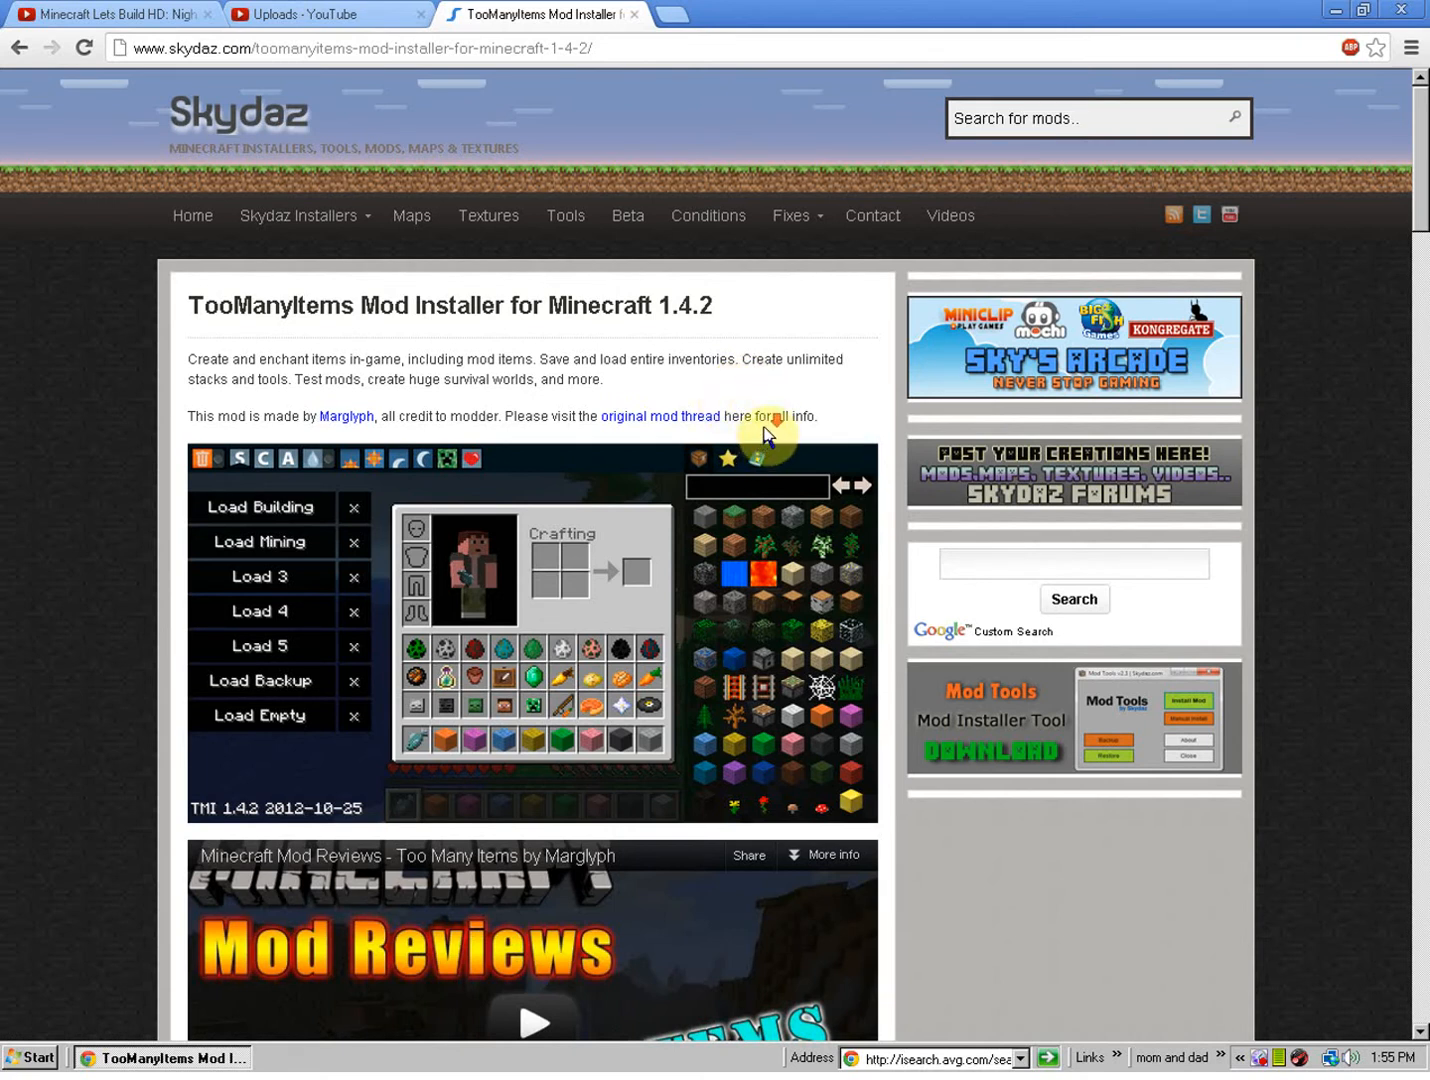
scroll(down, 3)
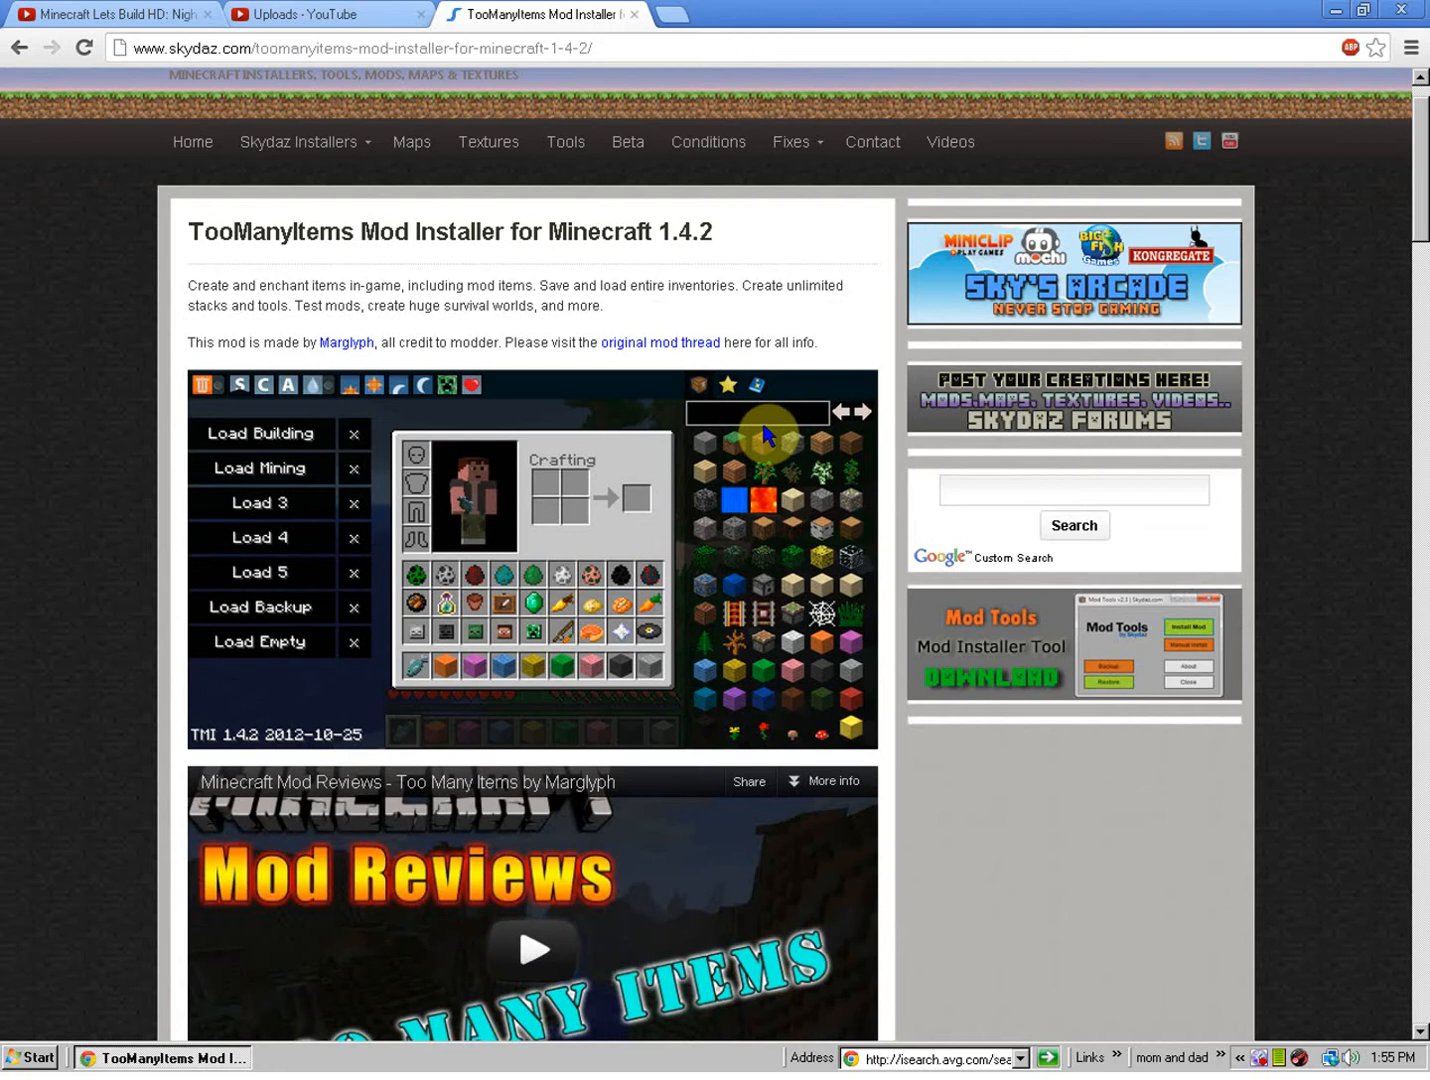
mouse_move(720, 578)
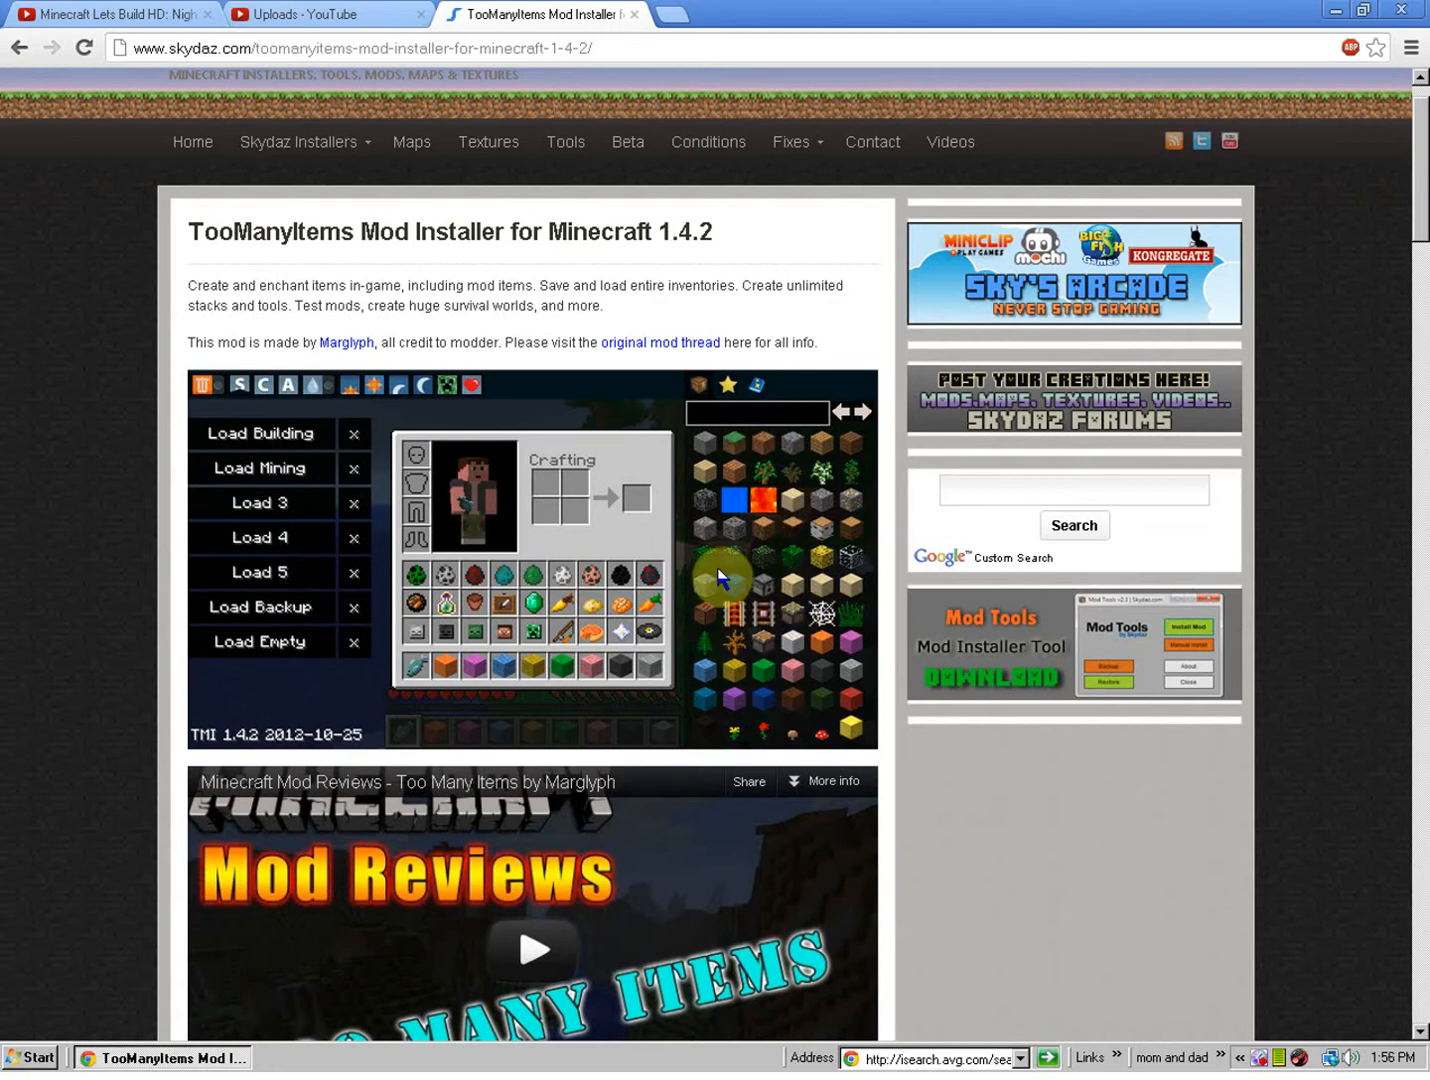
mouse_move(445, 457)
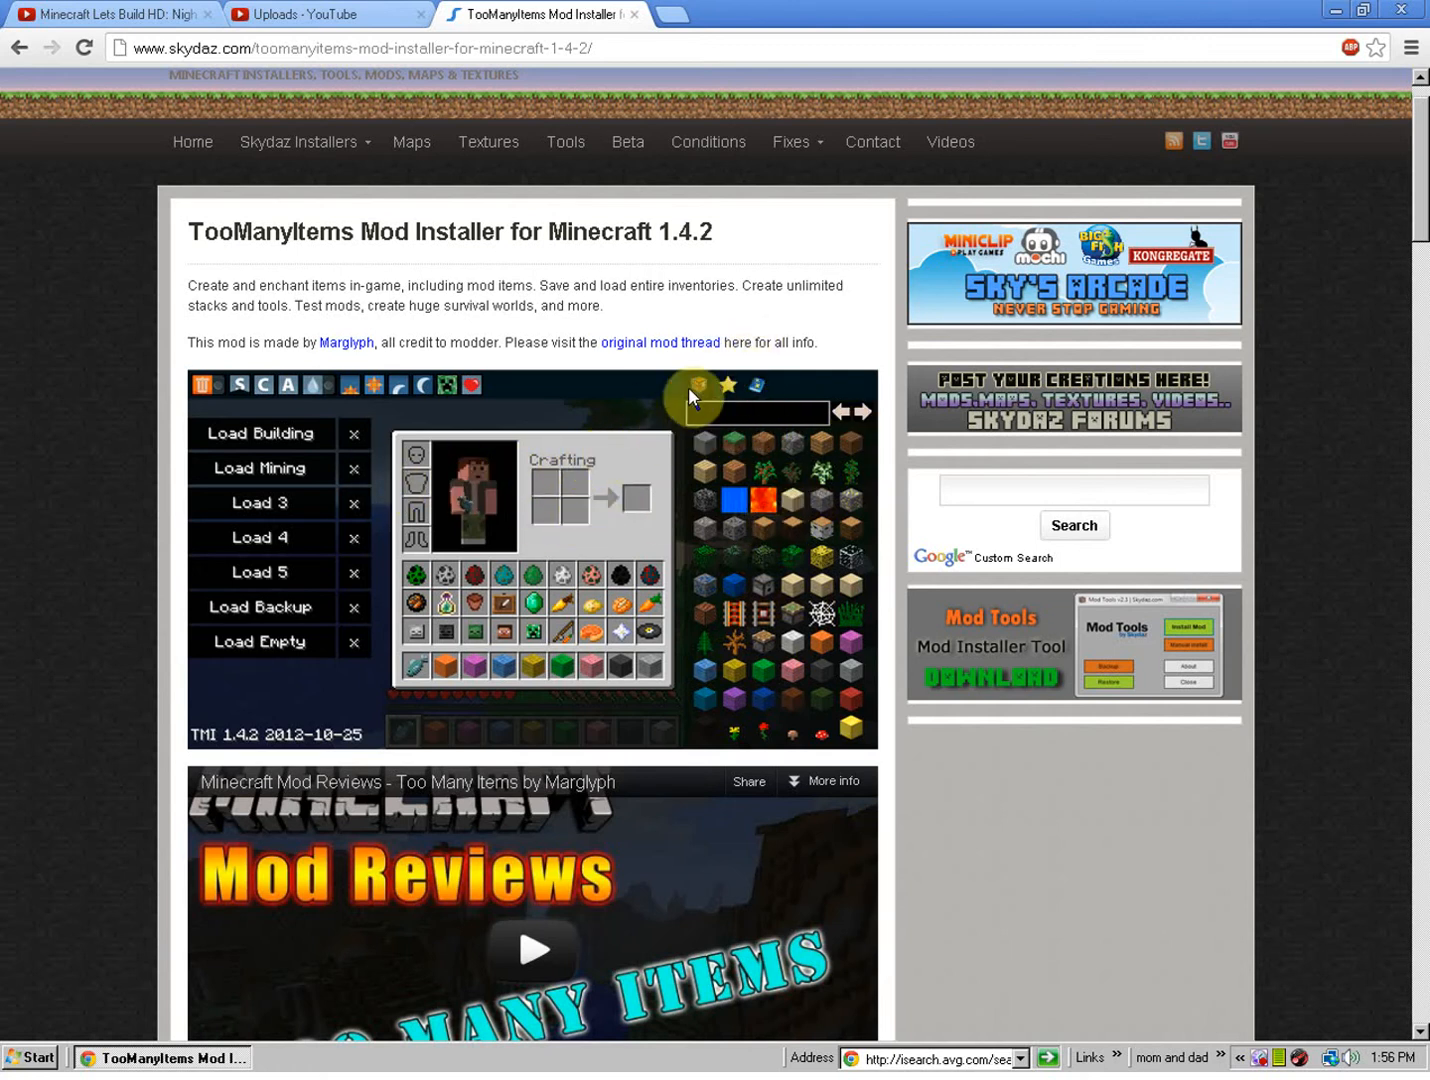
mouse_move(868, 425)
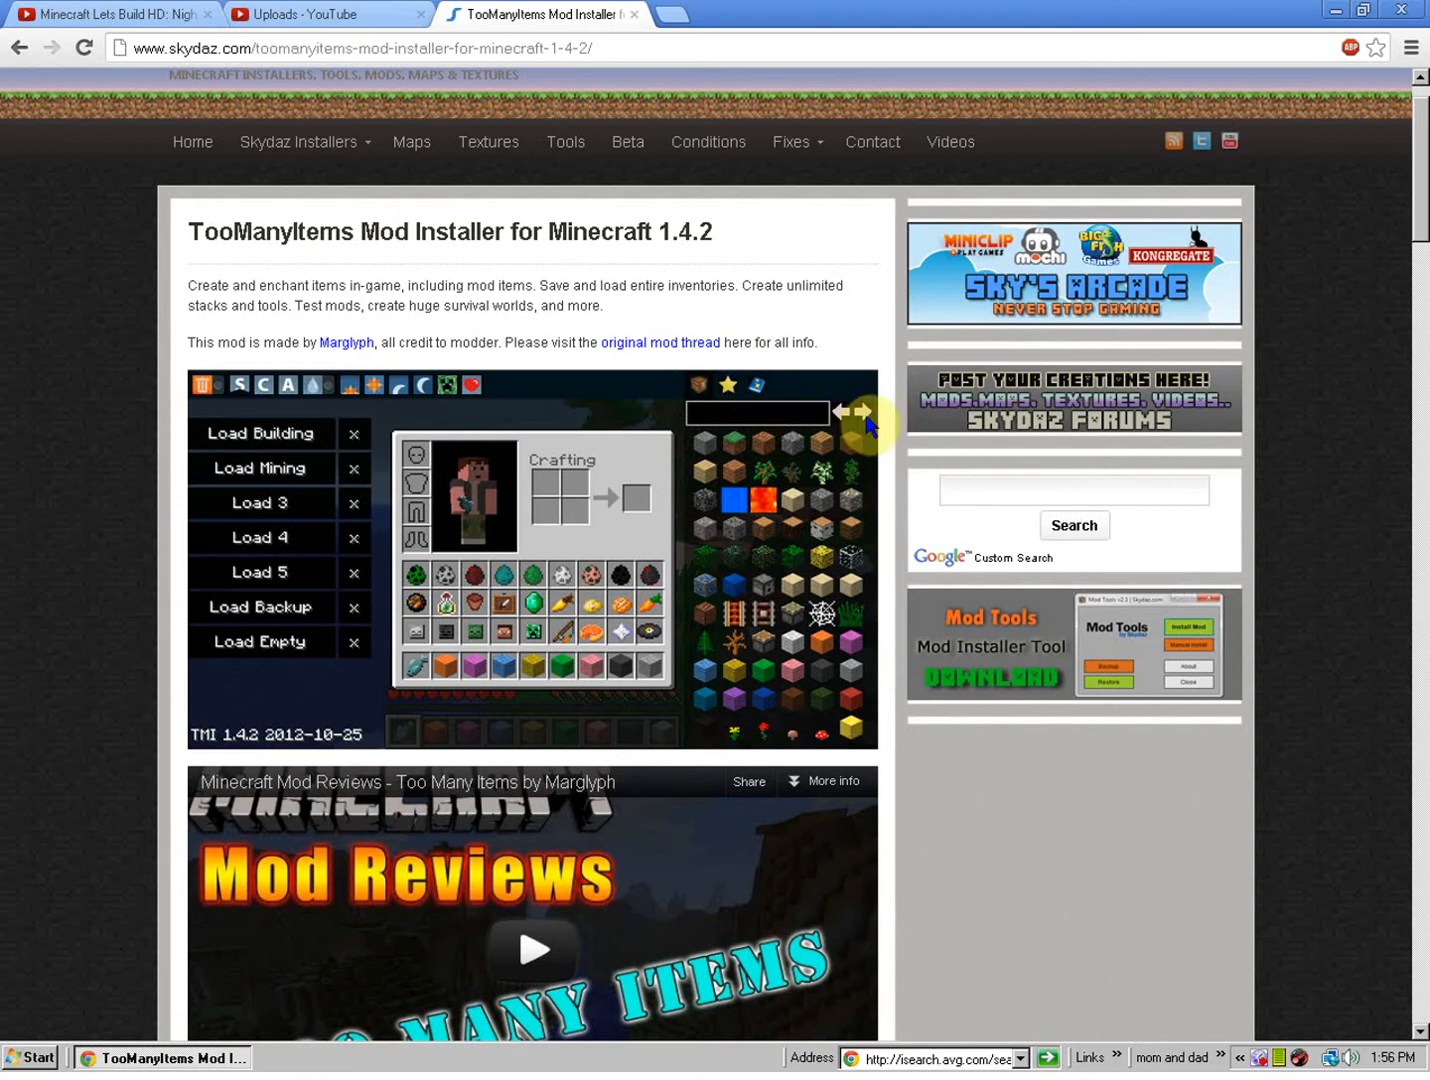
Scroll past the review video to the installer instructions and .zip/.exe download links
scroll(down, 3)
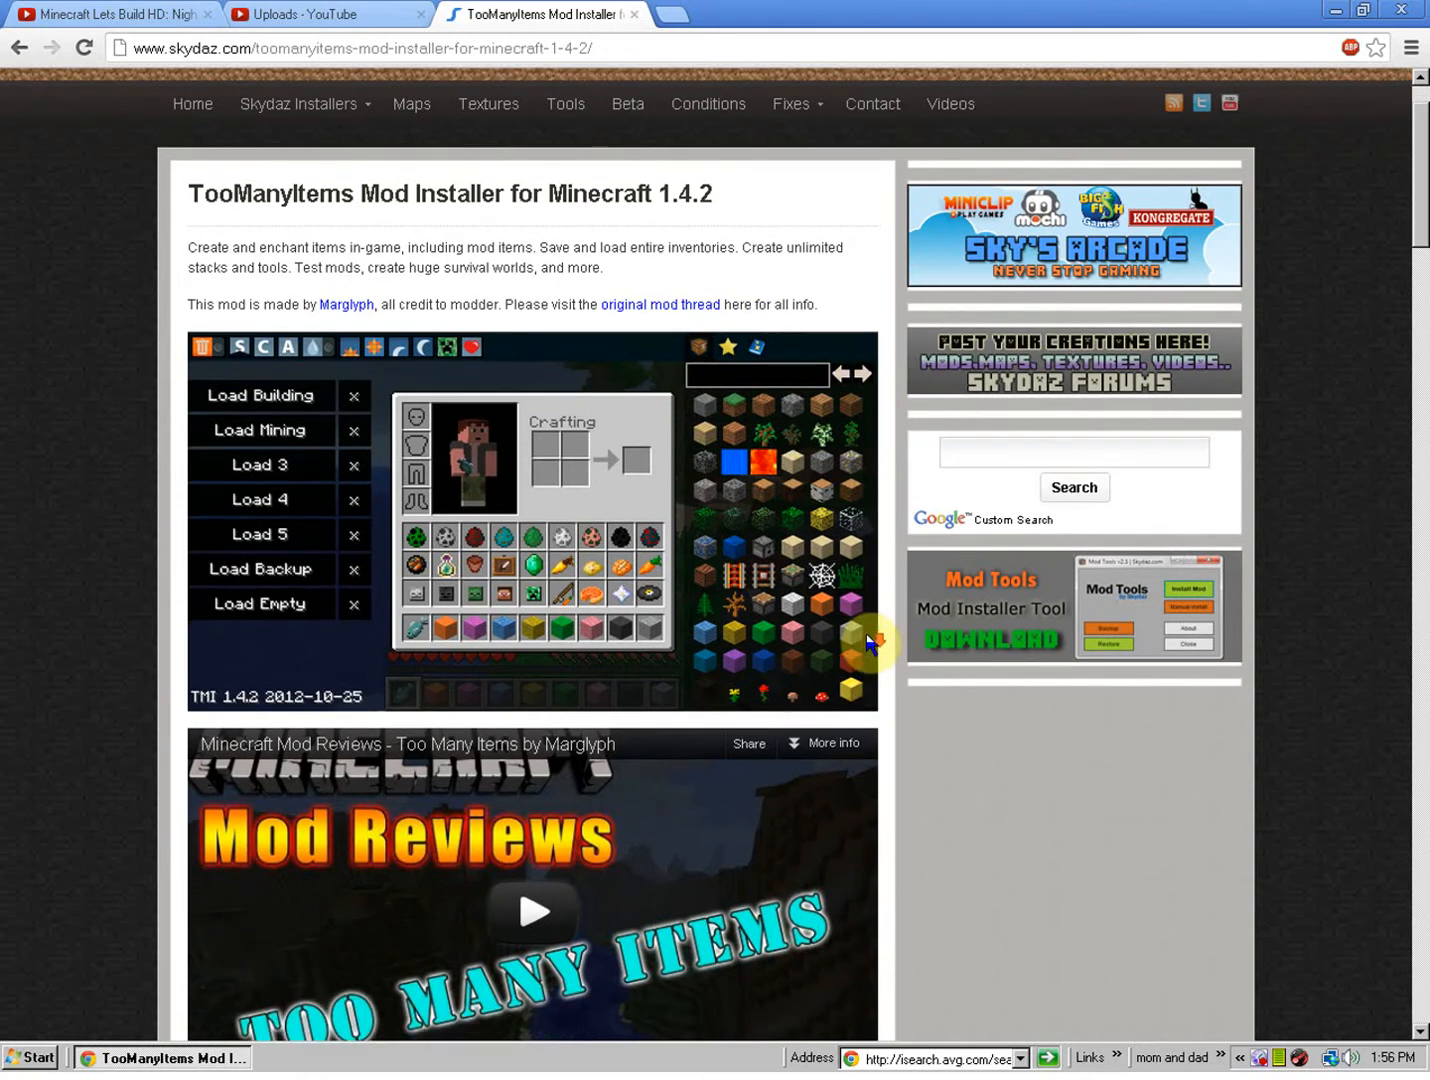
scroll(down, 3)
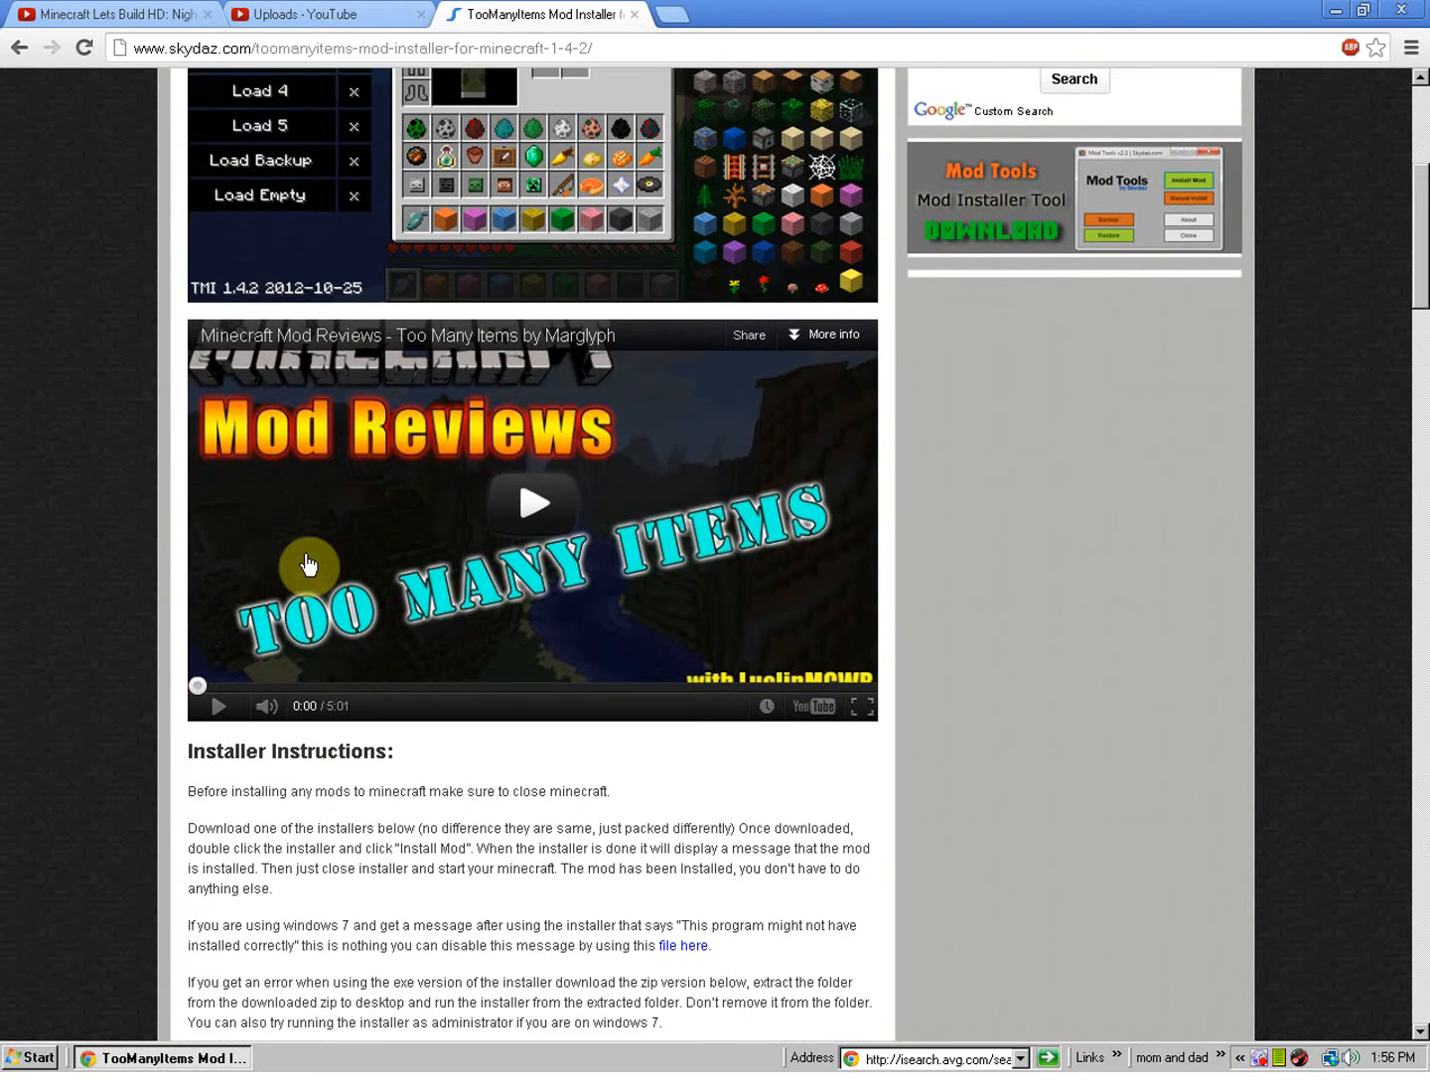
scroll(down, 3)
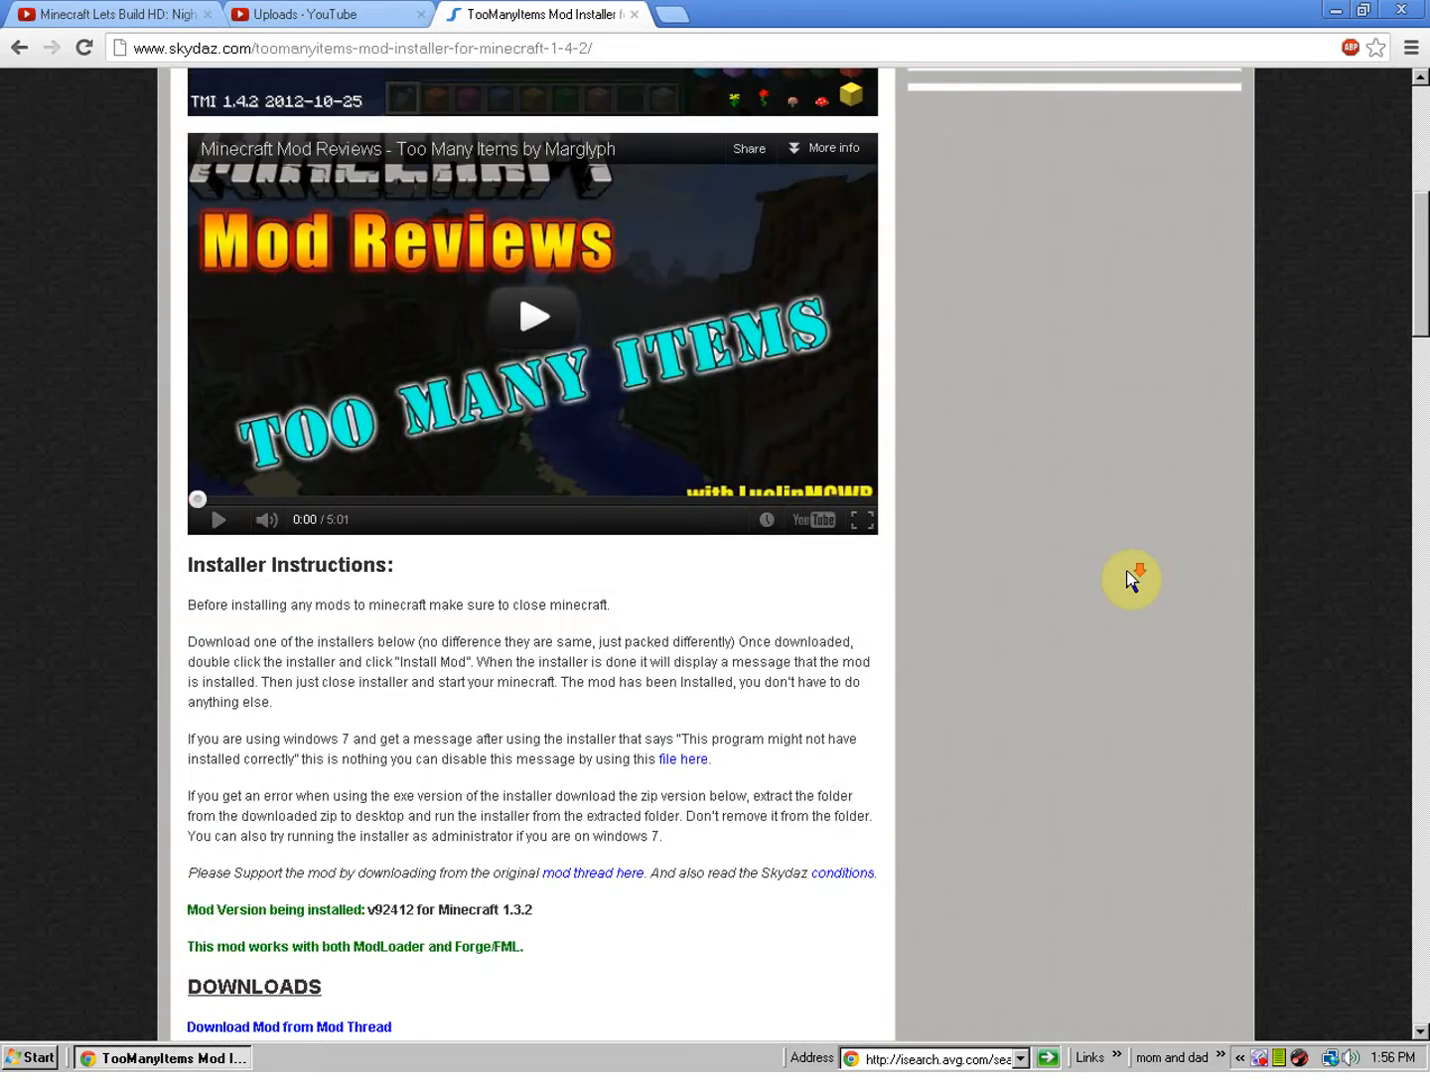
scroll(down, 3)
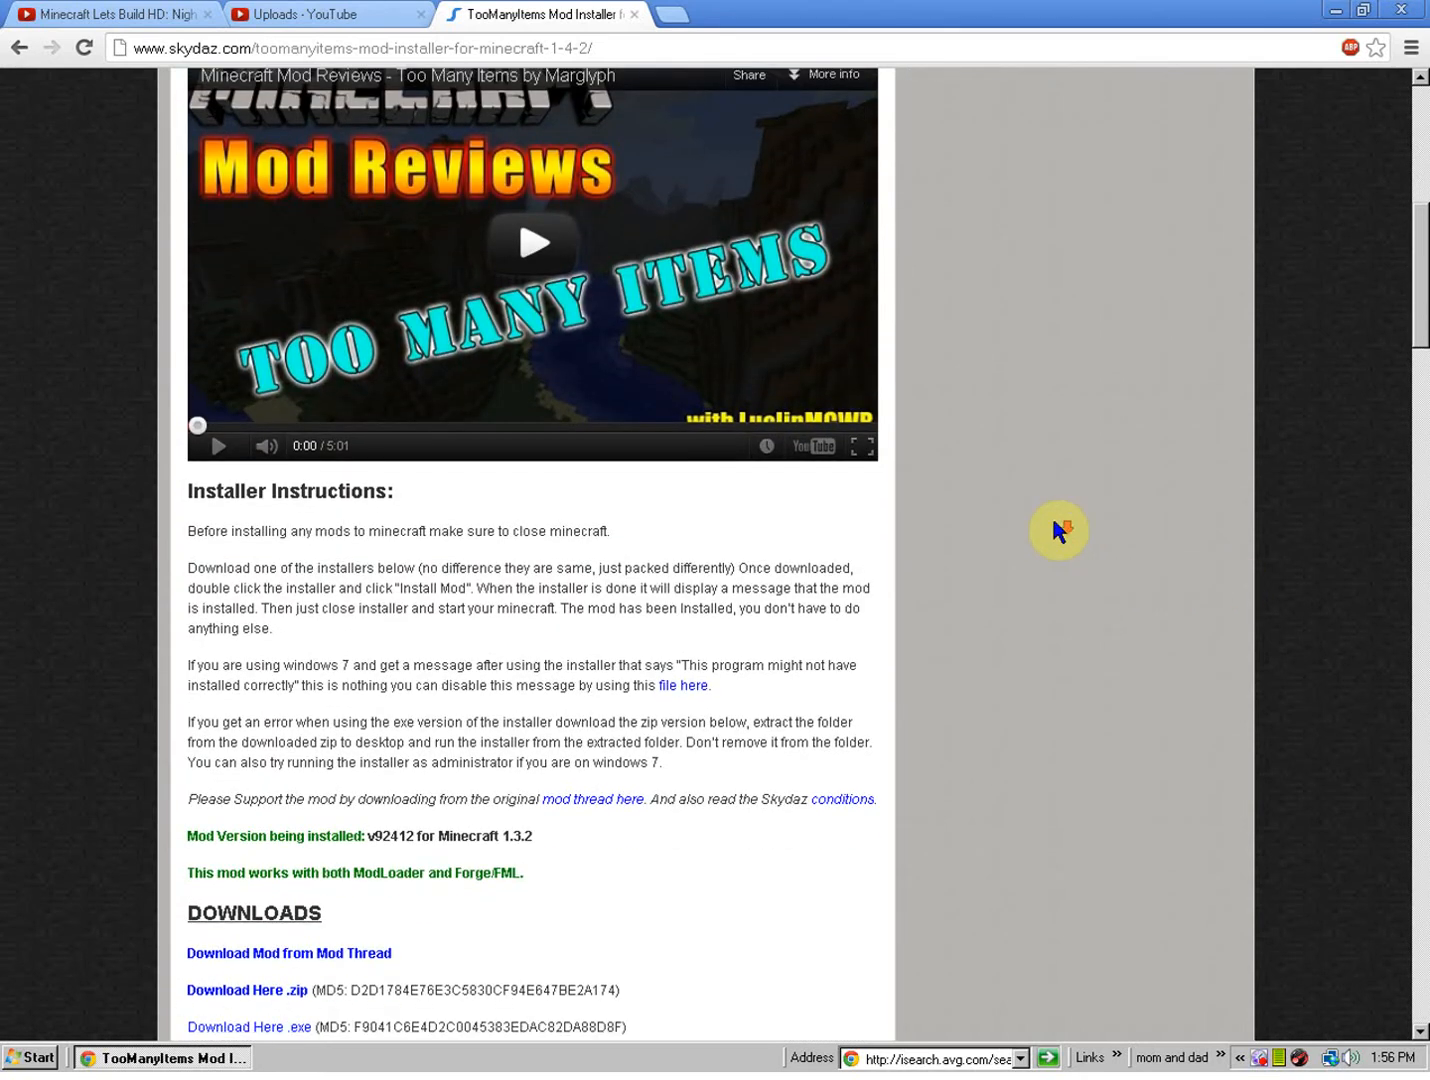
scroll(down, 3)
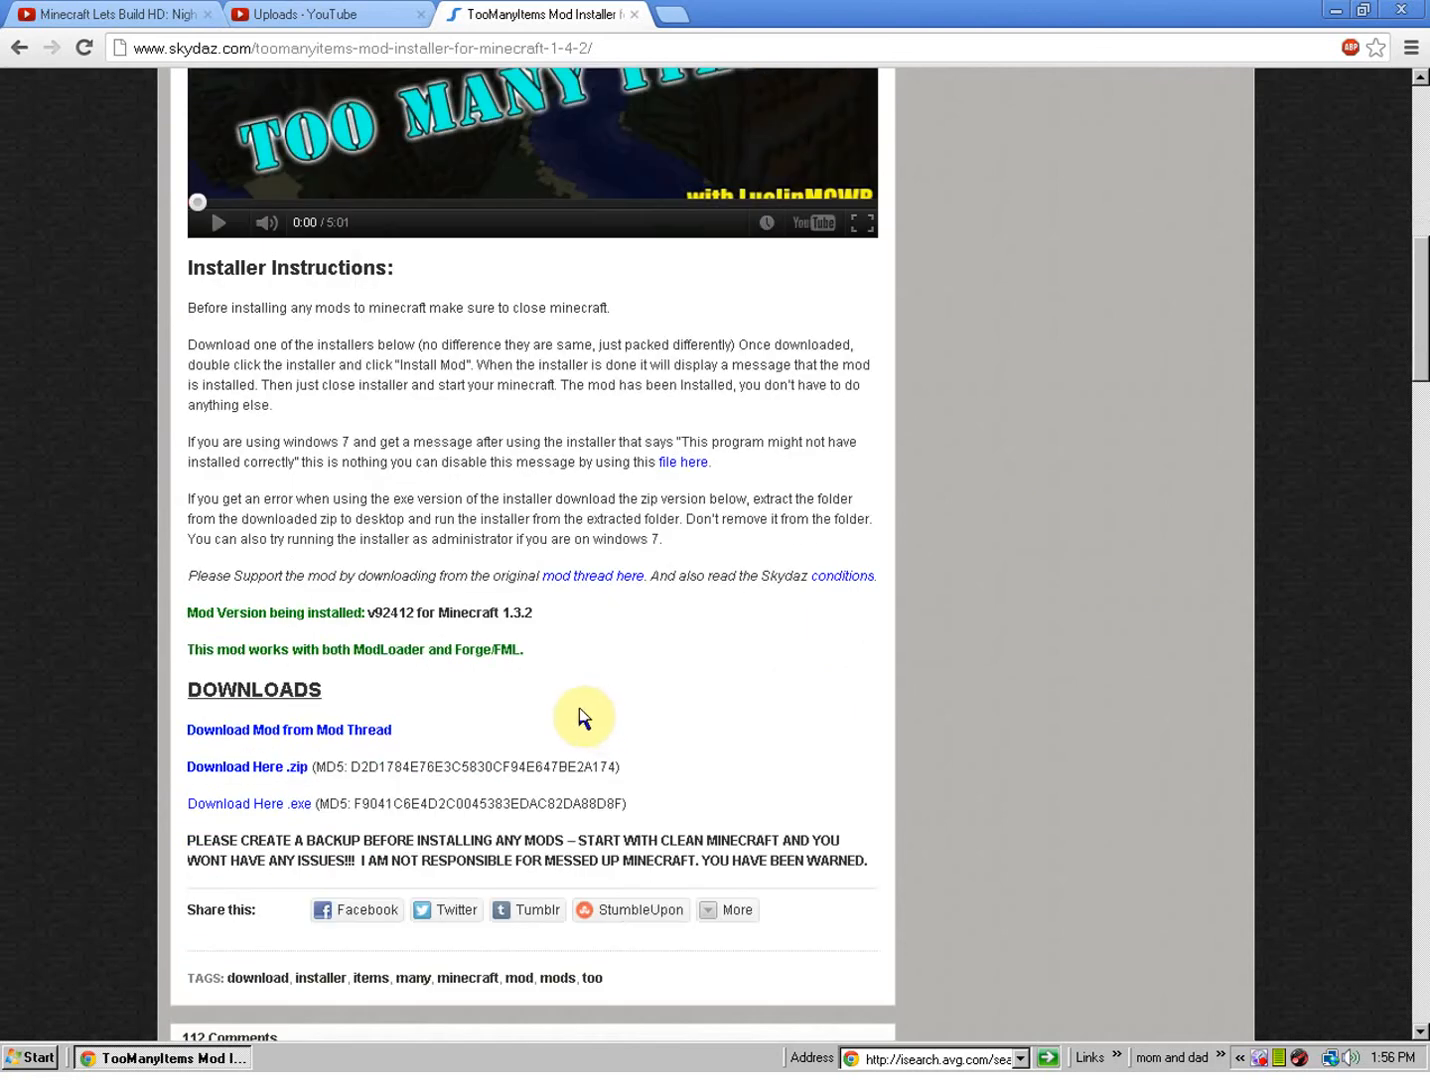
mouse_move(307, 767)
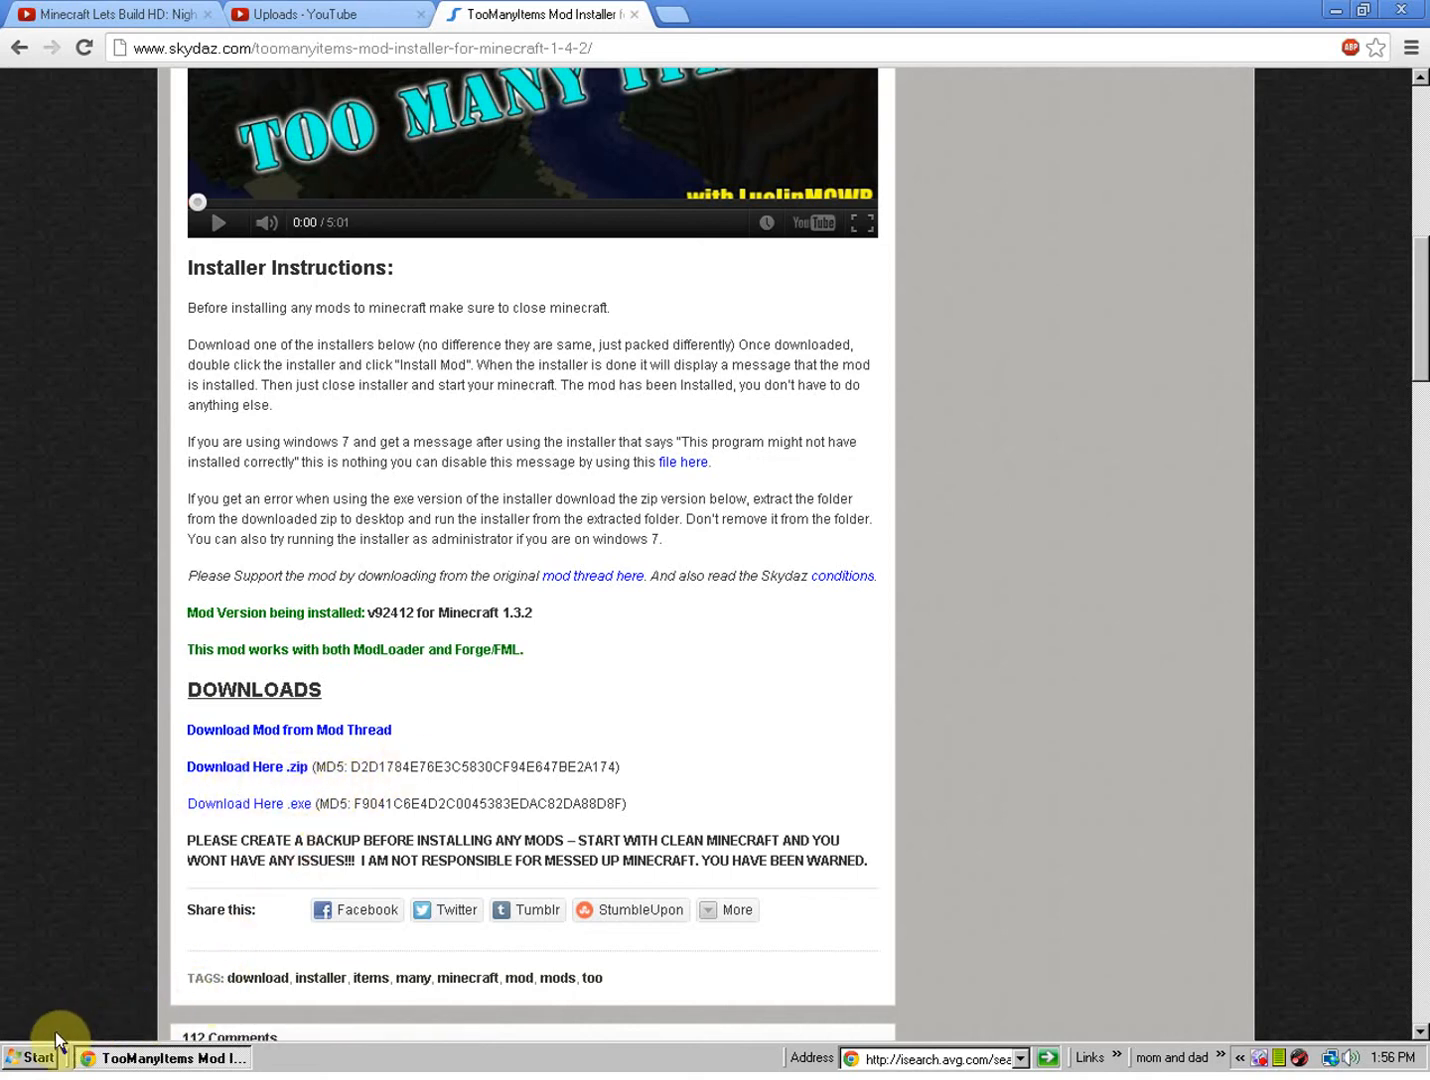
Search the Start menu for "TooManyItems" to find the installer ZIP
click(33, 1058)
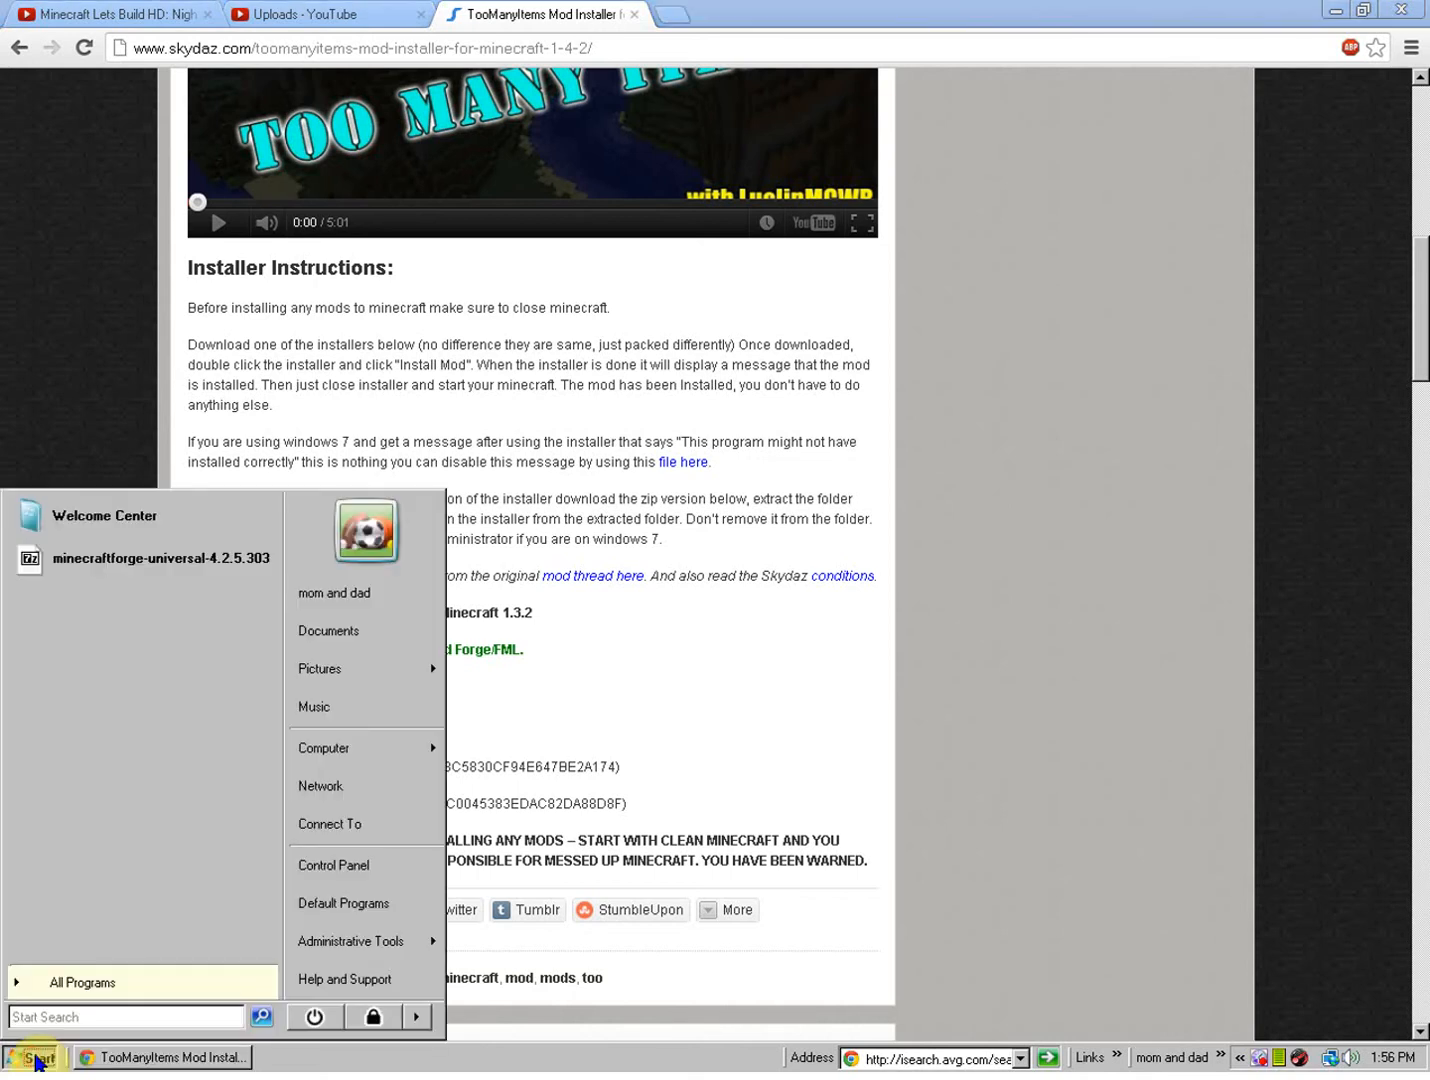
click(34, 1057)
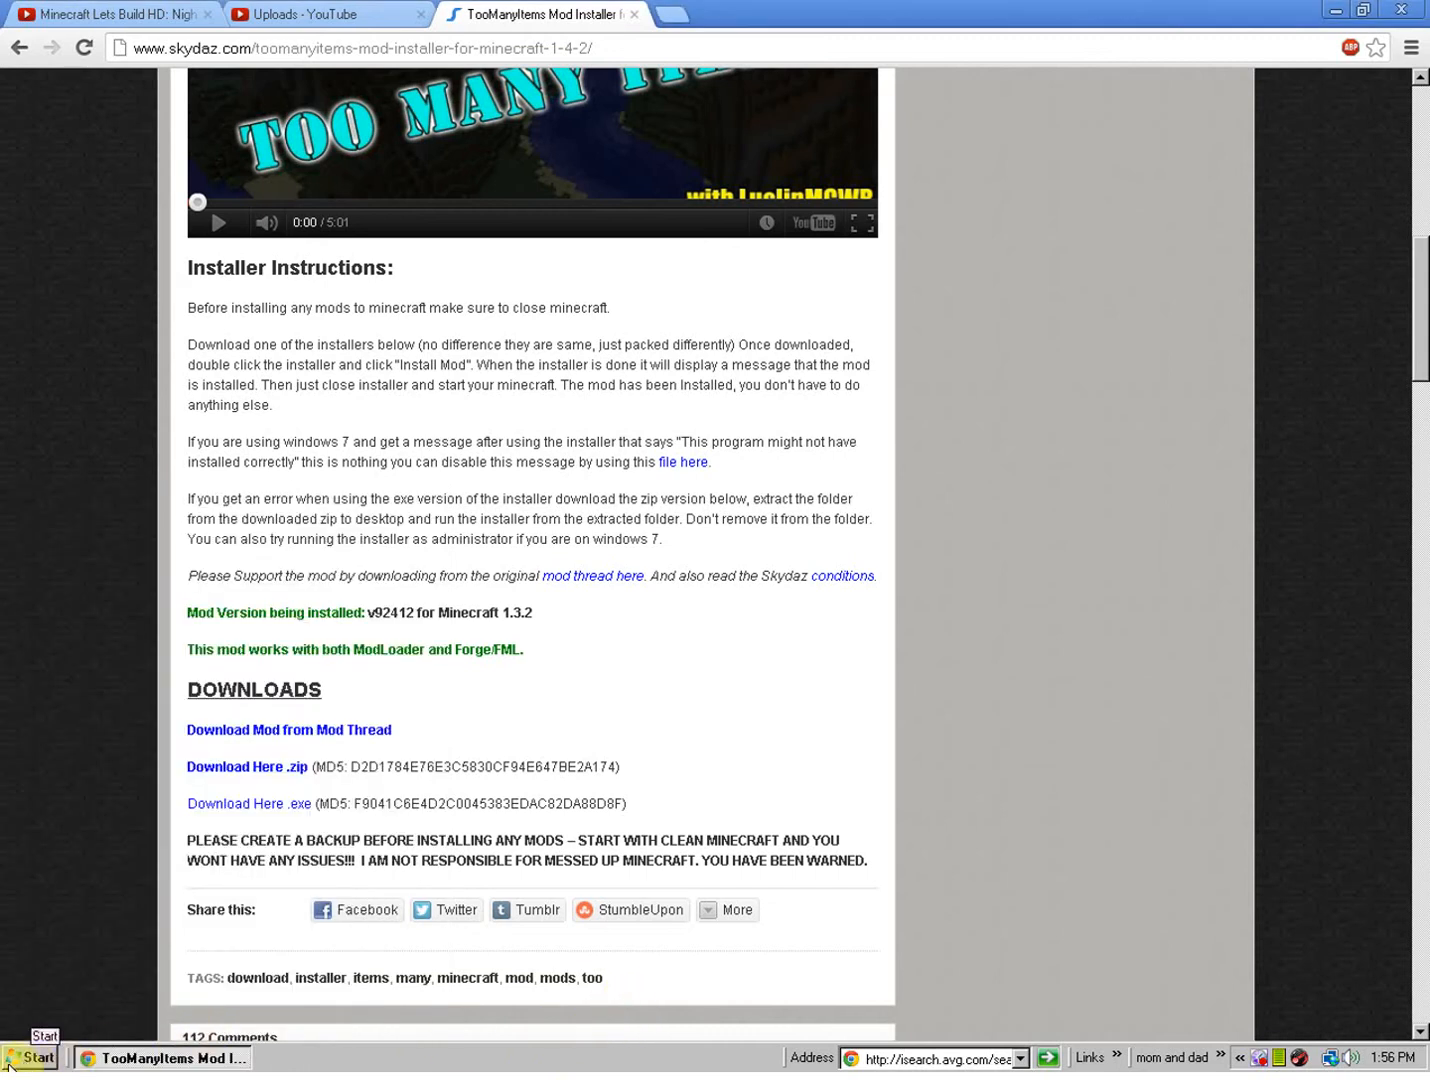
click(33, 1057)
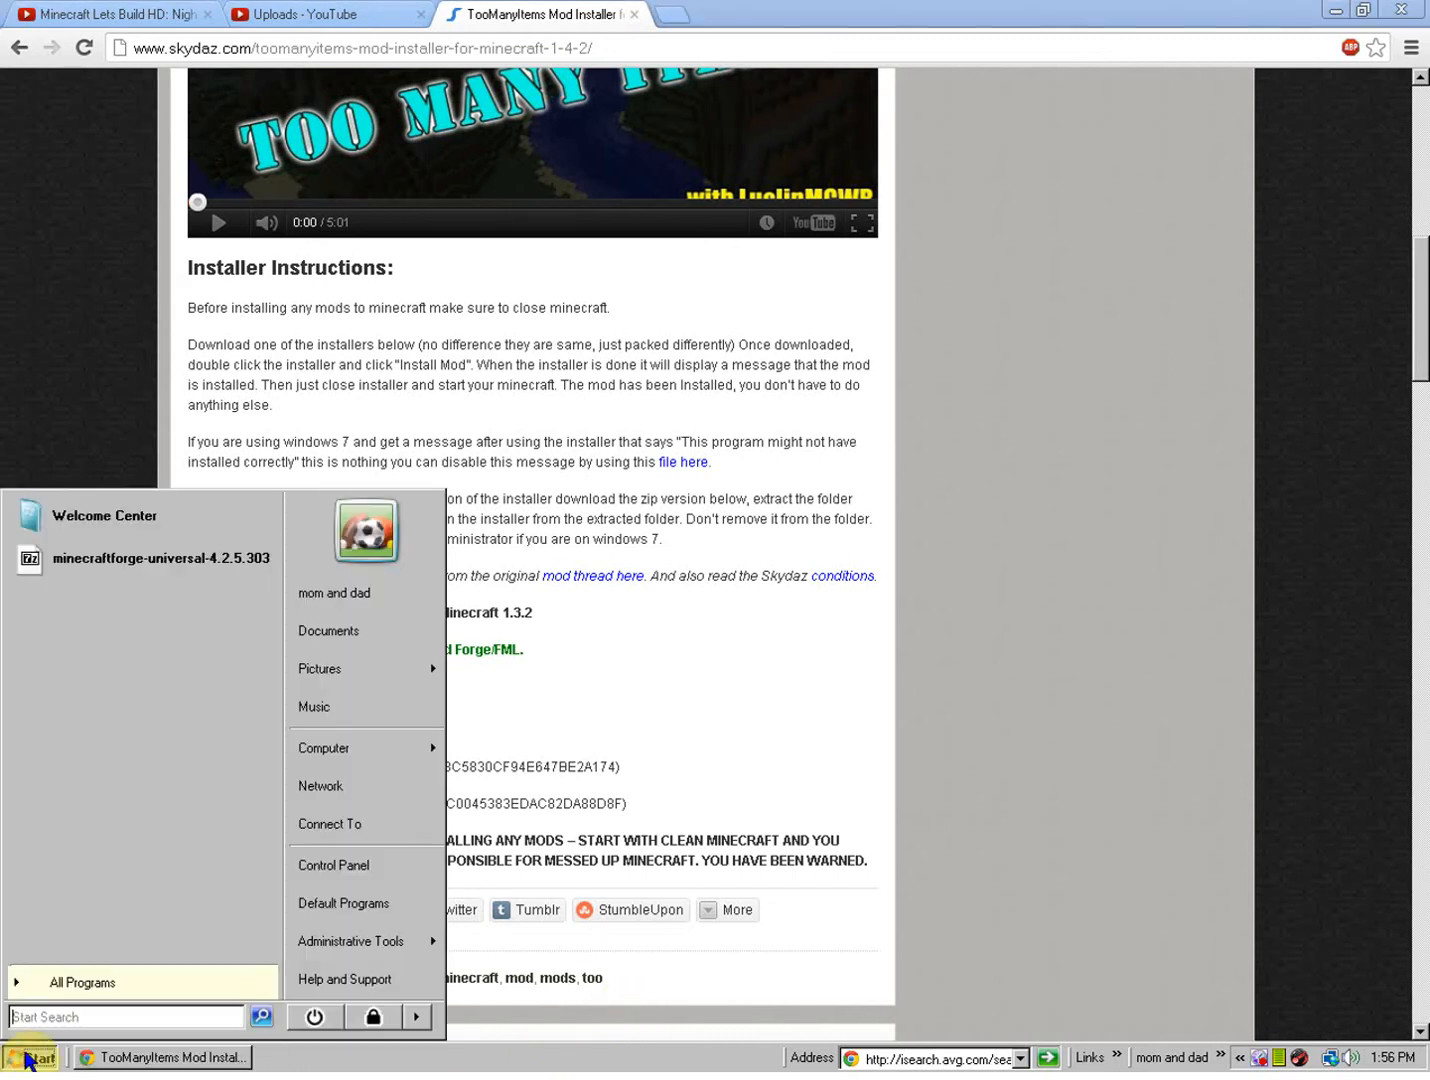
mouse_move(95, 1012)
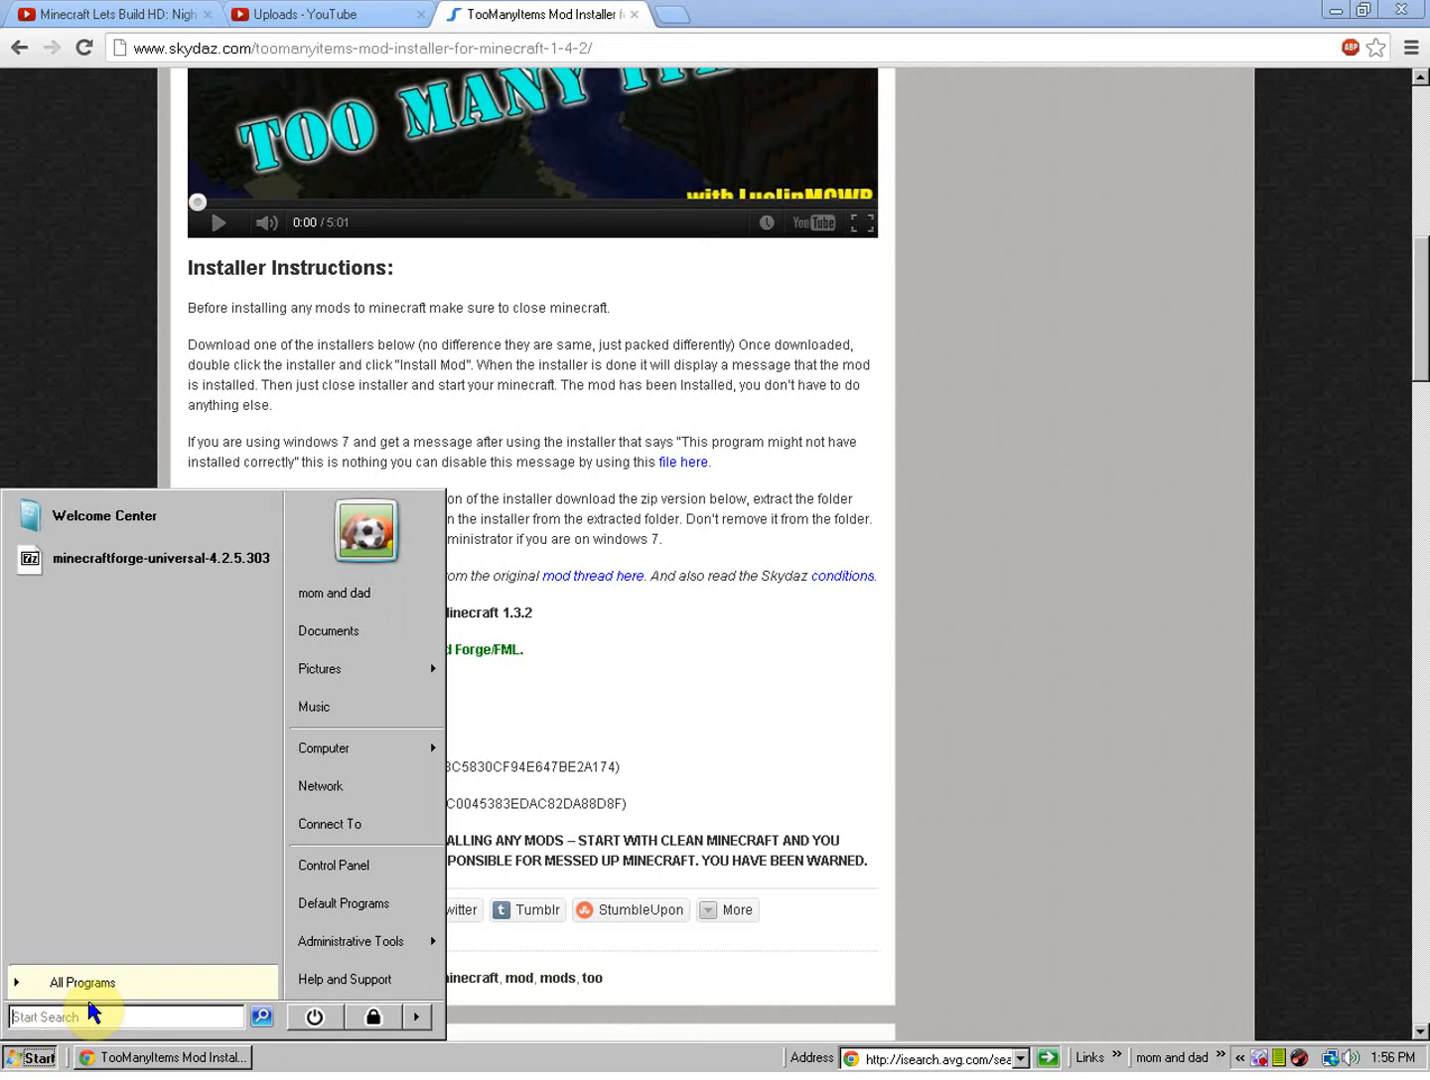
text(TooManyItems)
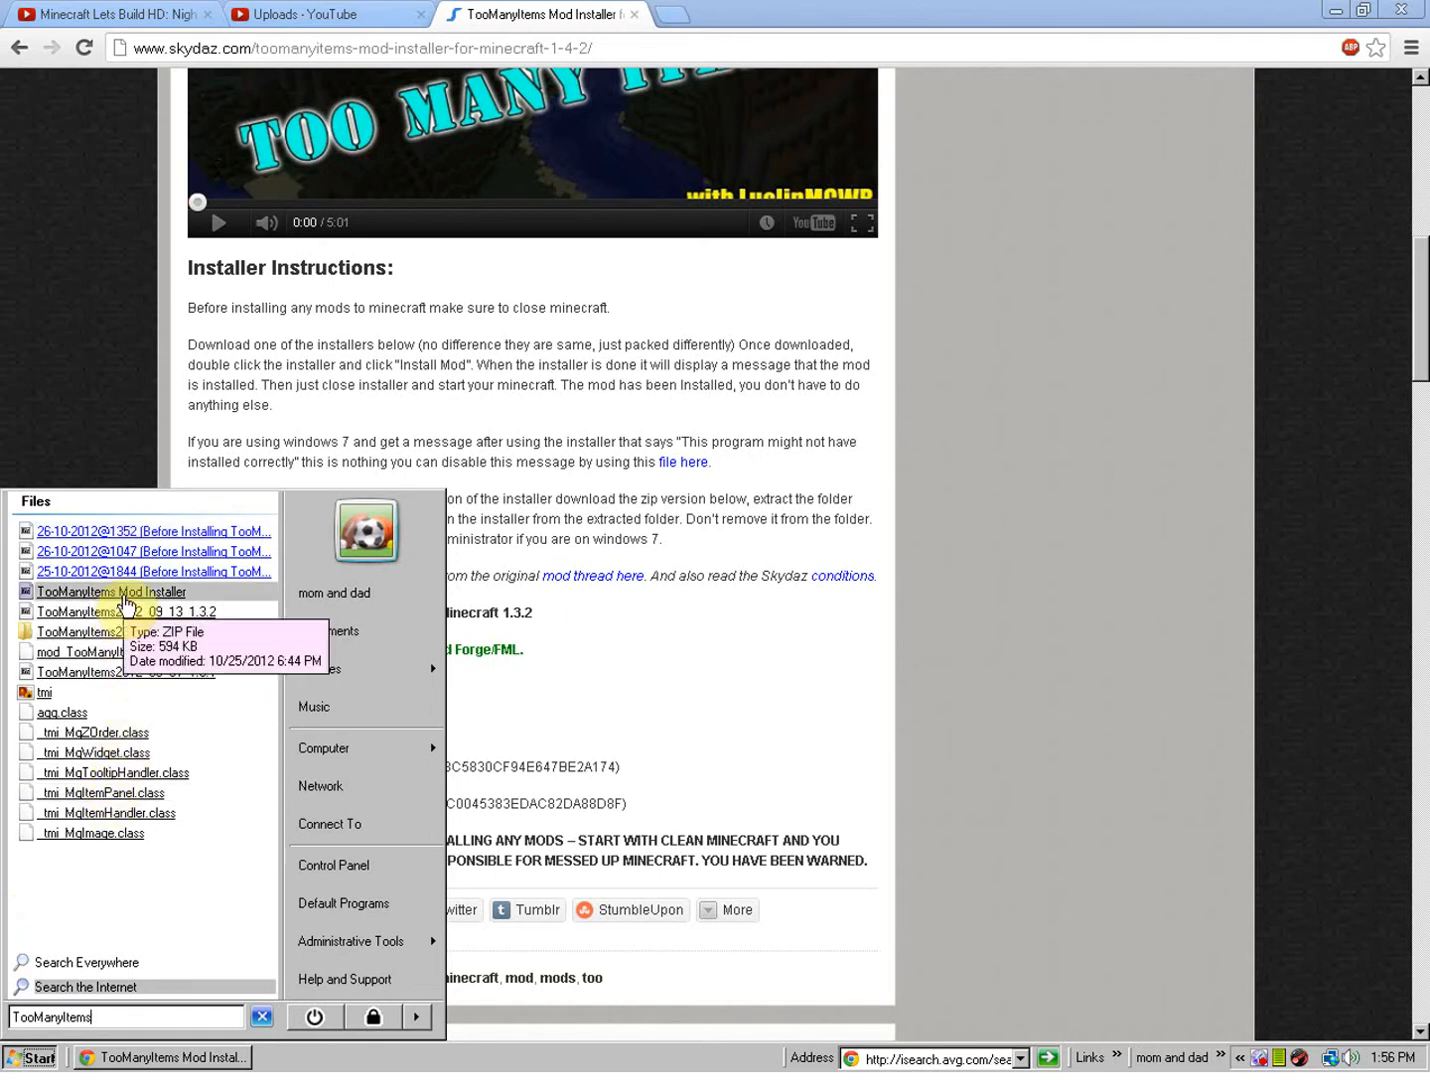
Open the installer ZIP in 7-Zip, enter its inner folder, and select the installer exe
double_click(109, 591)
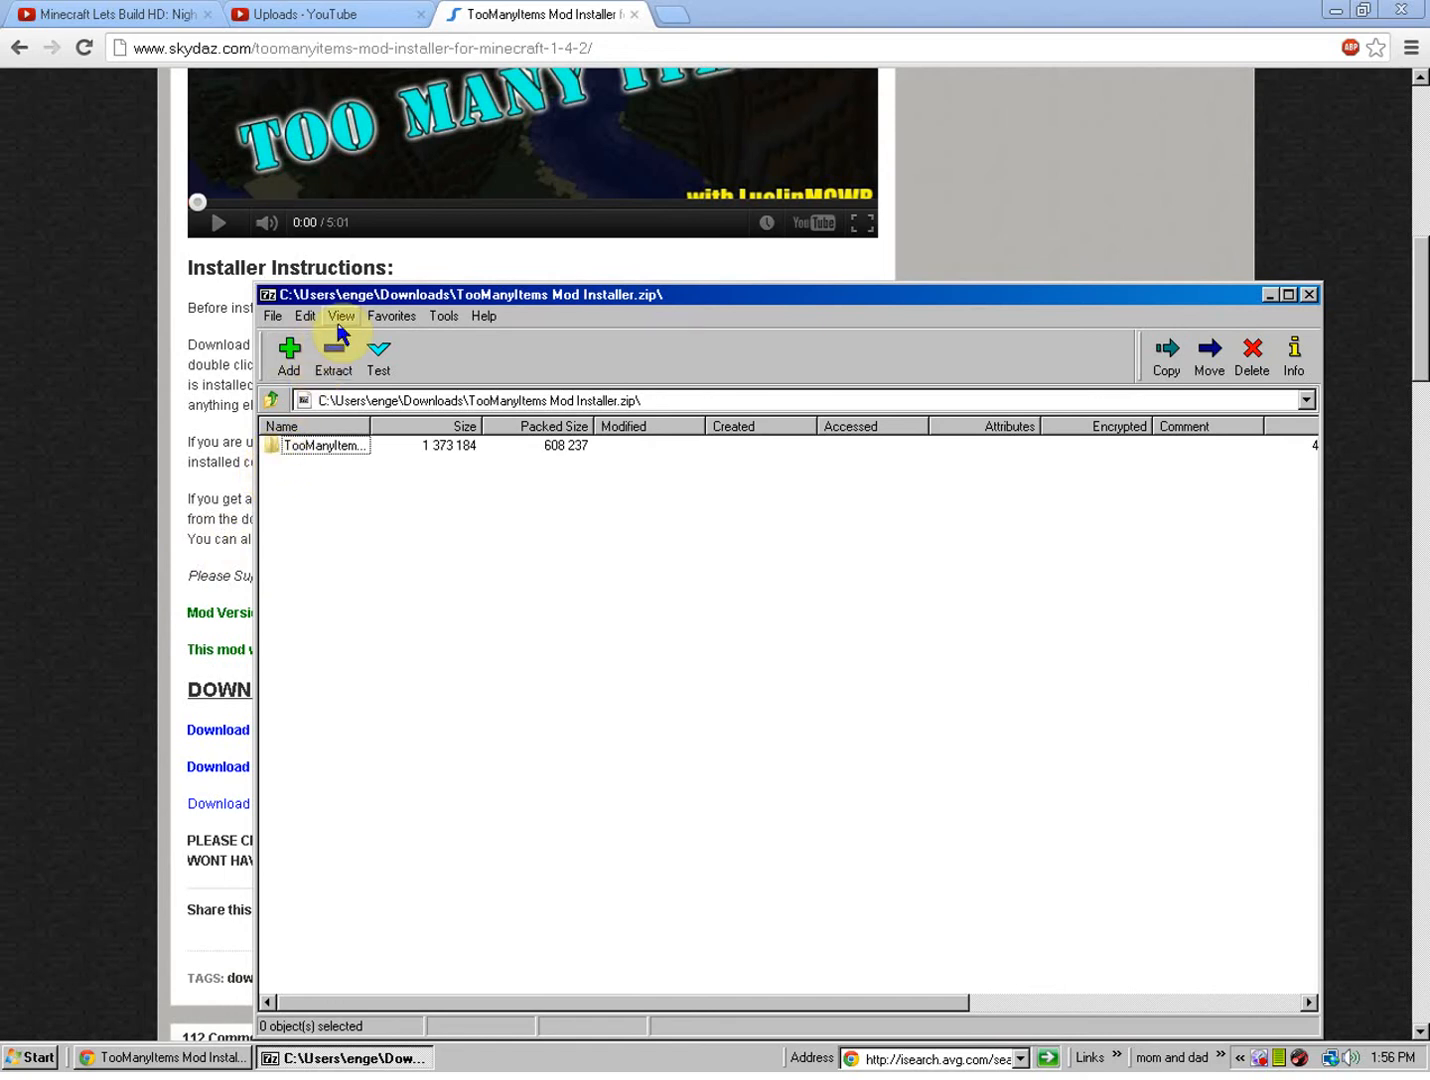
mouse_move(275, 452)
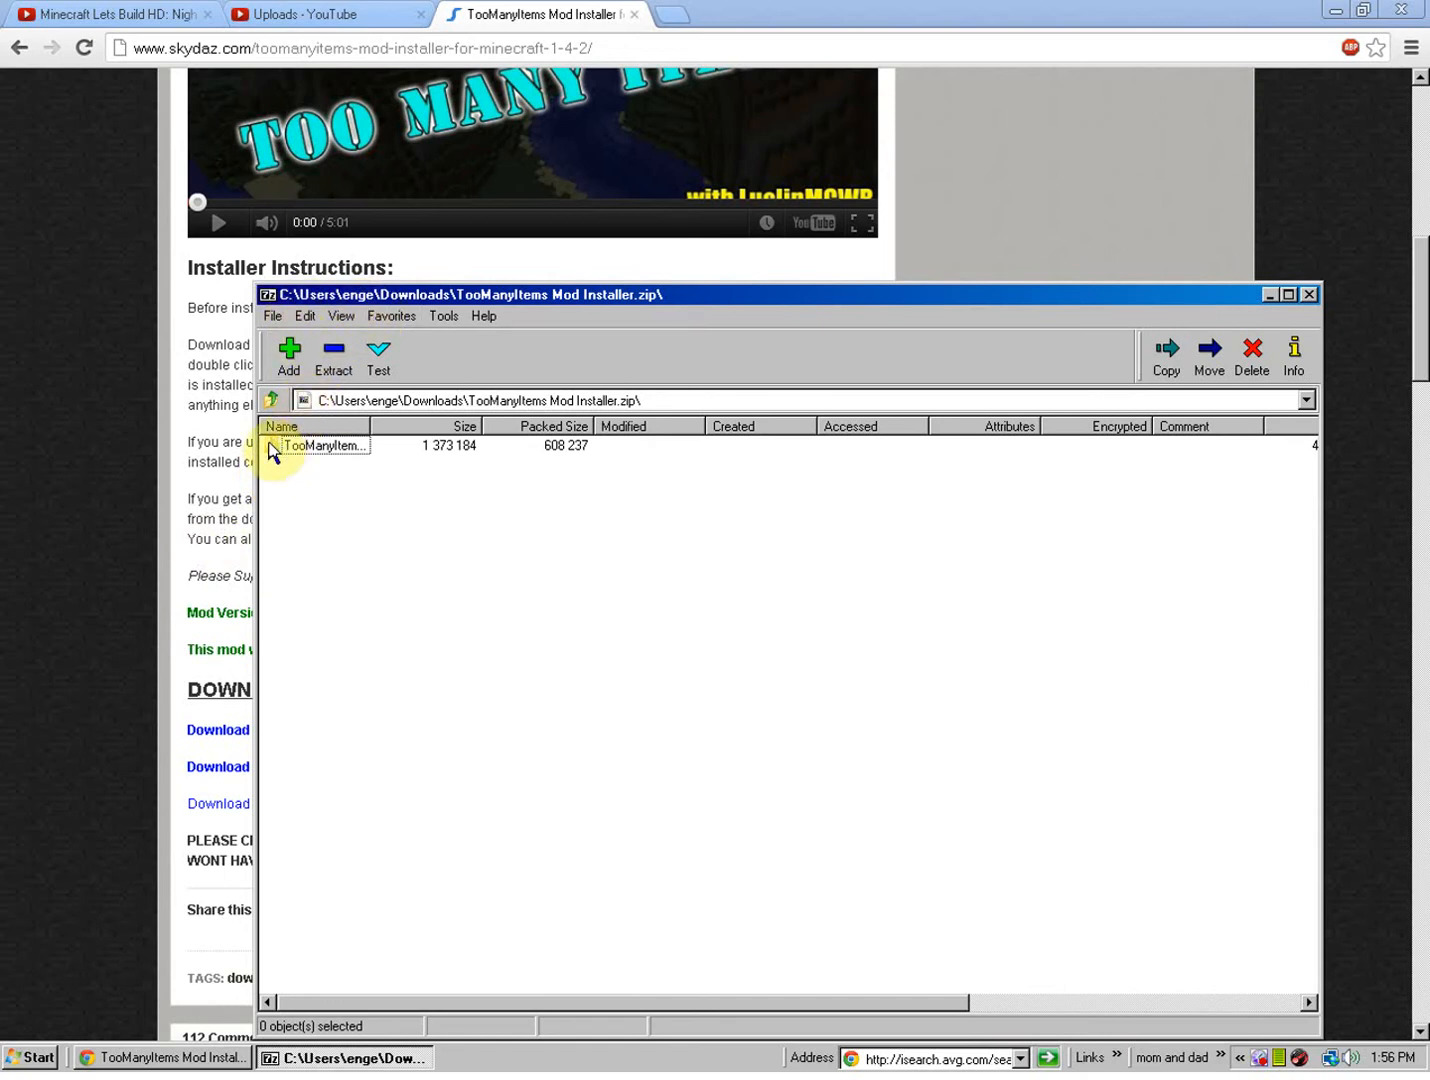
double_click(325, 445)
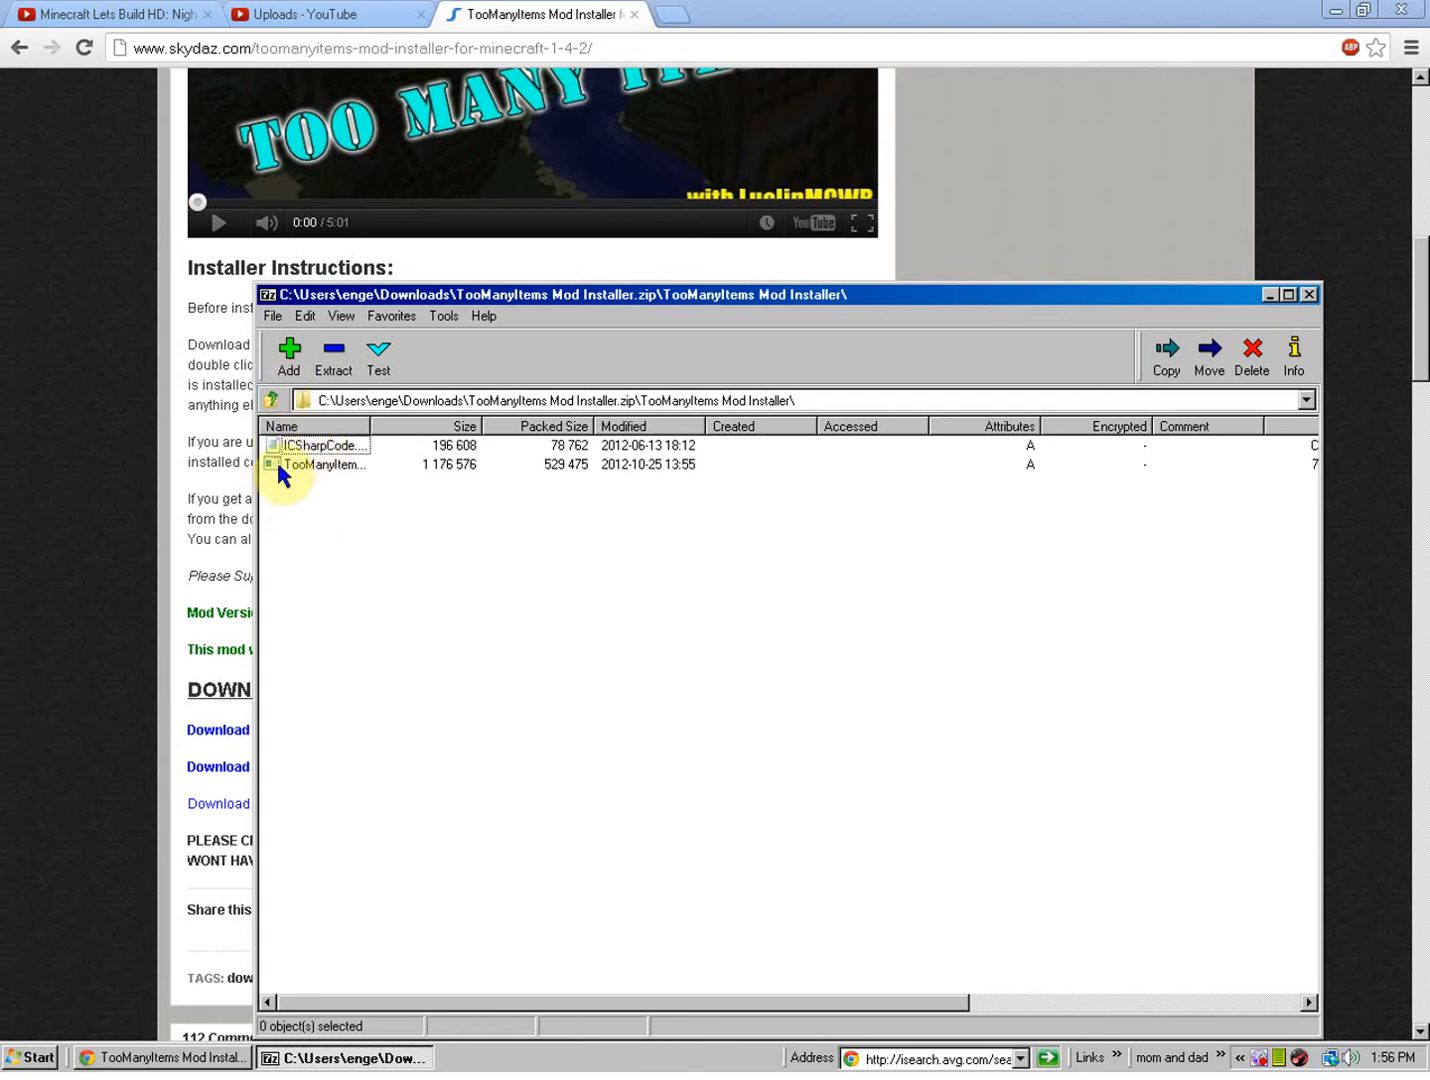
mouse_move(245, 440)
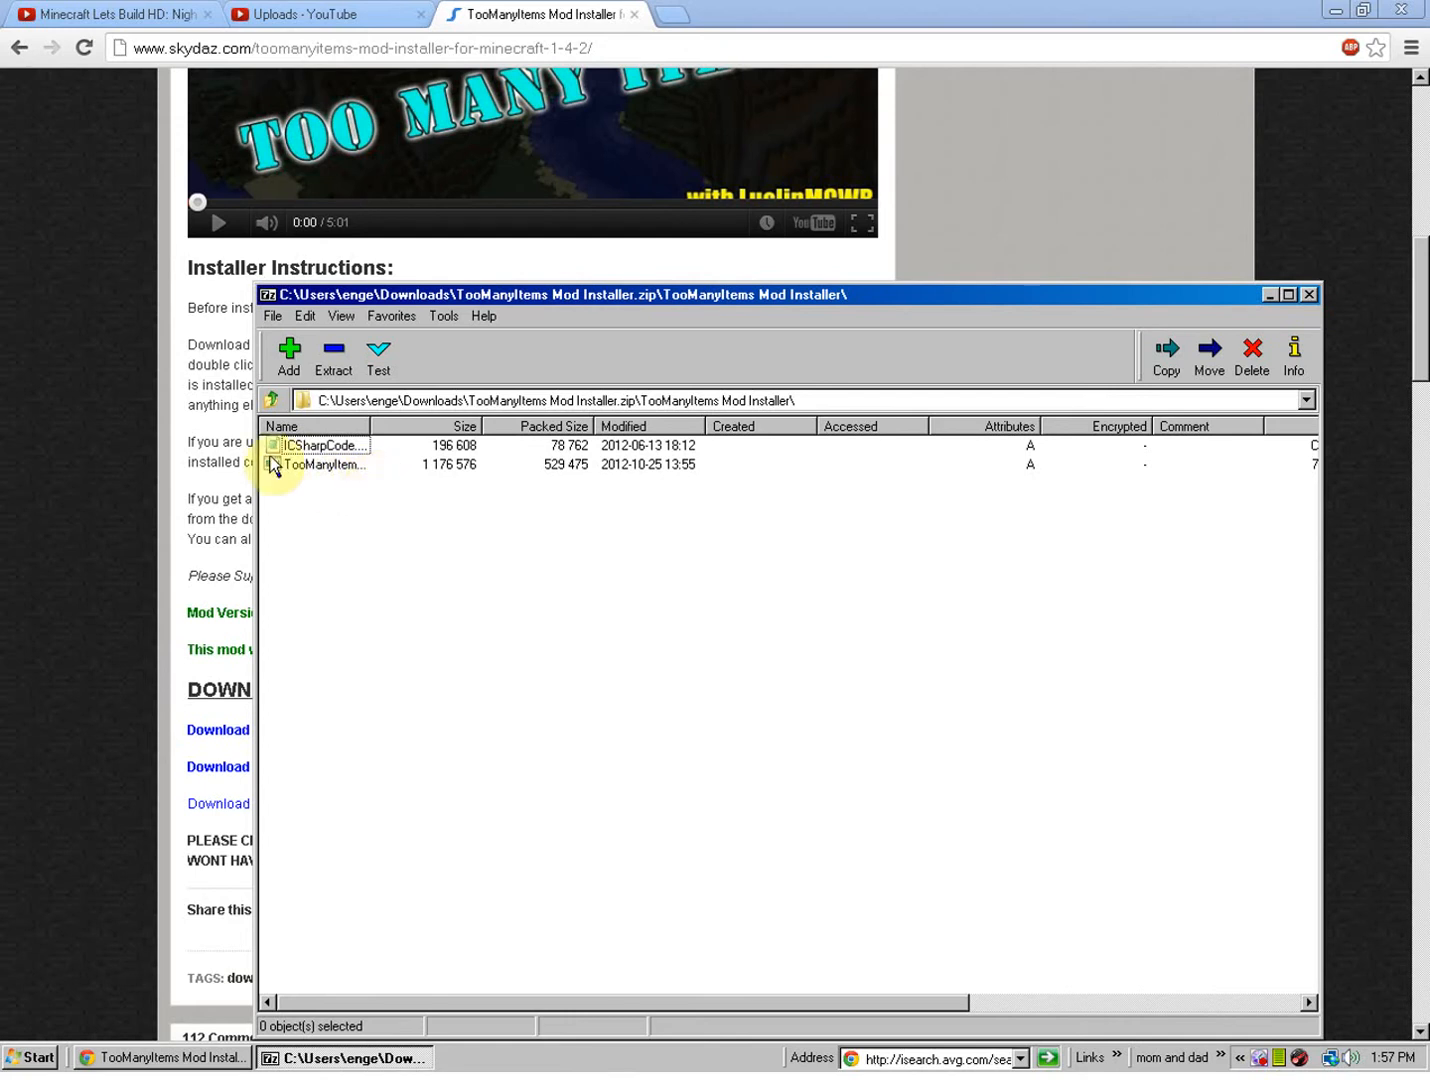
click(325, 464)
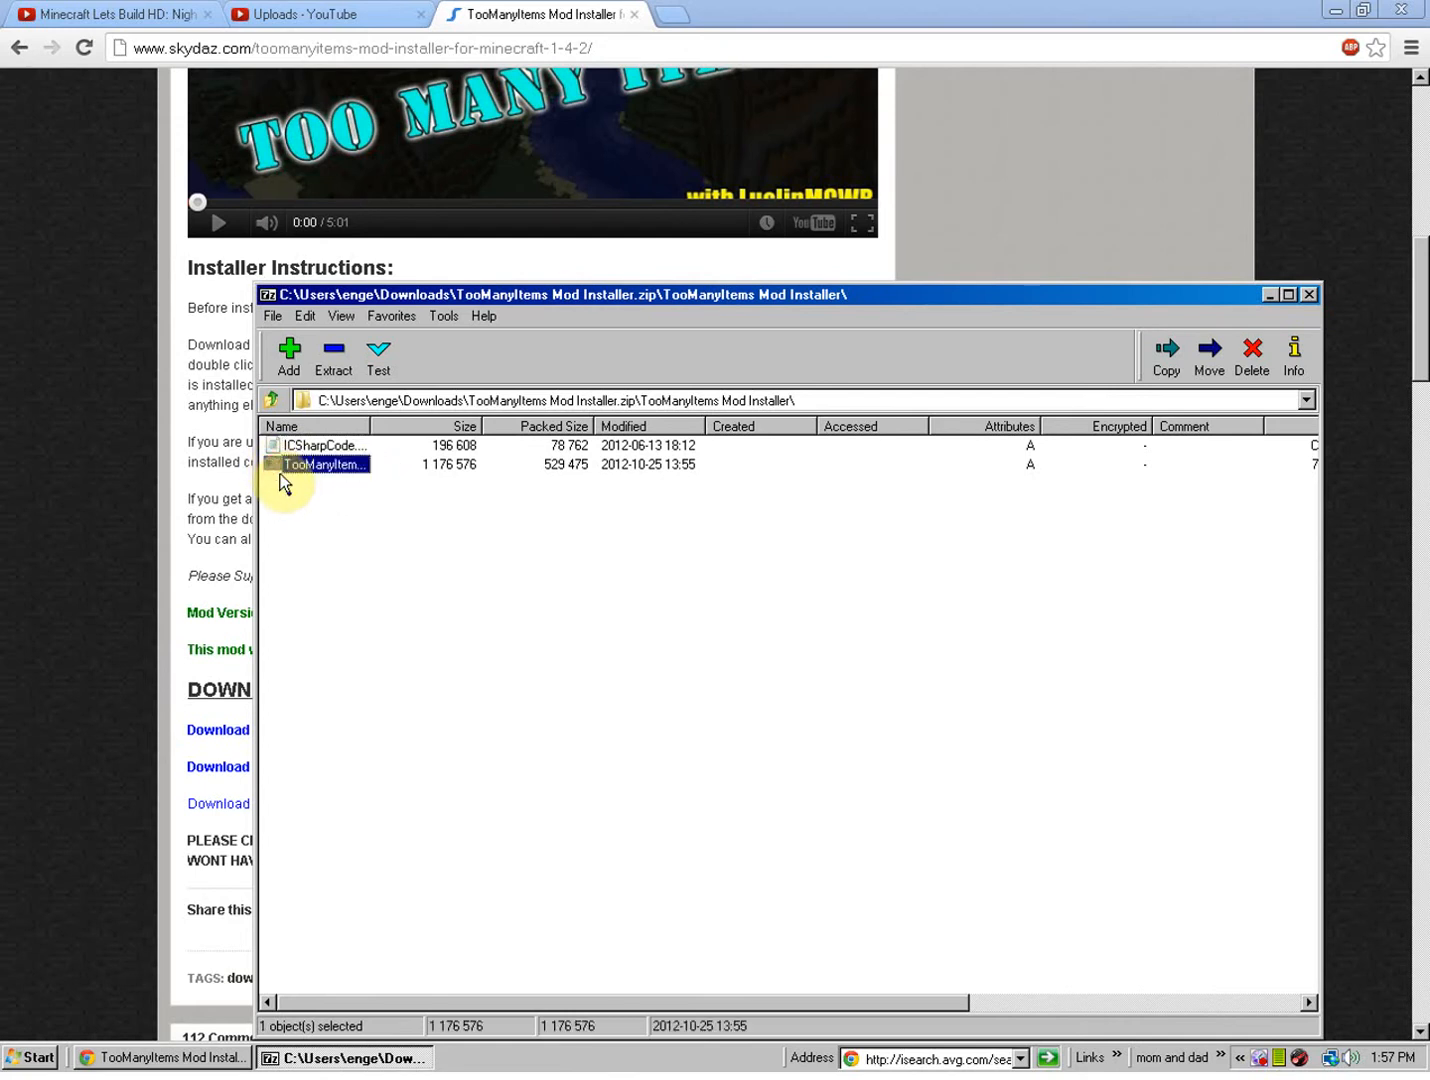
Launch the installer, choose Install Mod, and accept backing up Minecraft first
double_click(322, 464)
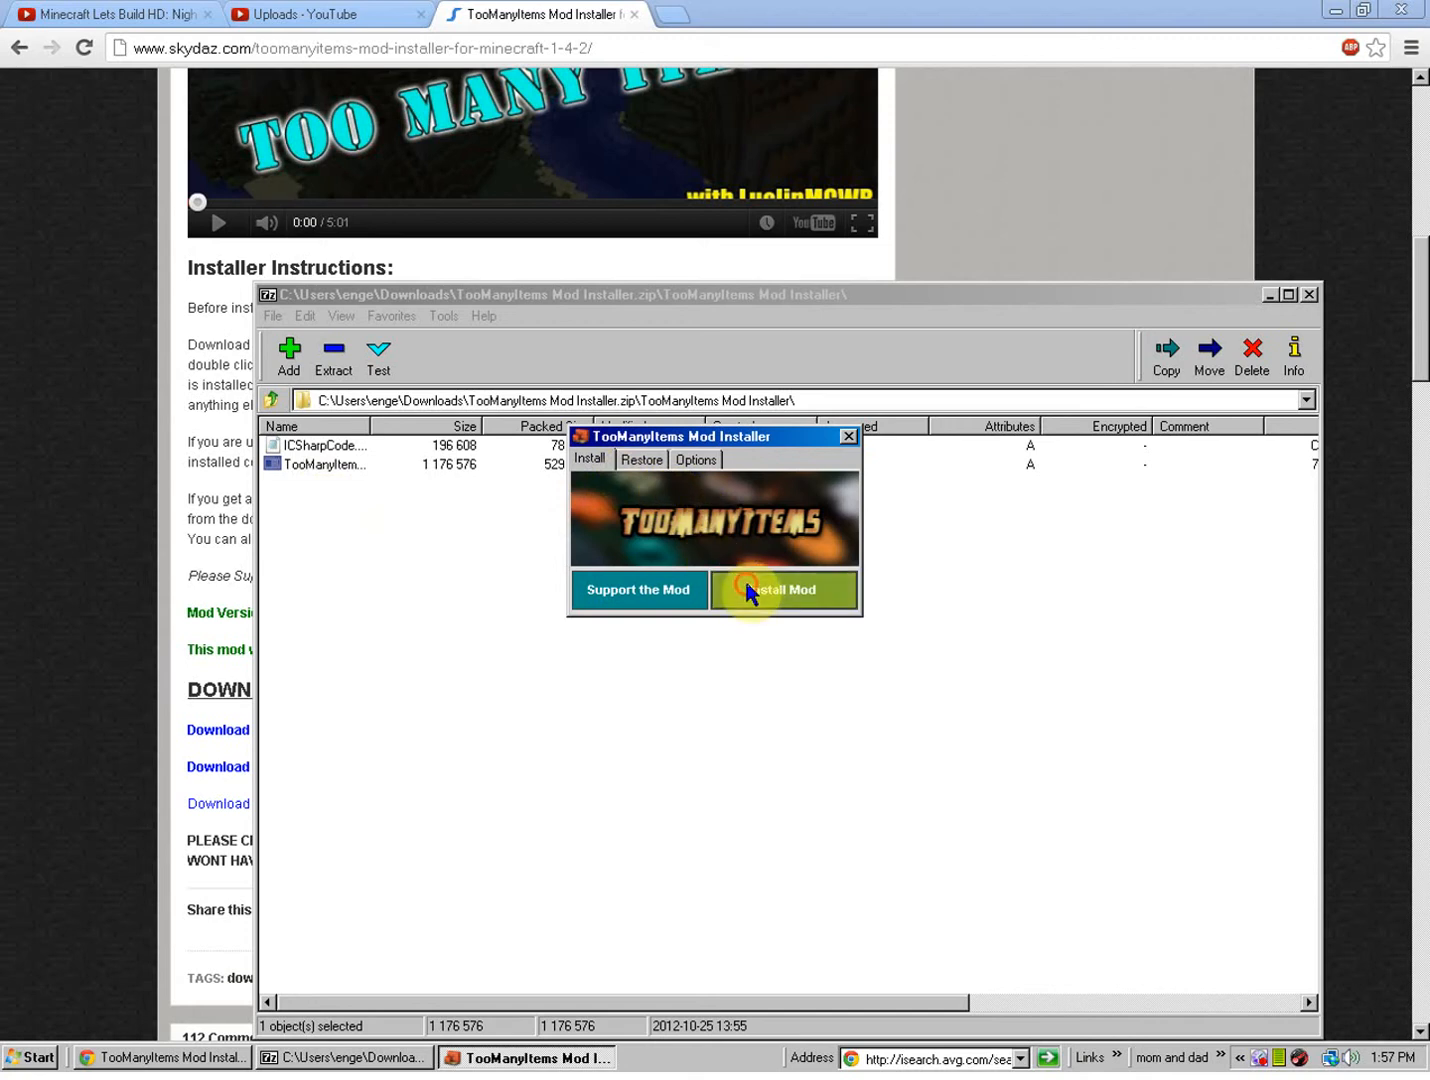
click(783, 589)
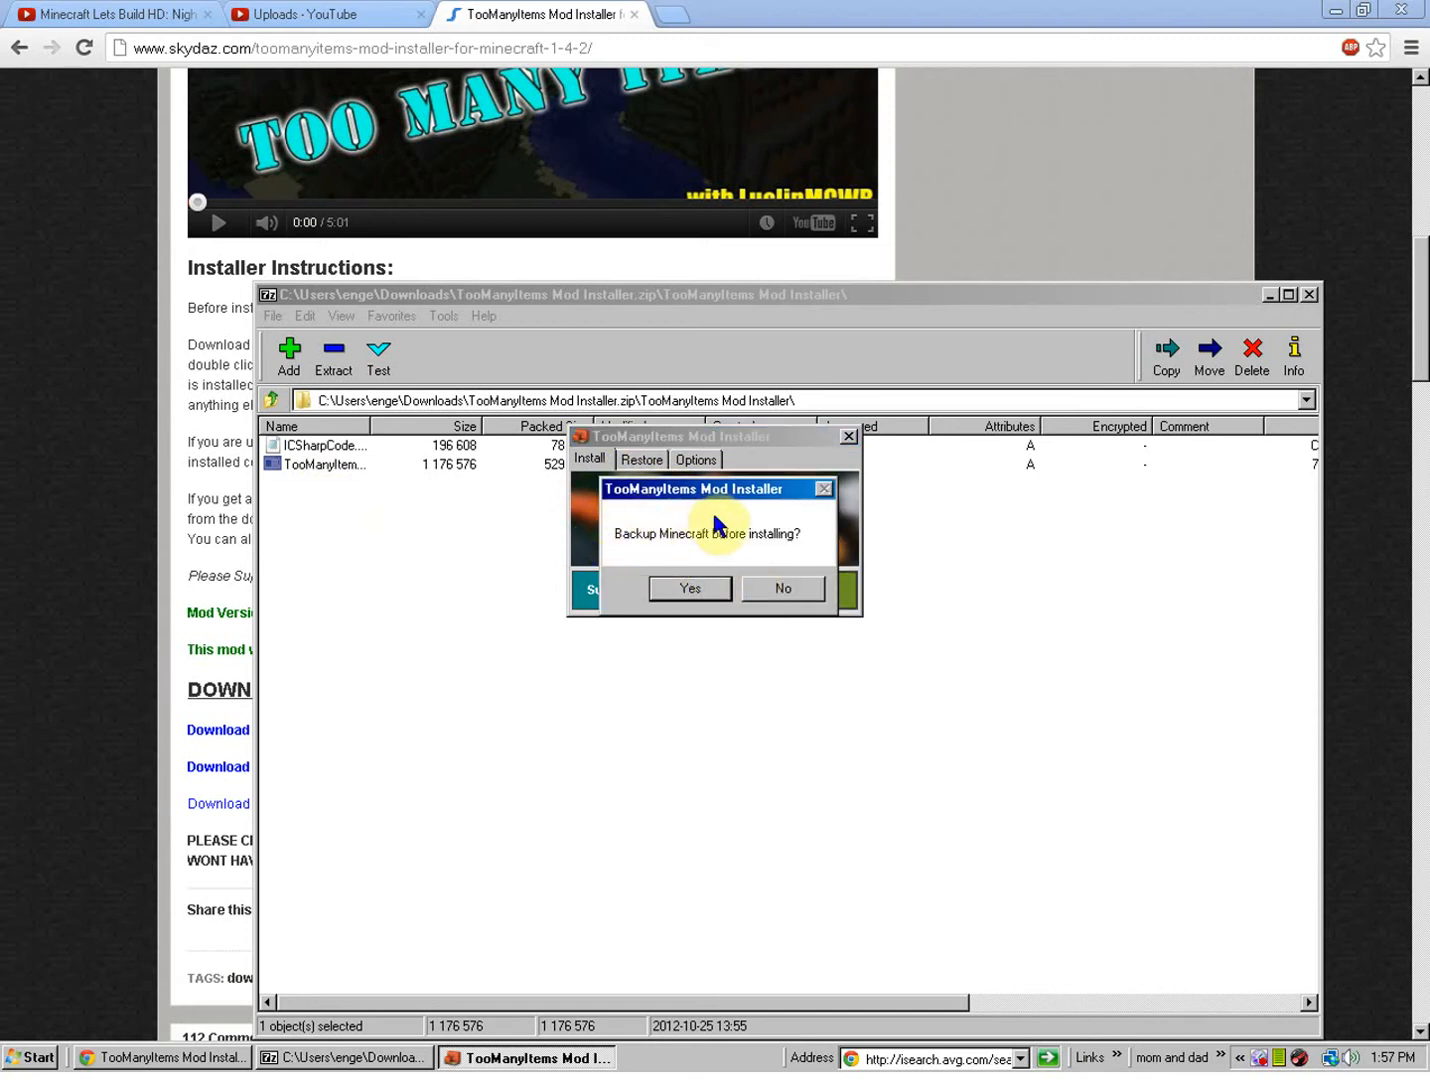
mouse_move(620, 522)
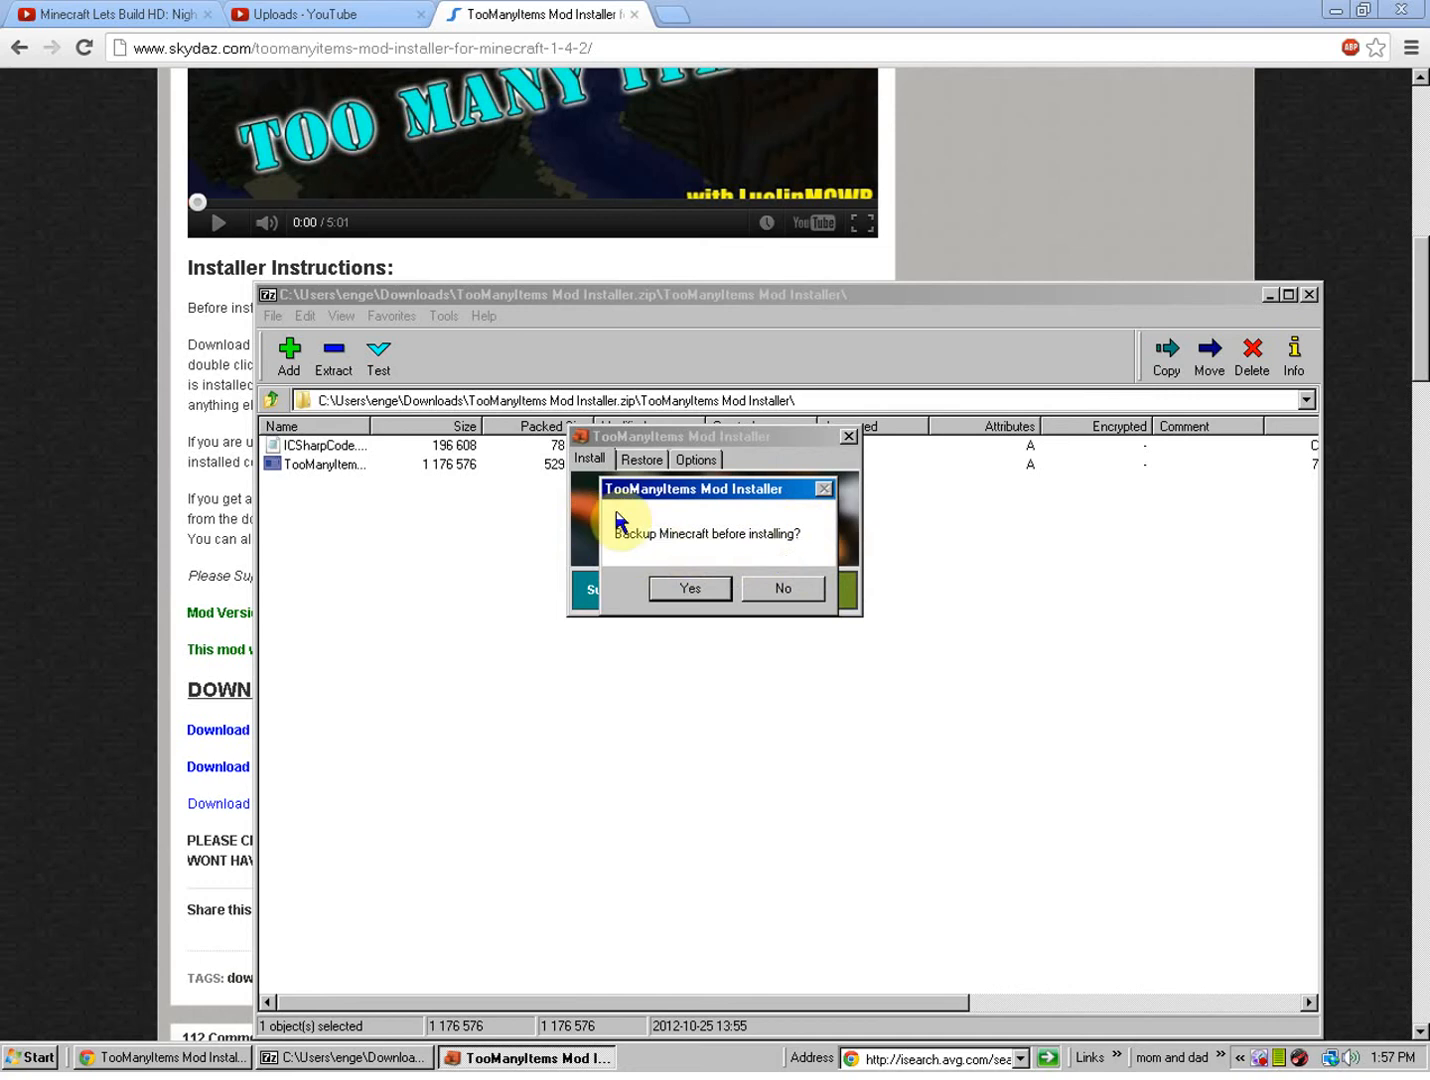
mouse_move(709, 531)
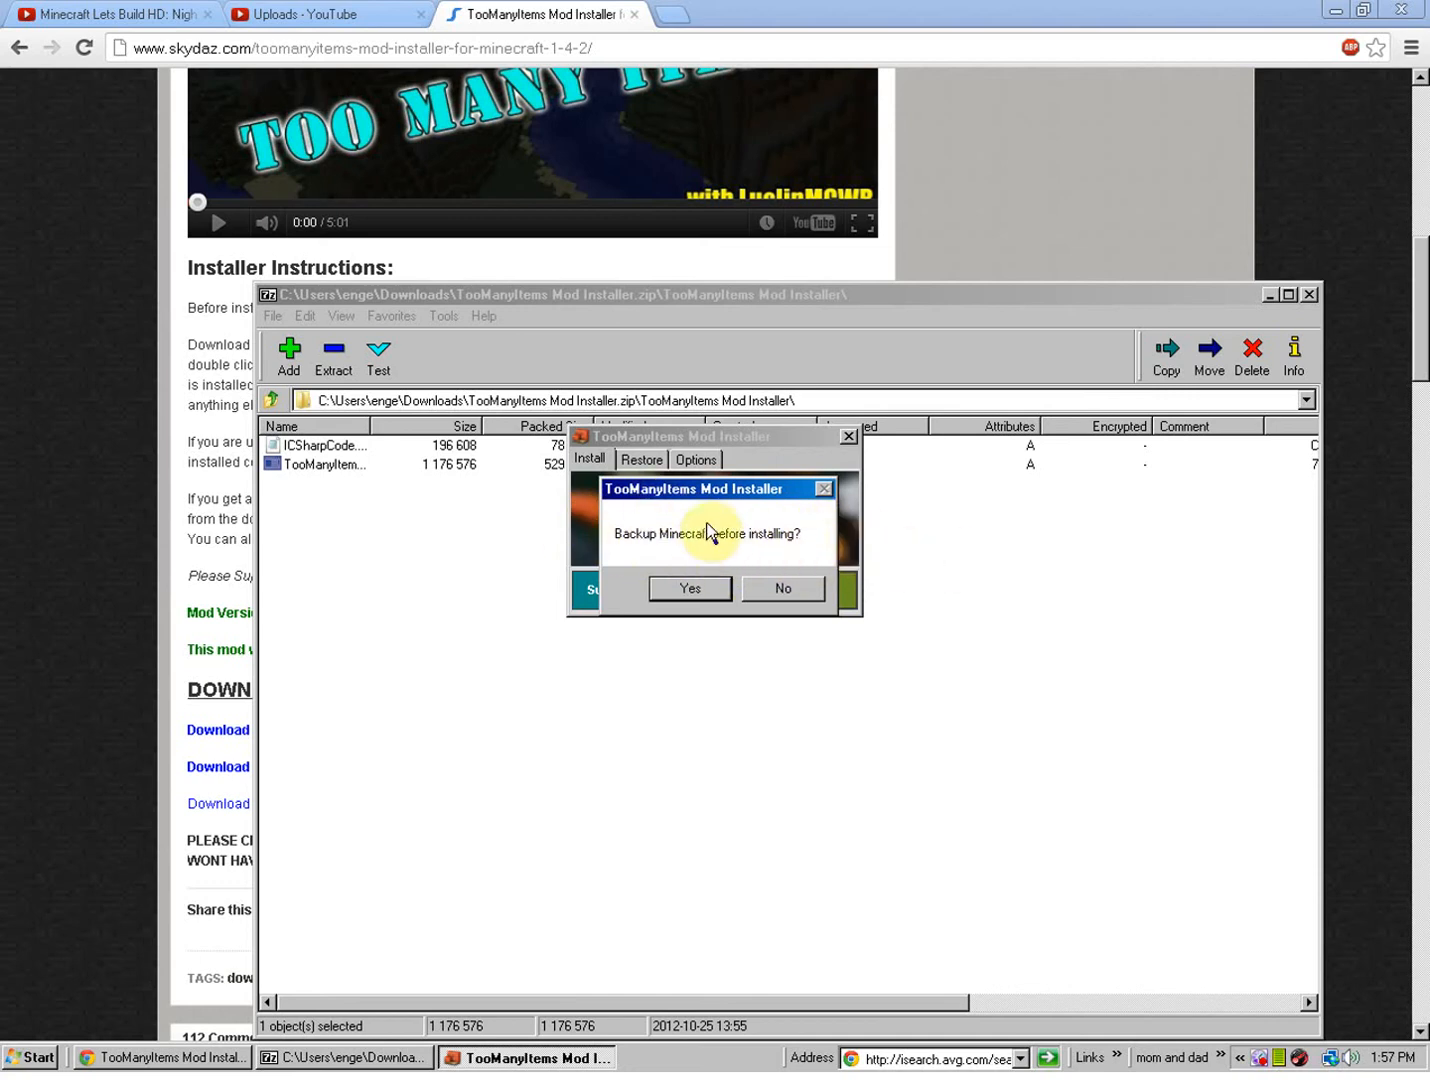
mouse_move(795, 490)
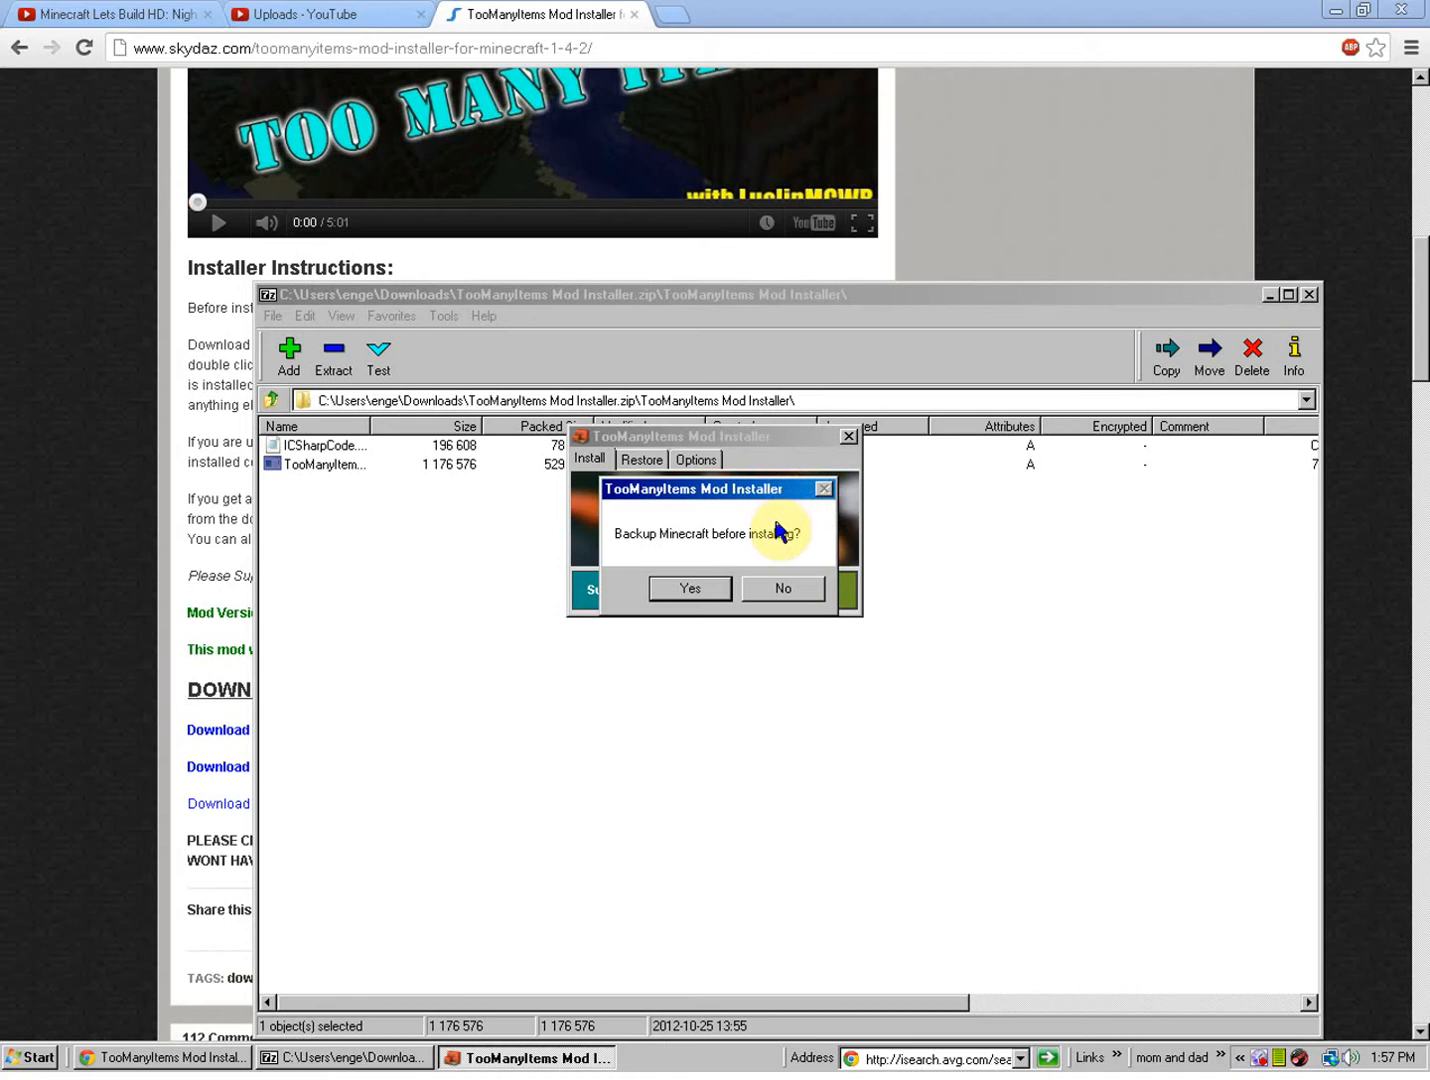
mouse_move(752, 566)
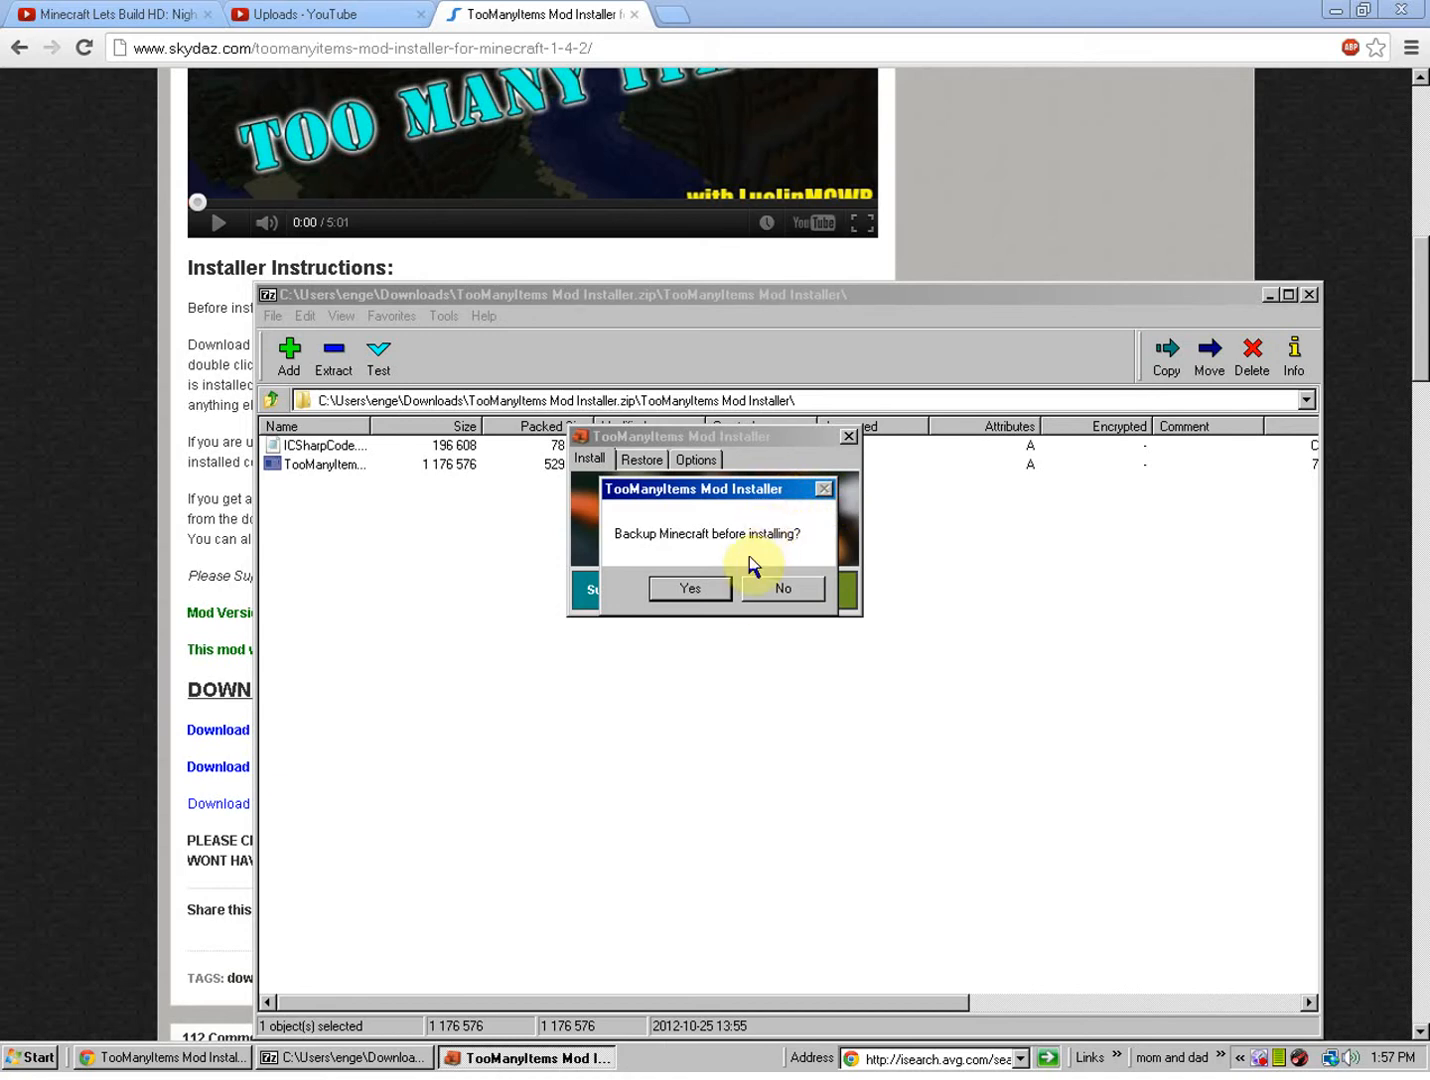
click(689, 588)
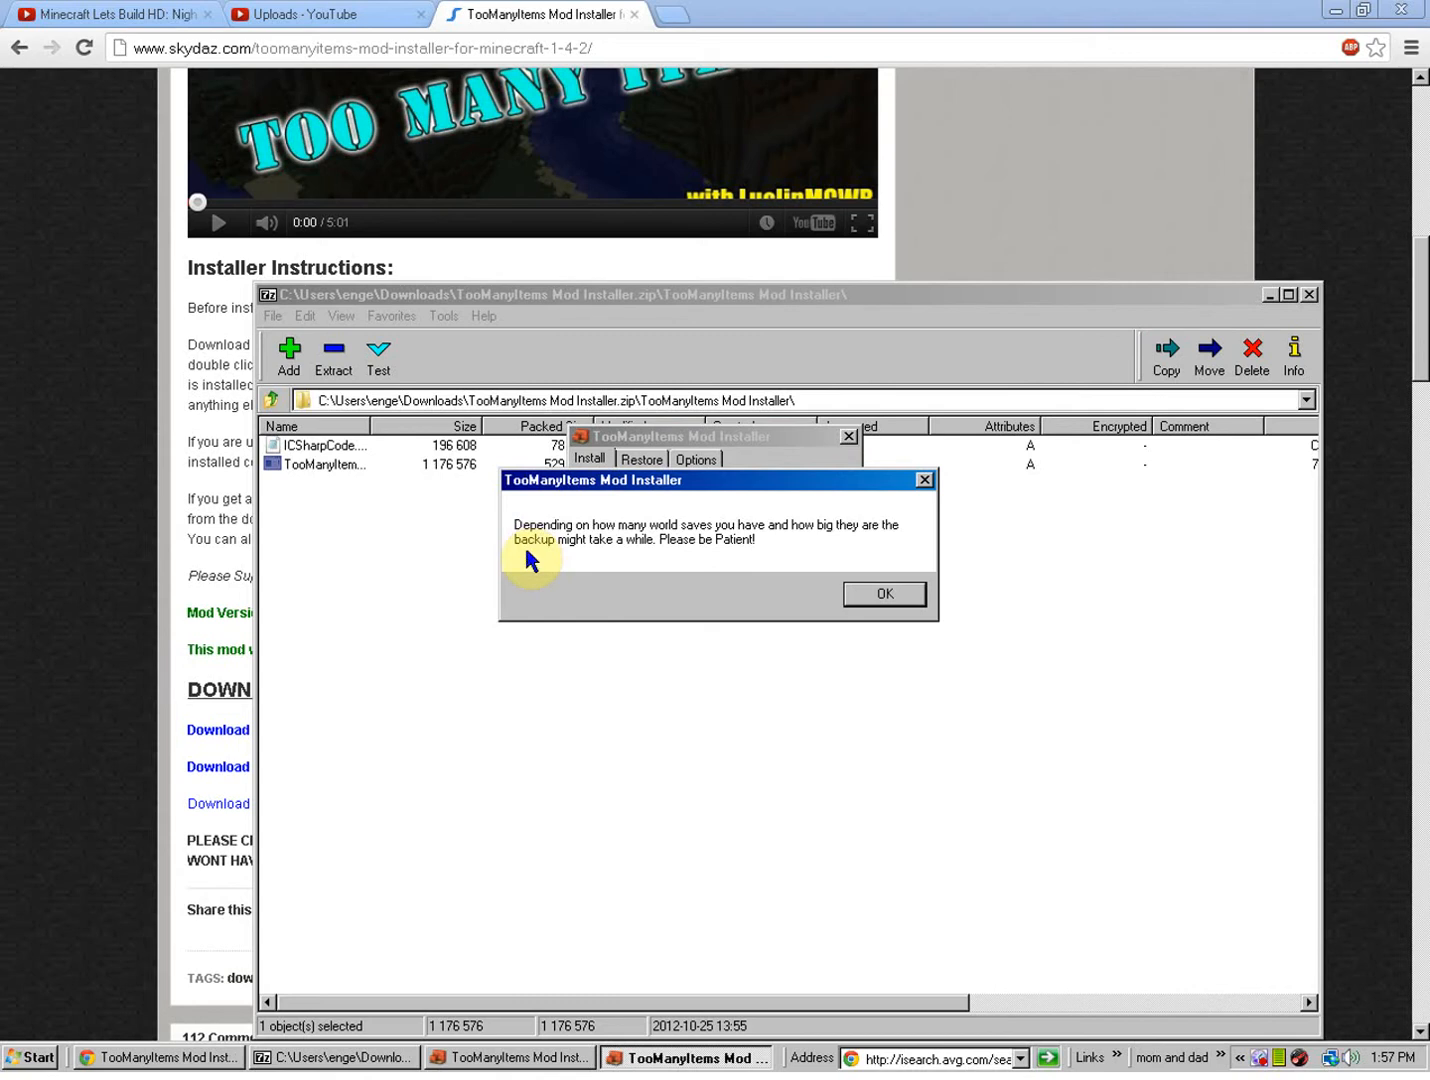
click(882, 593)
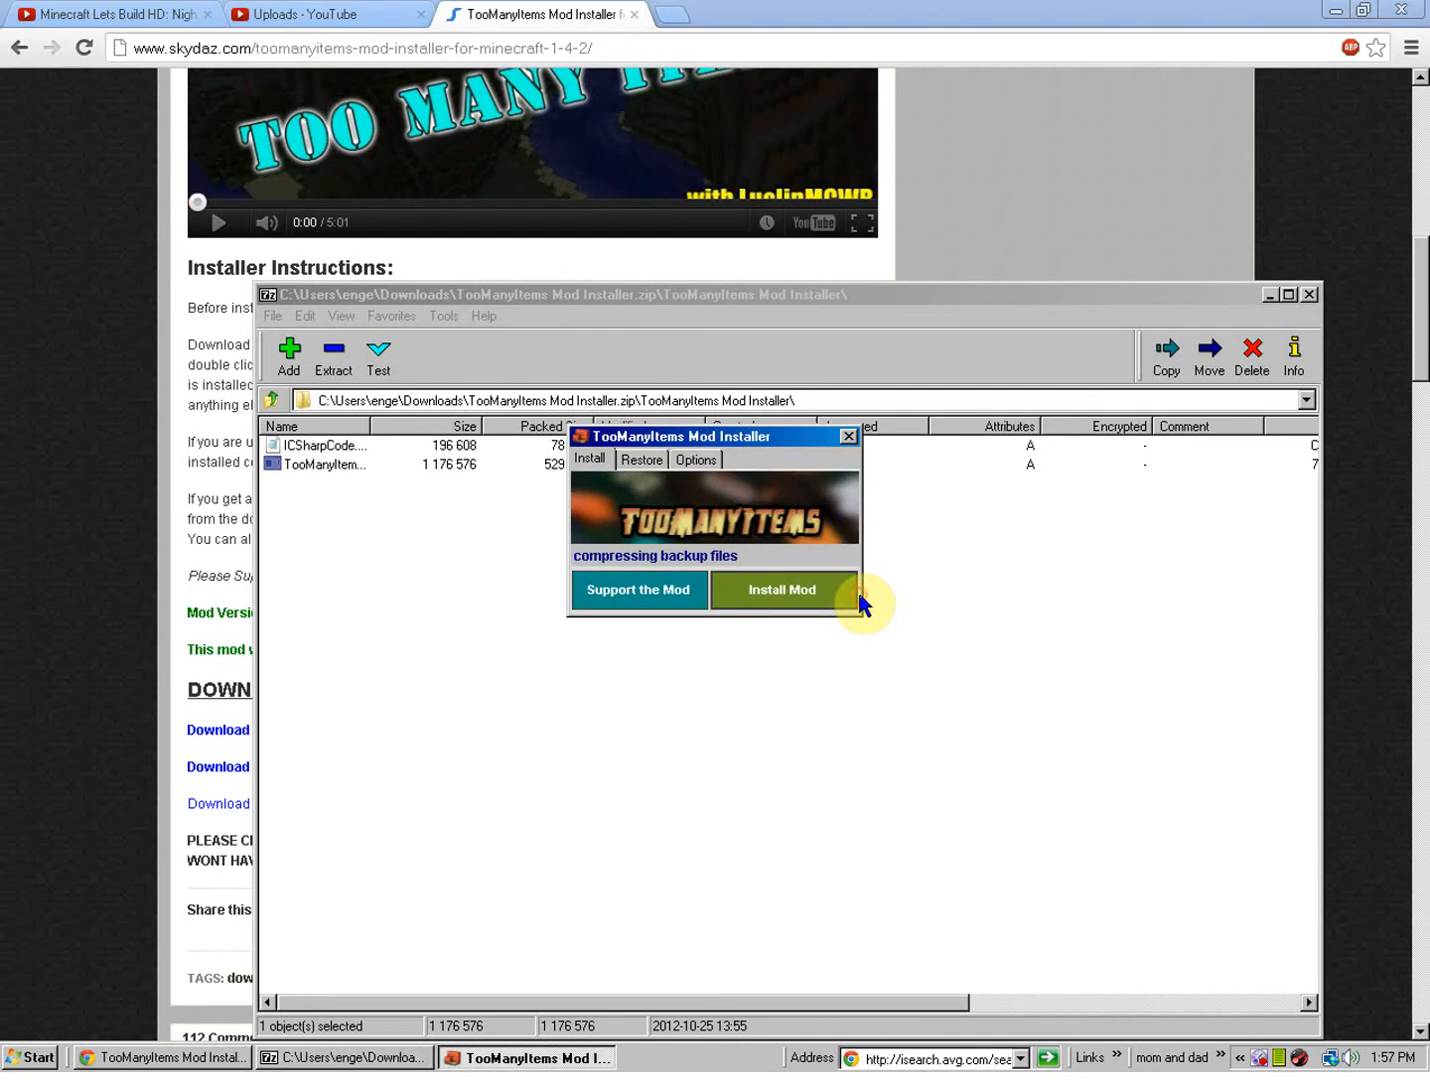
mouse_move(638, 589)
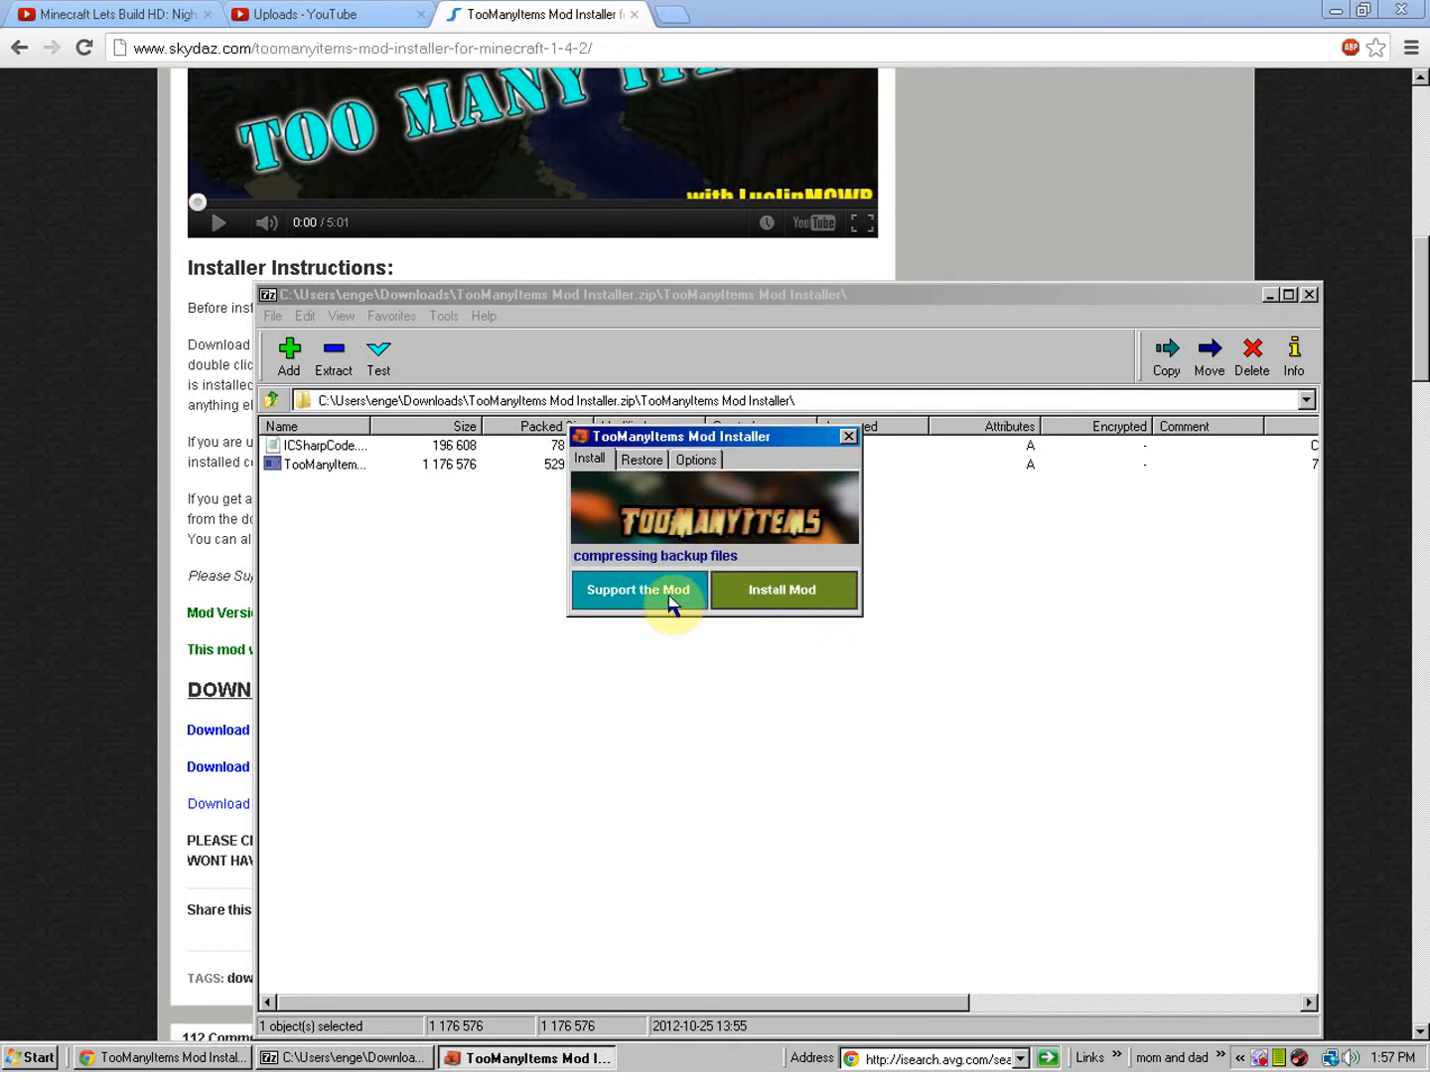
mouse_move(1170, 1019)
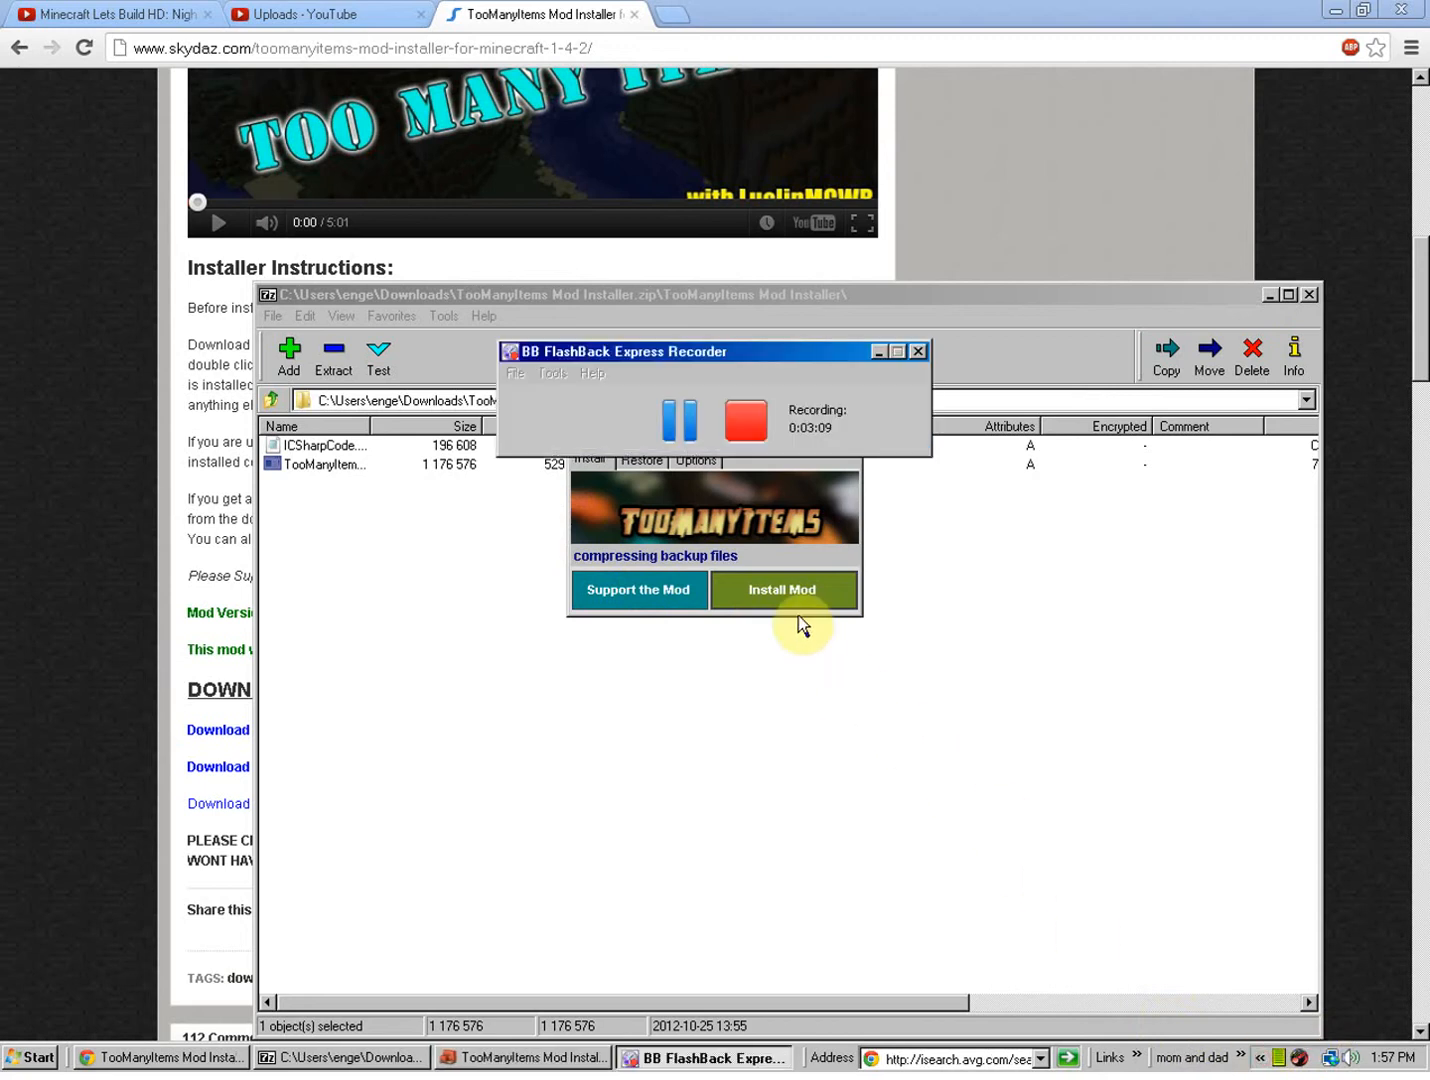
Confirm the C:\Minecraft_Backup notices until 'TooManyItems Mod Installed' appears
click(783, 589)
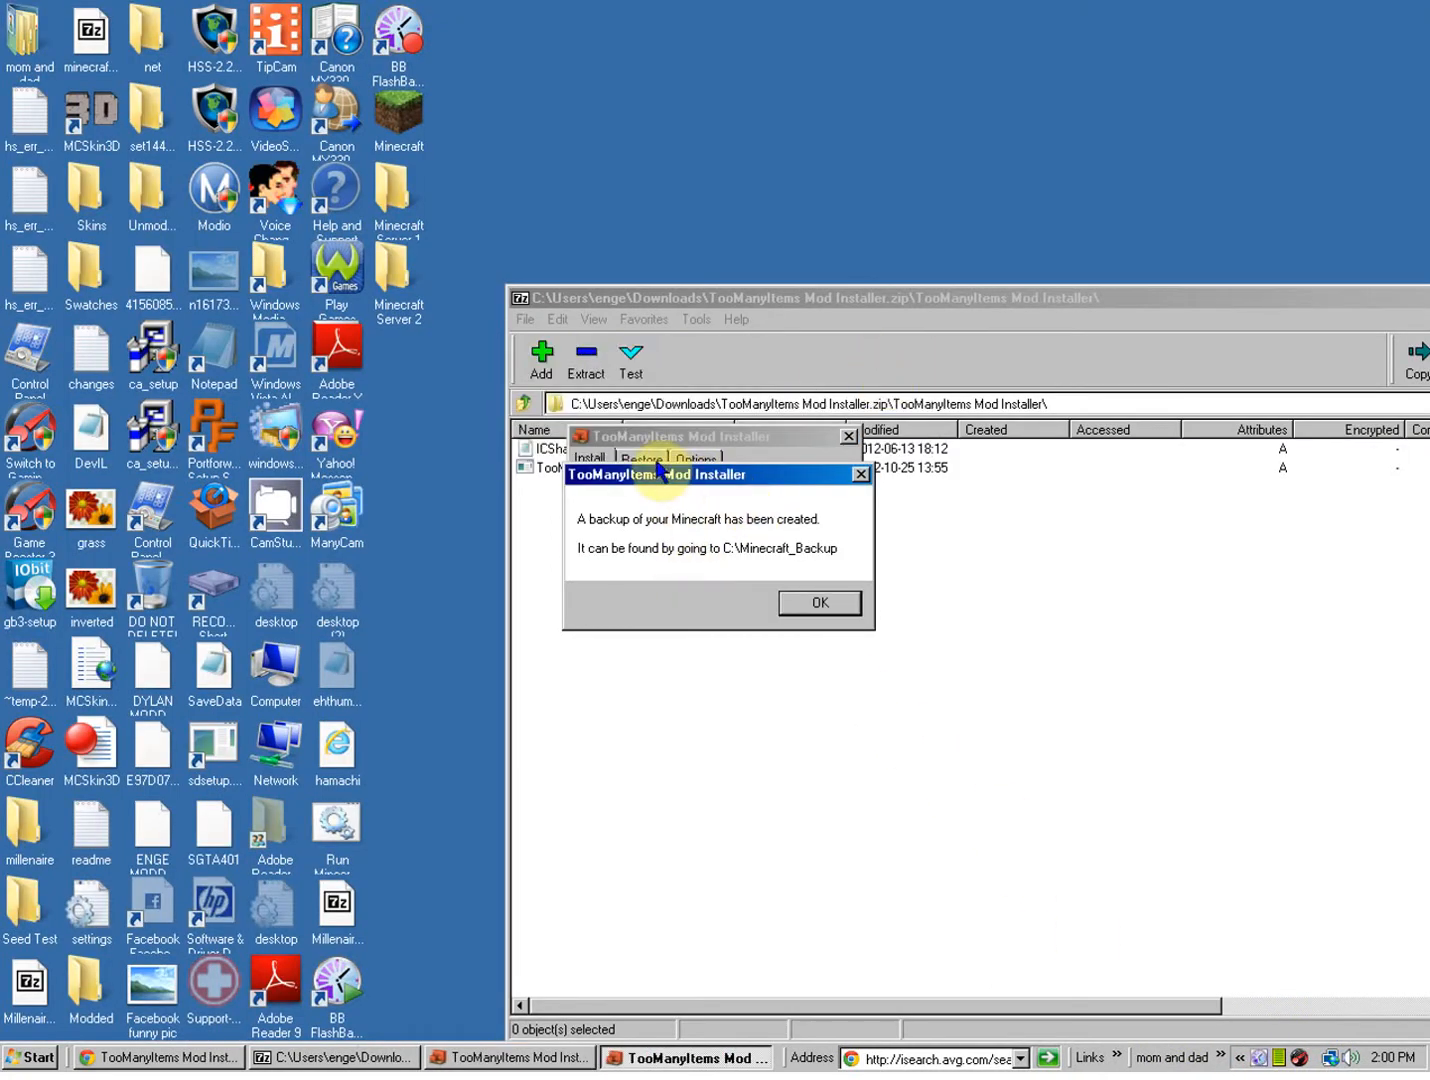
click(819, 602)
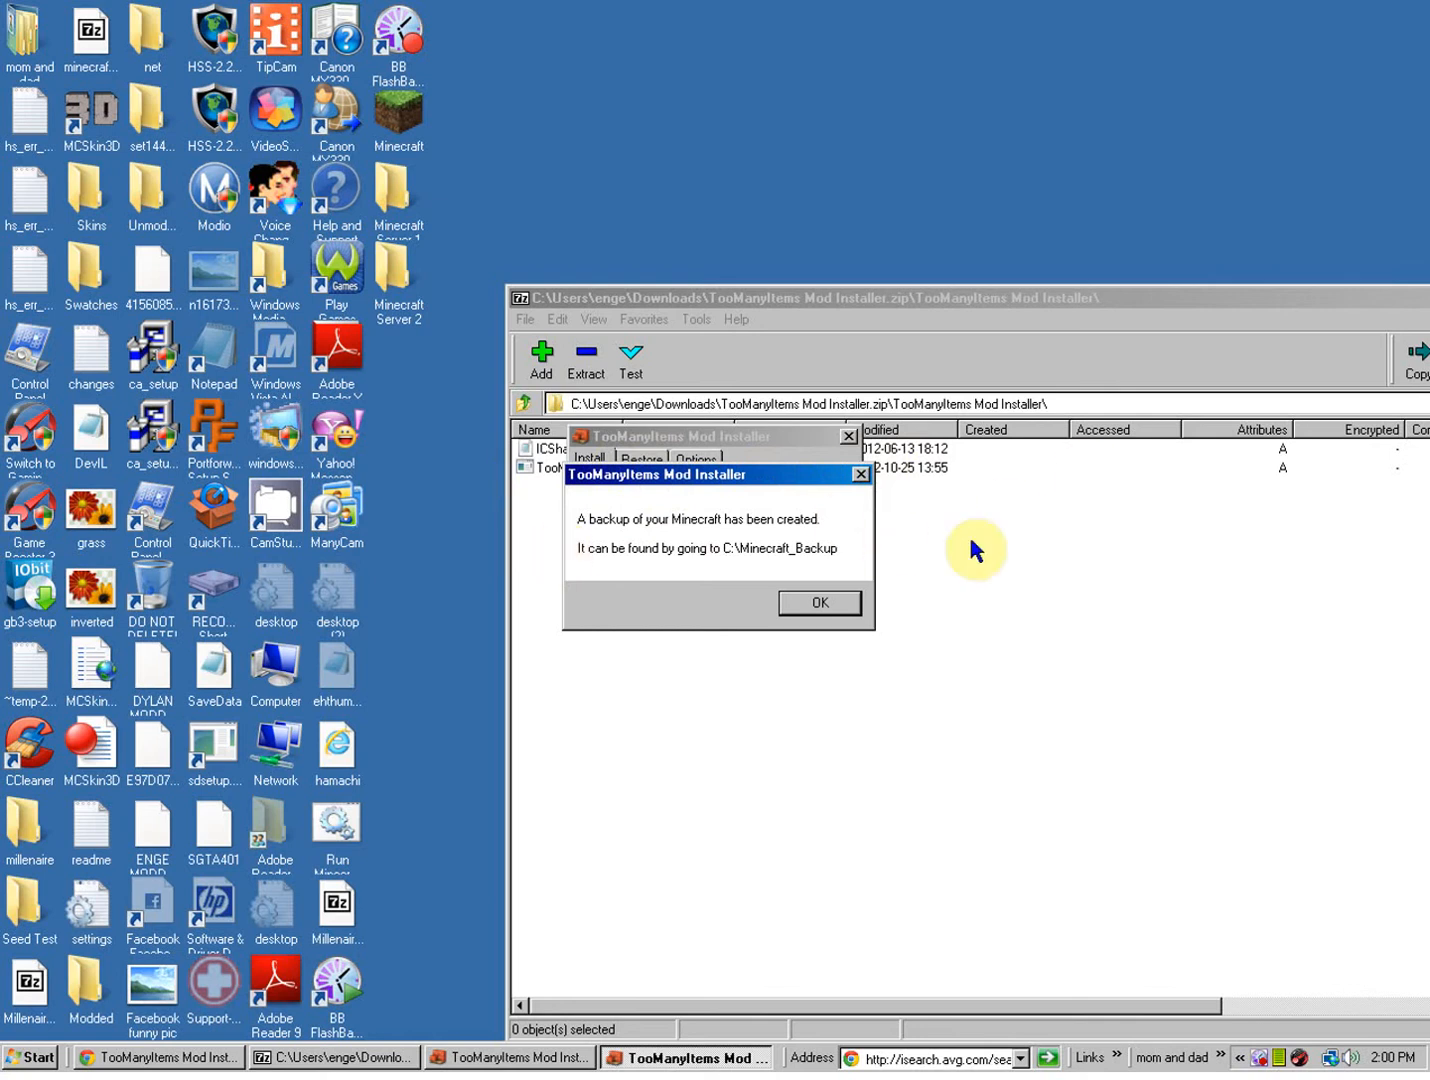
mouse_move(625, 548)
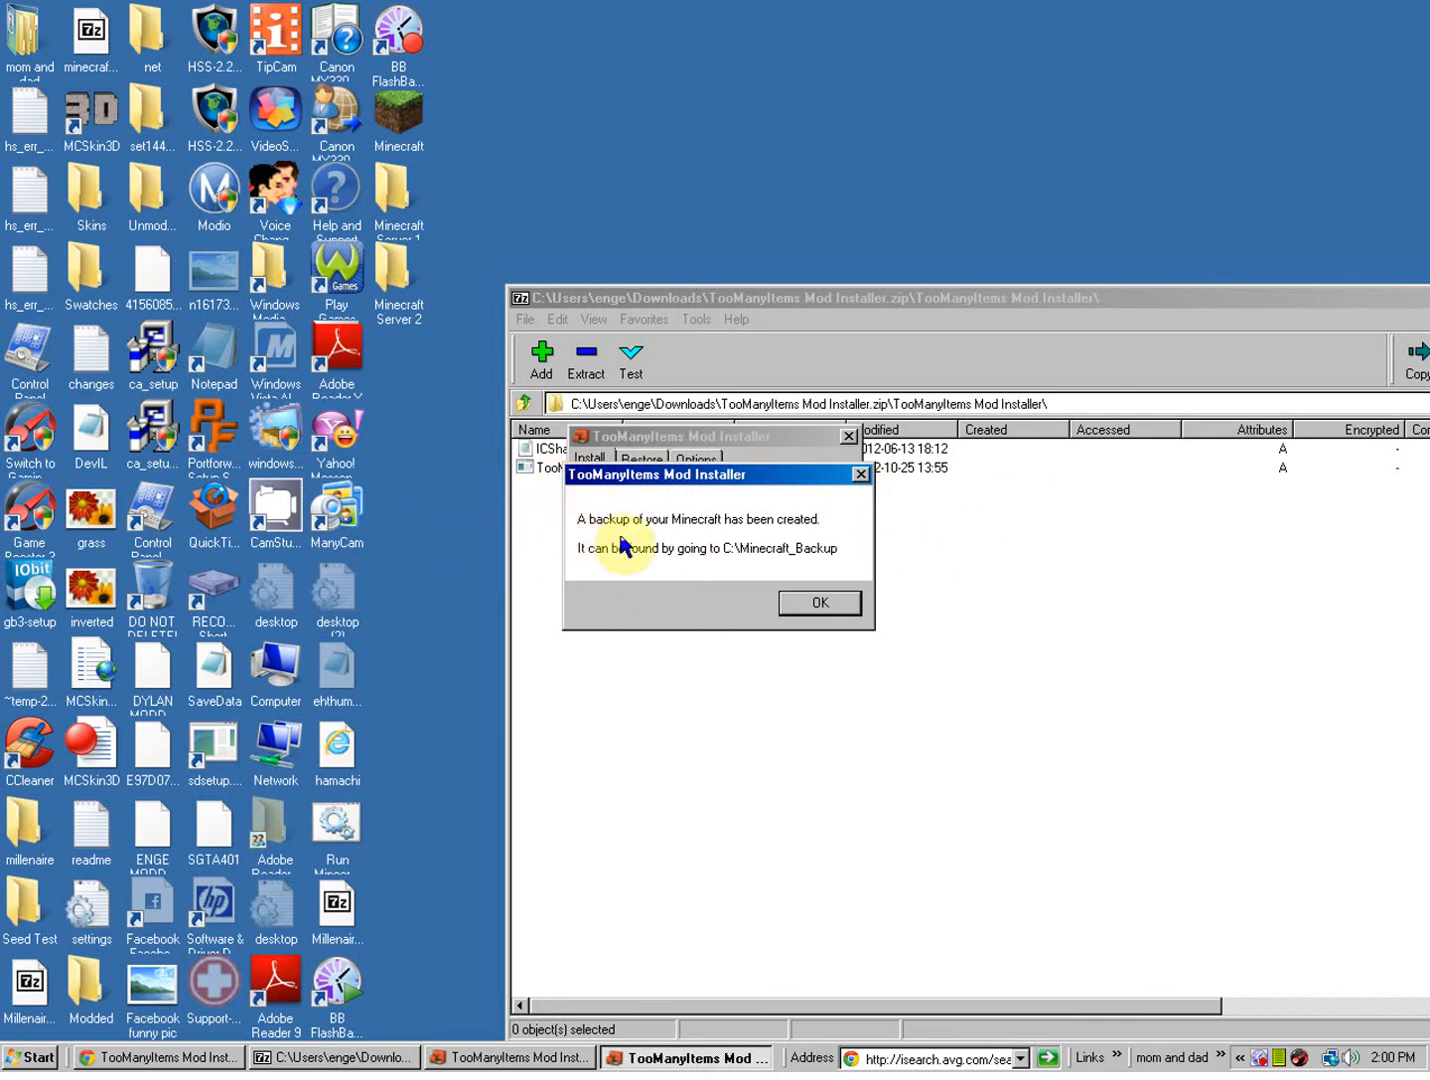
mouse_move(568, 588)
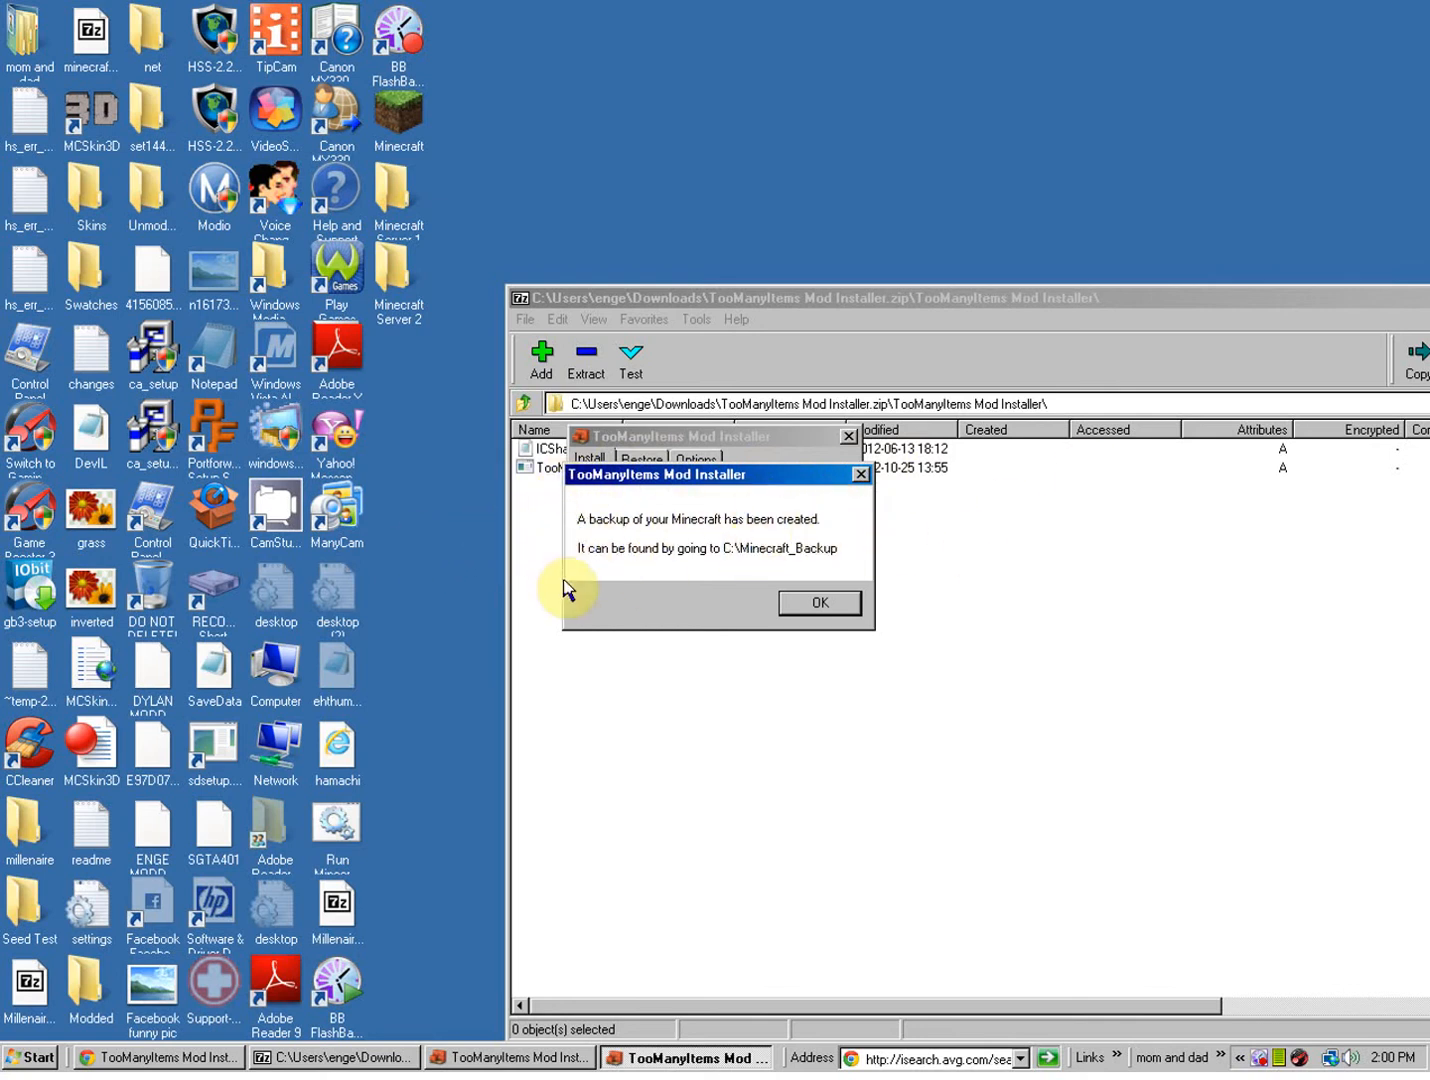
mouse_move(812, 557)
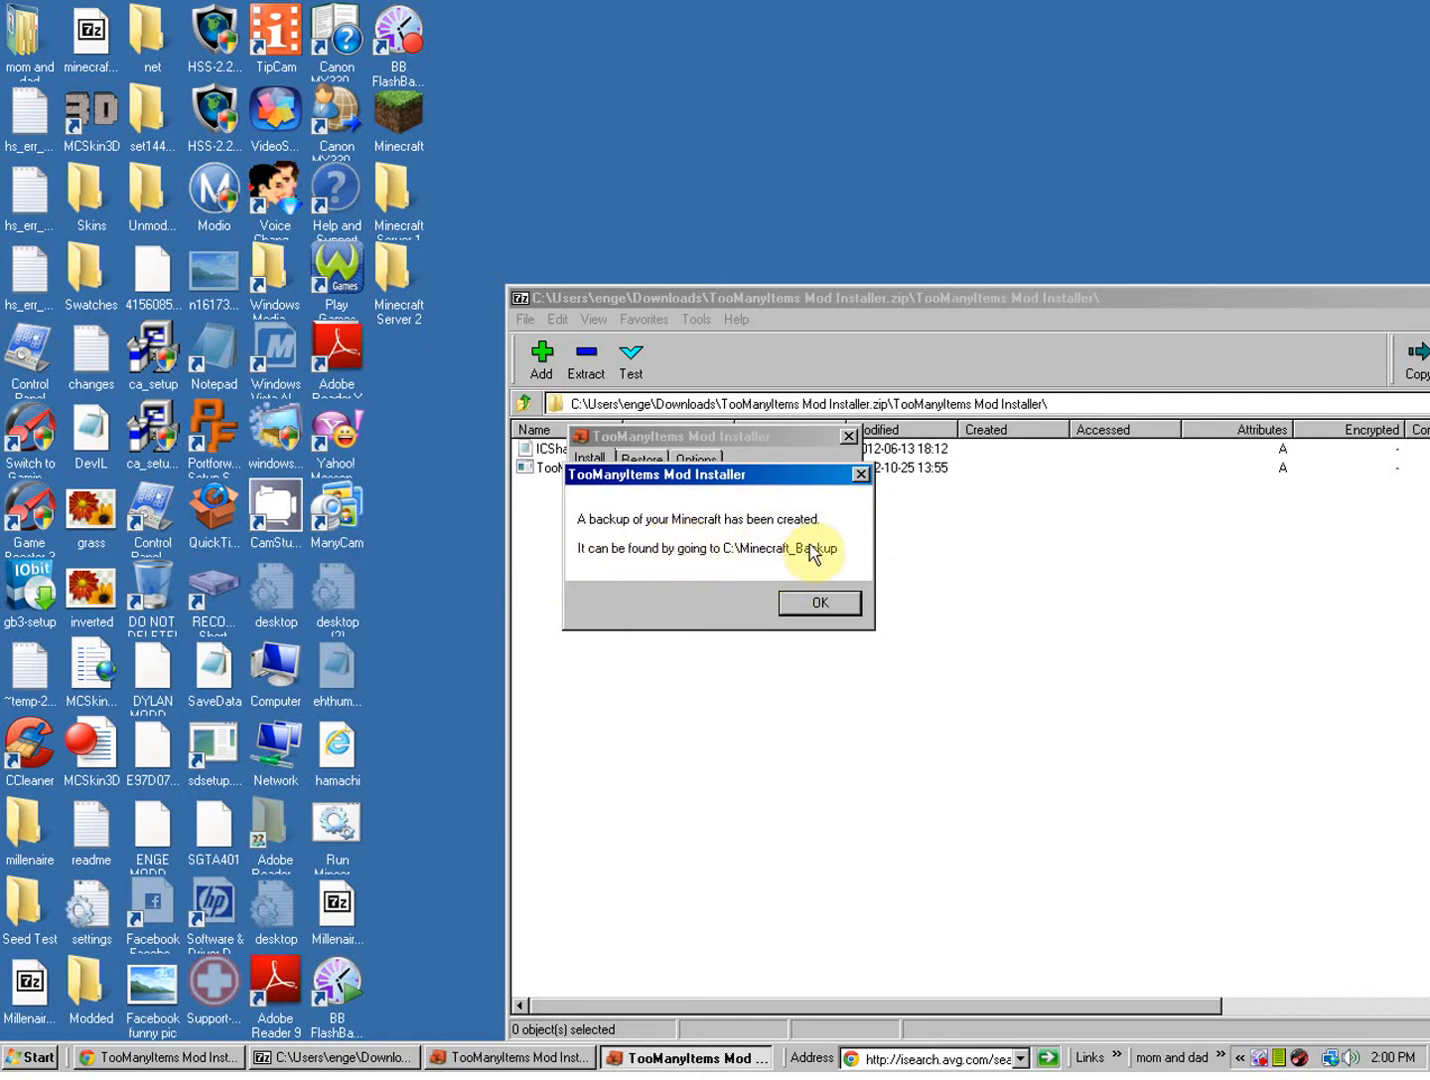
click(819, 603)
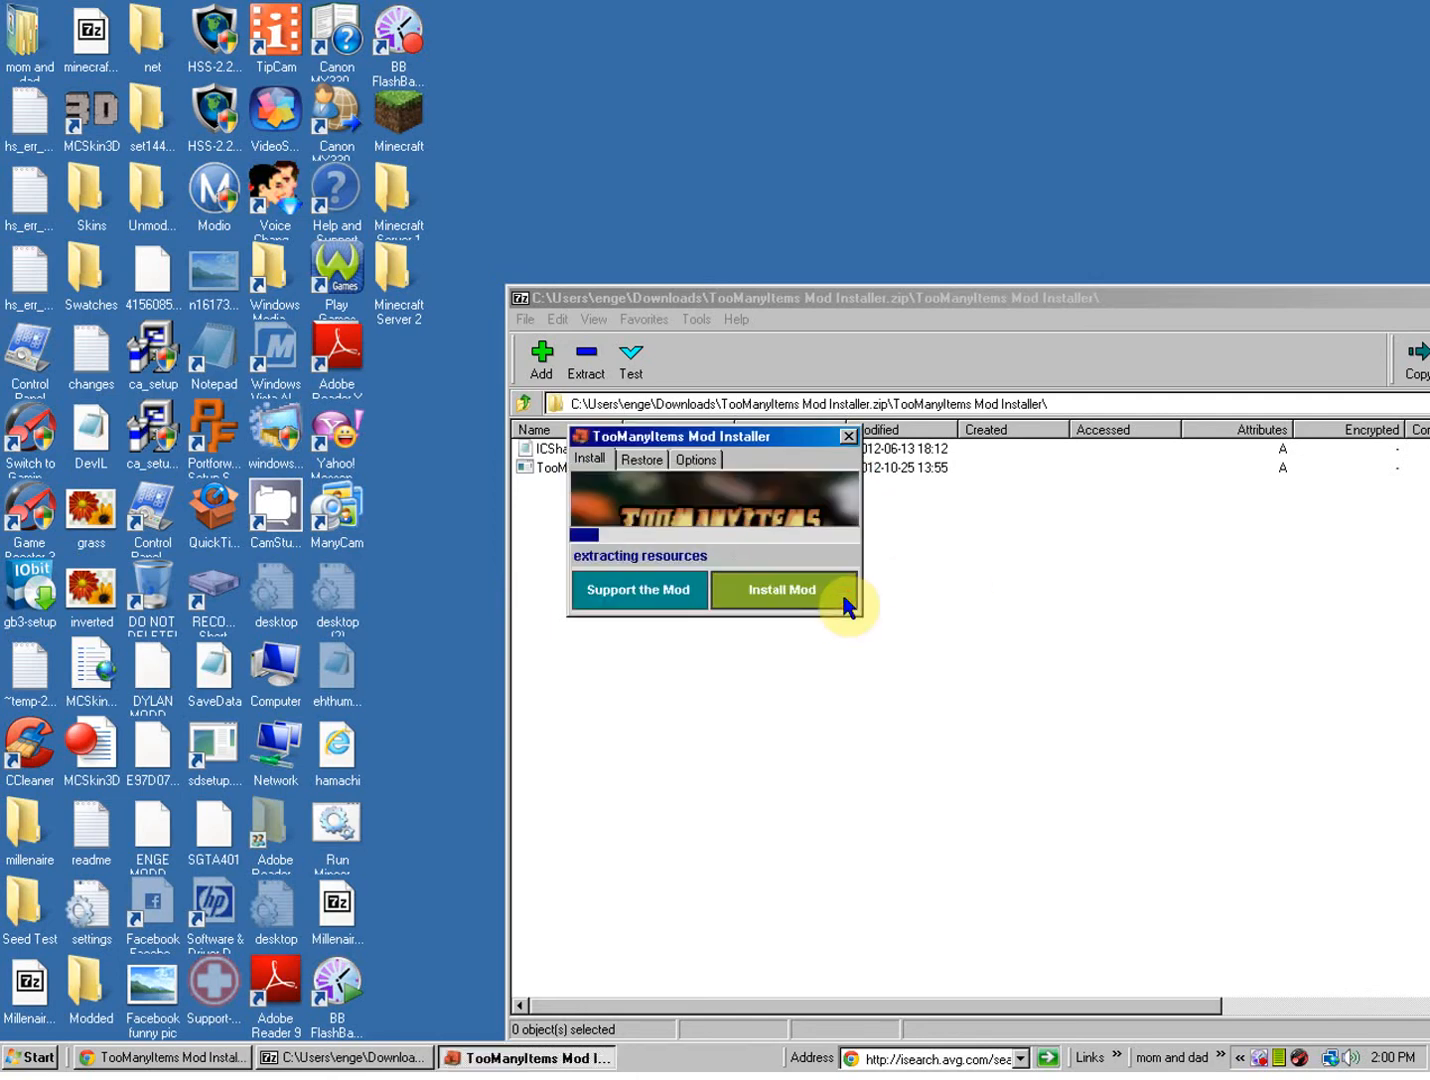
mouse_move(625, 563)
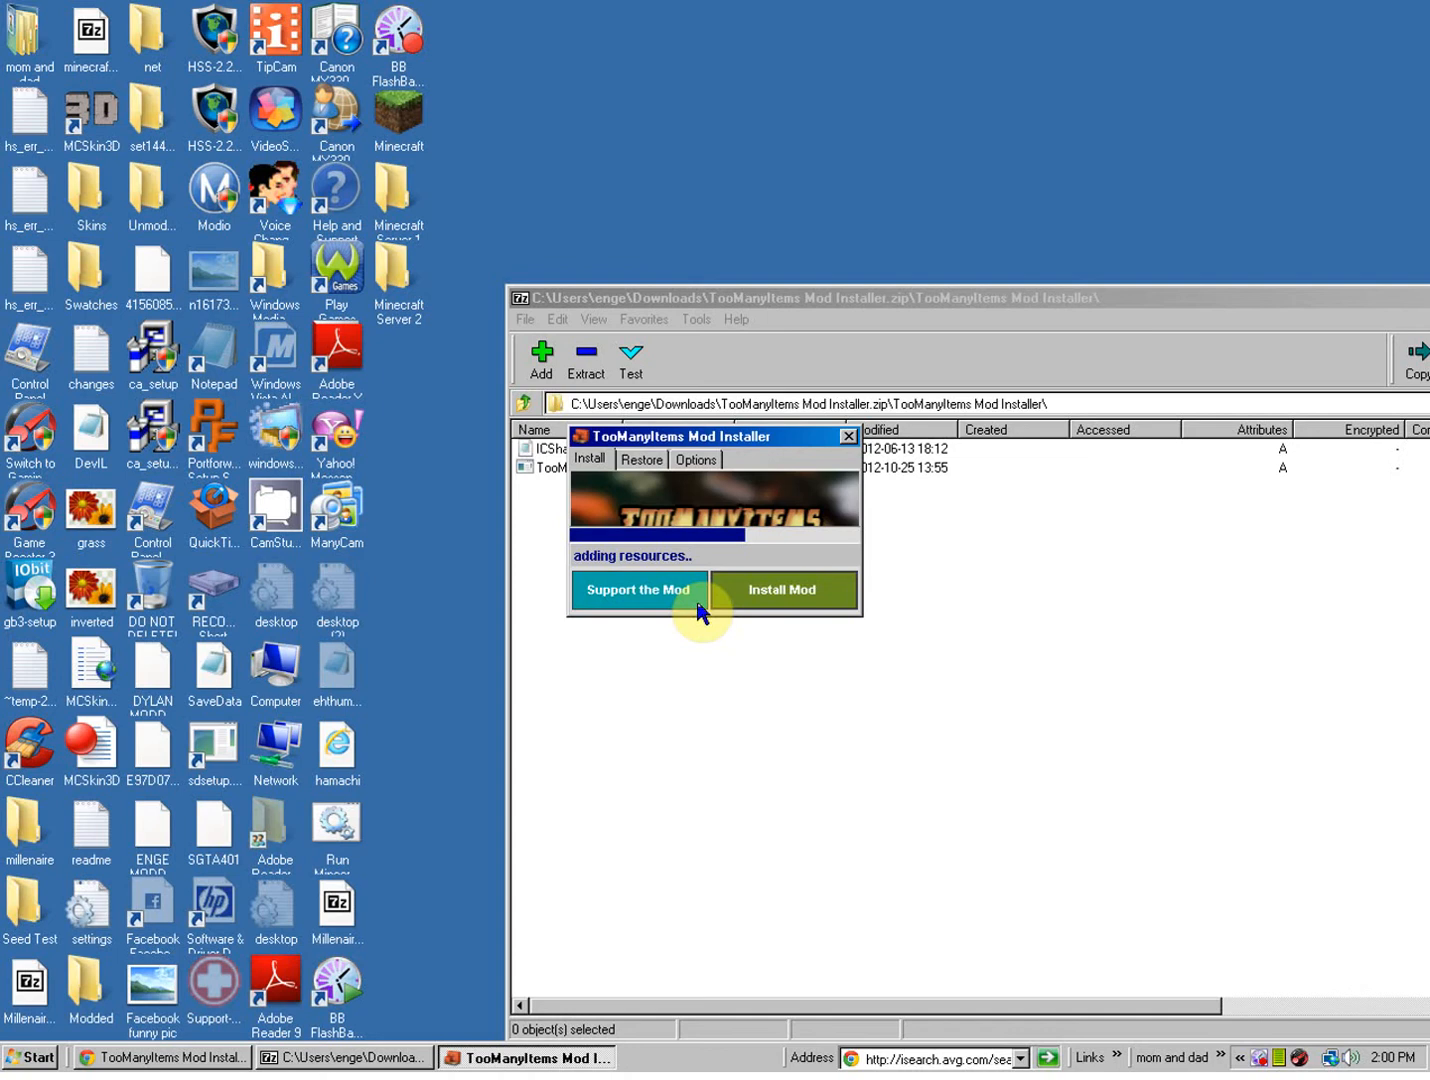
mouse_move(825, 498)
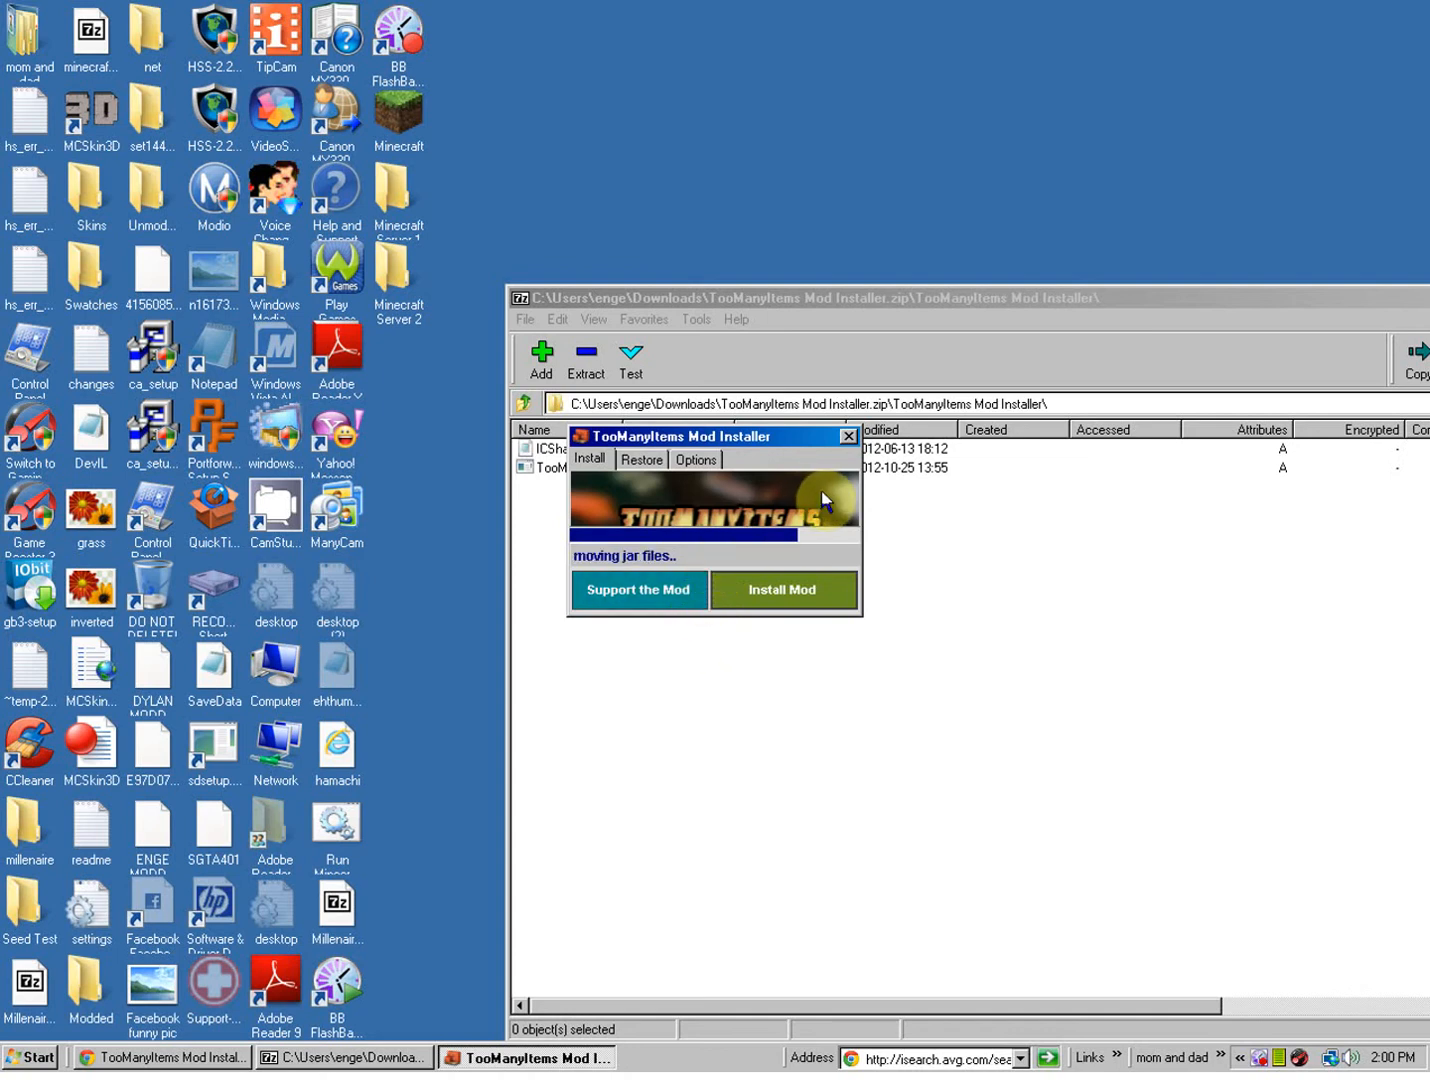
click(784, 590)
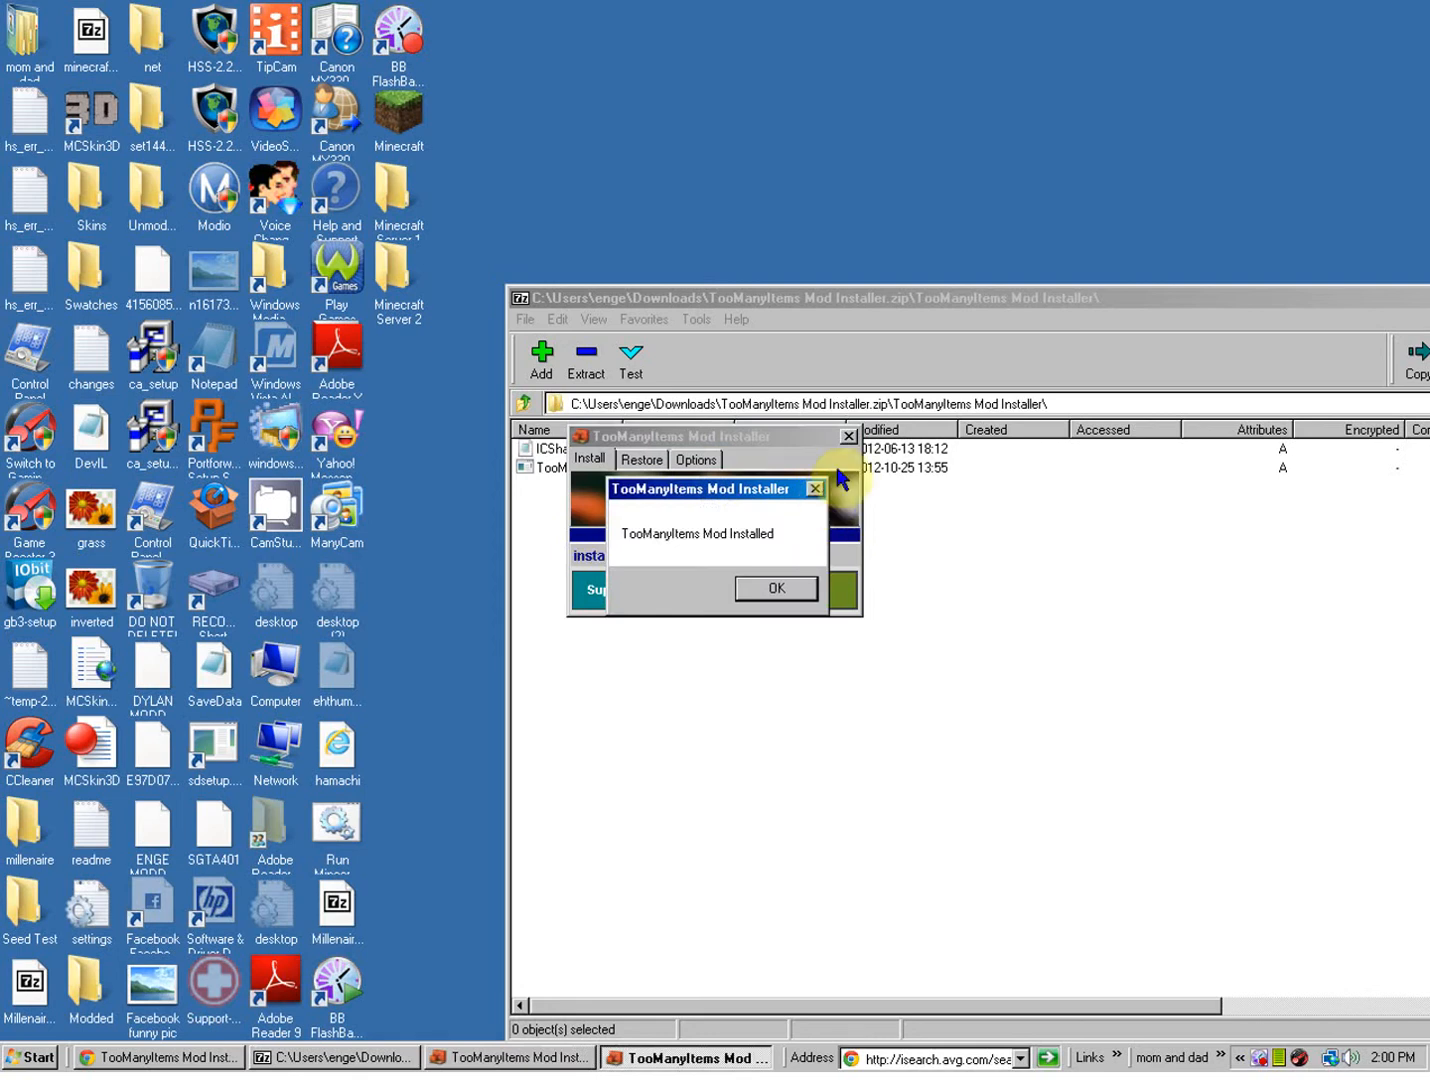
Dismiss the installed message and use Game Booster's Boost & Launch for Minecraft
click(775, 588)
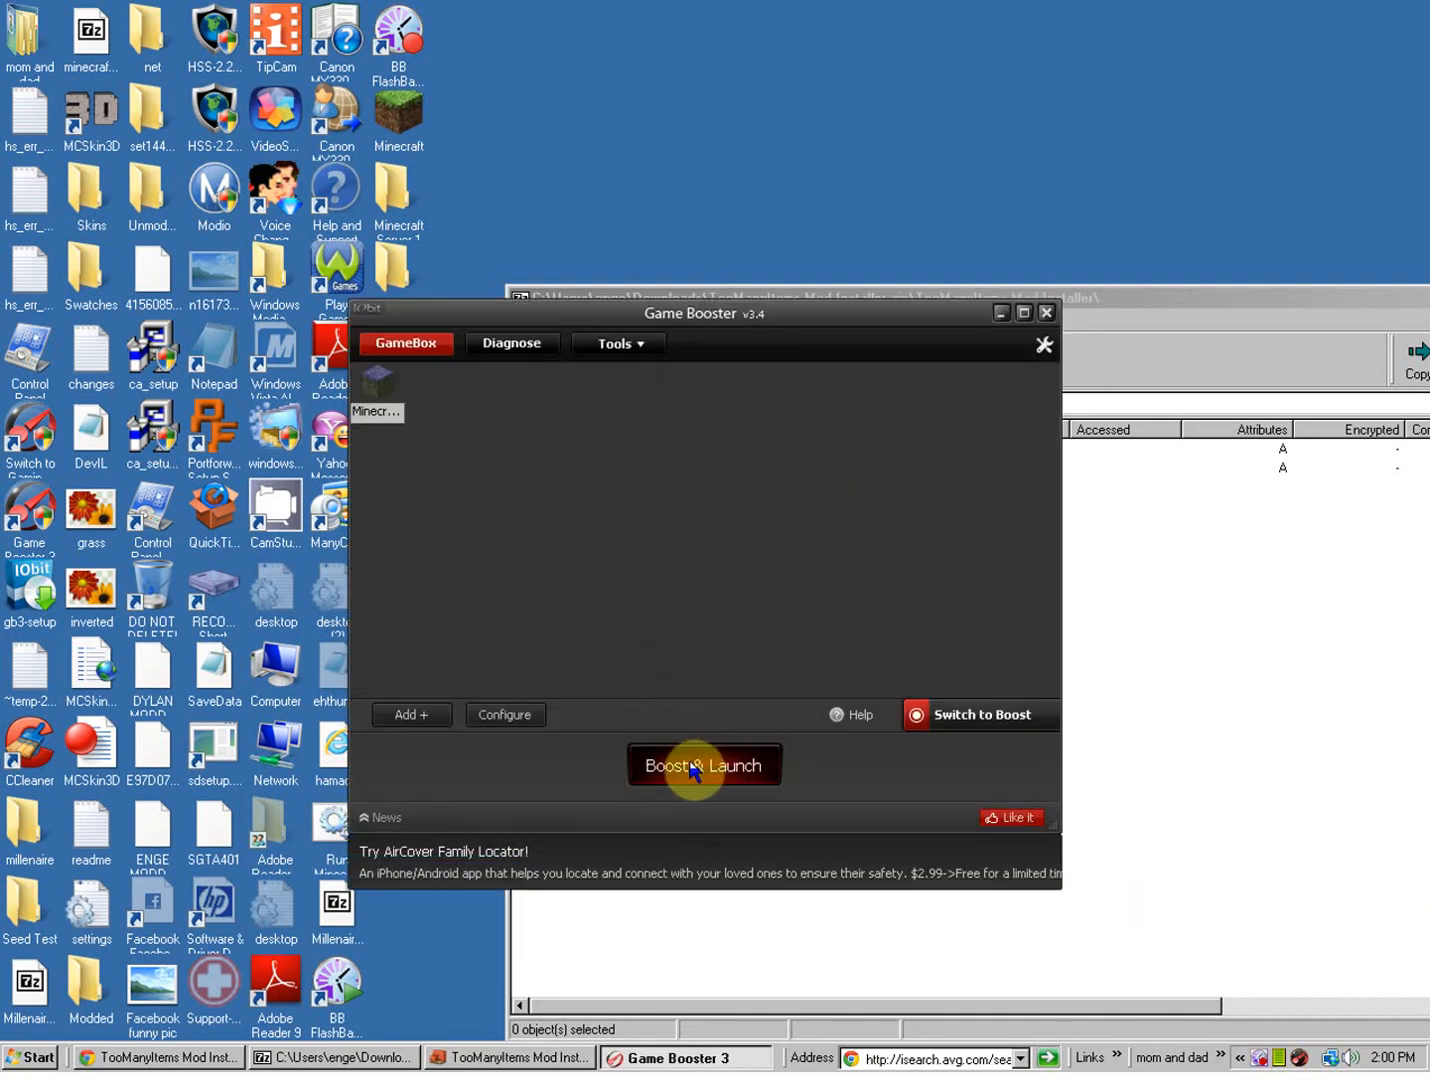
click(704, 764)
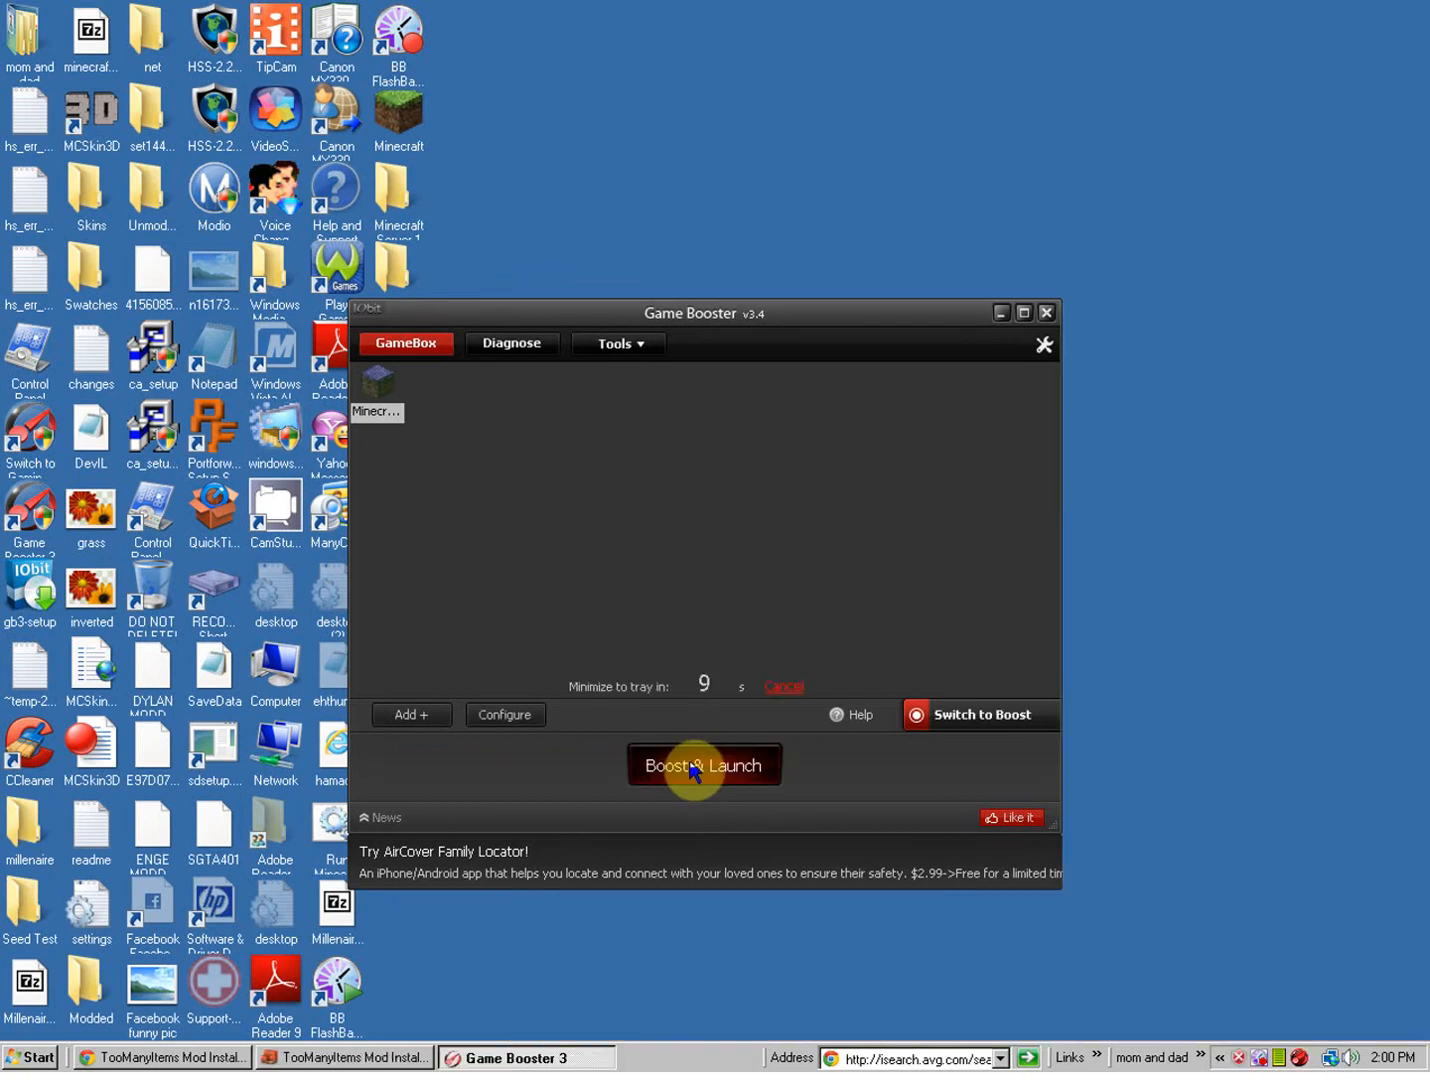
click(703, 765)
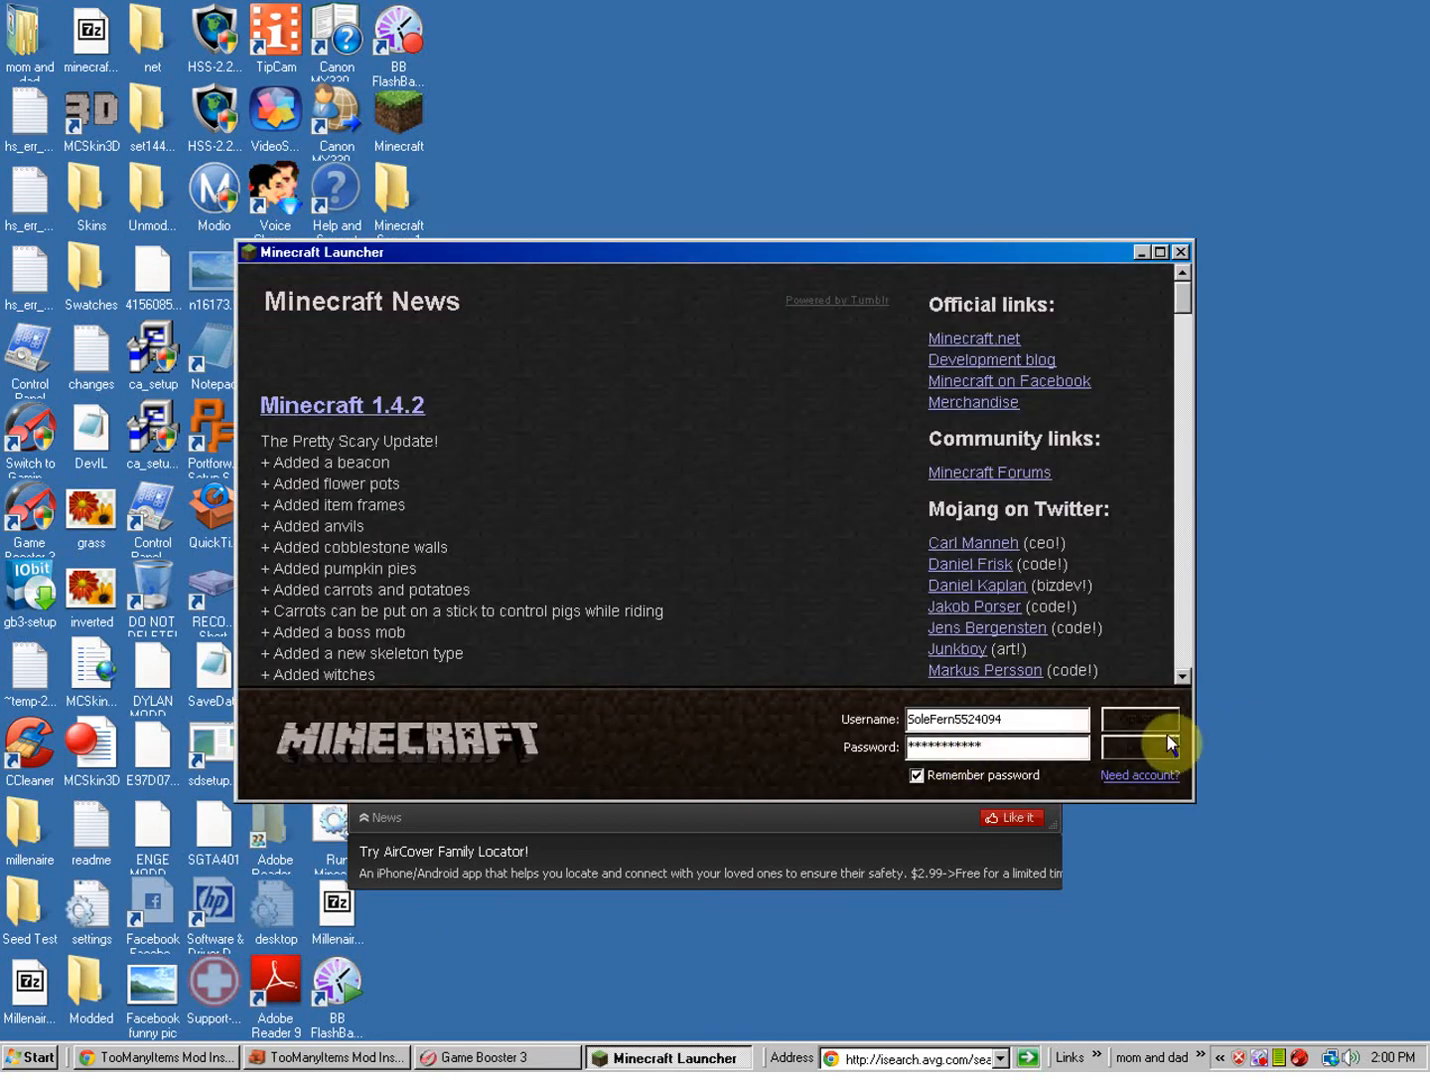
Log in through the Minecraft Launcher to start the game
click(1139, 719)
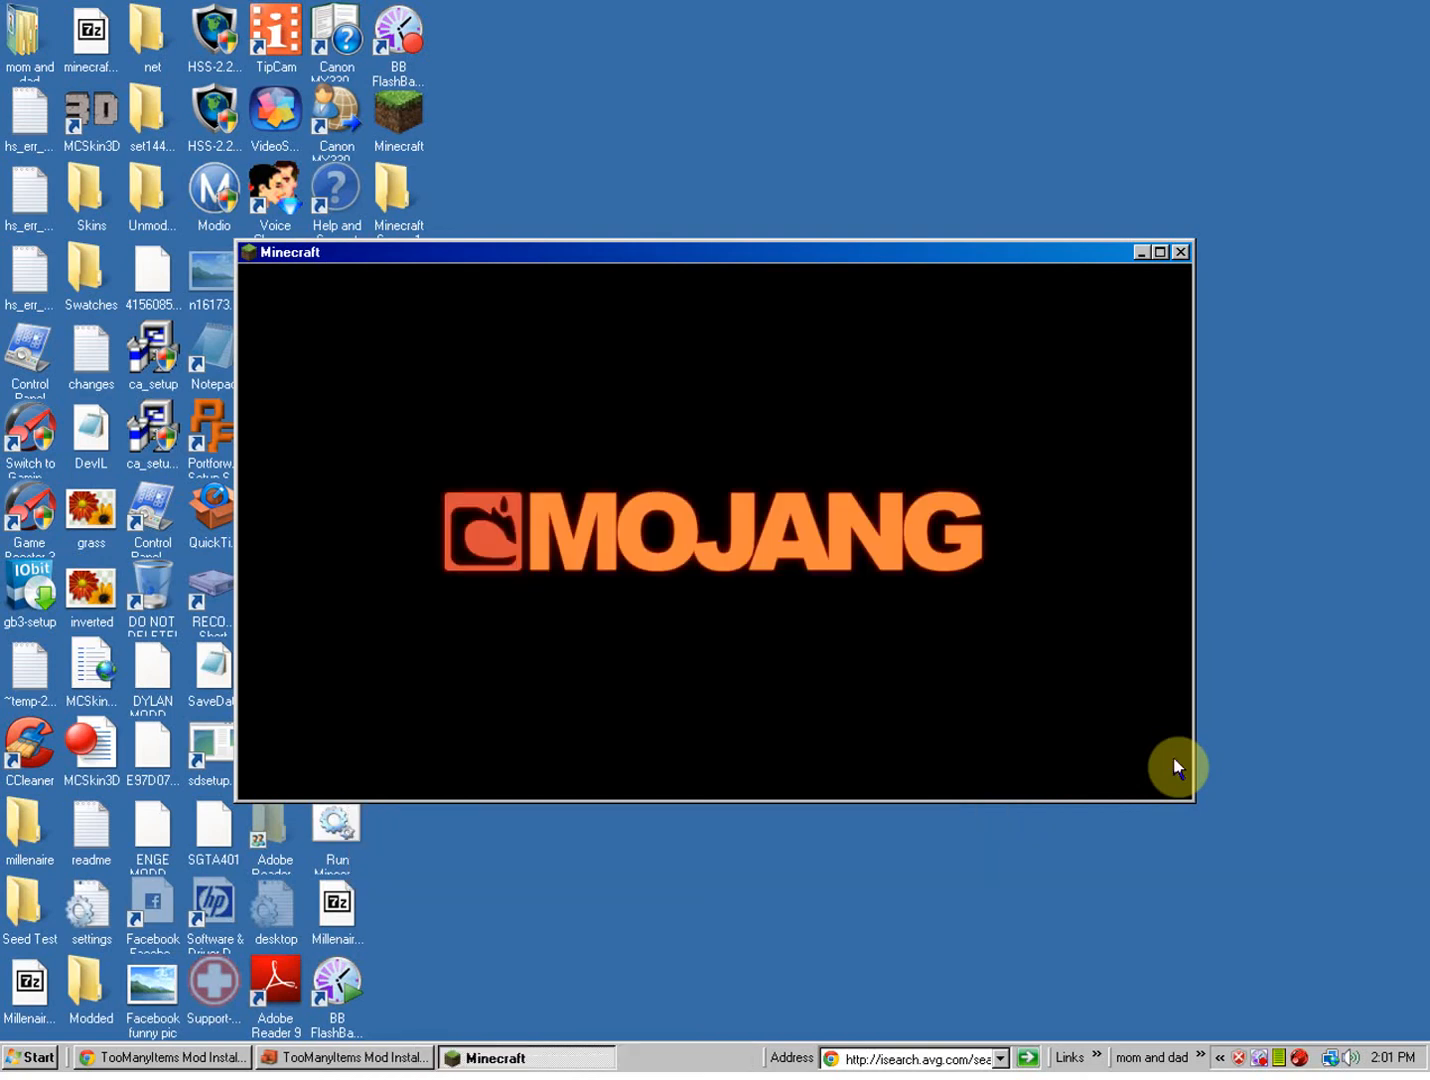
mouse_move(869, 452)
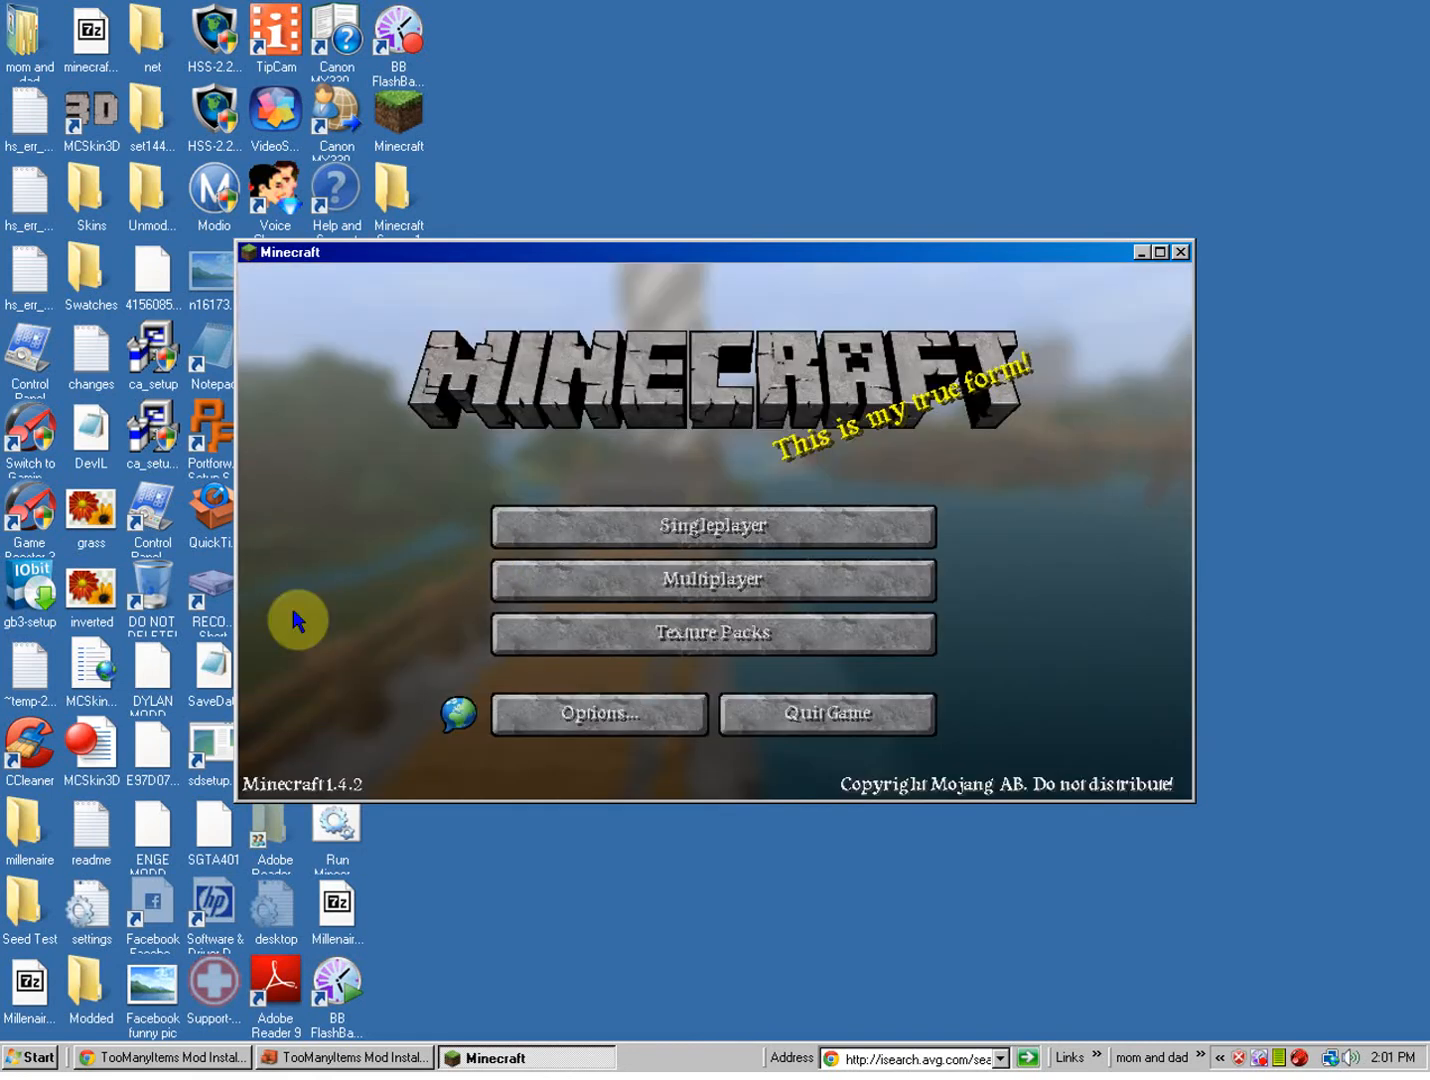
mouse_move(790, 460)
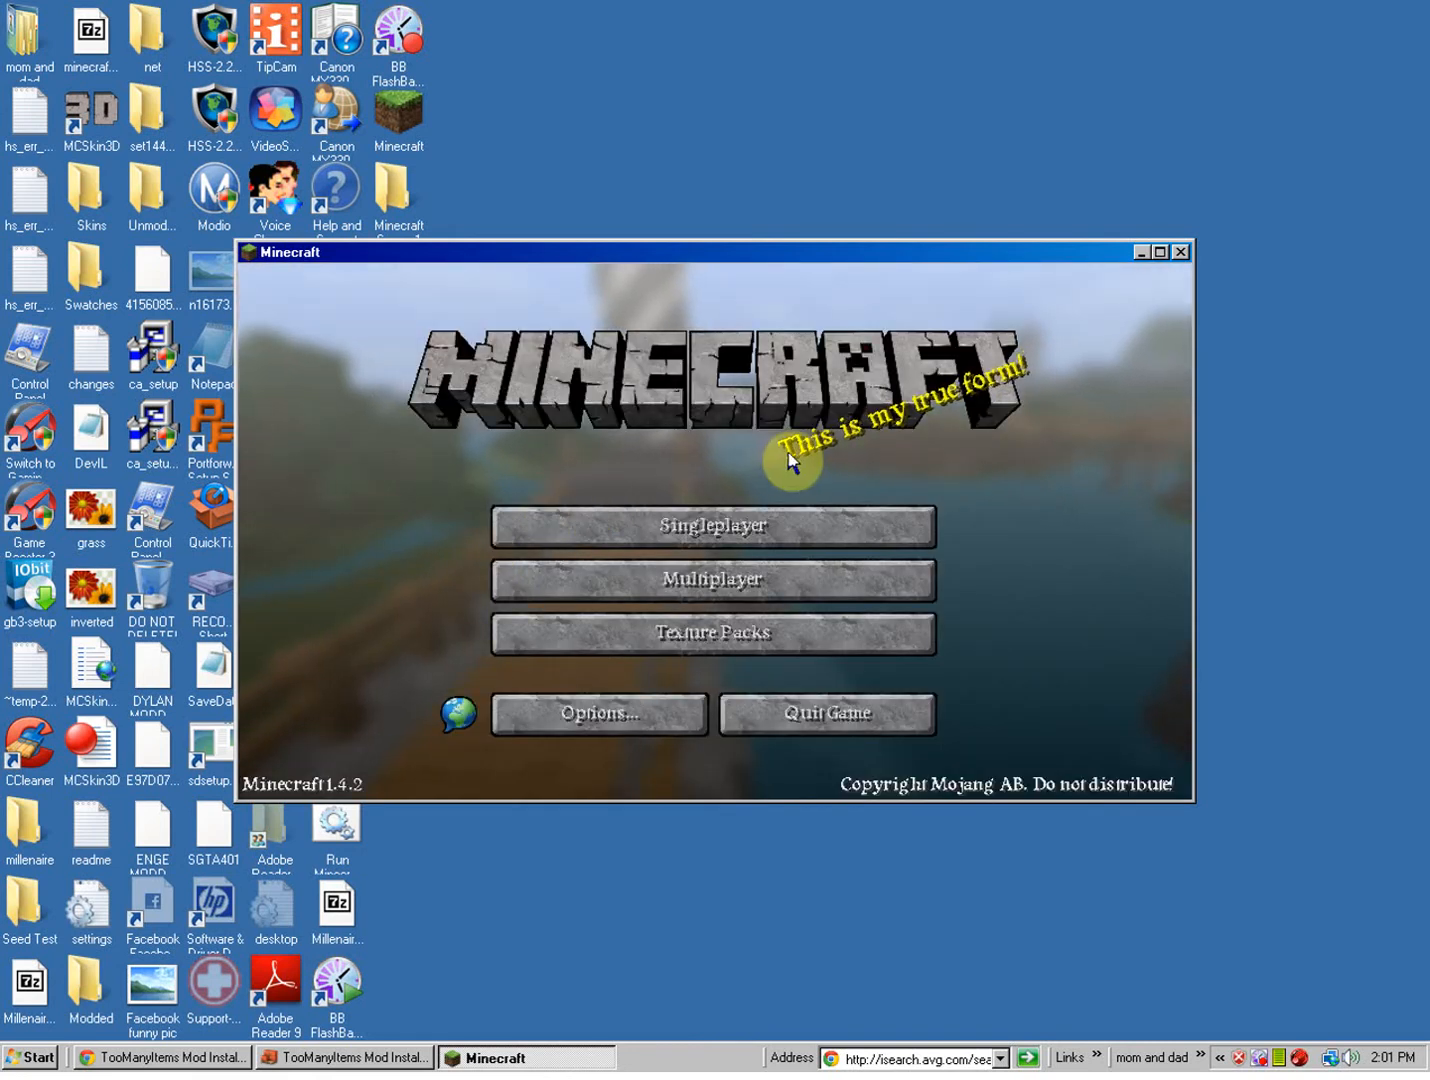
mouse_move(755, 480)
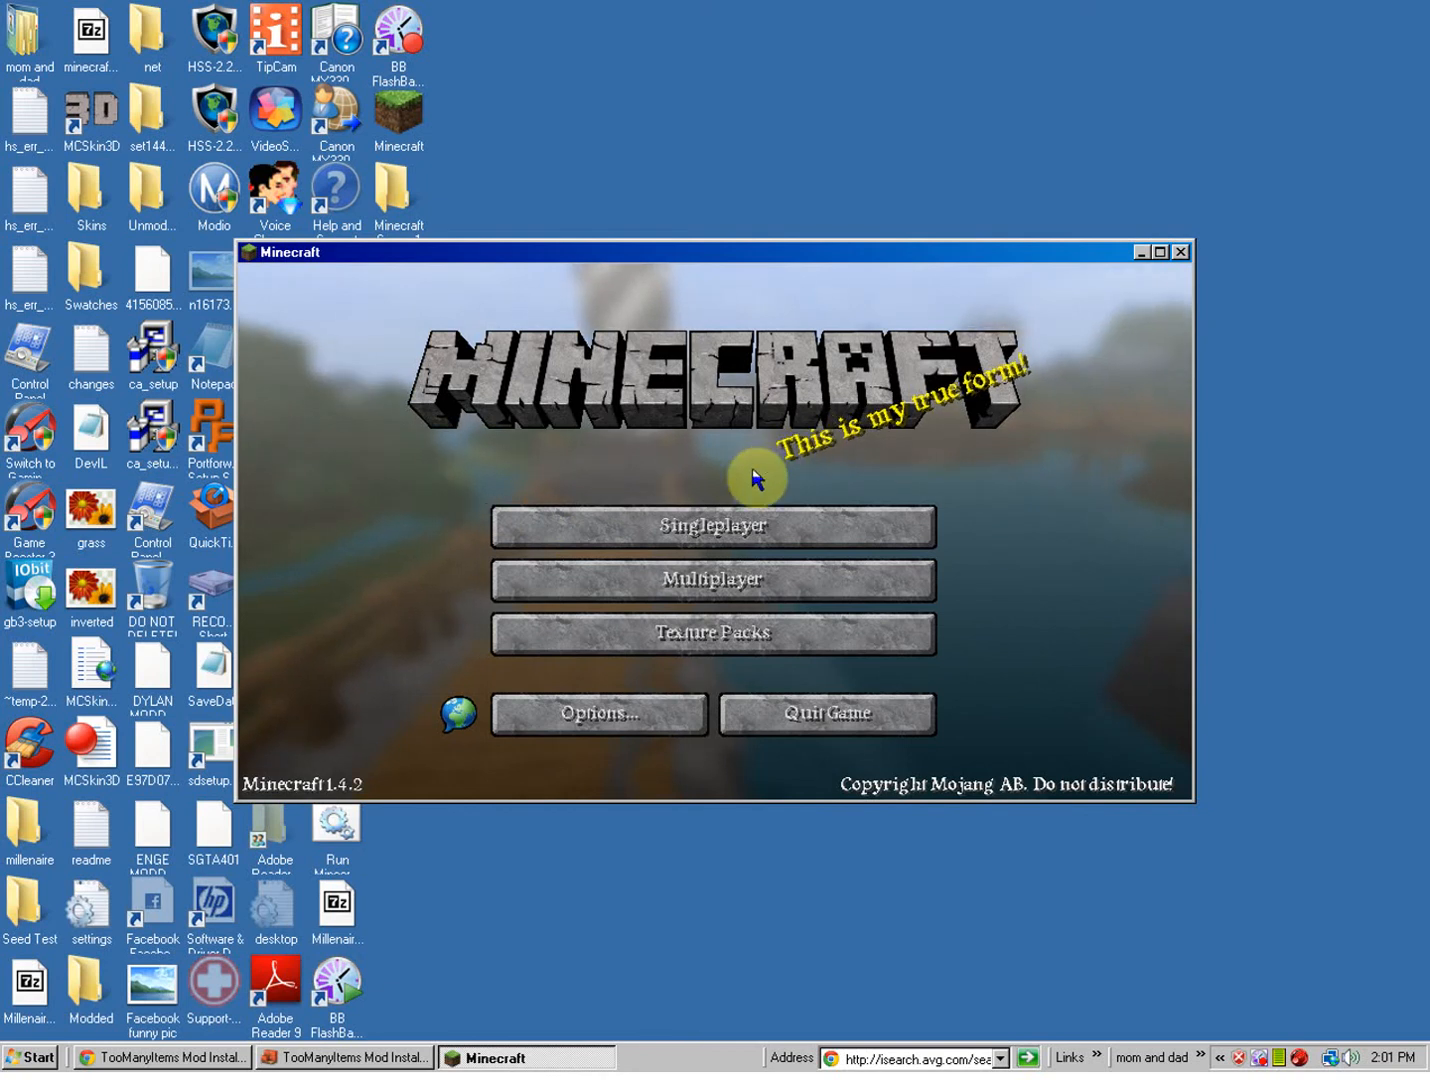
mouse_move(714, 525)
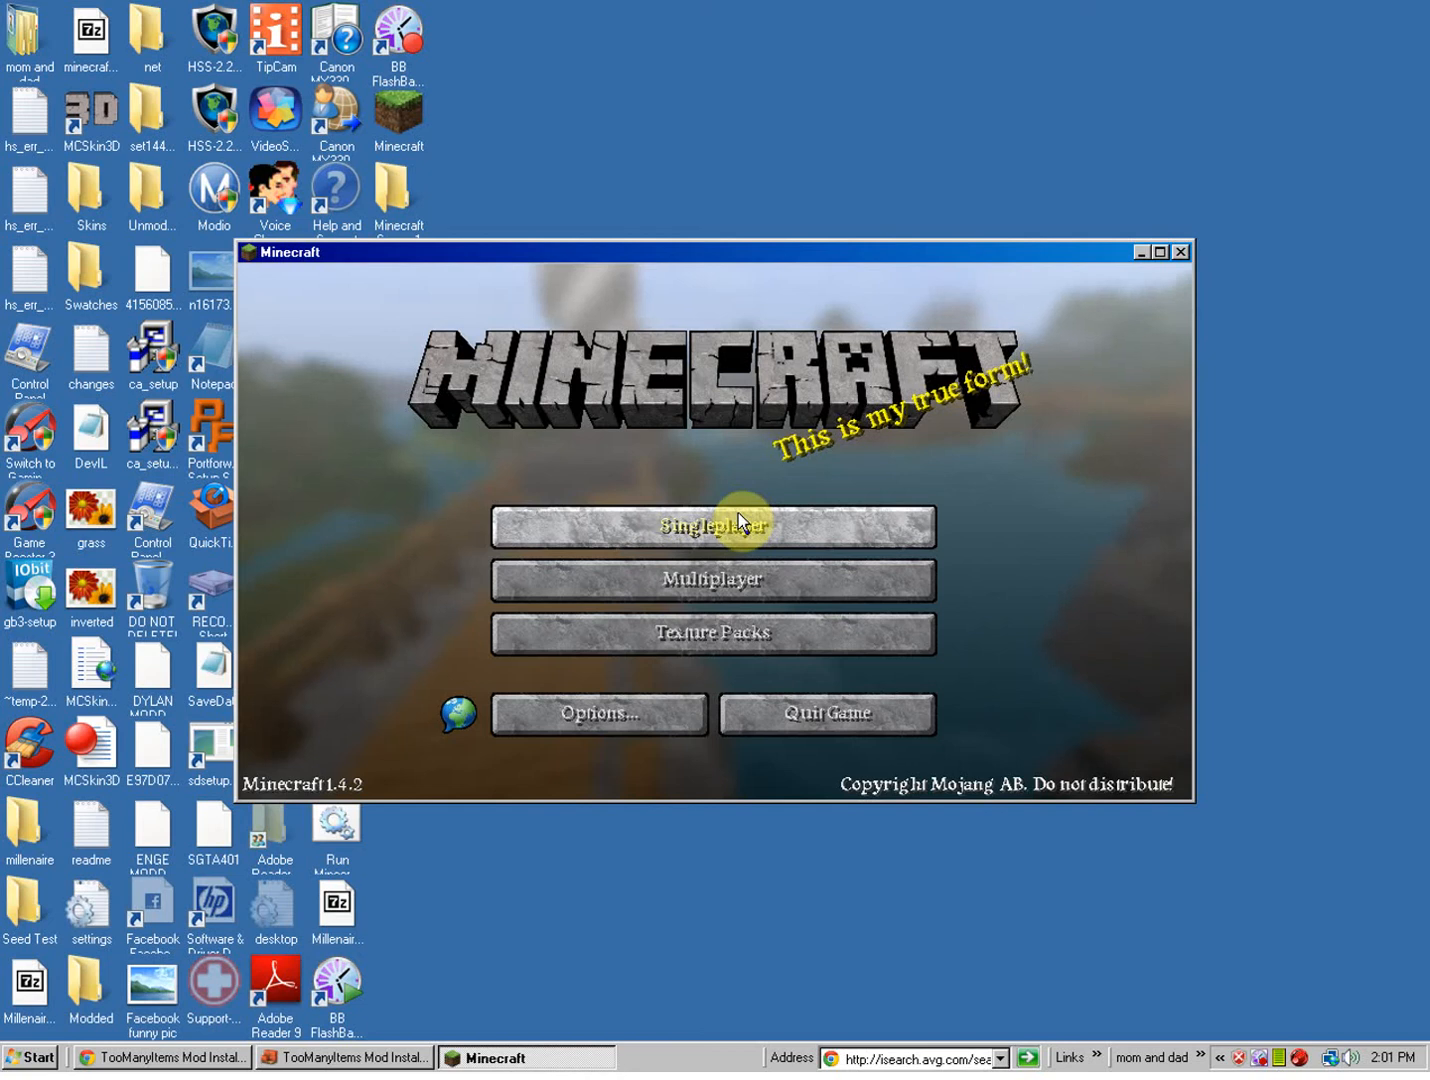
Open Singleplayer, select the Mob Spawner world, and play it
click(713, 526)
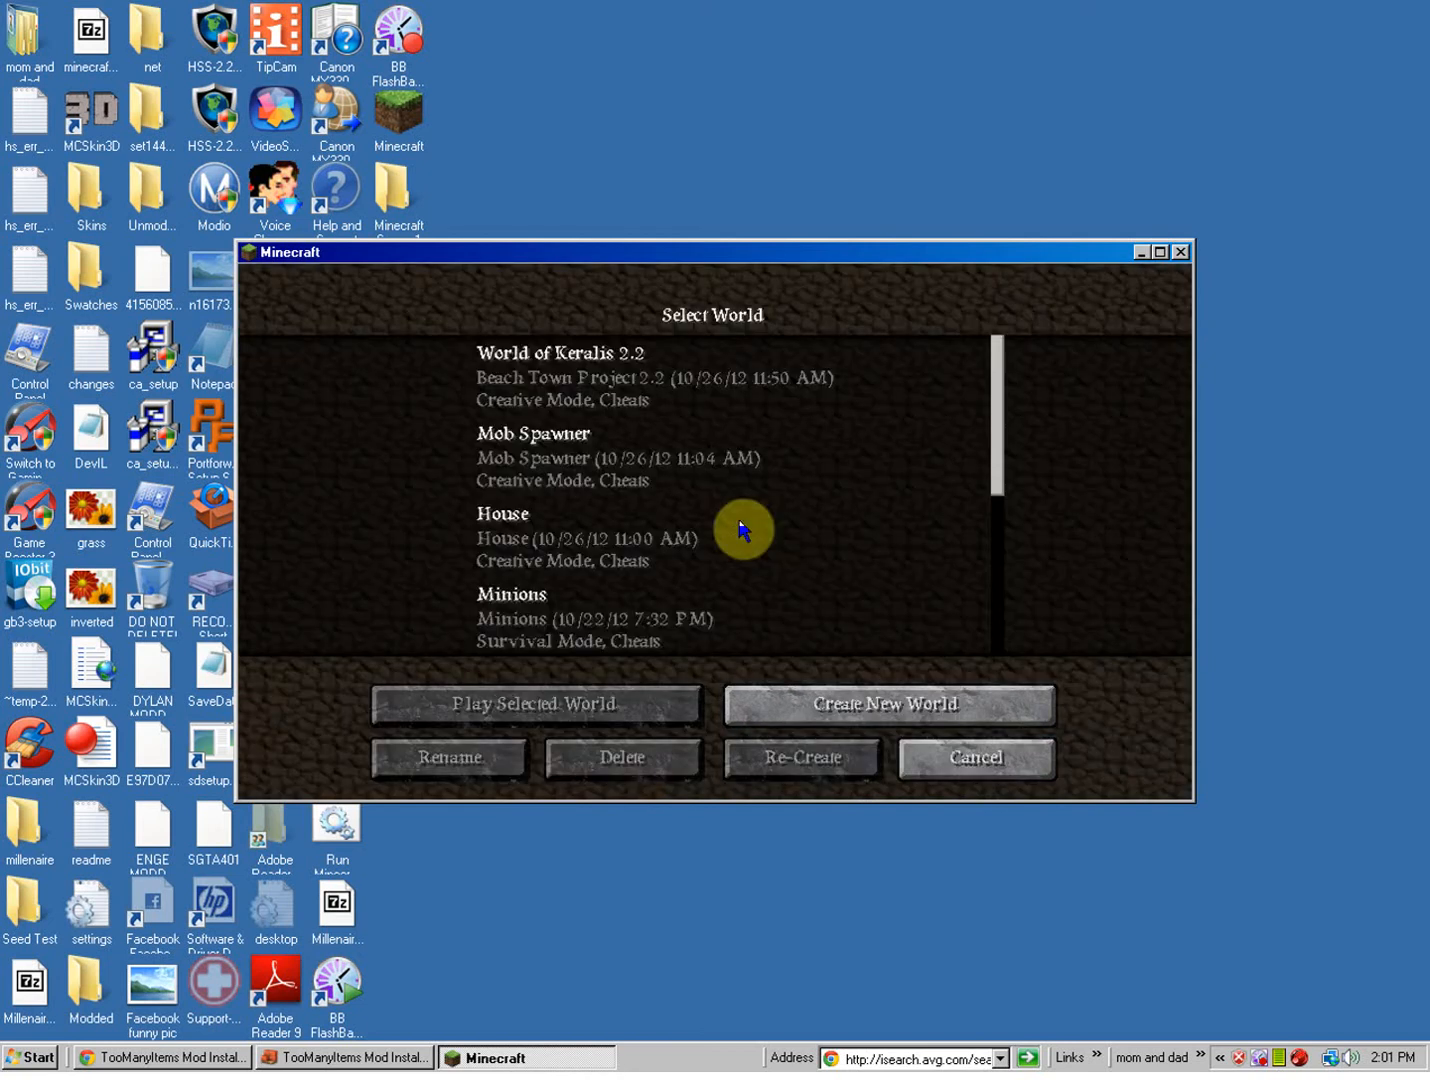
mouse_move(552, 564)
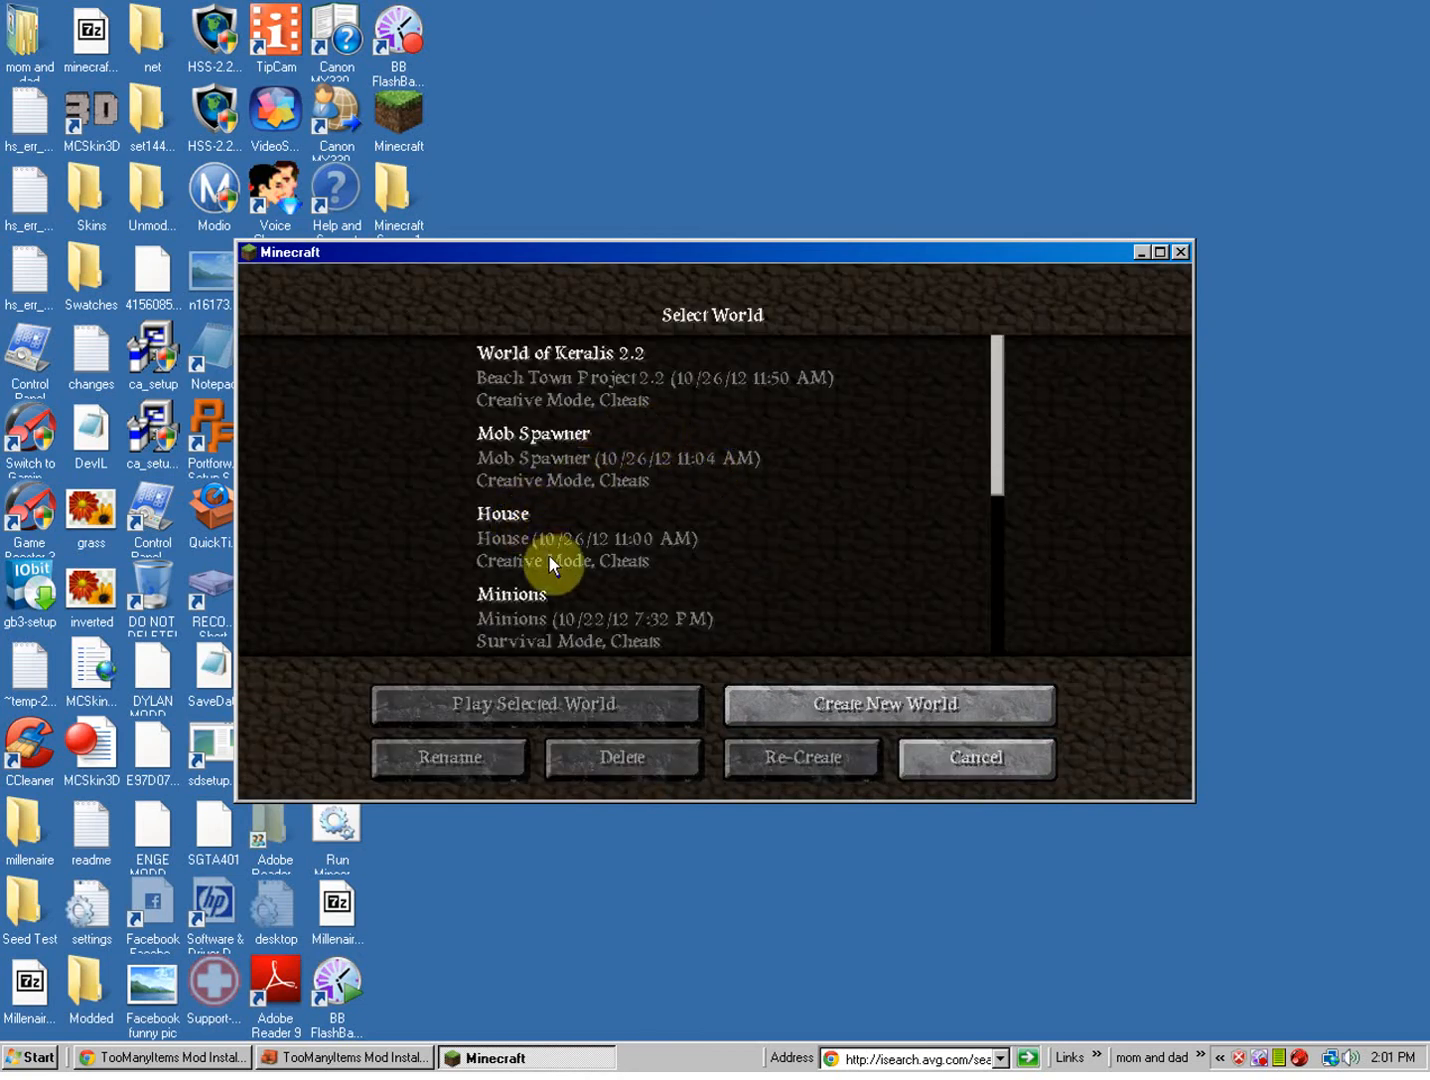
click(533, 455)
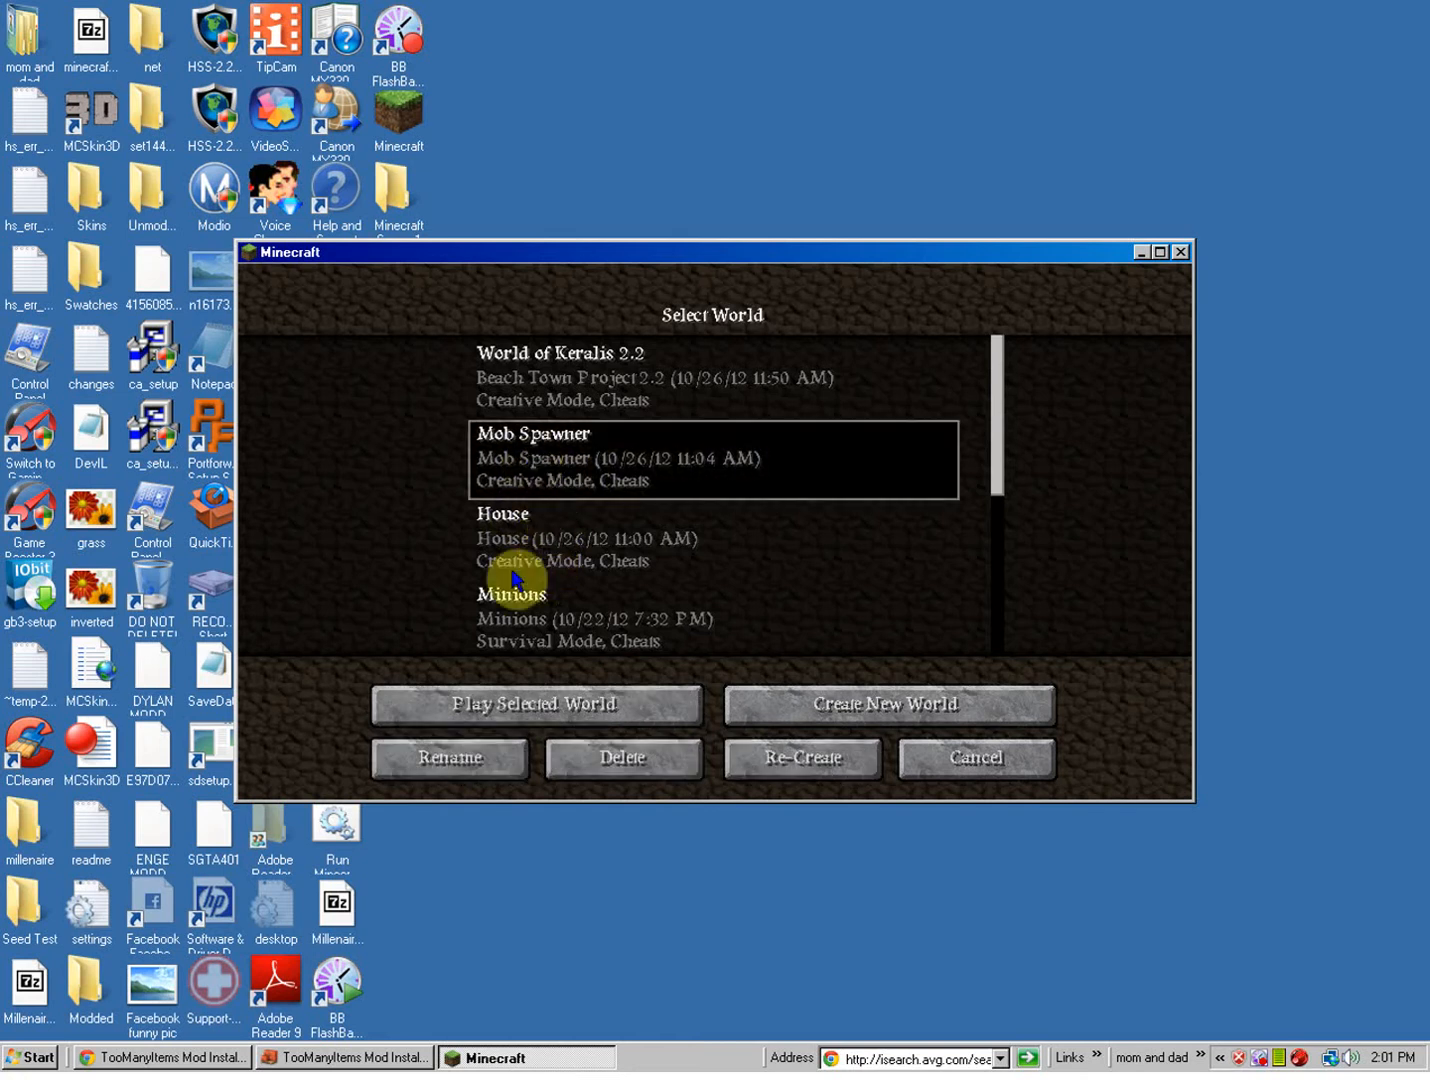
click(534, 704)
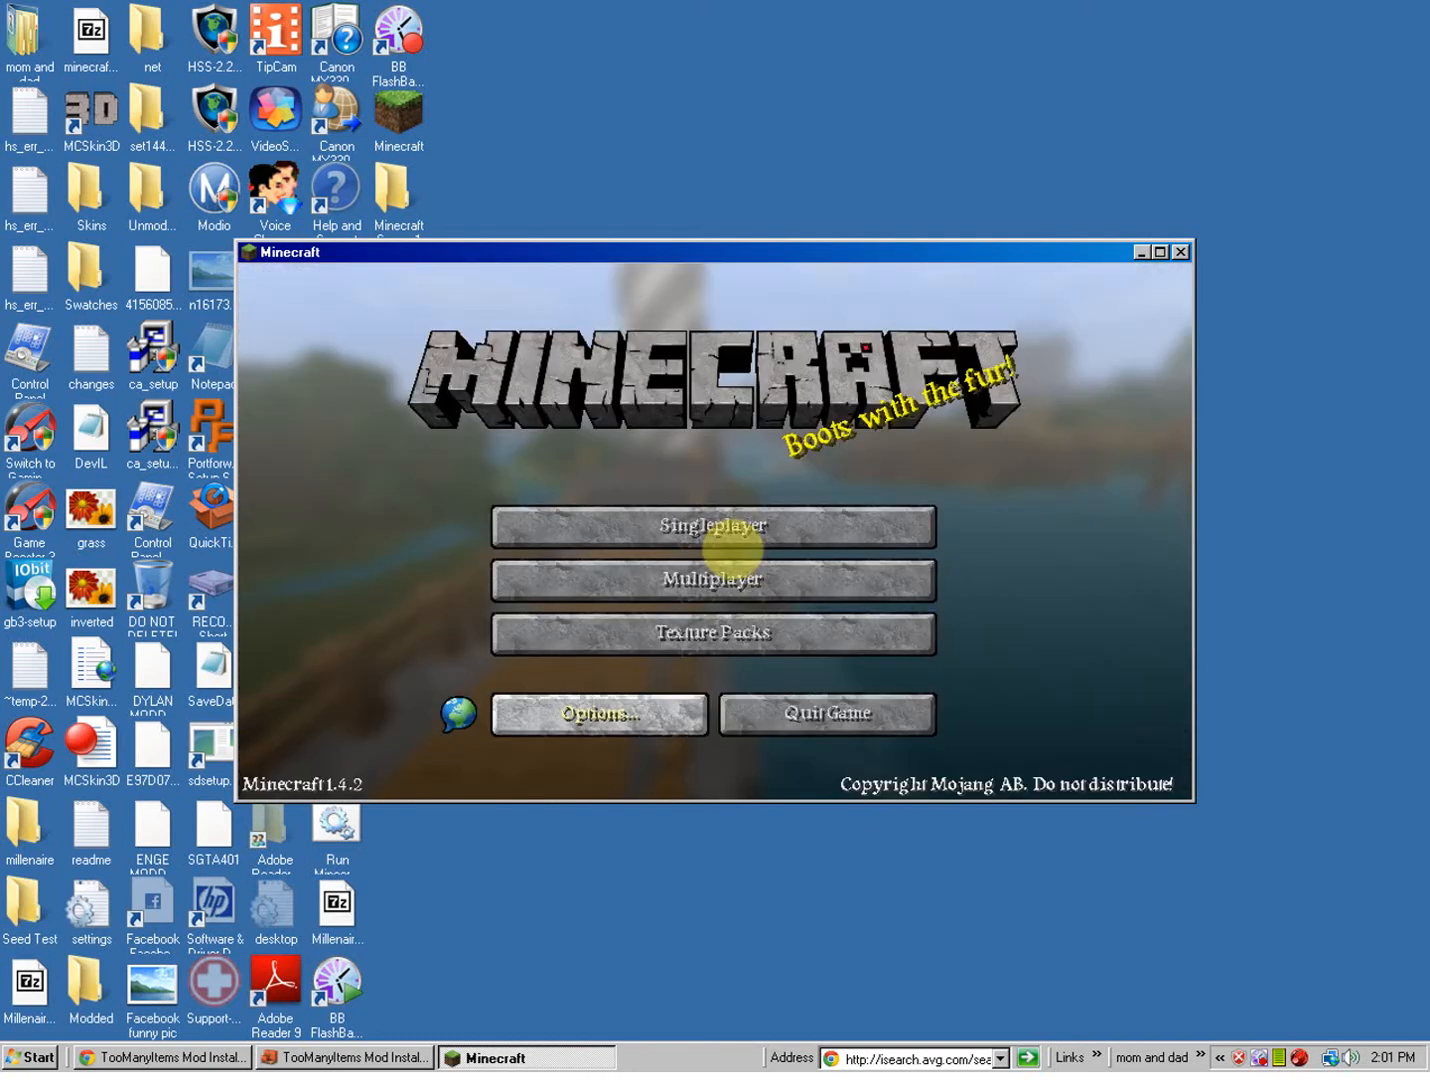
click(713, 526)
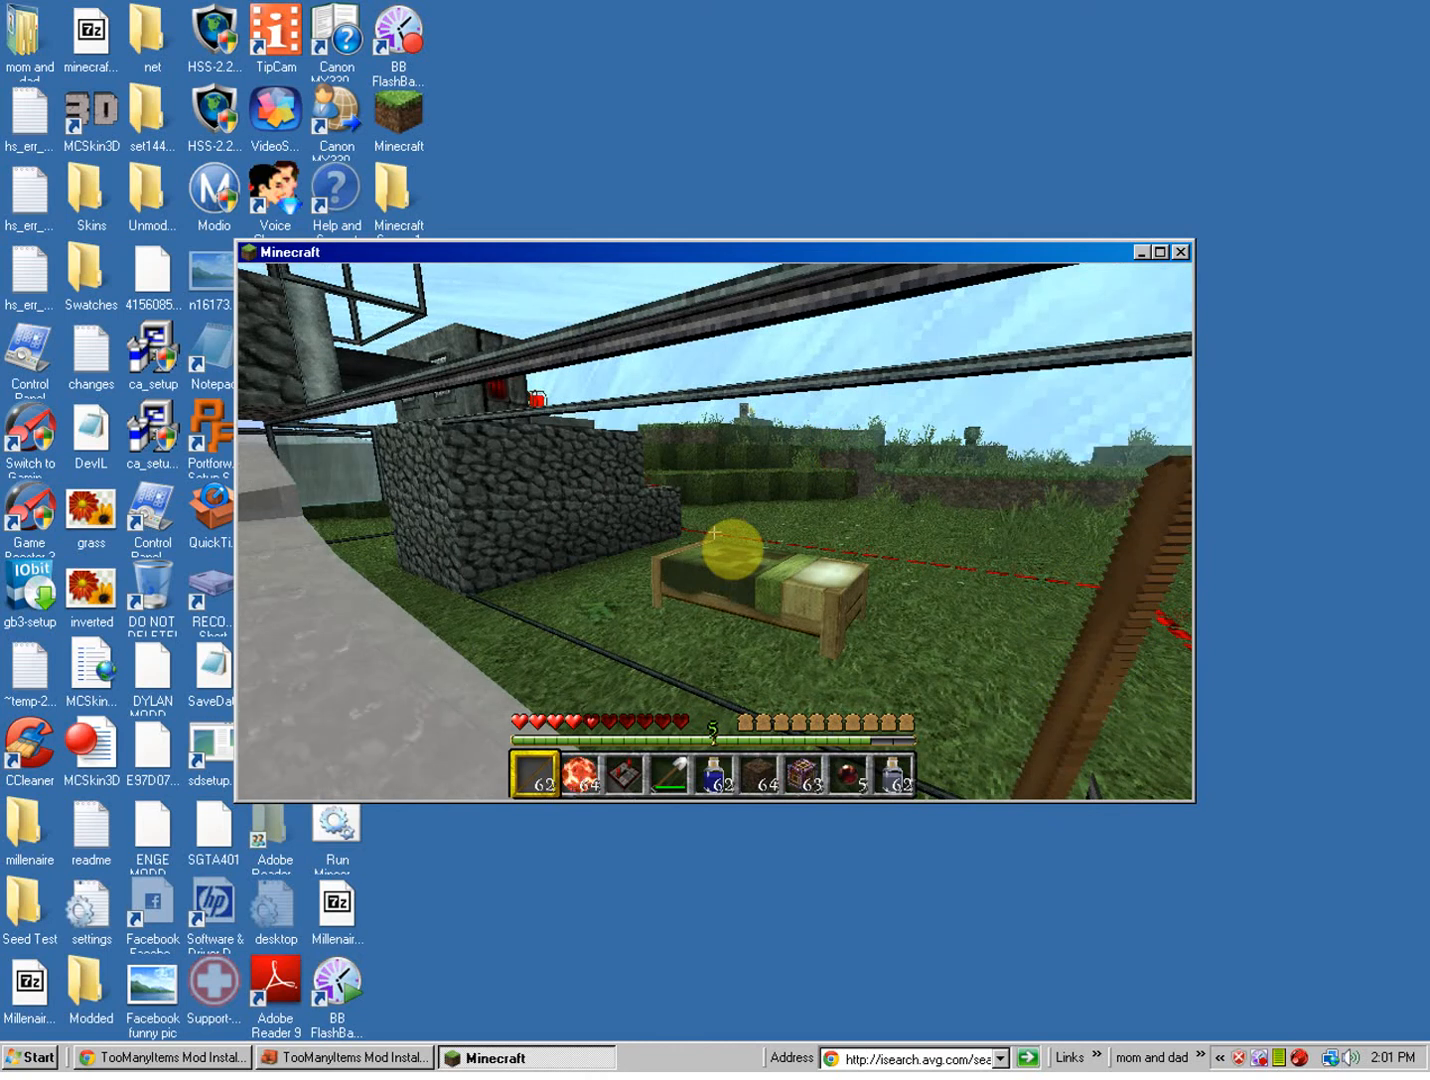
Open the inventory and page through the TooManyItems list to the Monster Spawner
key(e)
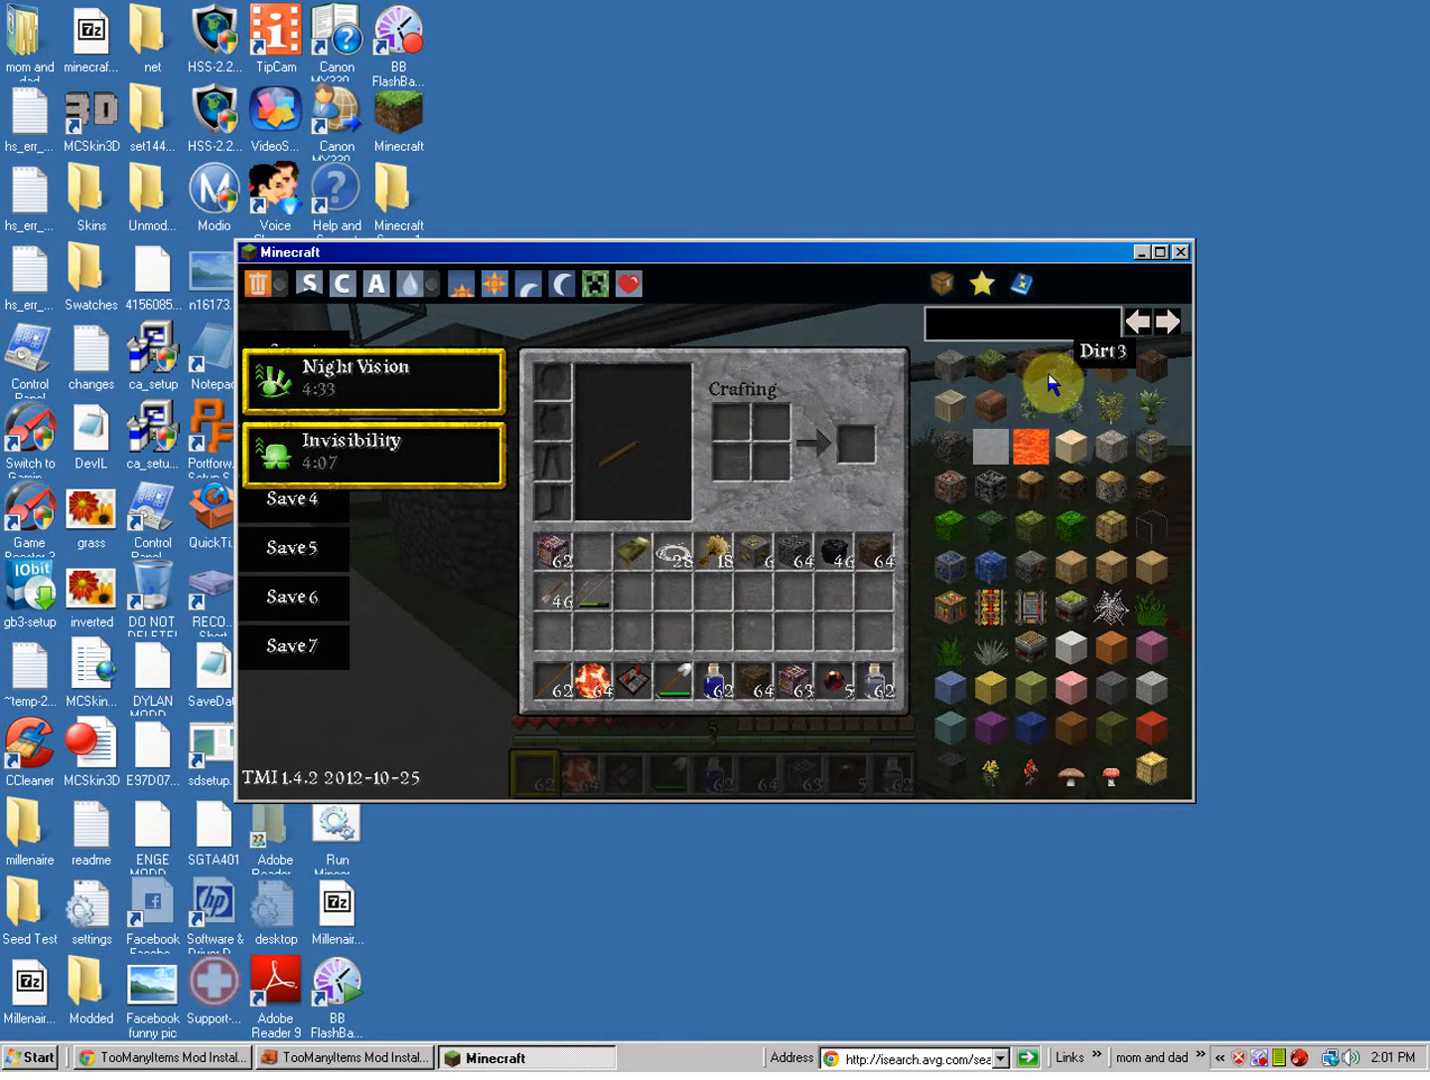
mouse_move(958, 375)
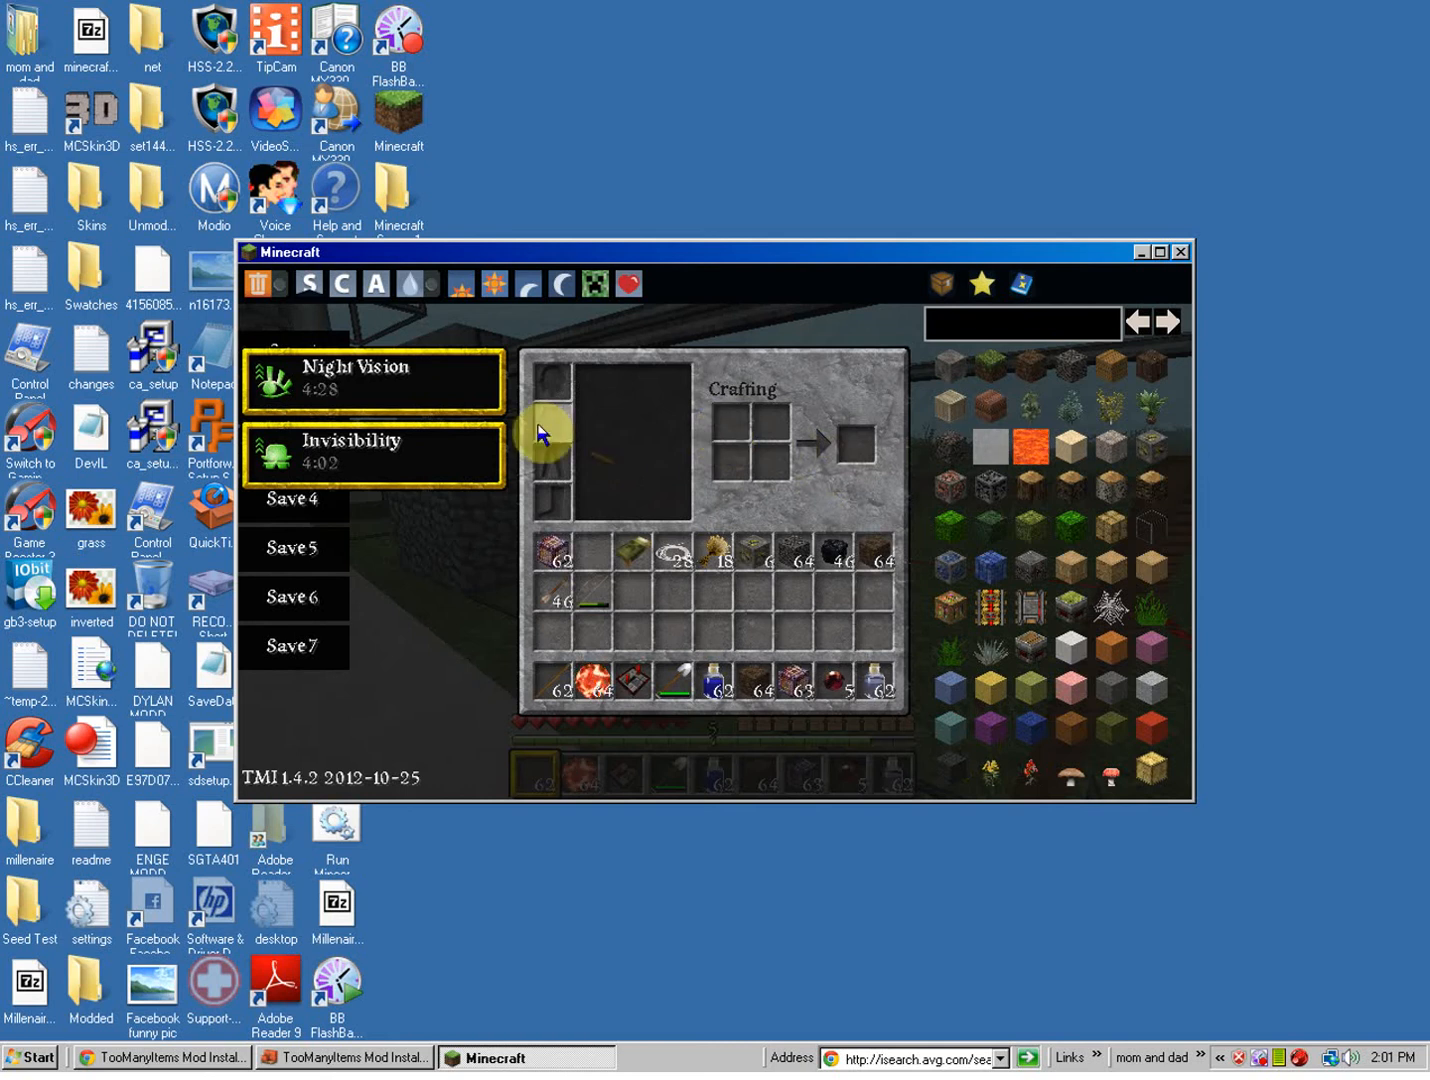
mouse_move(835, 695)
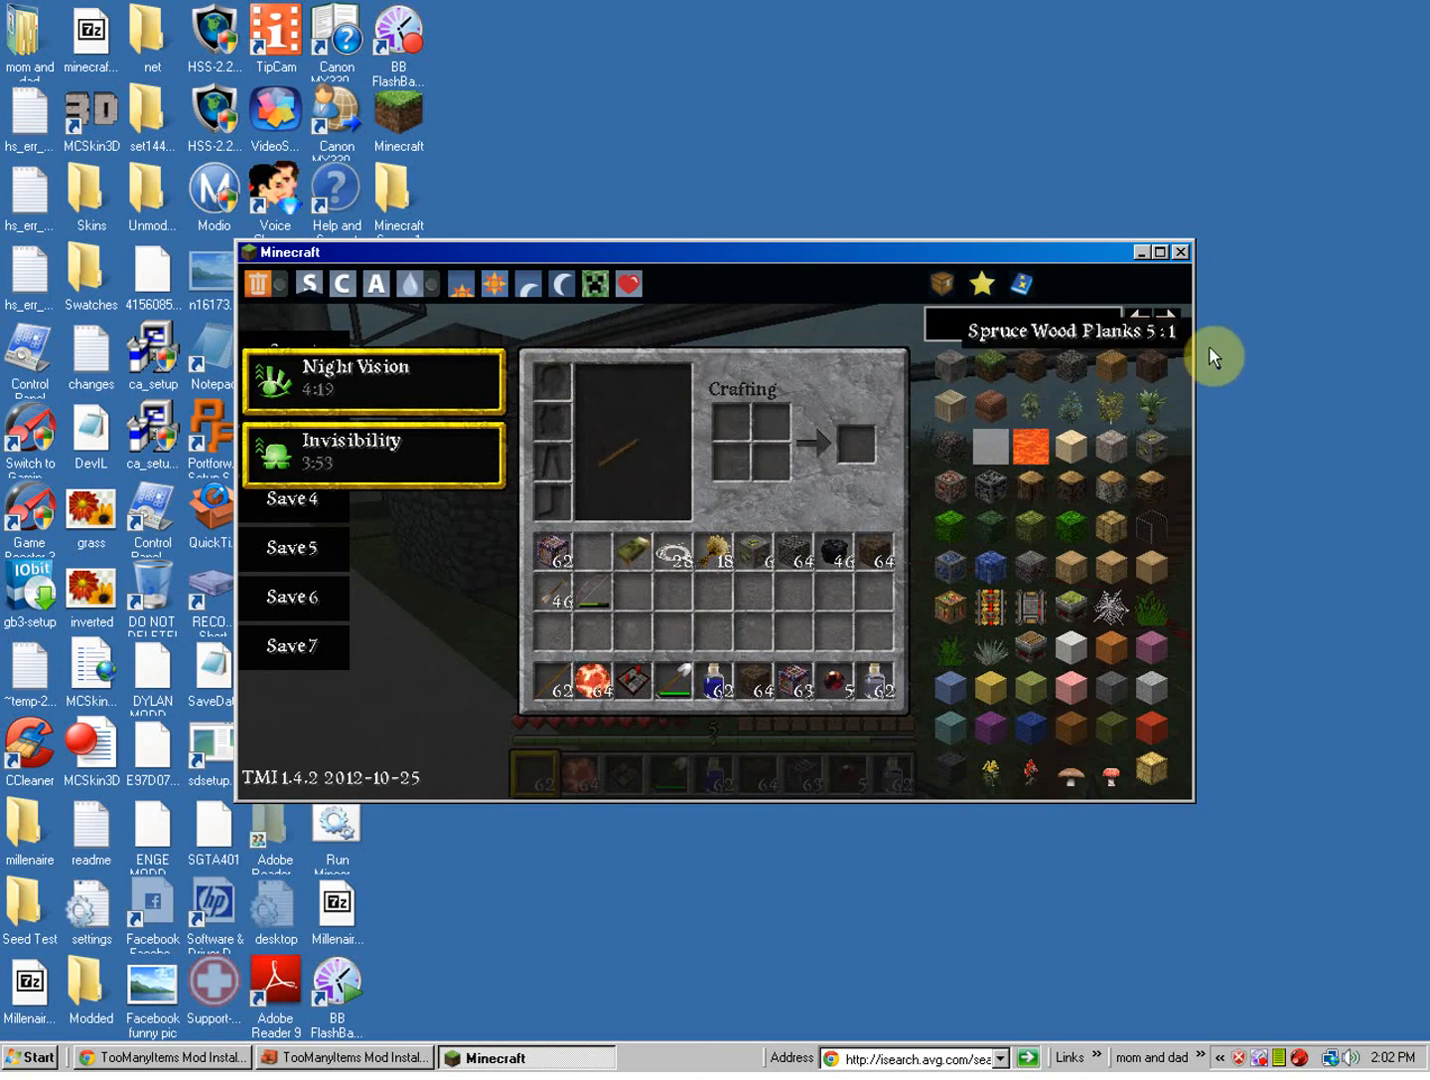
click(1136, 322)
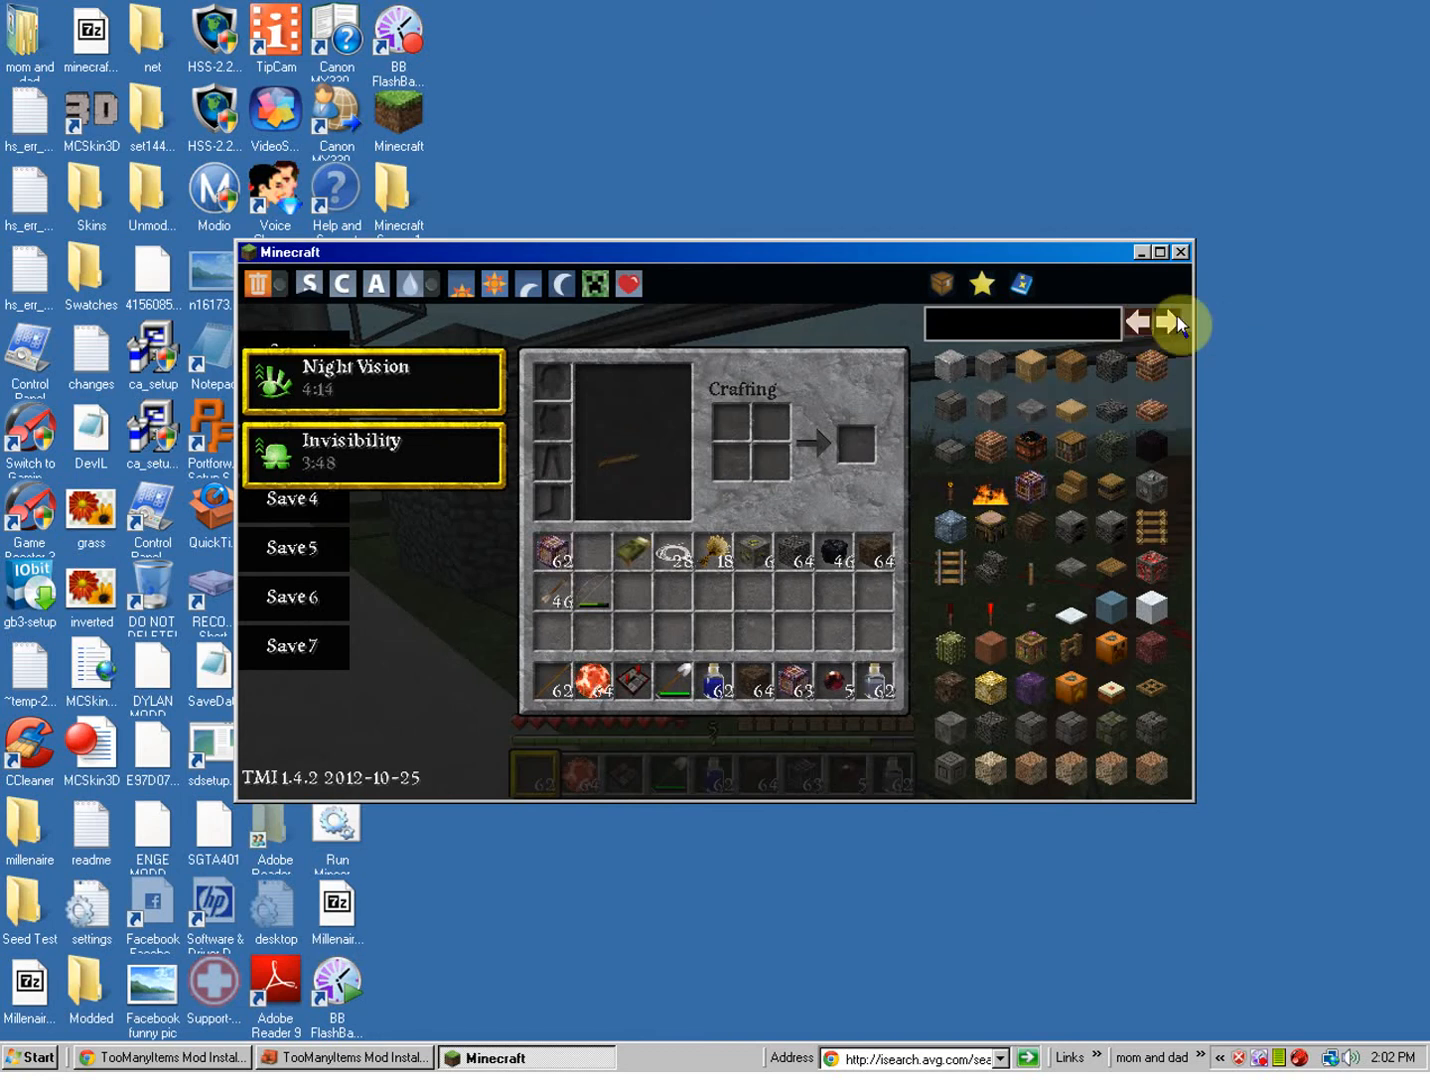
click(1175, 323)
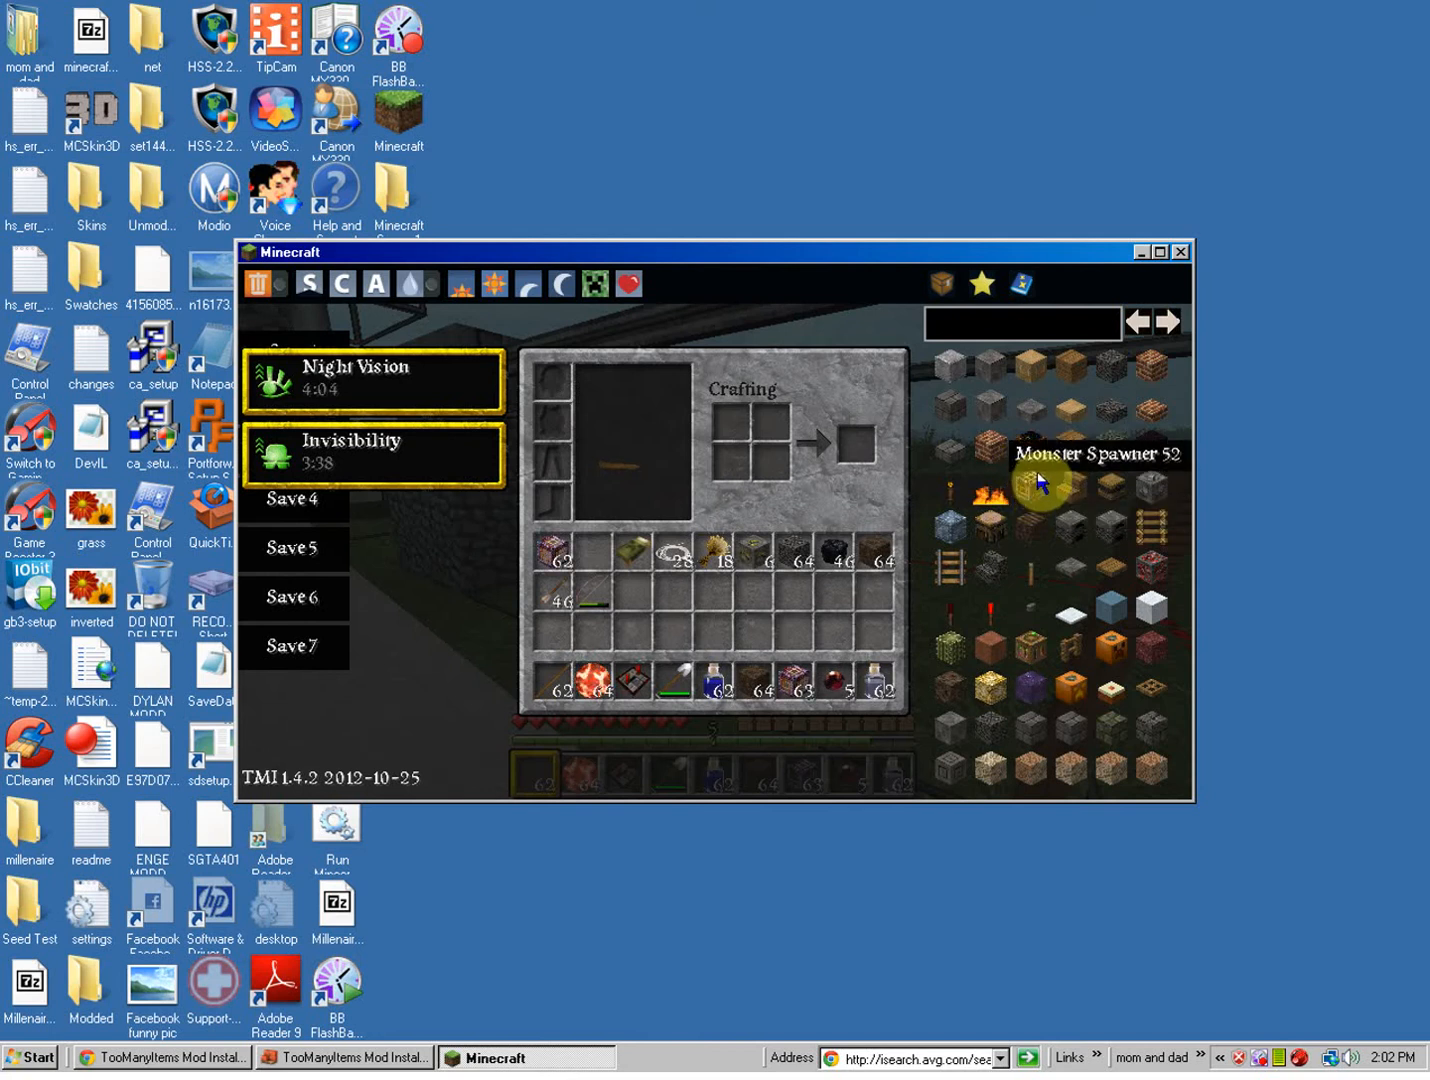
mouse_move(1163, 267)
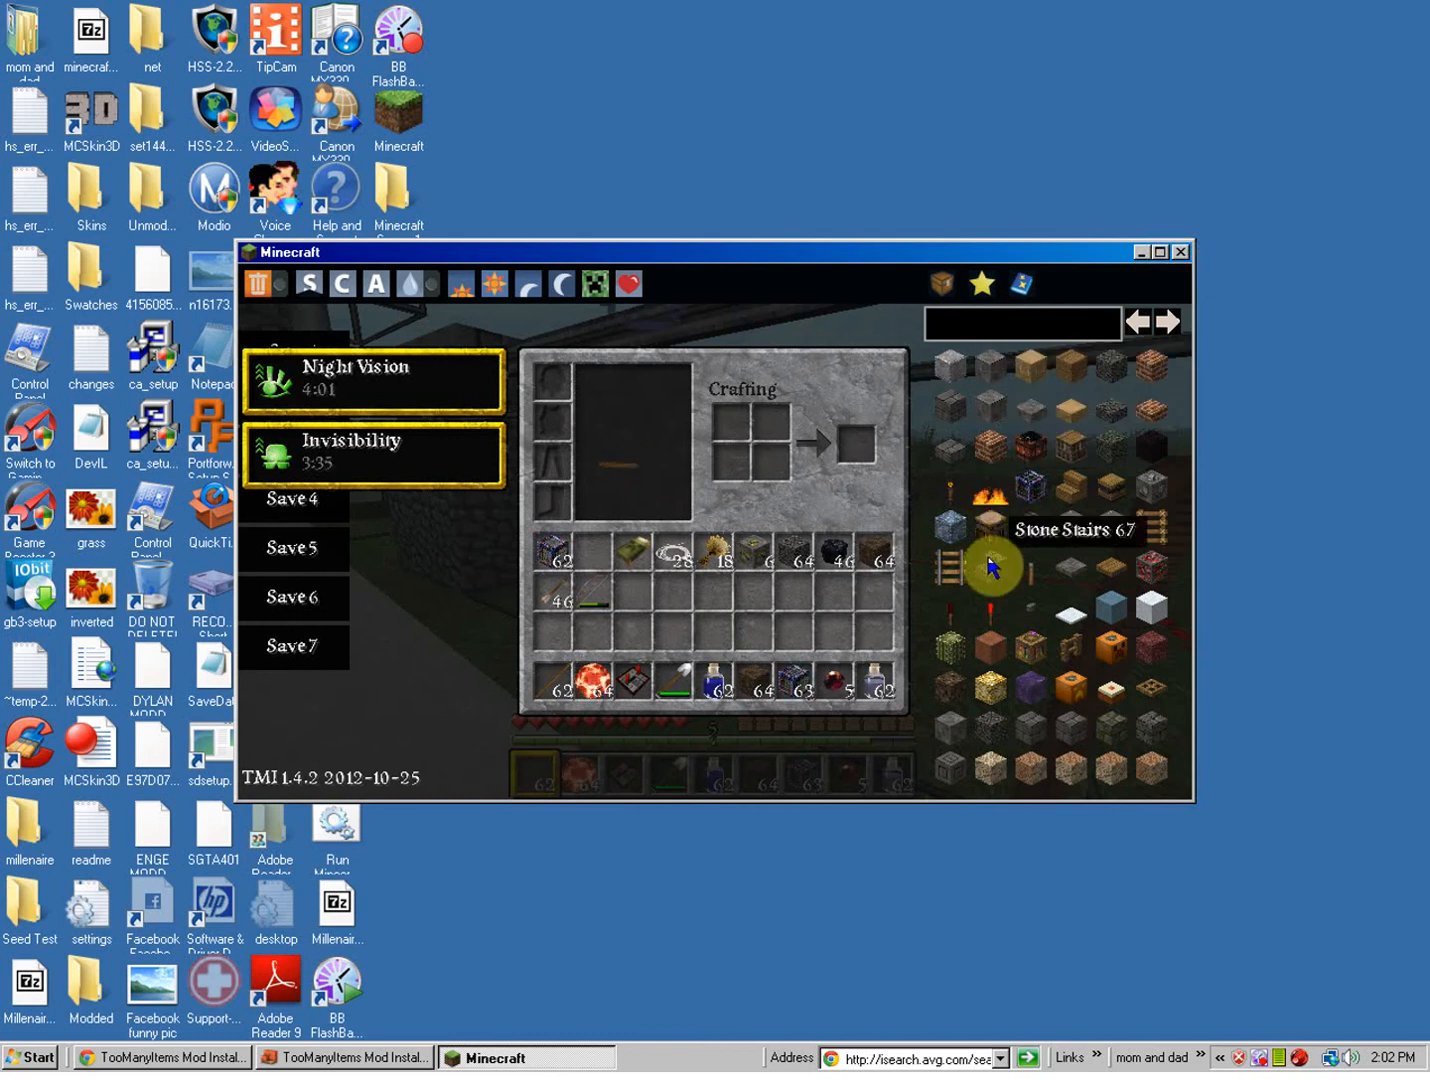
mouse_move(1040, 483)
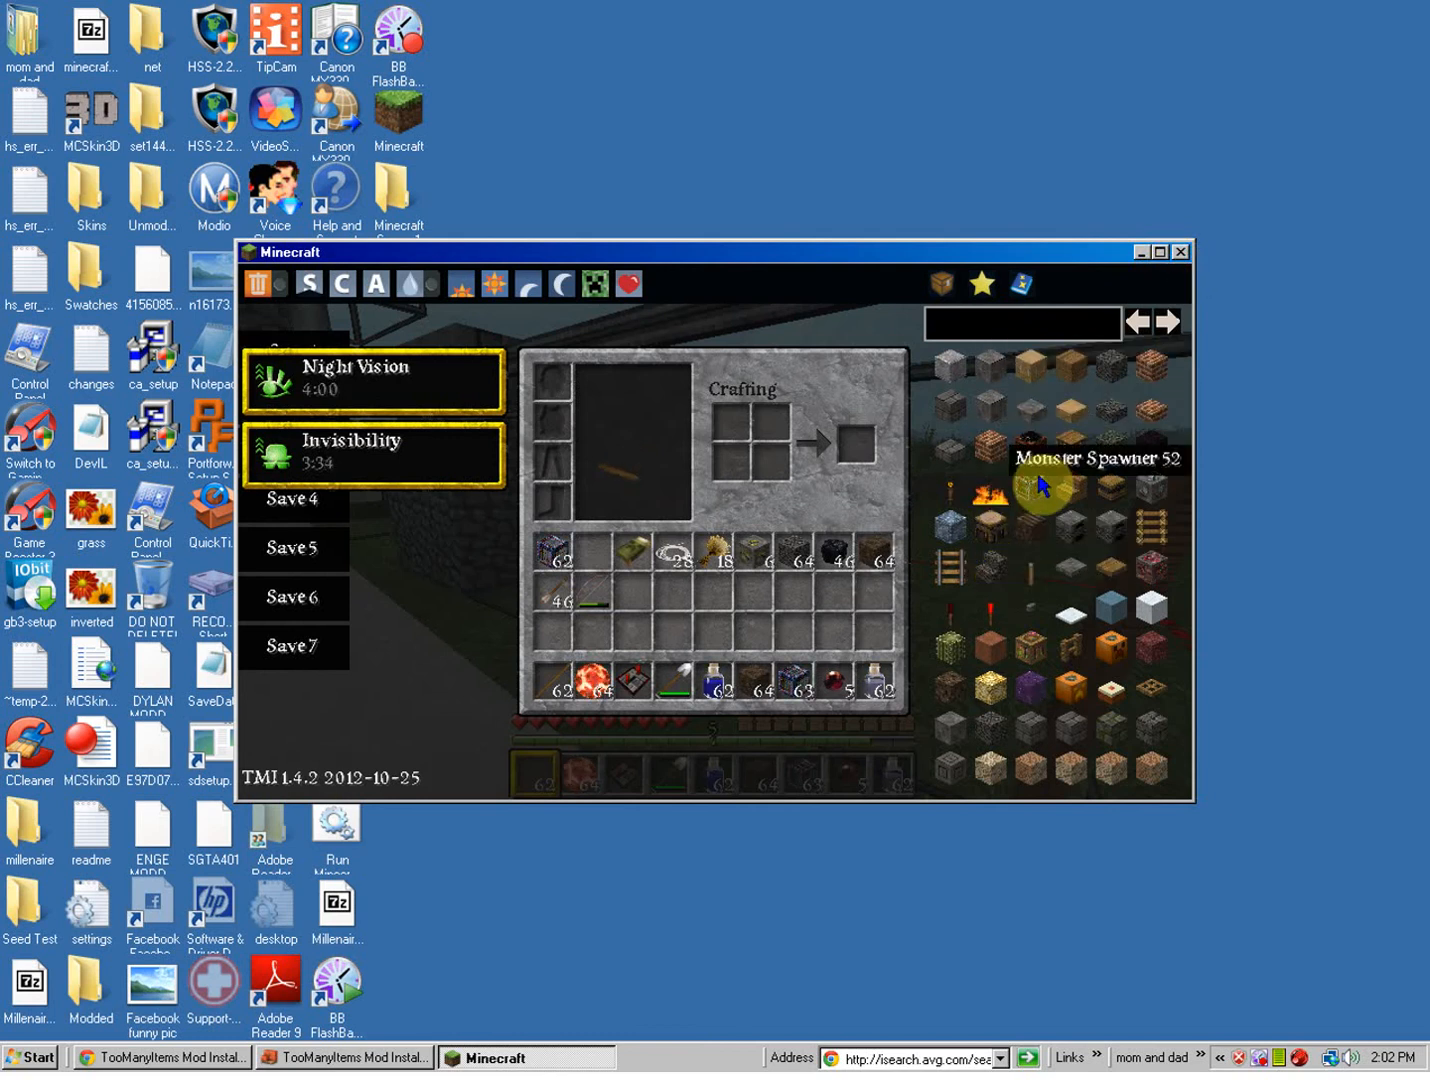
mouse_move(1180, 262)
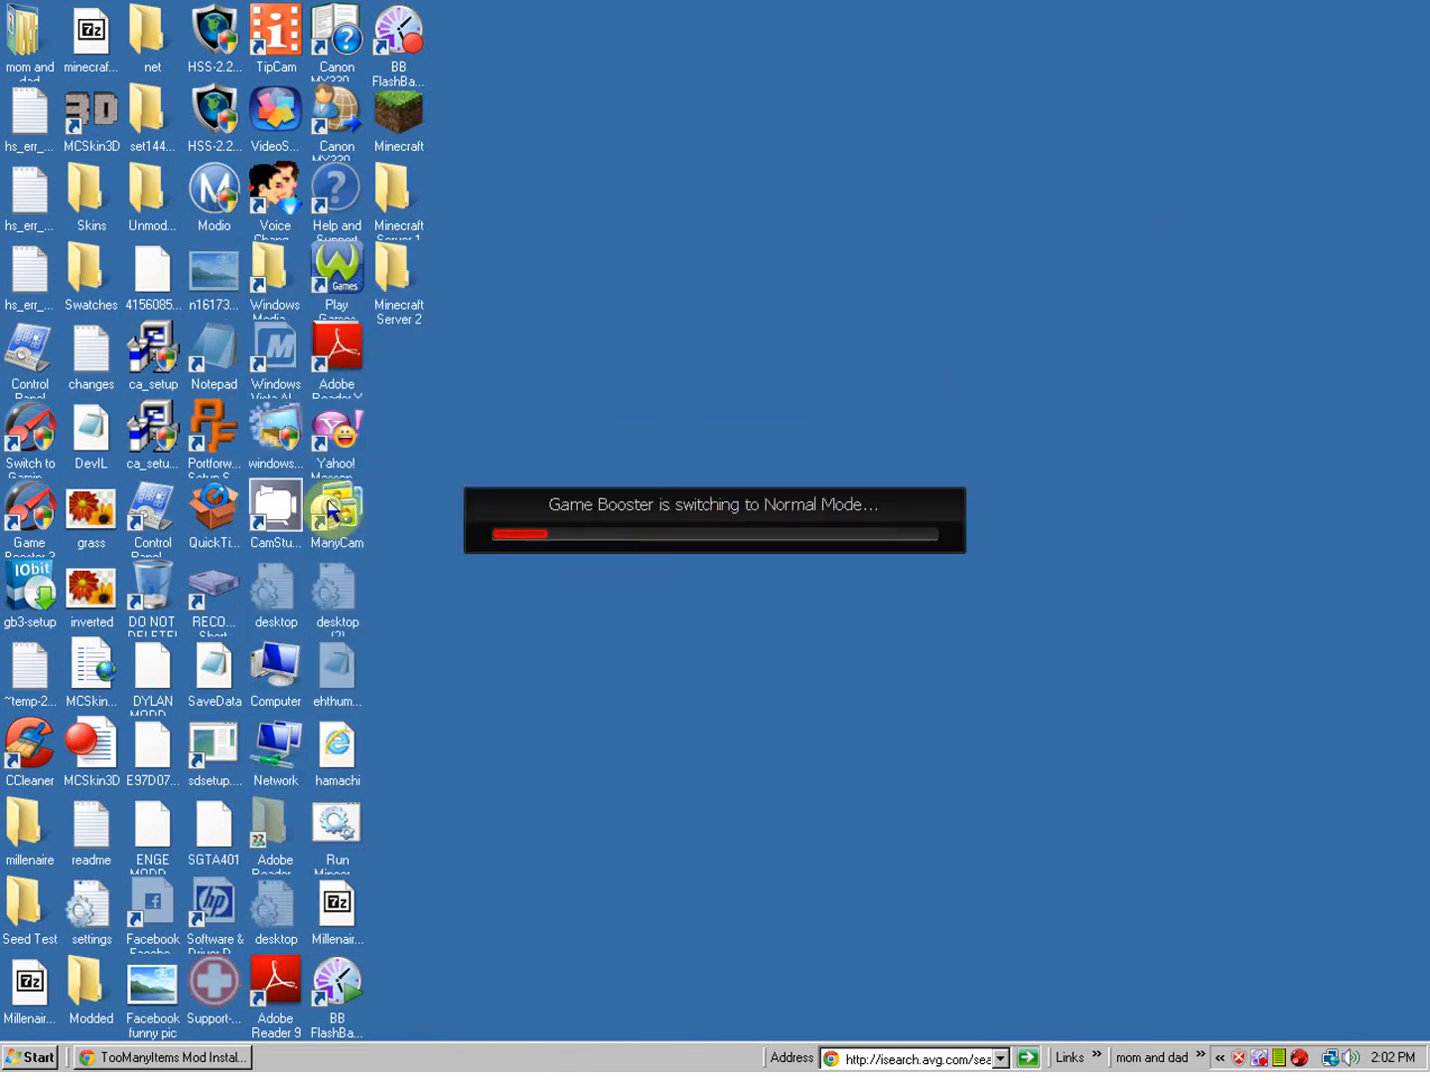
Launch Windows Explorer from the taskbar to browse to AppData > Roaming > .minecraft
click(31, 1057)
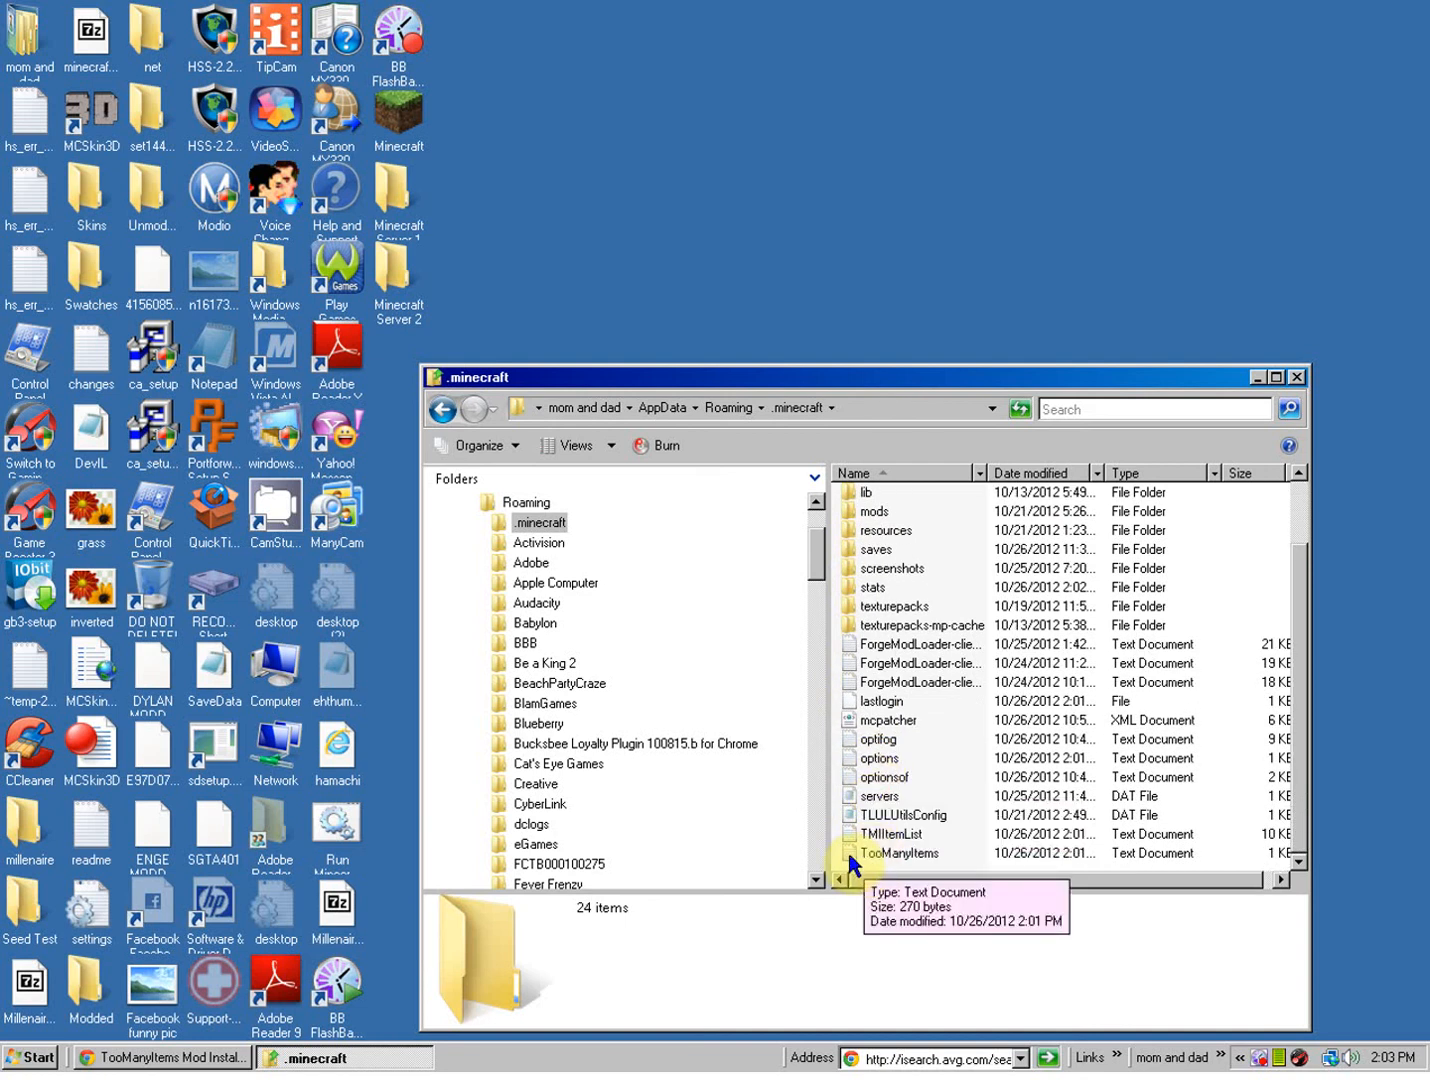
Open TooManyItems.txt in Notepad and select the spawner value Zombie
double_click(899, 853)
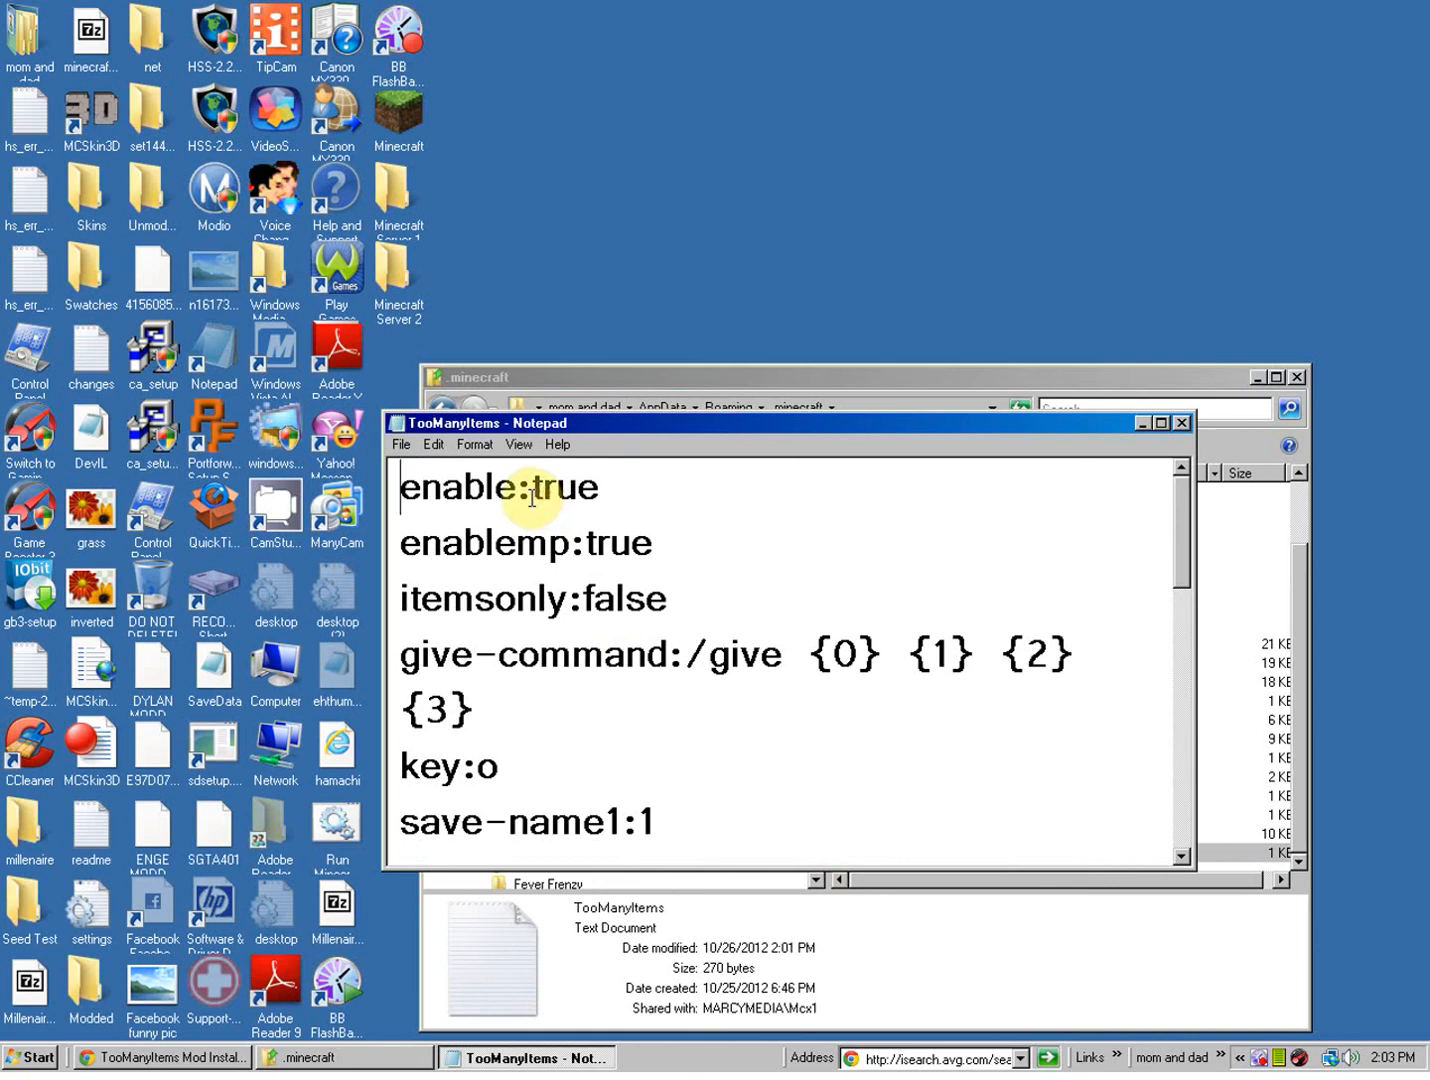
scroll(down, 3)
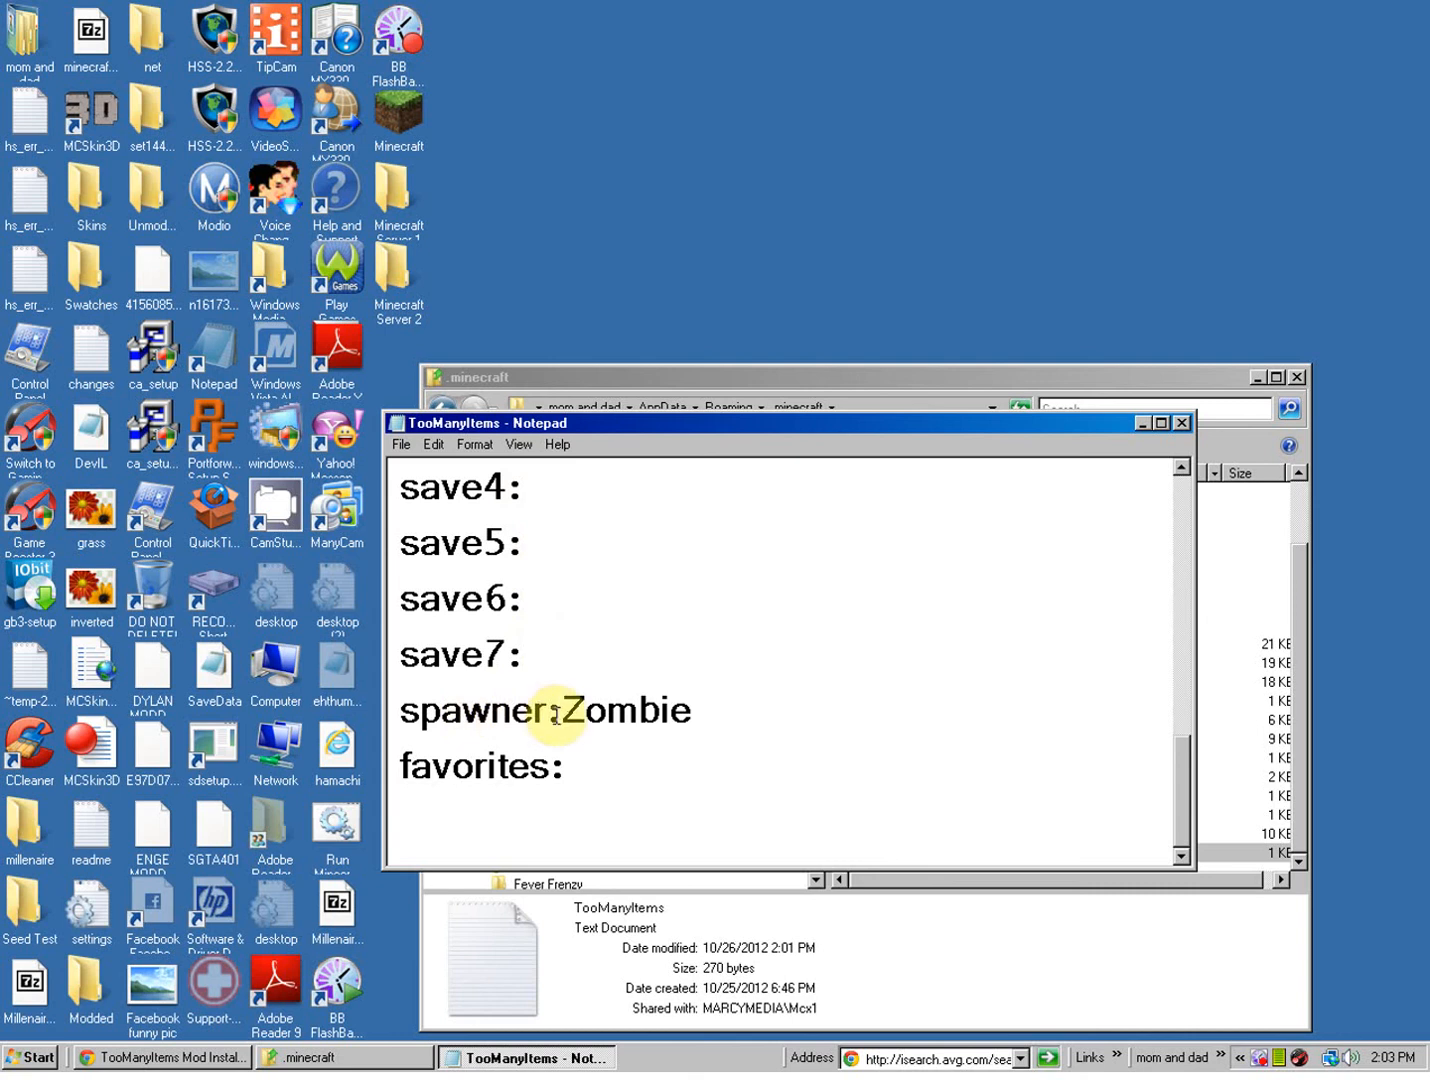
double_click(625, 710)
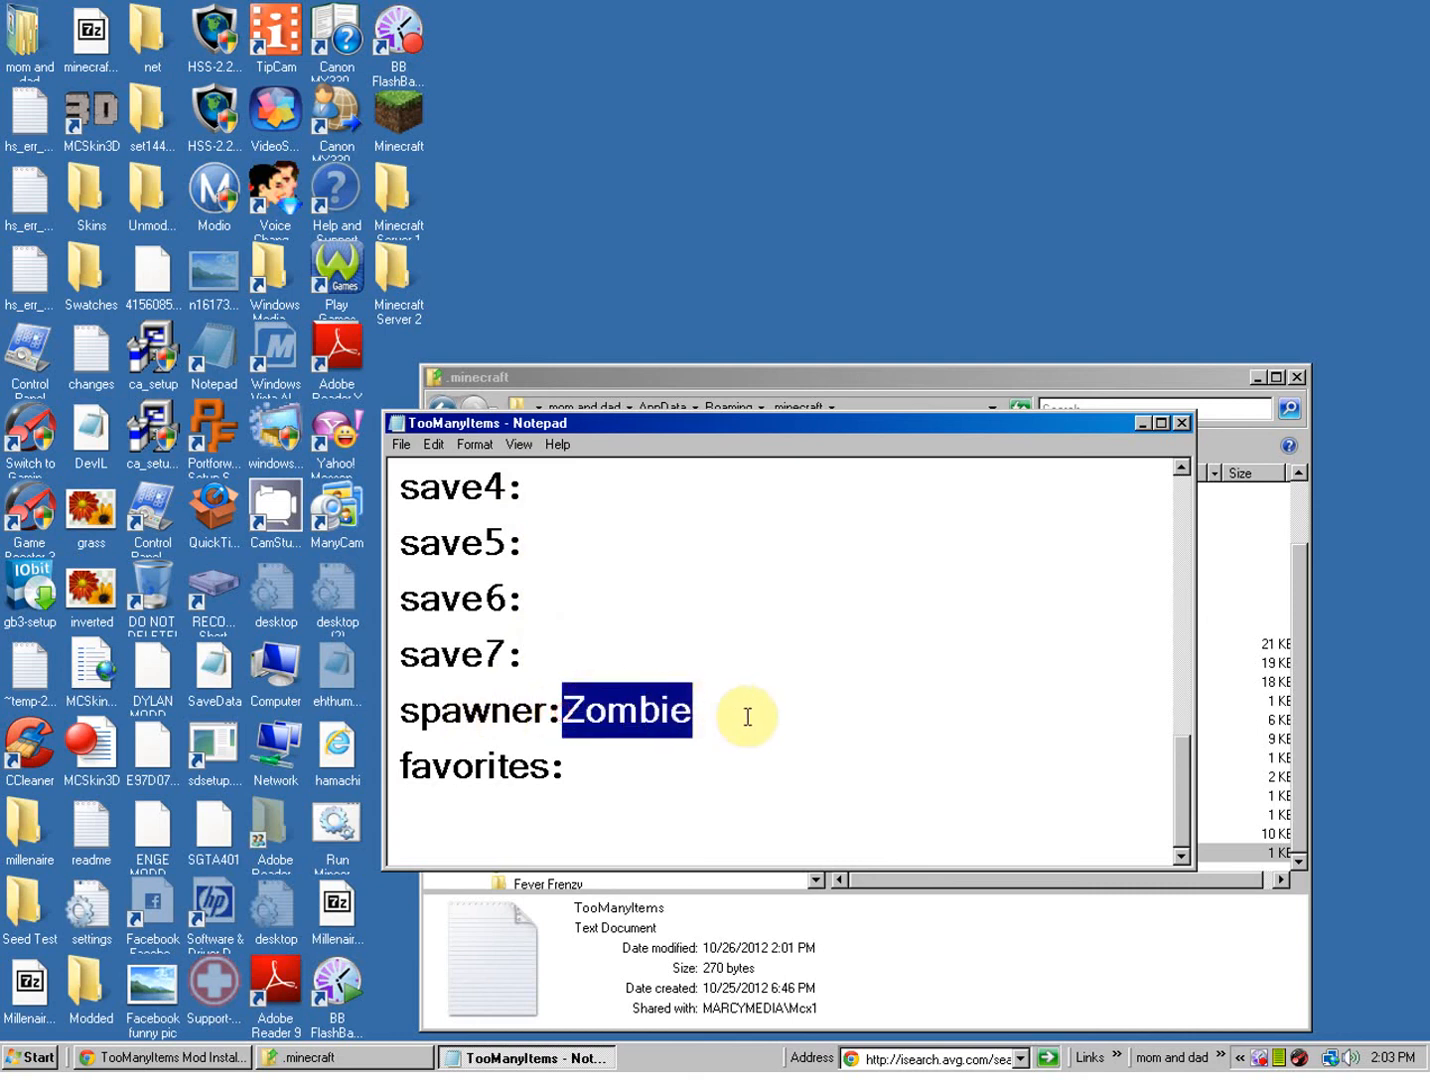
Try Pig and Sheep as the spawner mob, then set it back to Zombie
text(PIg)
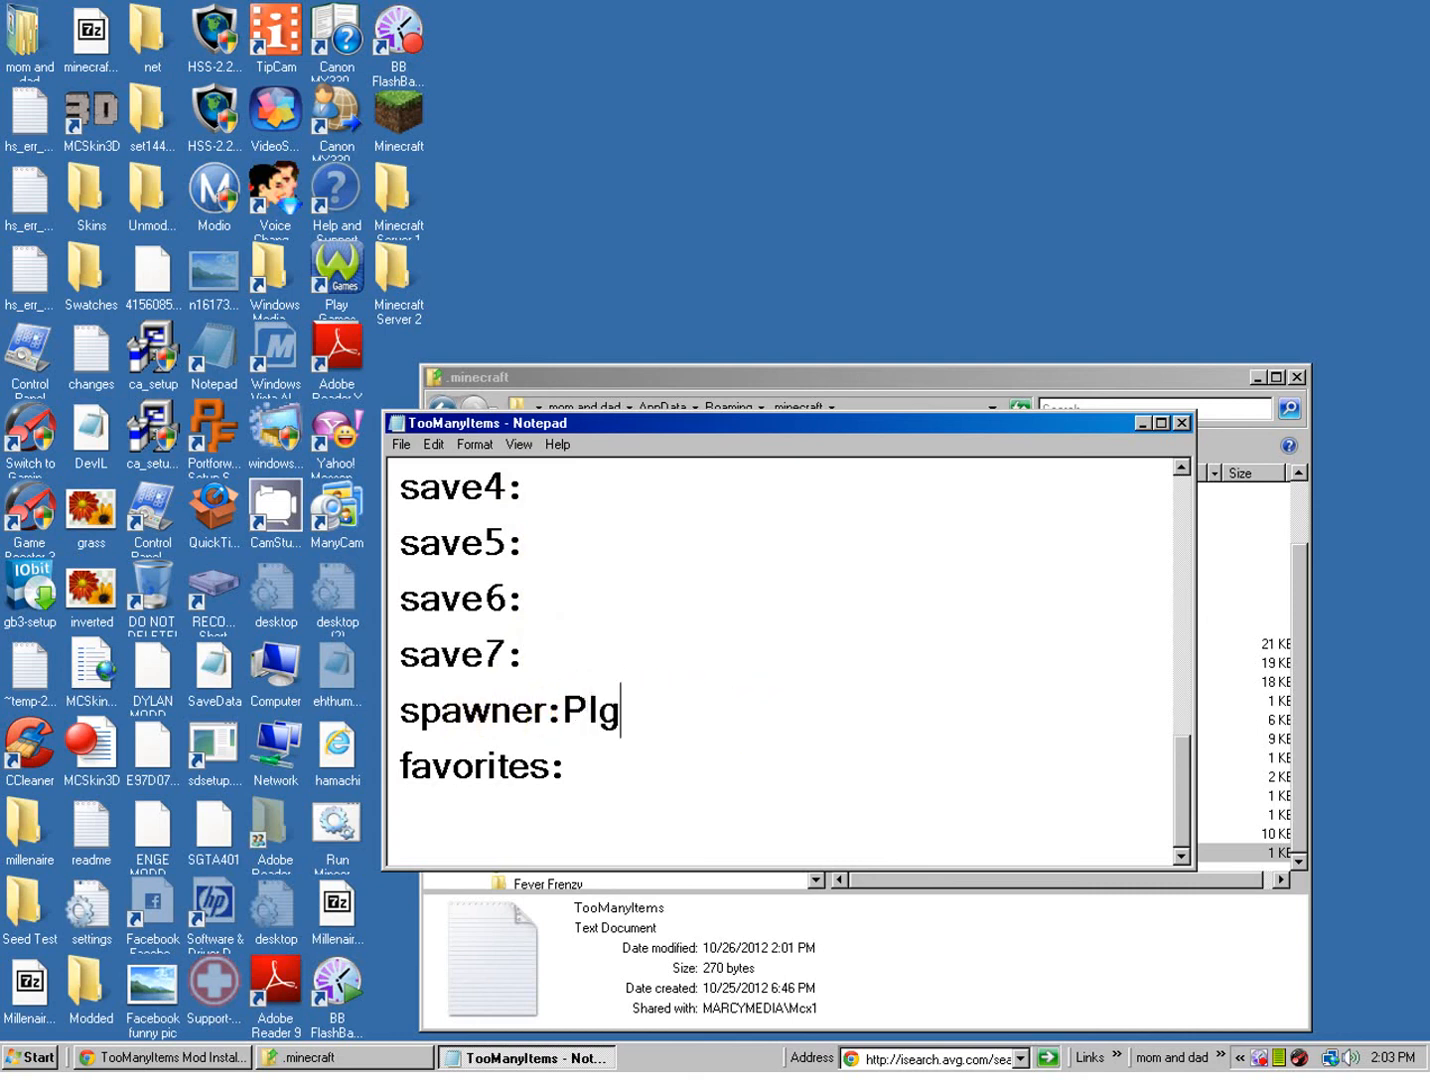
text(i)
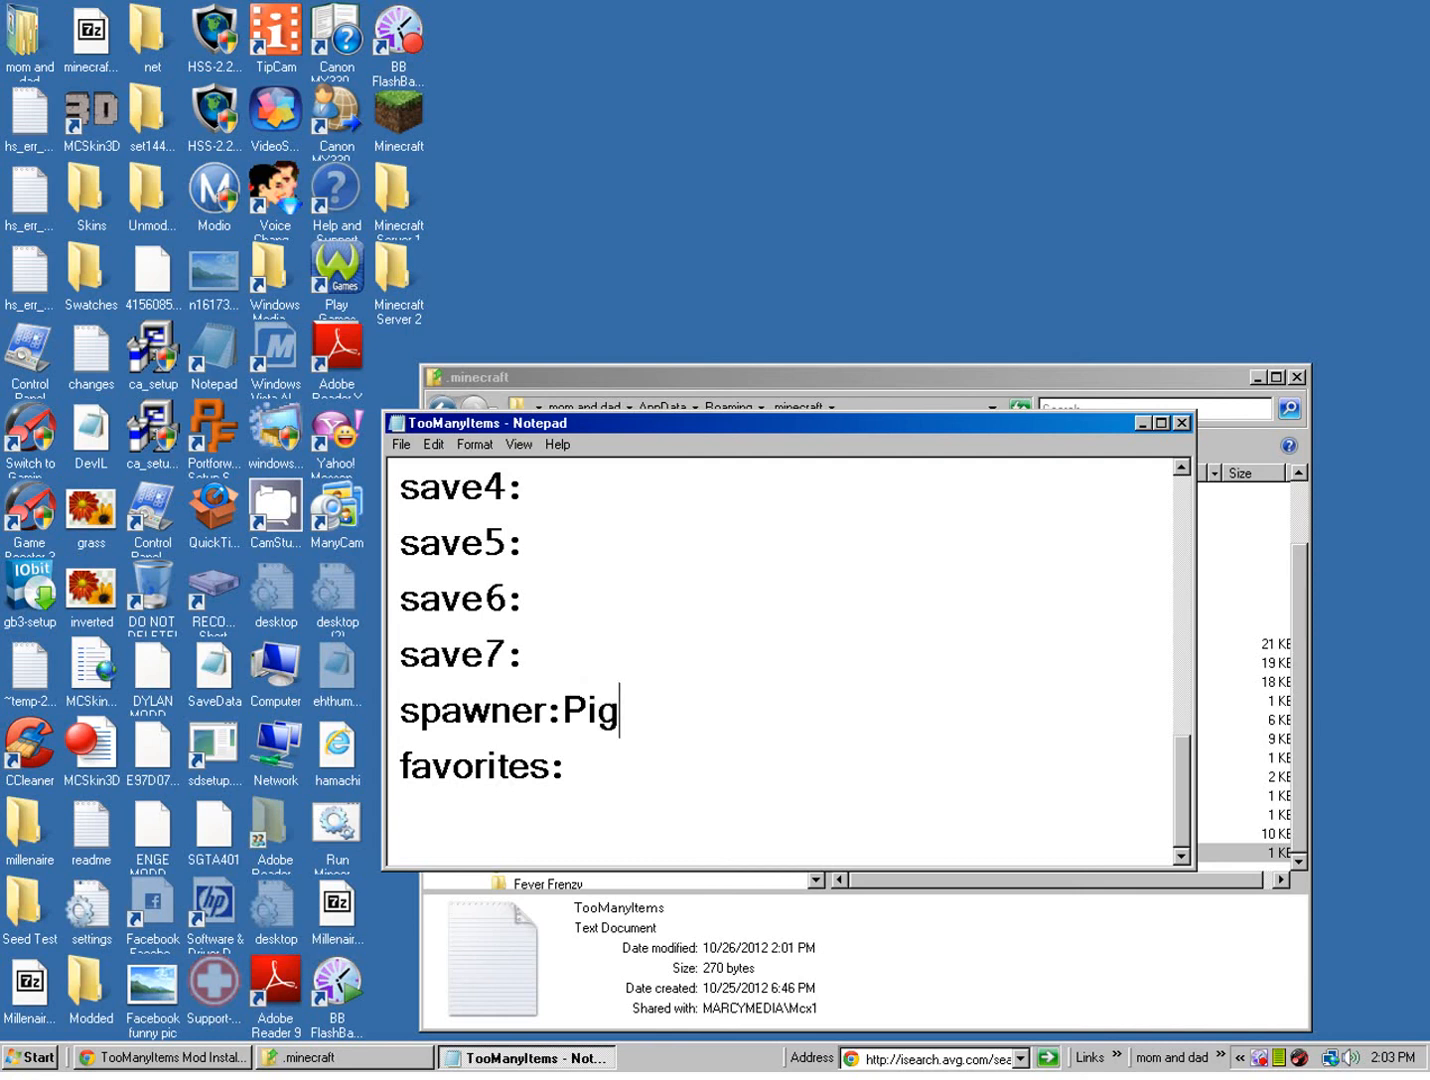
text(Sh)
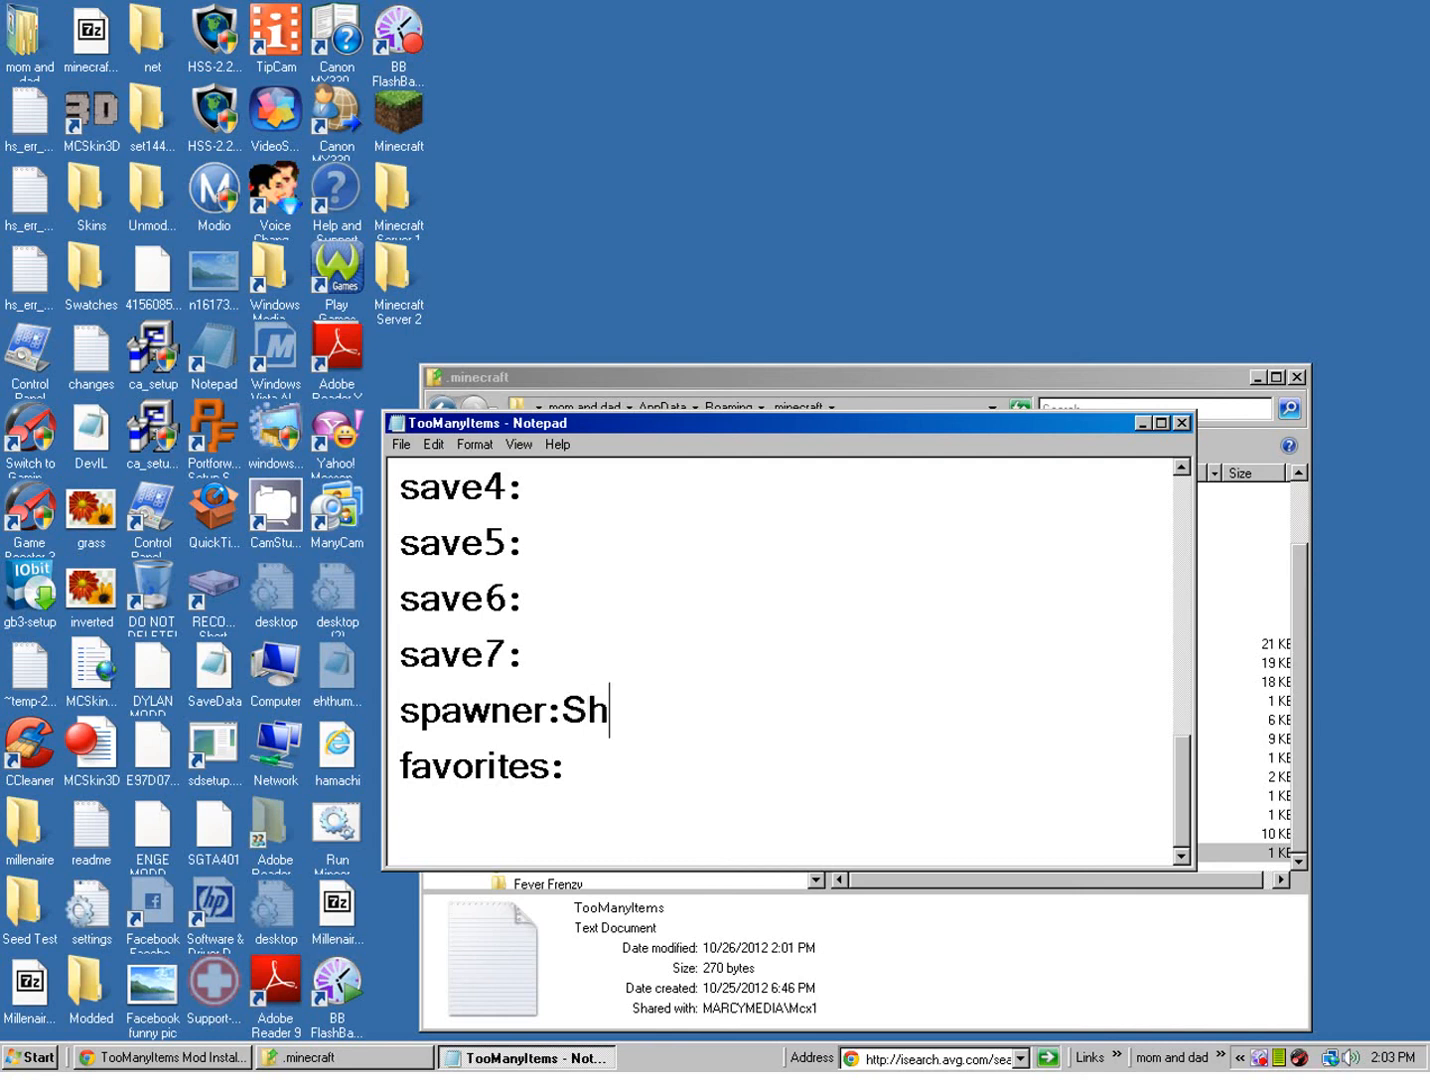
key(backspace)
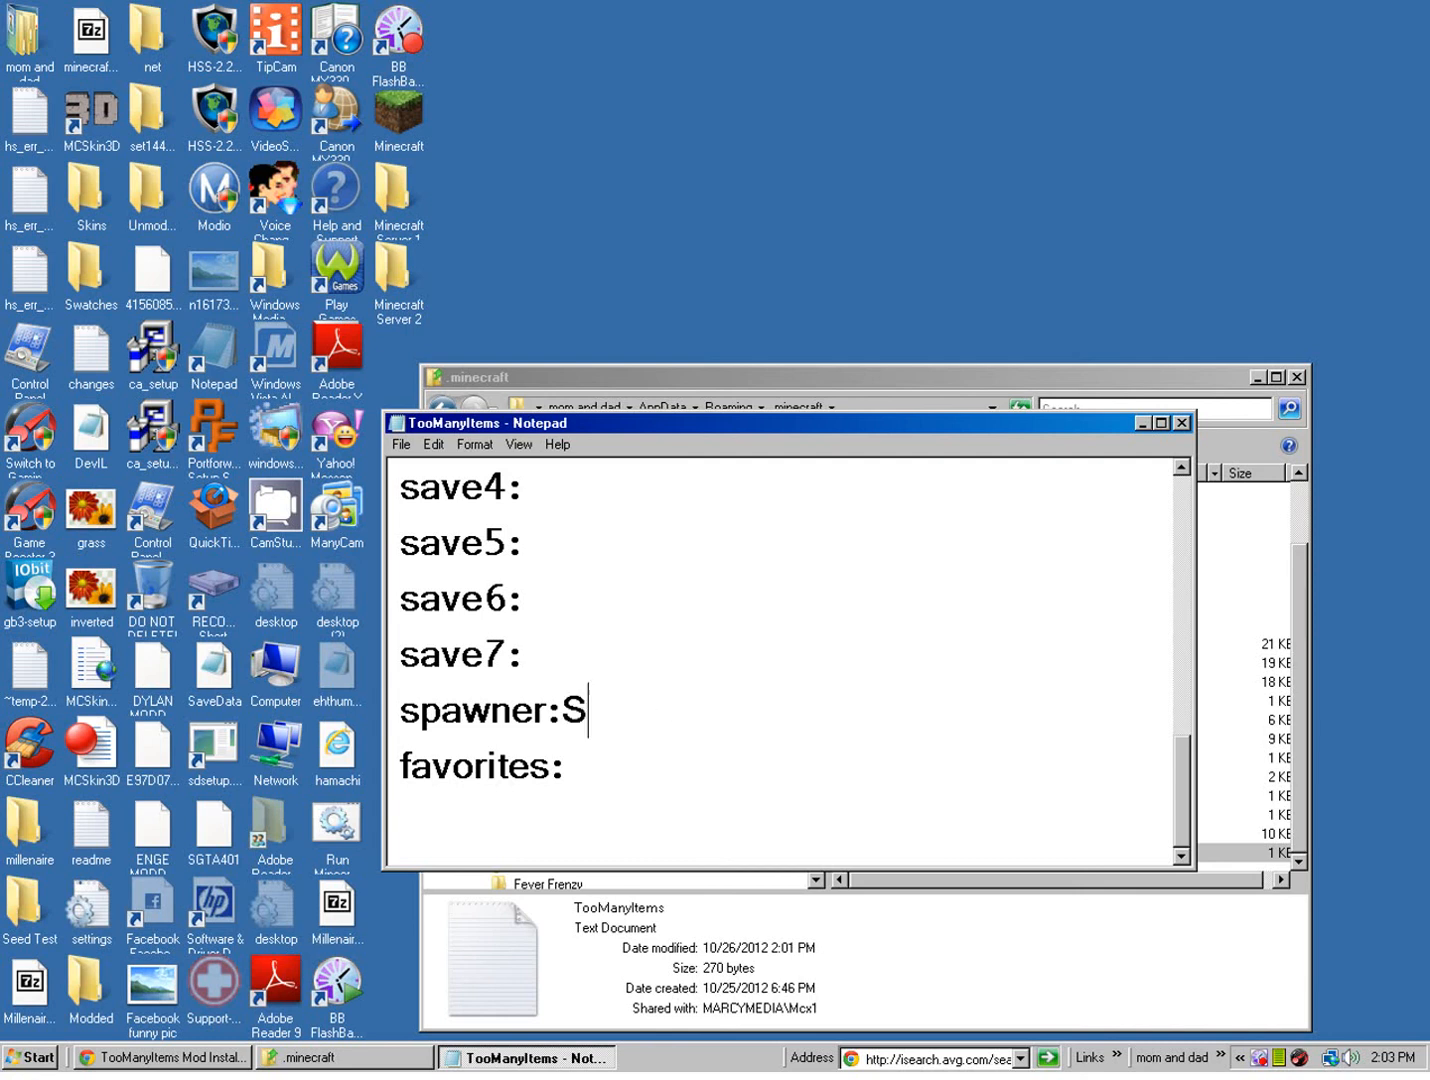
key(Backspace)
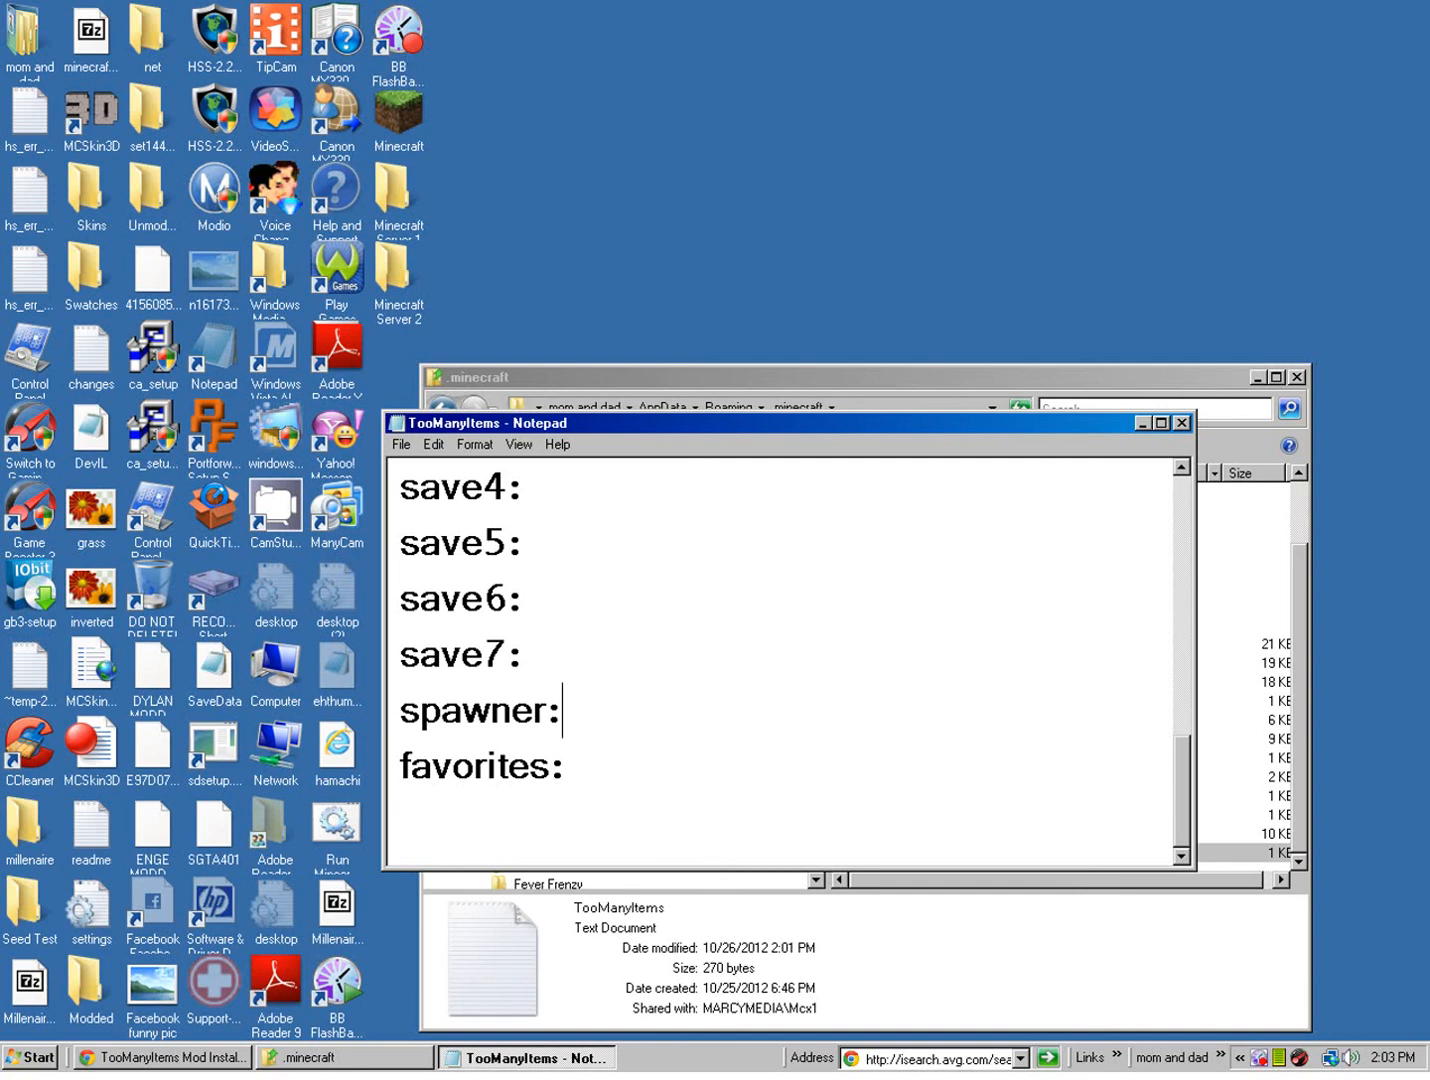
text(Zombie)
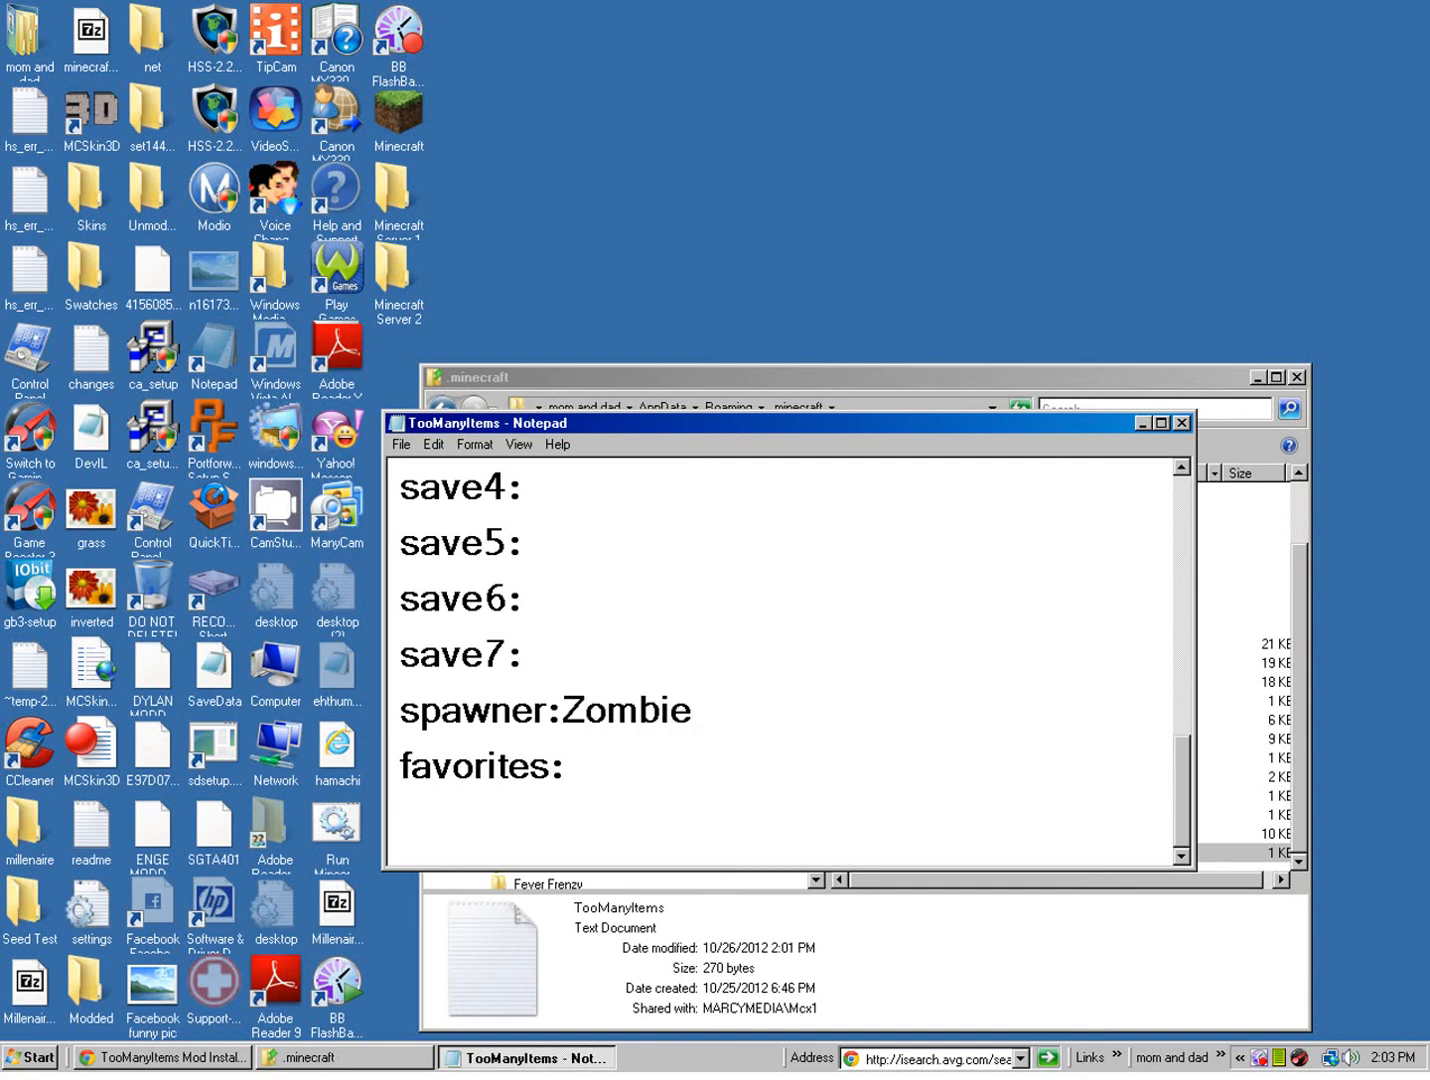
click(401, 444)
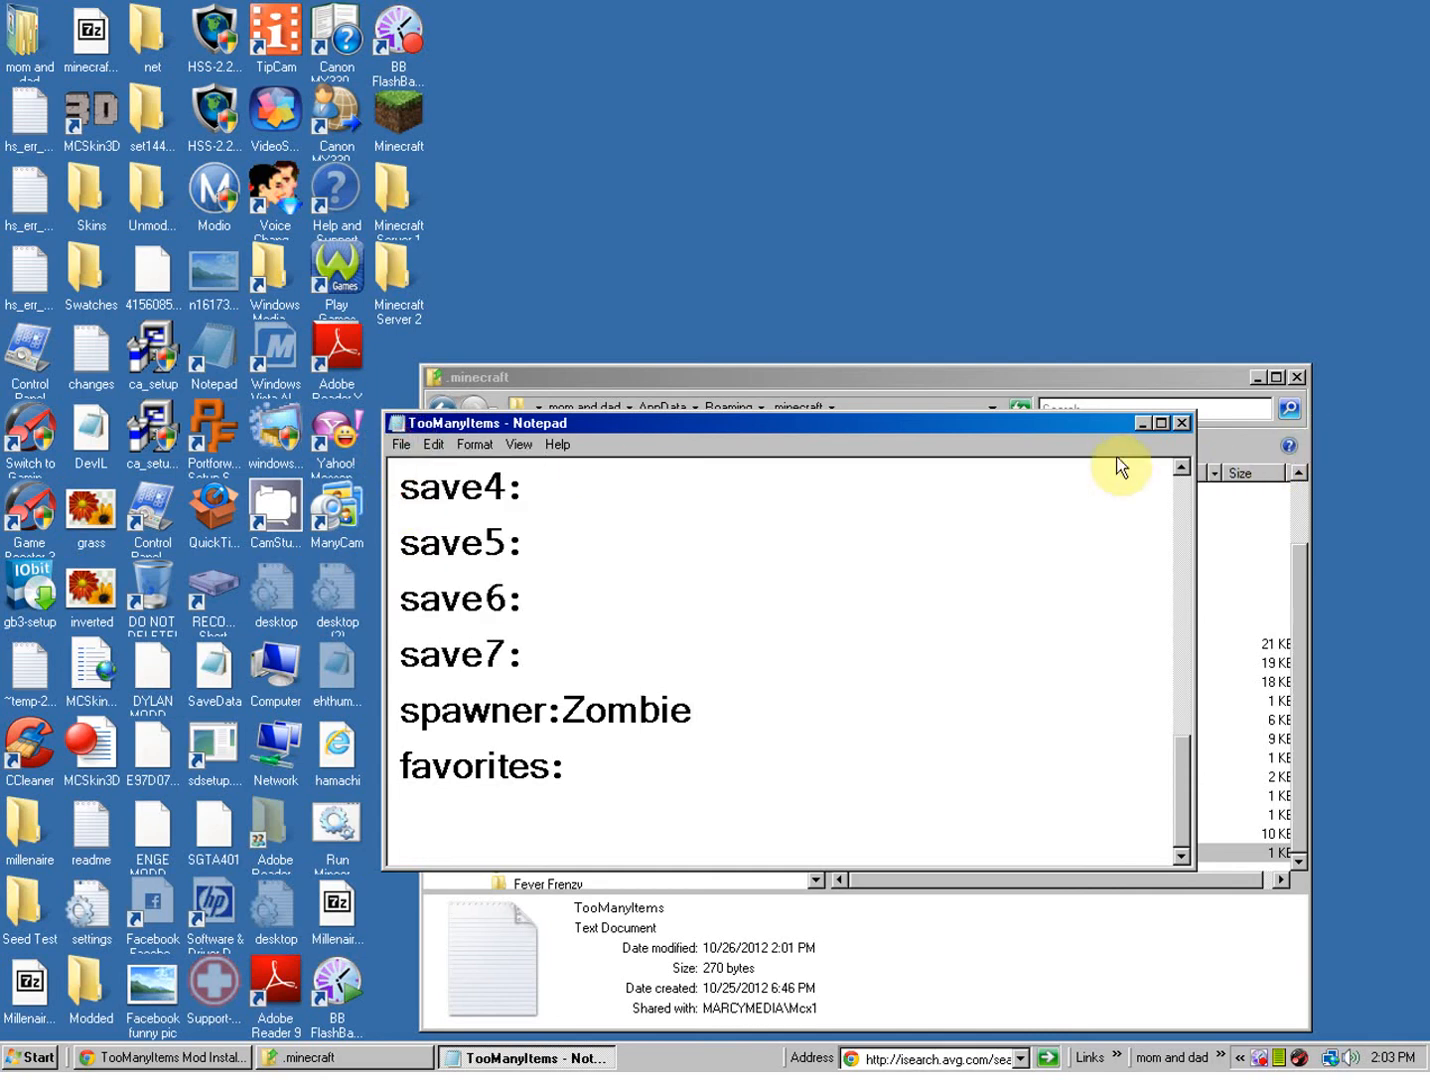
Close Notepad with the edited TooManyItems file and the .minecraft Explorer window
click(1181, 422)
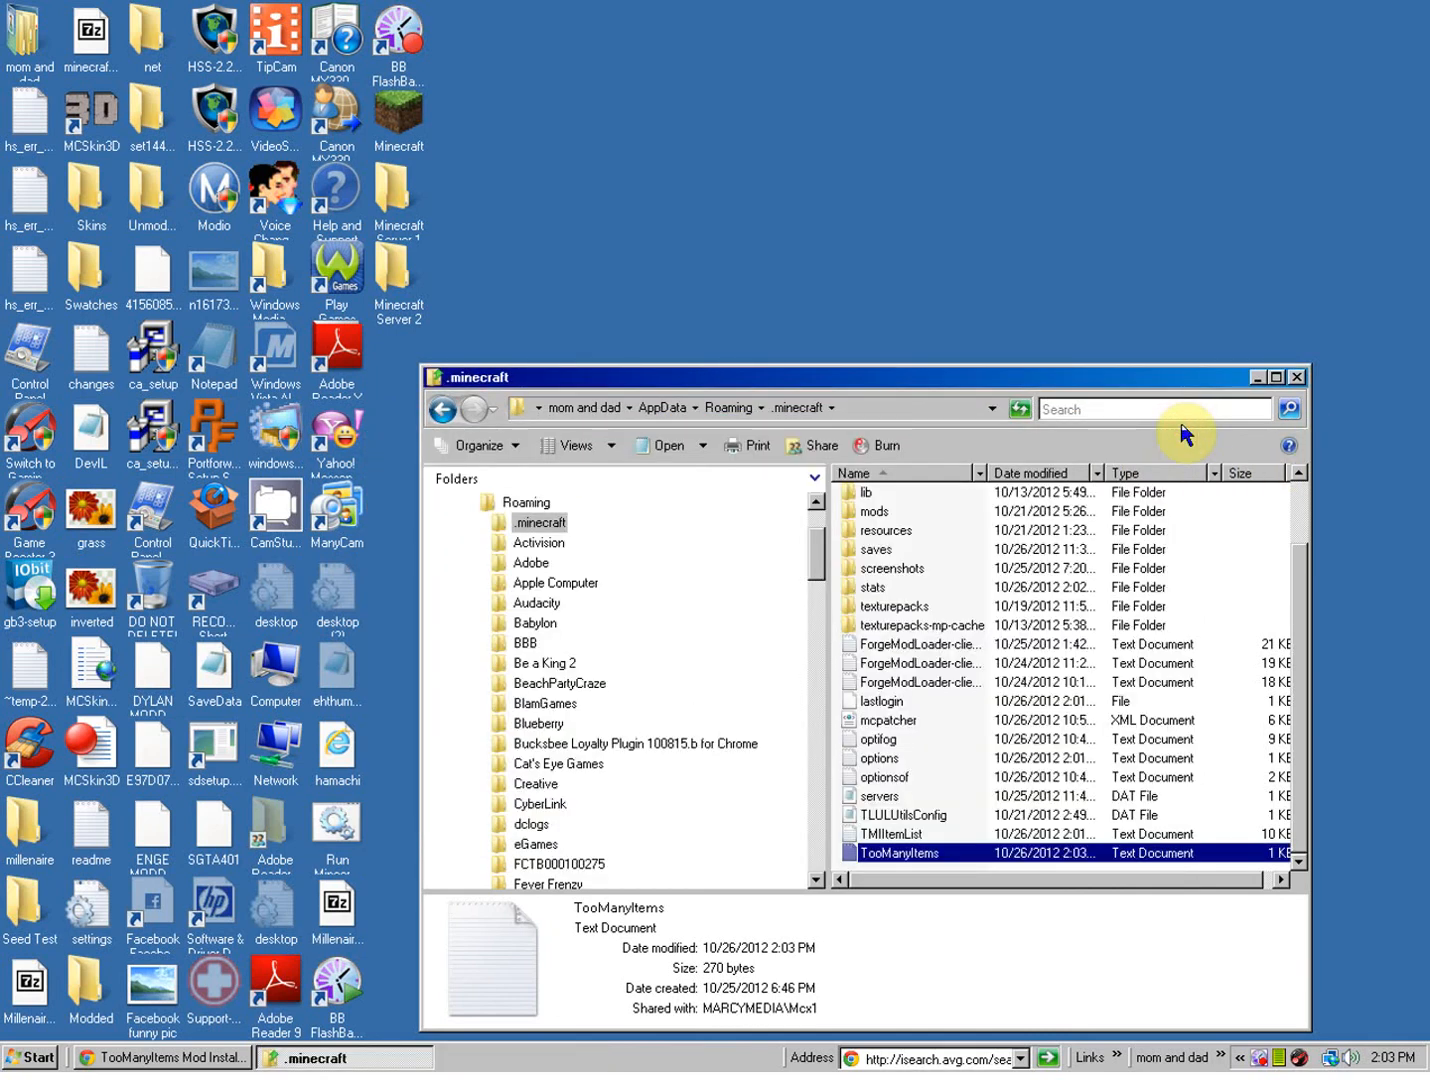
mouse_move(1170, 467)
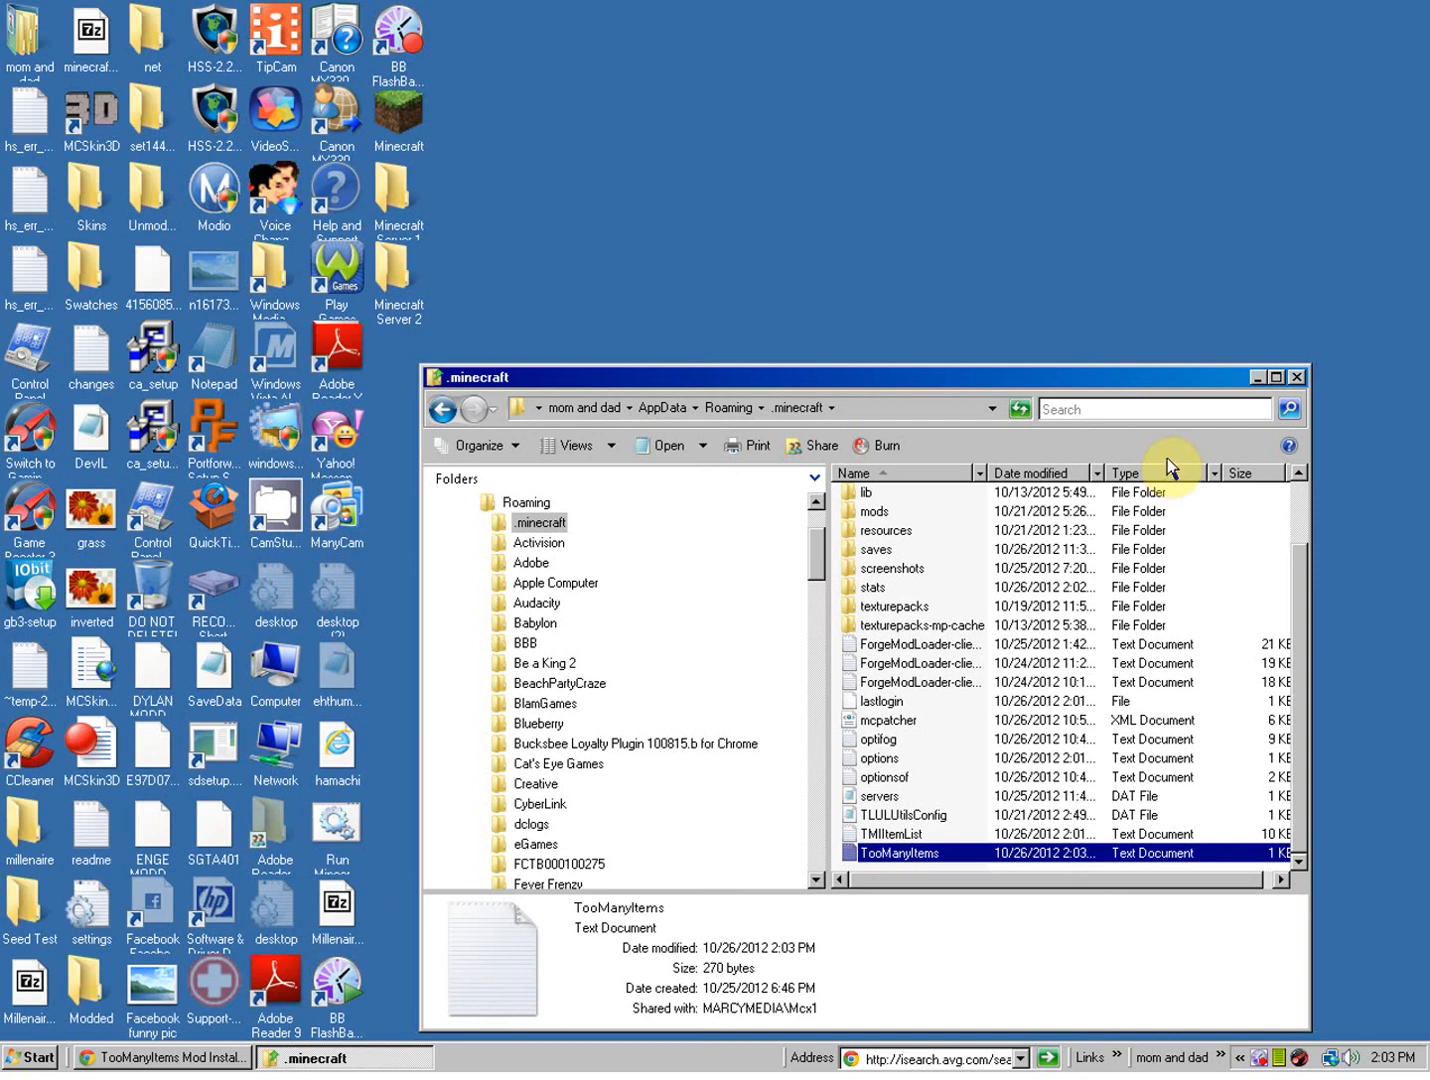
mouse_move(1160, 456)
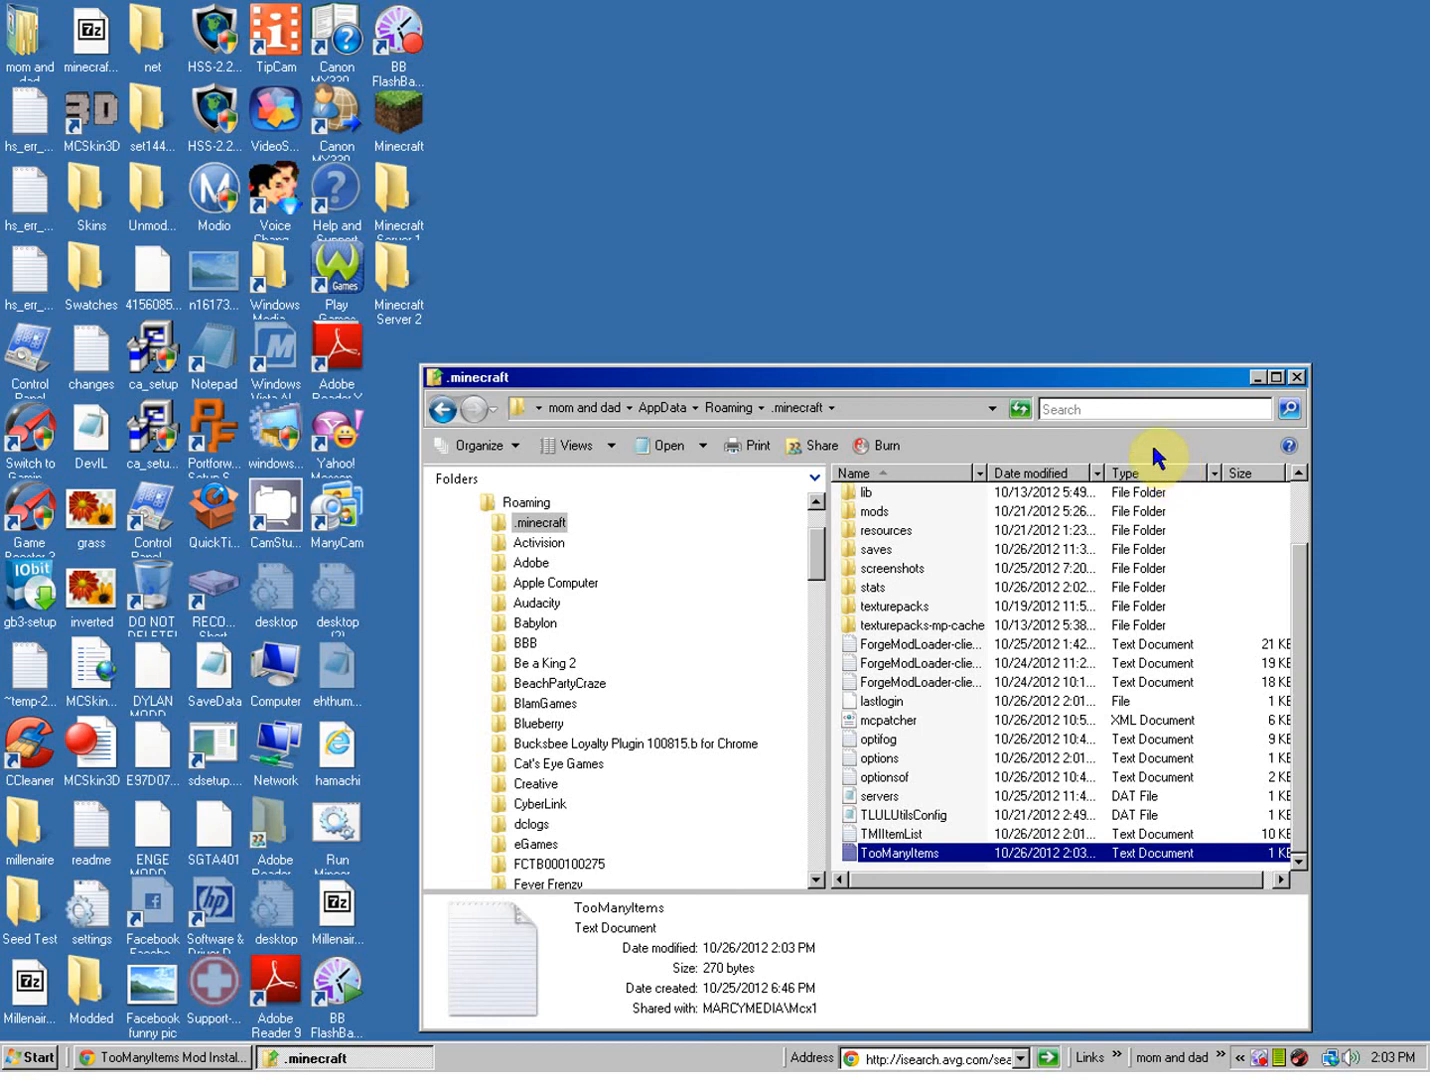
mouse_move(1303, 301)
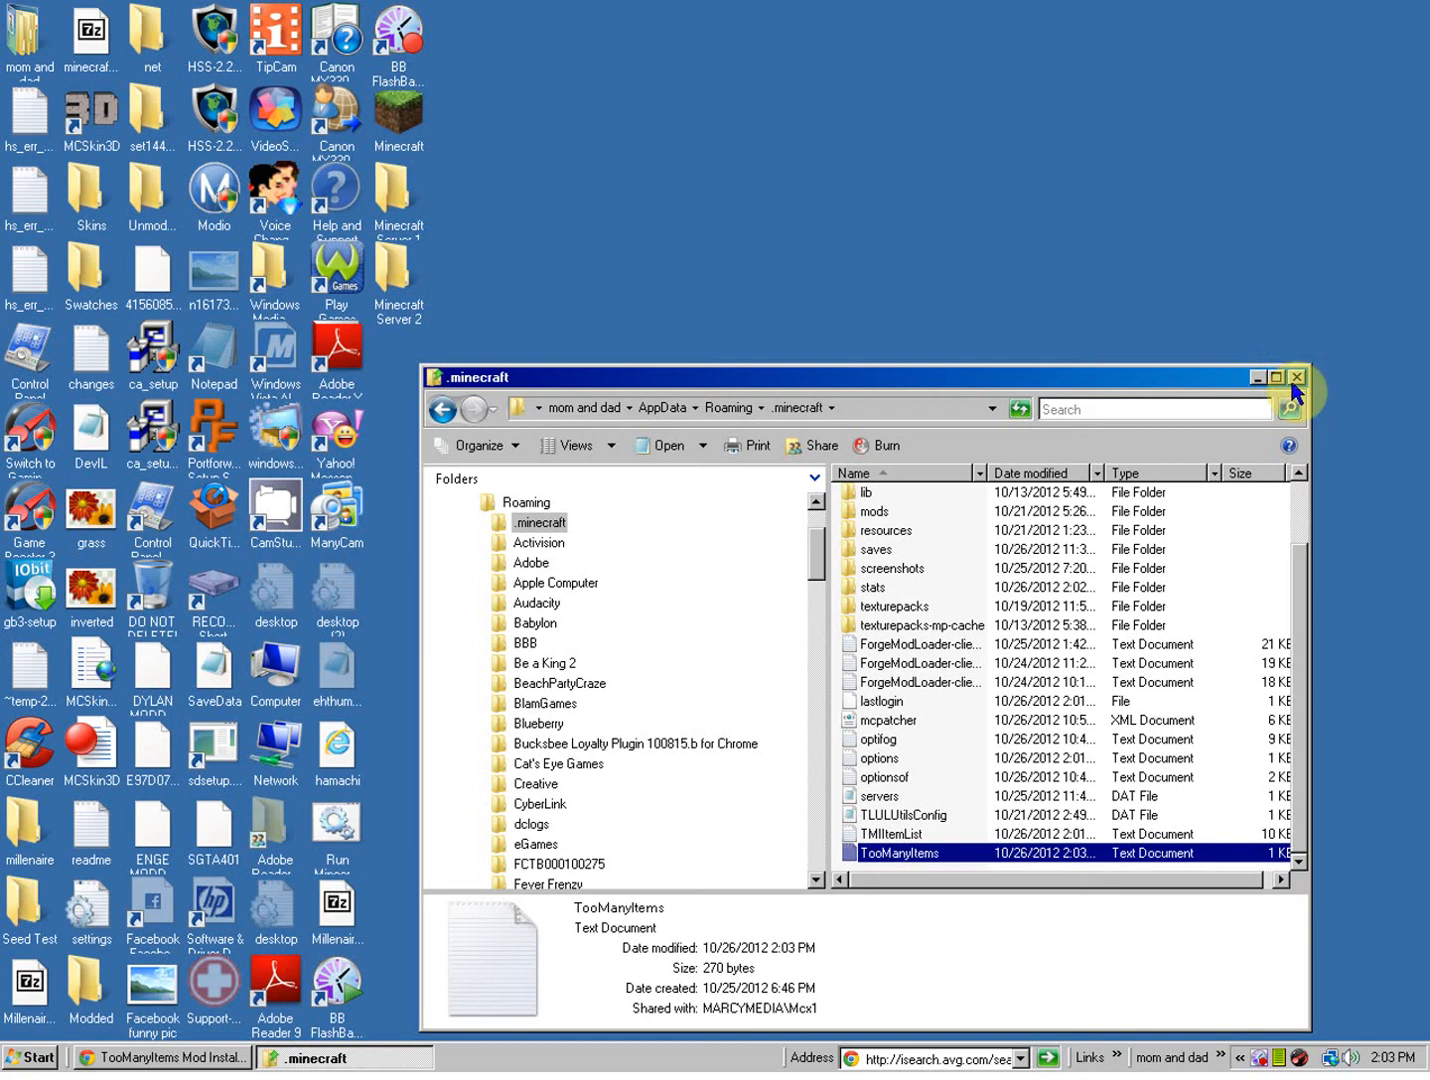
click(1296, 377)
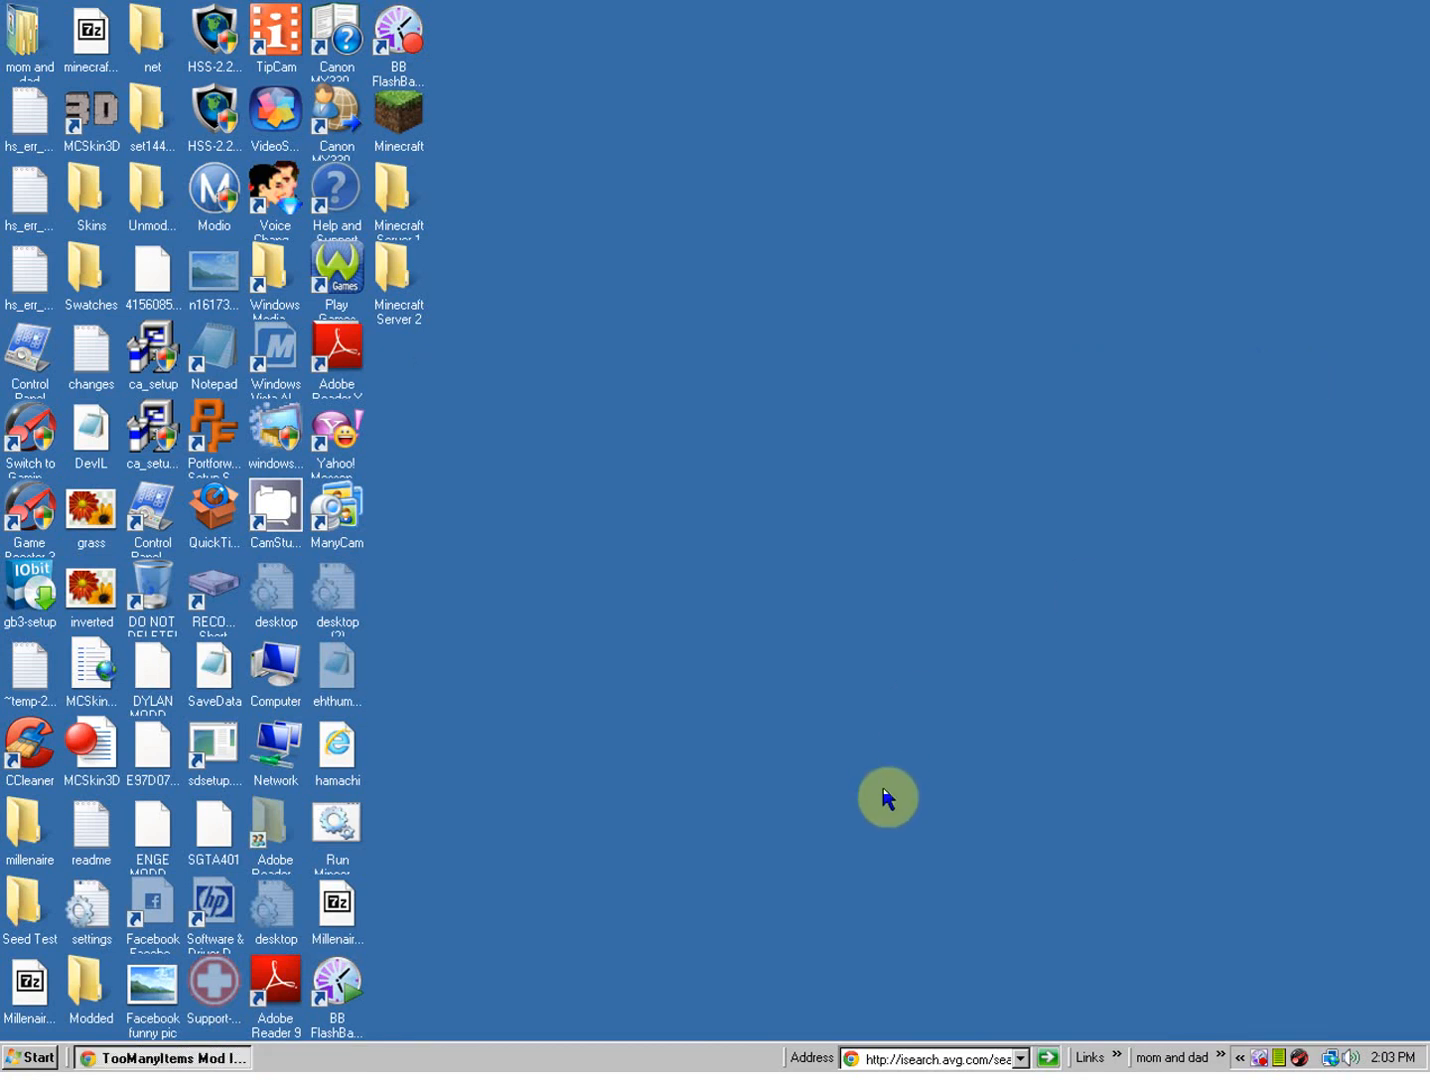